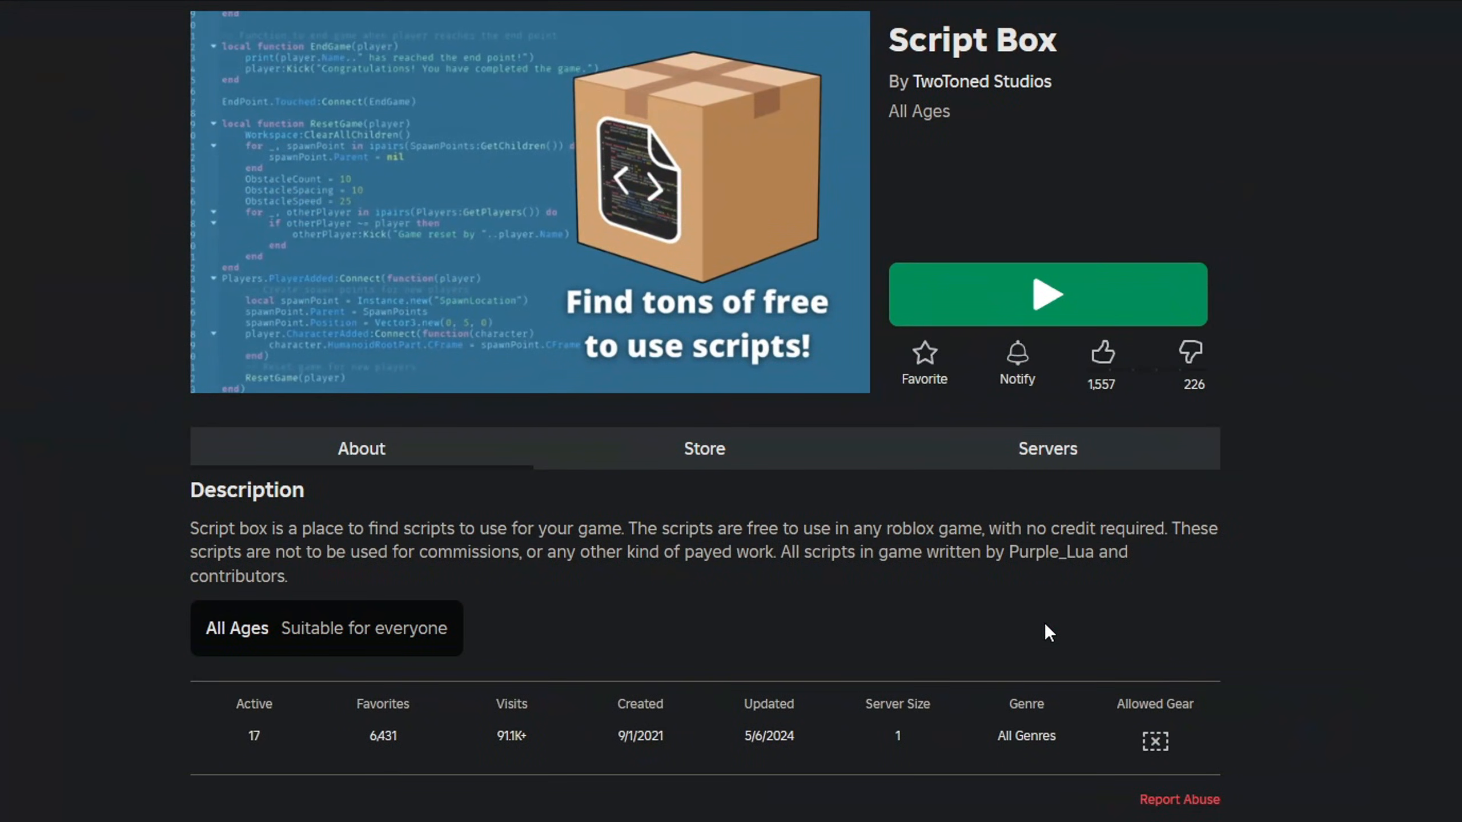
Launch Script Box and browse its Normal Scripts catalog, such as Badge door and Kill Part.
double_click(971, 40)
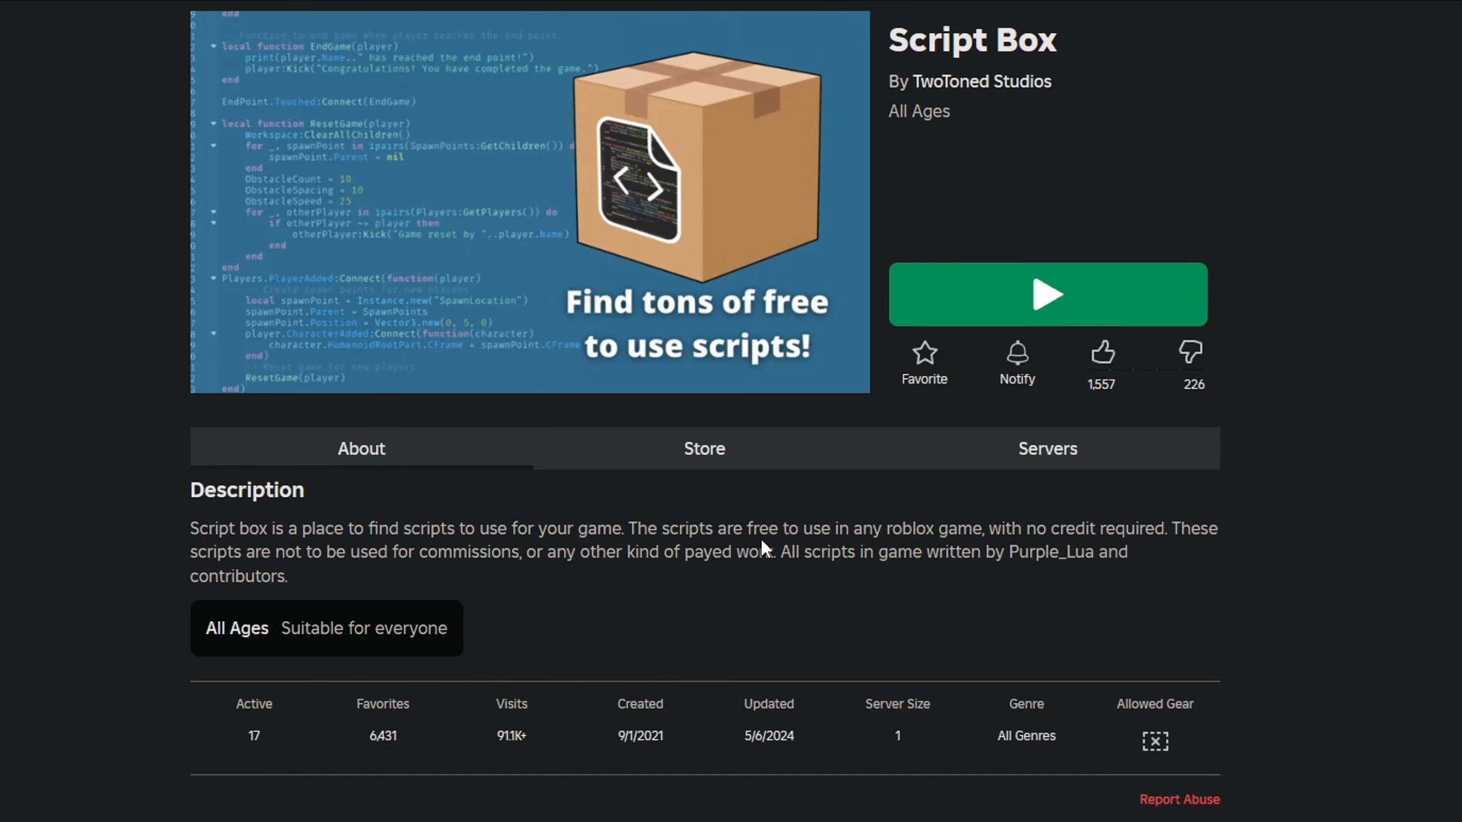
mouse_move(1070, 532)
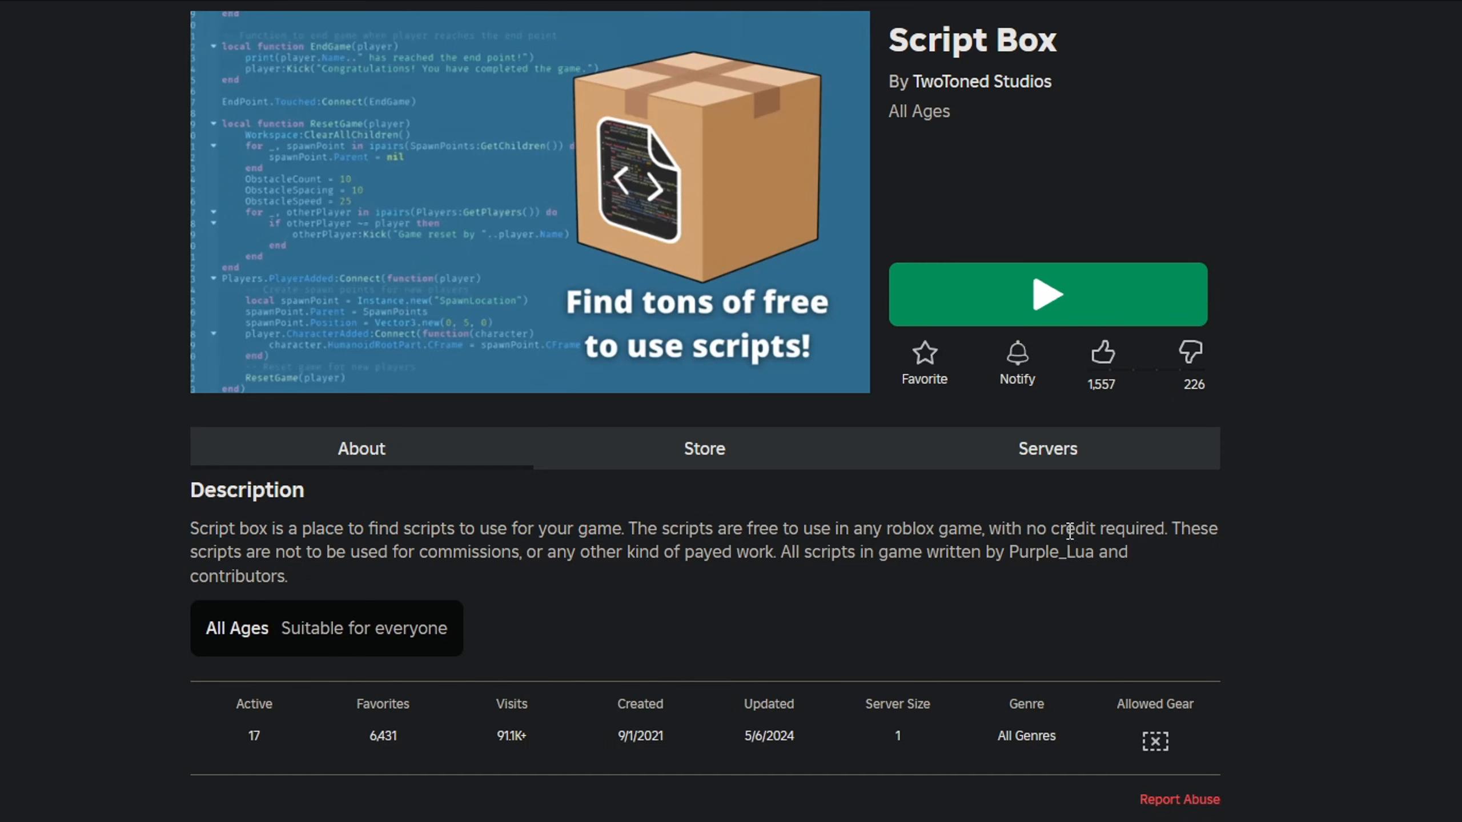
mouse_move(280, 552)
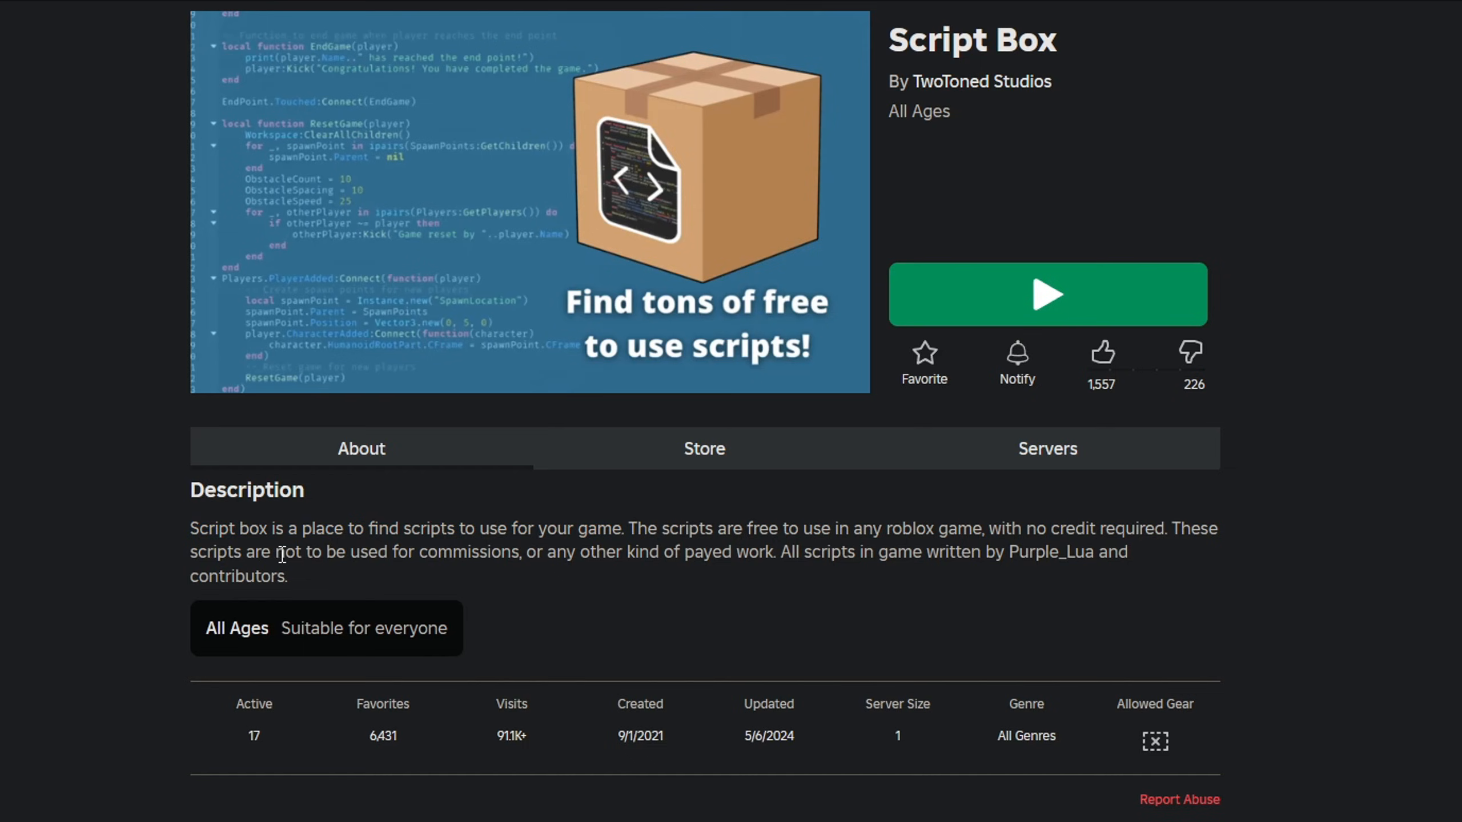
mouse_move(763, 573)
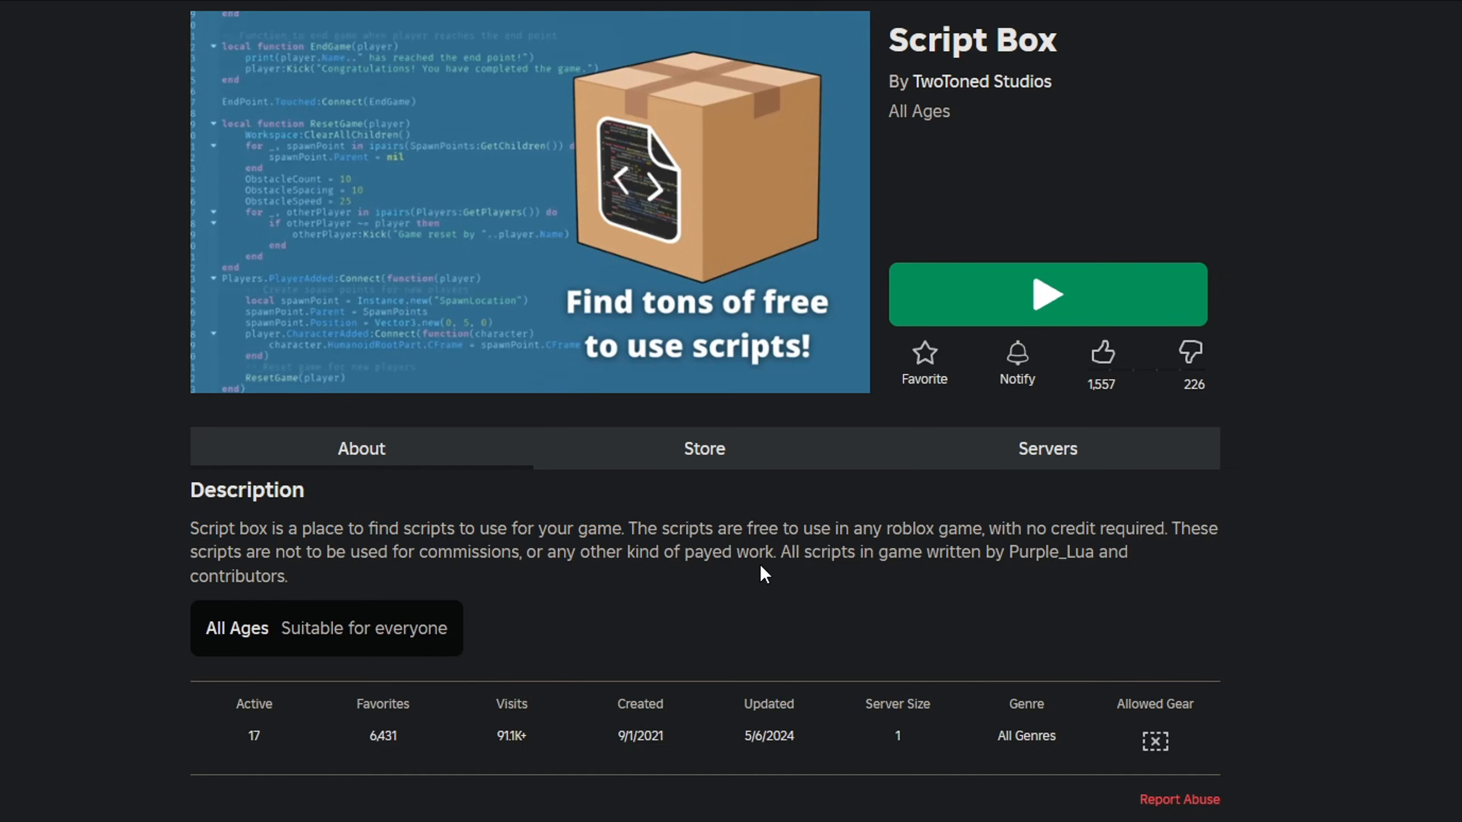
mouse_move(1074, 571)
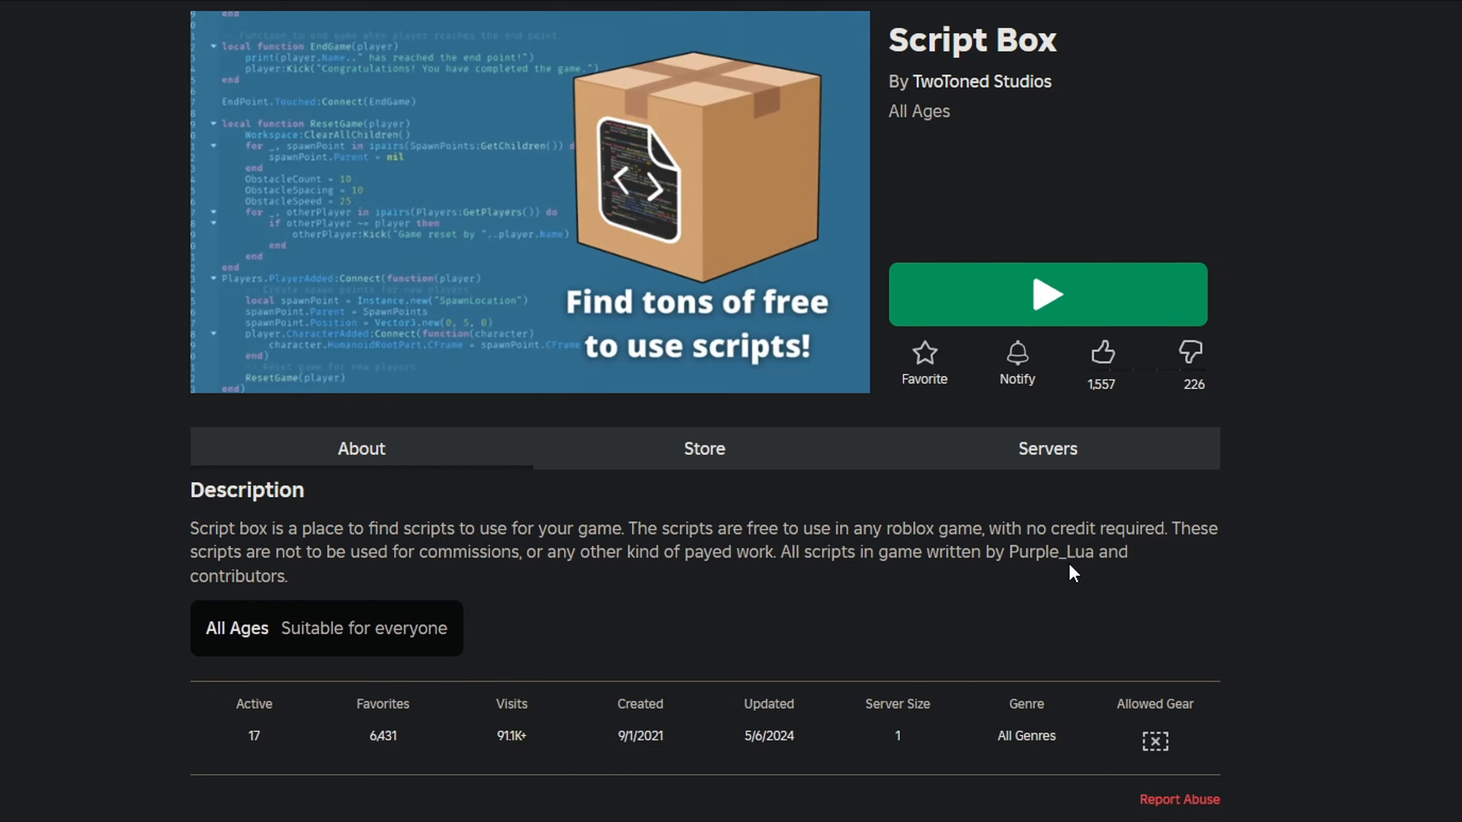
mouse_move(552, 601)
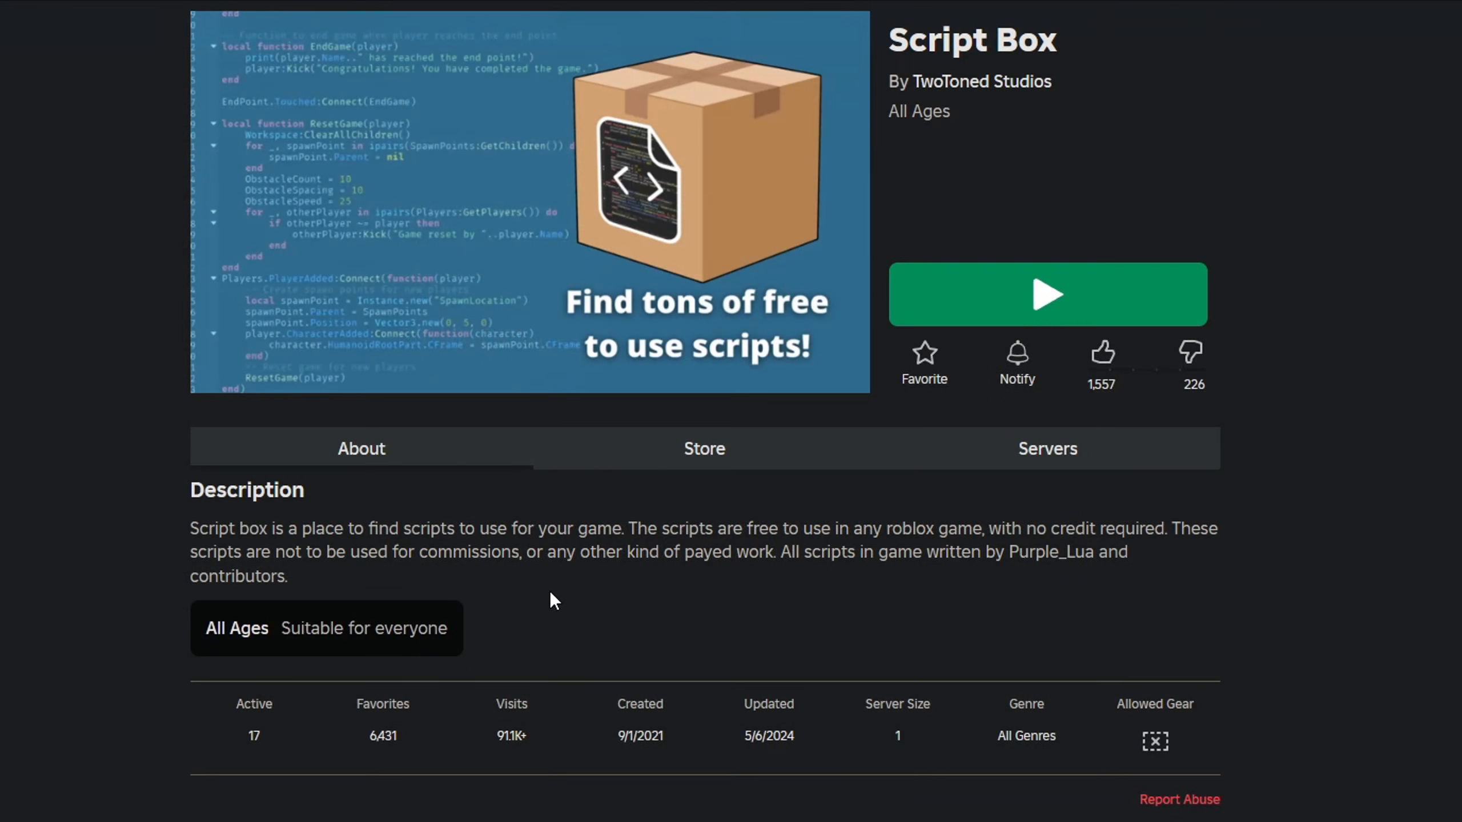
left_click(1047, 294)
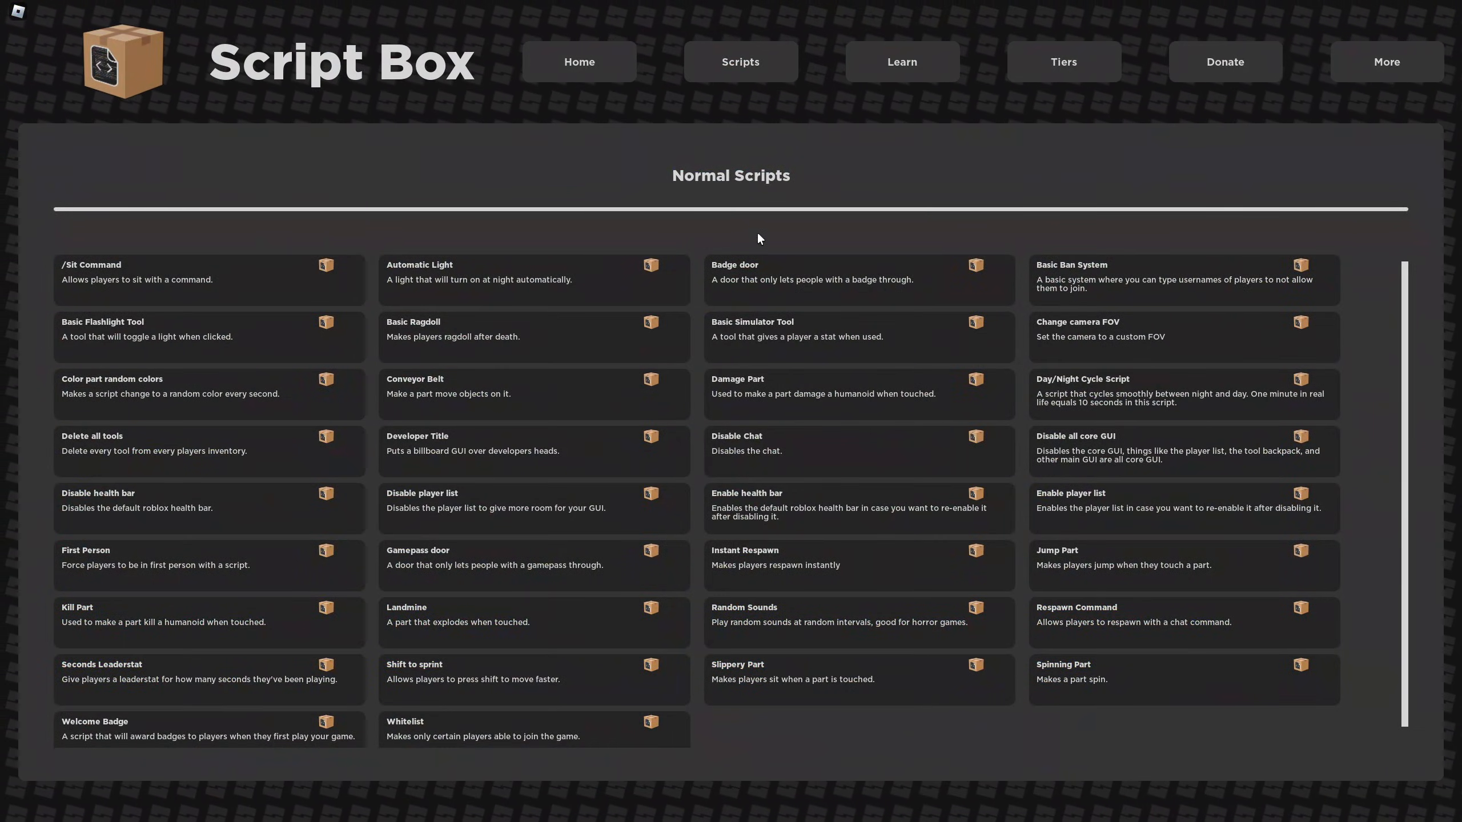
scroll("down", 3)
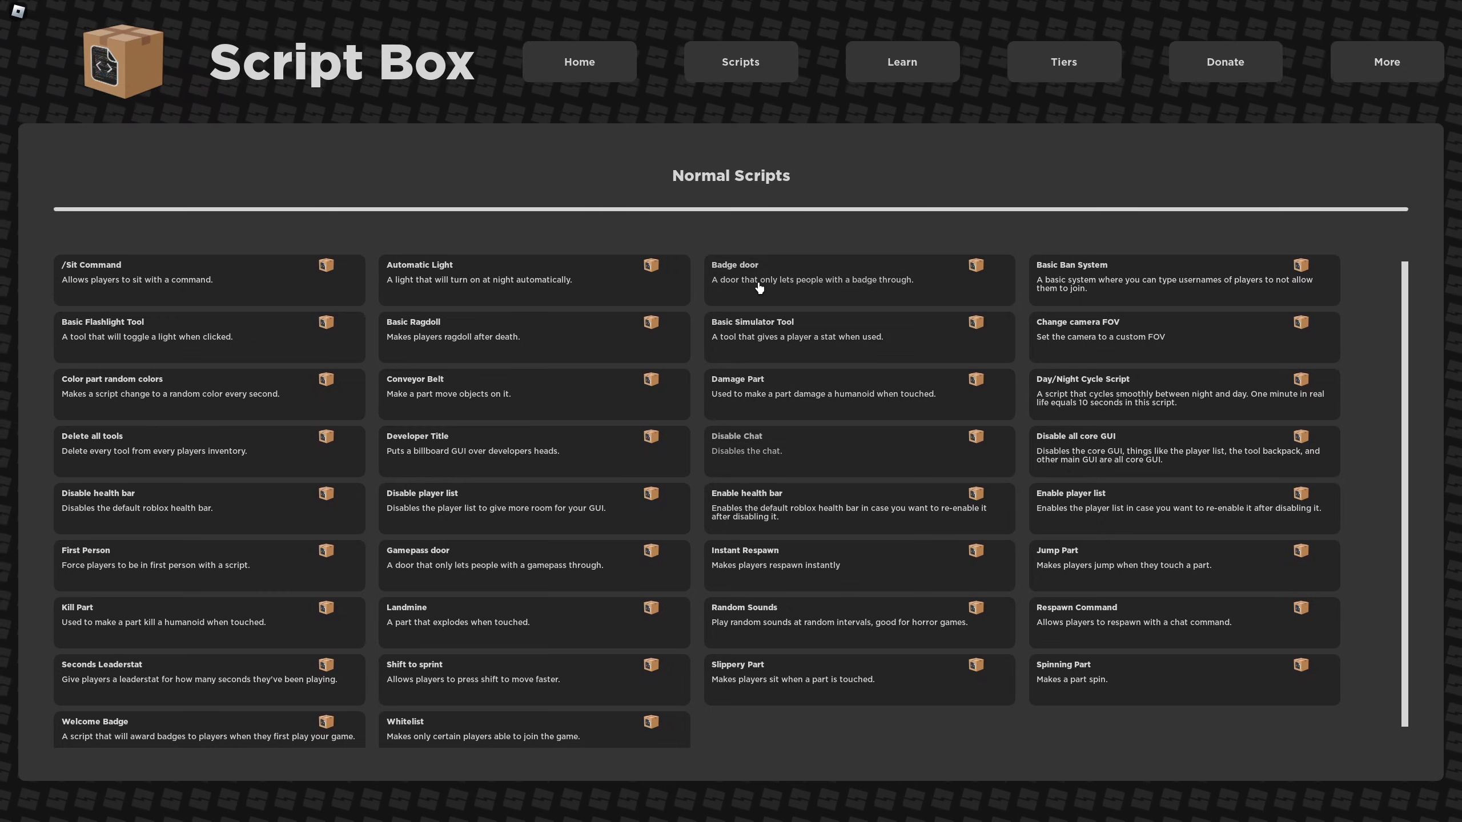
mouse_move(587, 230)
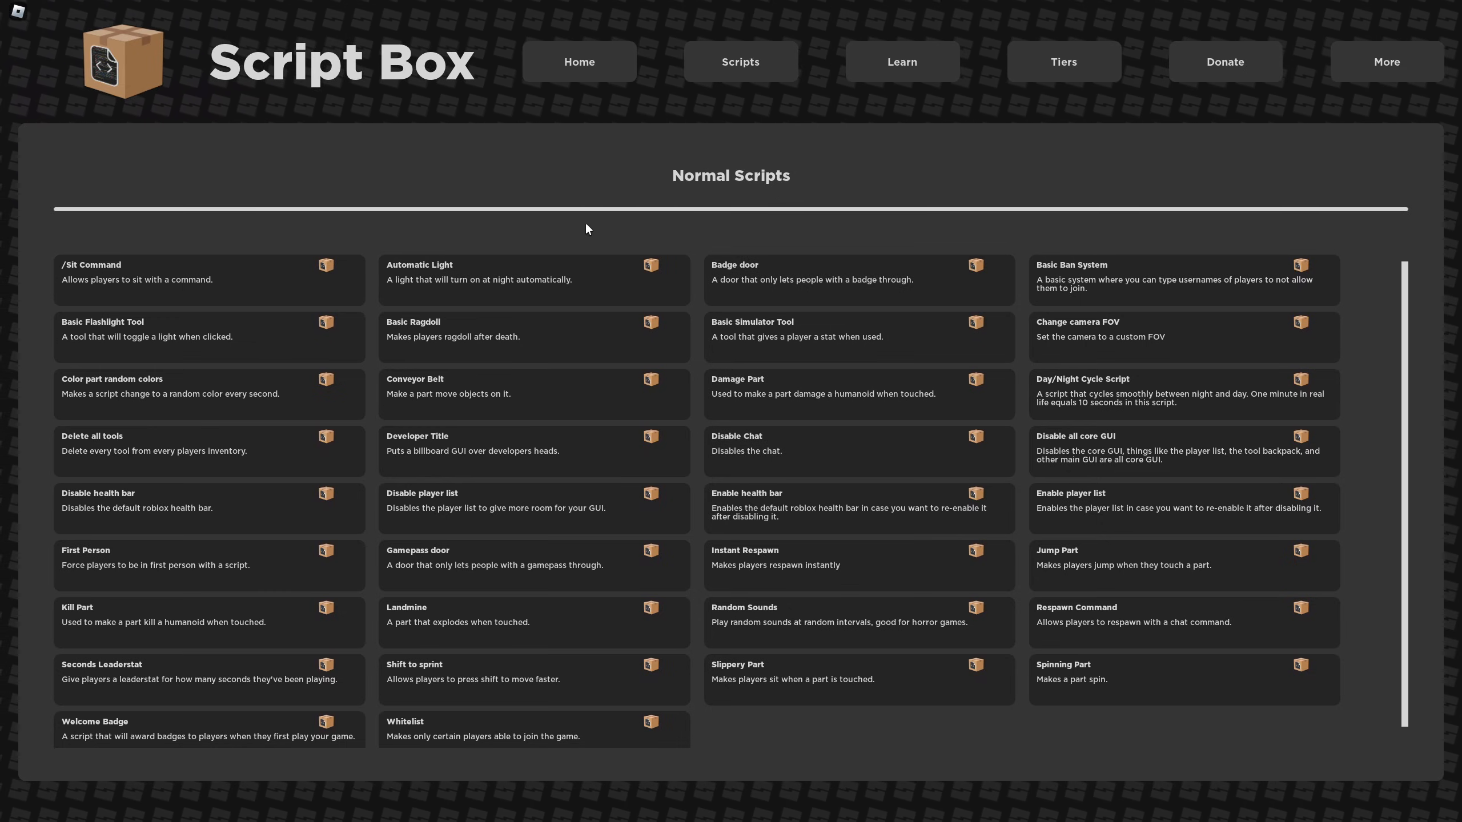
scroll("down", 3)
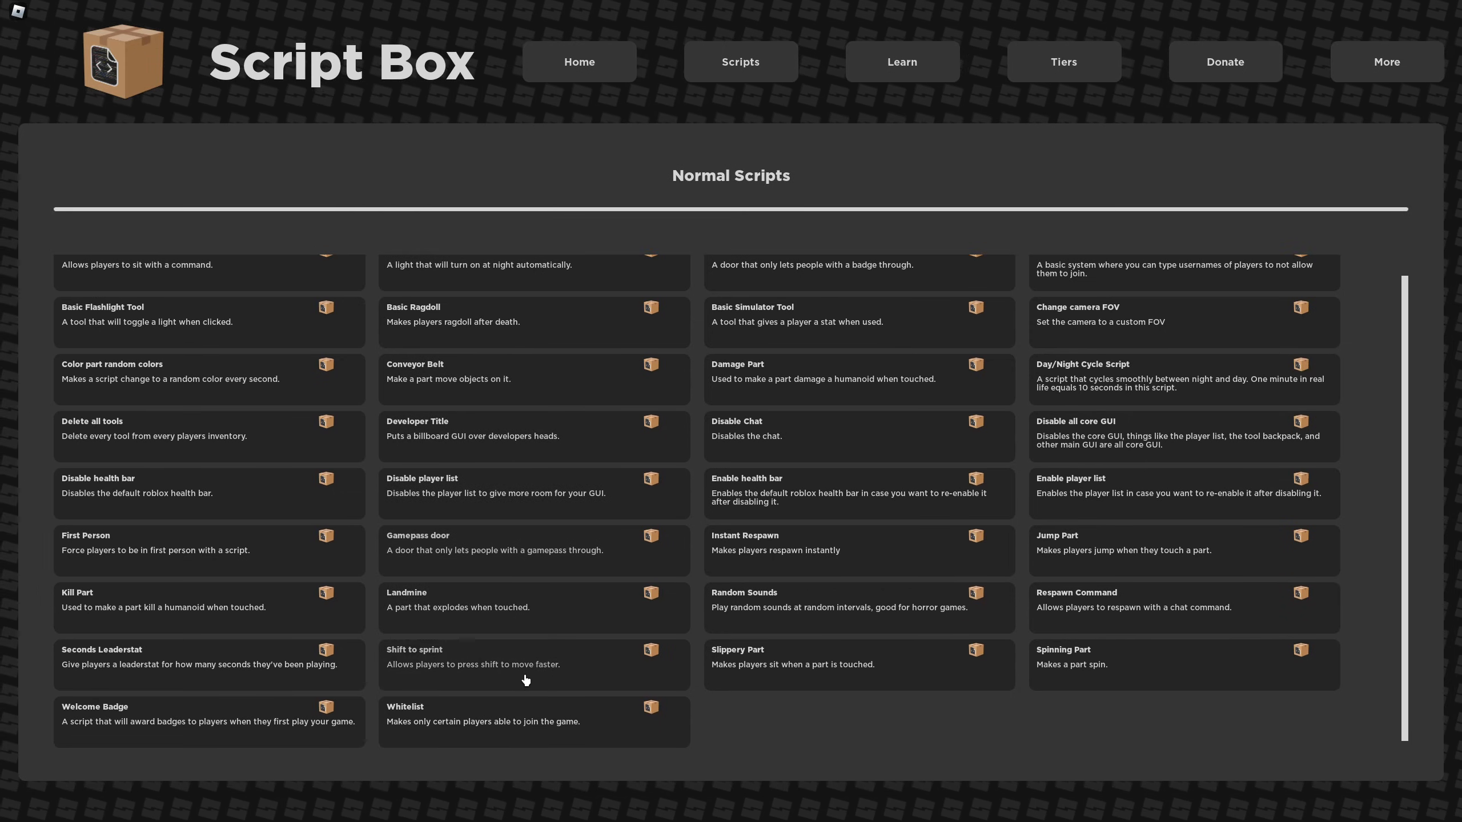
mouse_move(372, 728)
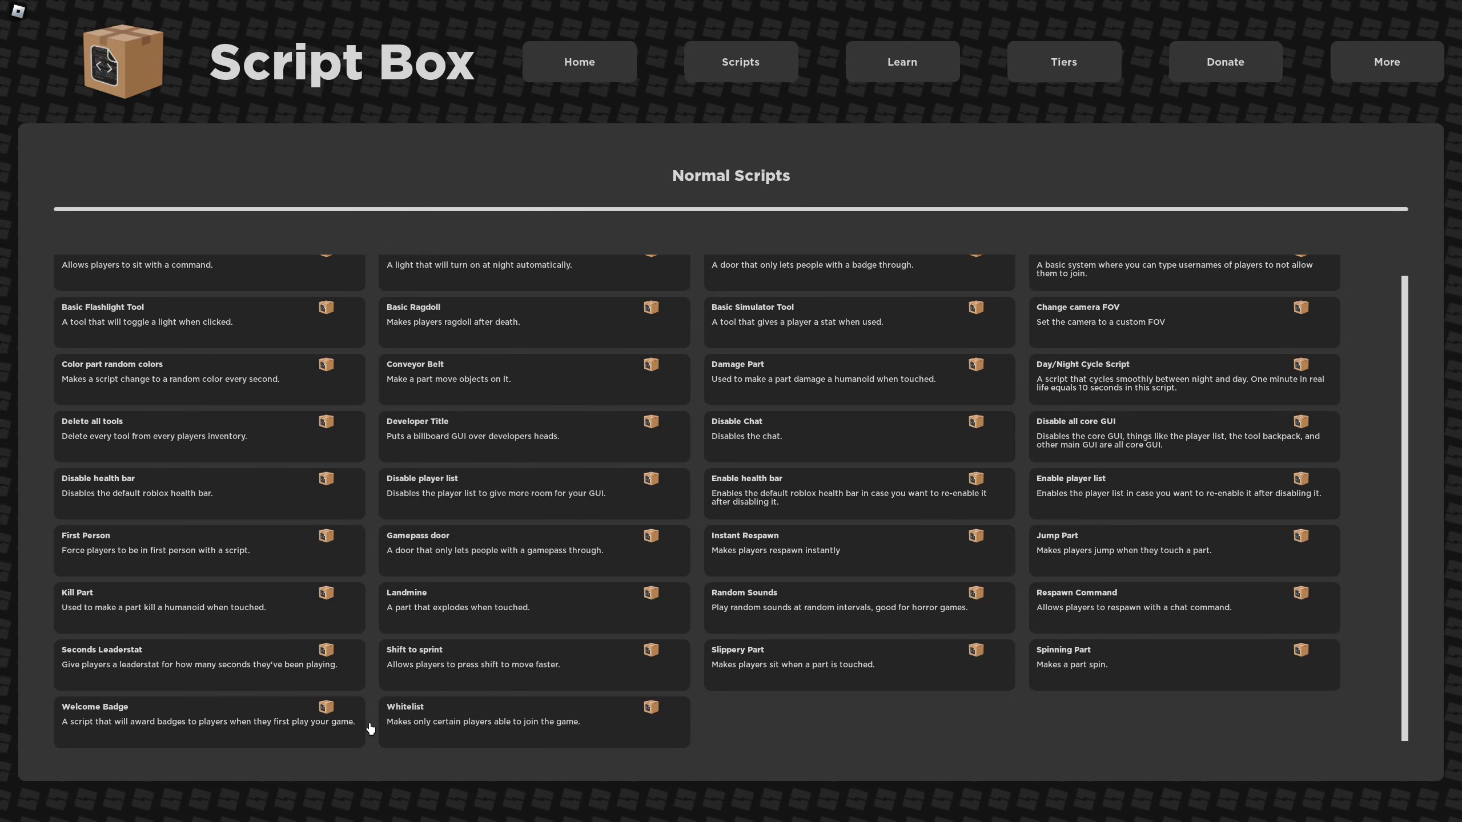
Open the Landmine script page and highlight a word on its Debris cleanup line.
left_click(457, 600)
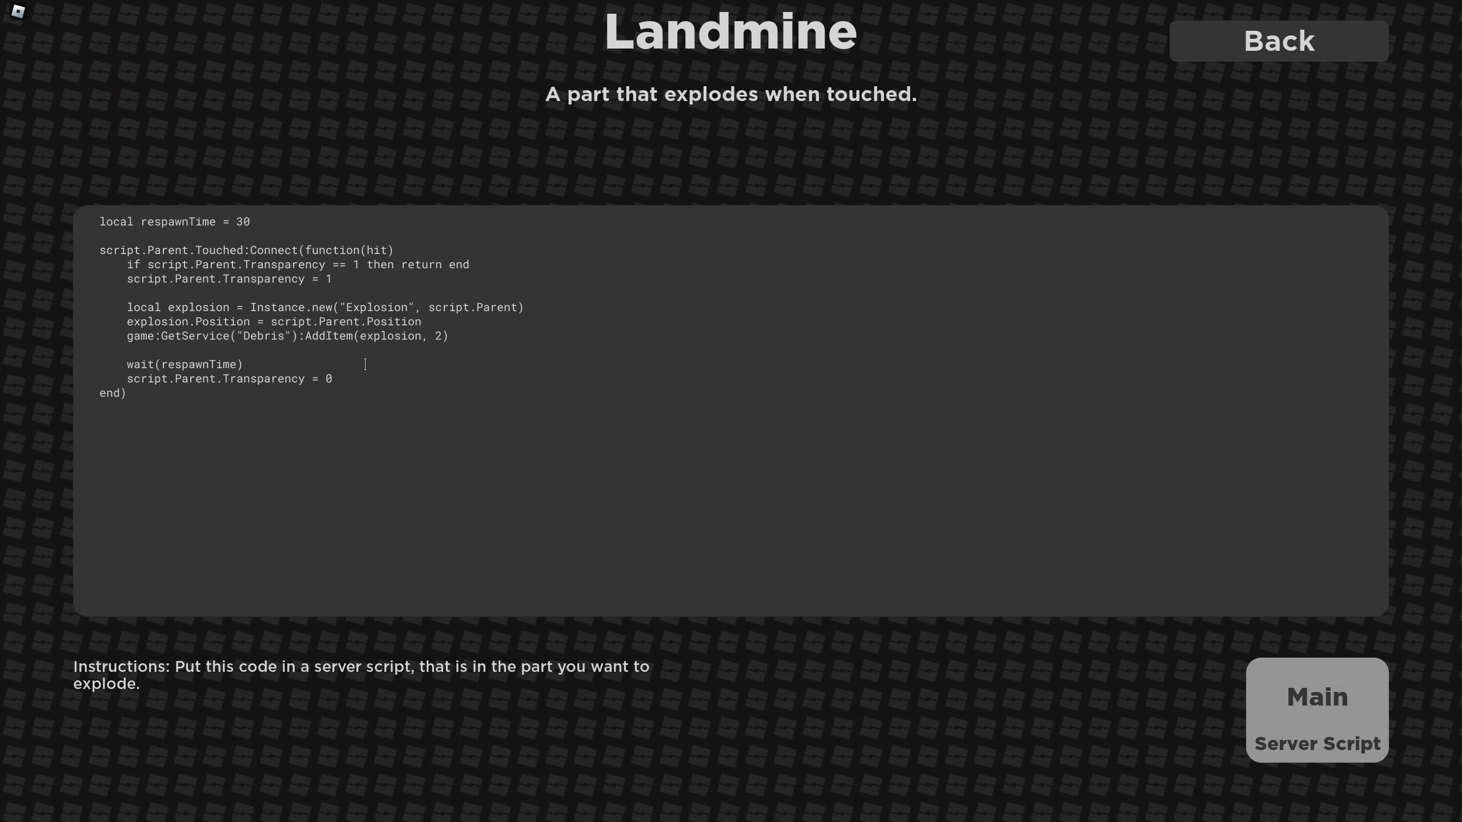
mouse_move(112, 551)
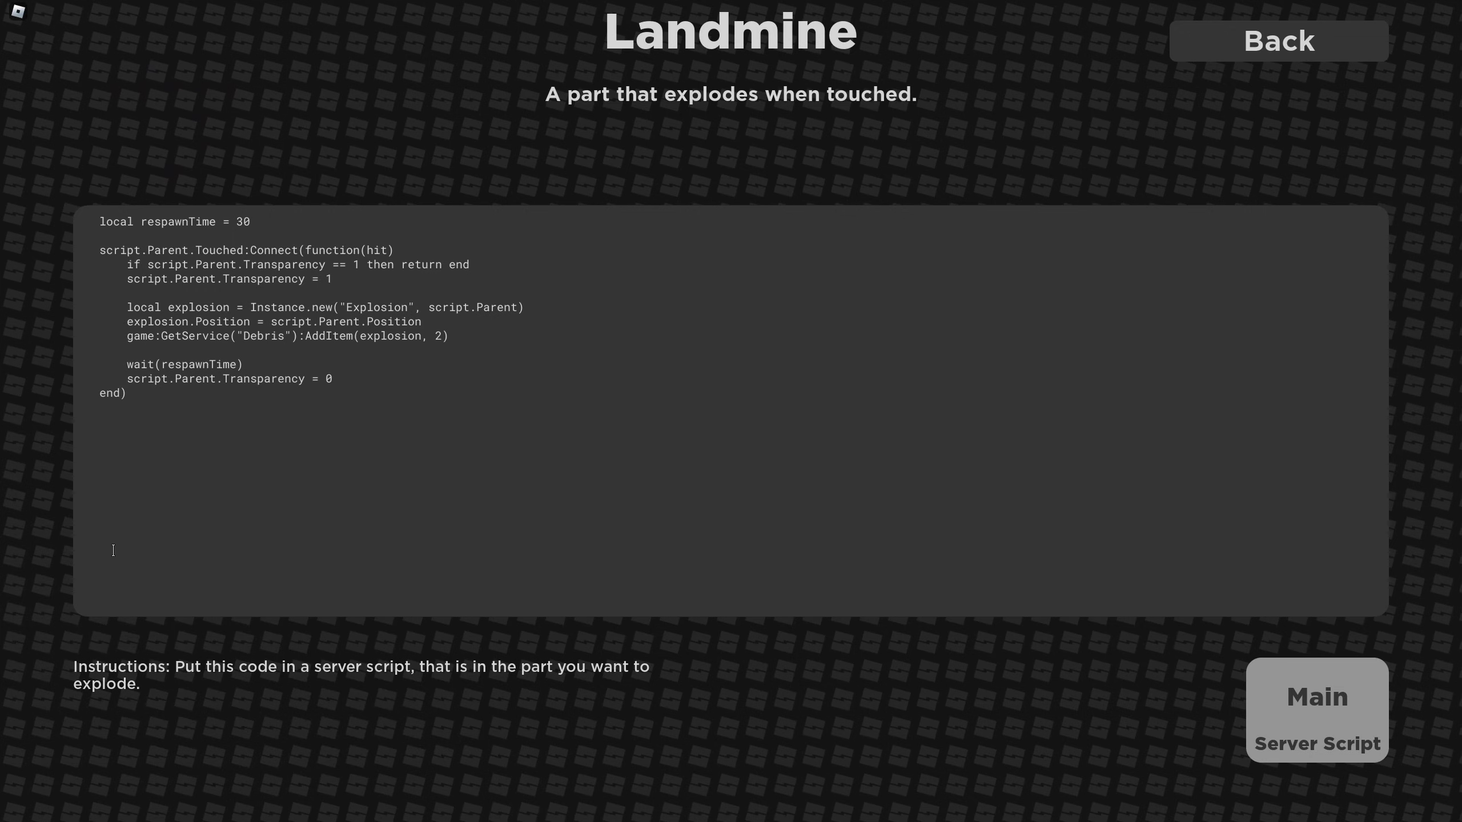
mouse_move(495, 673)
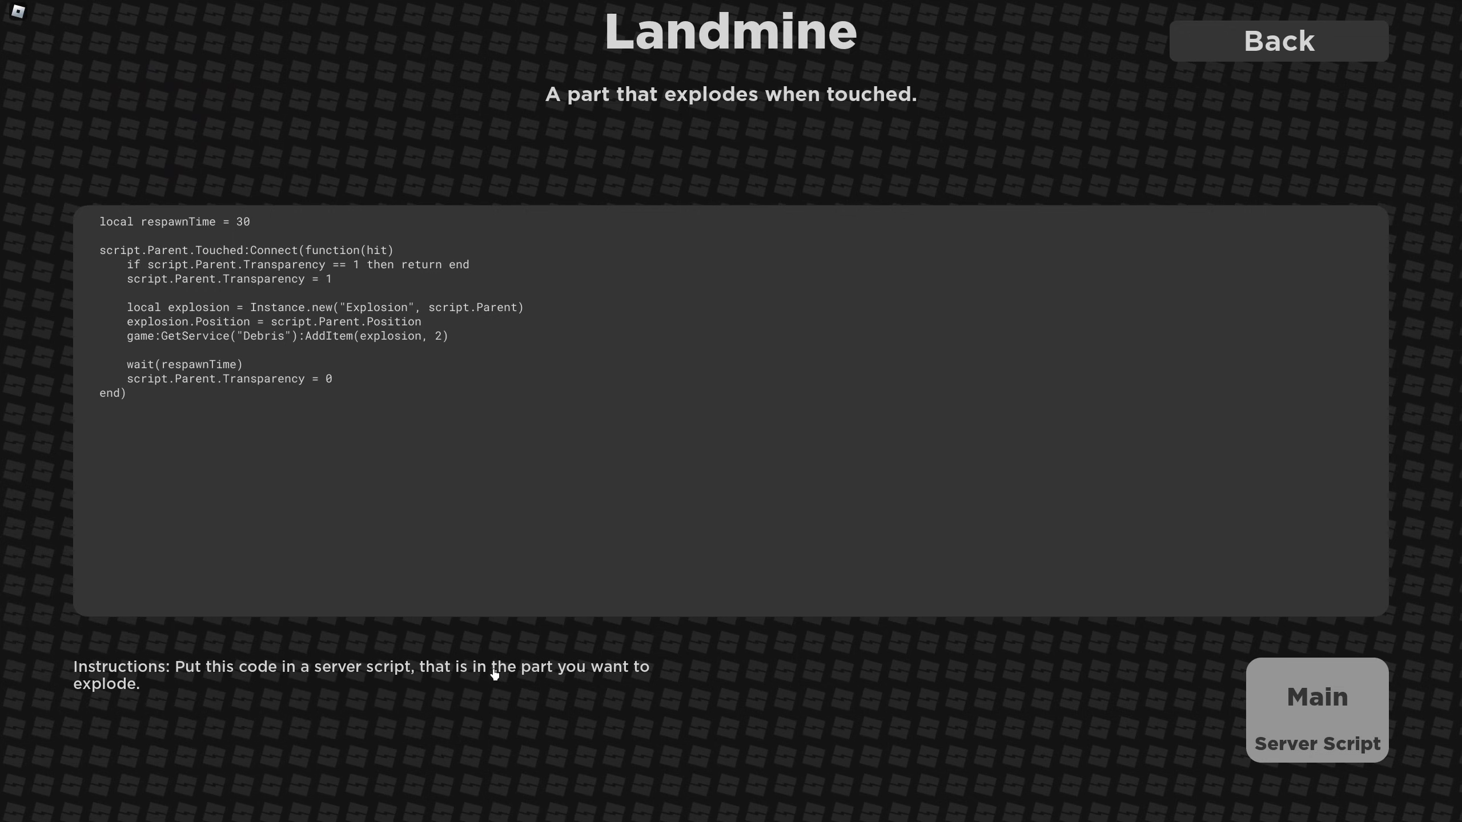
mouse_move(221, 554)
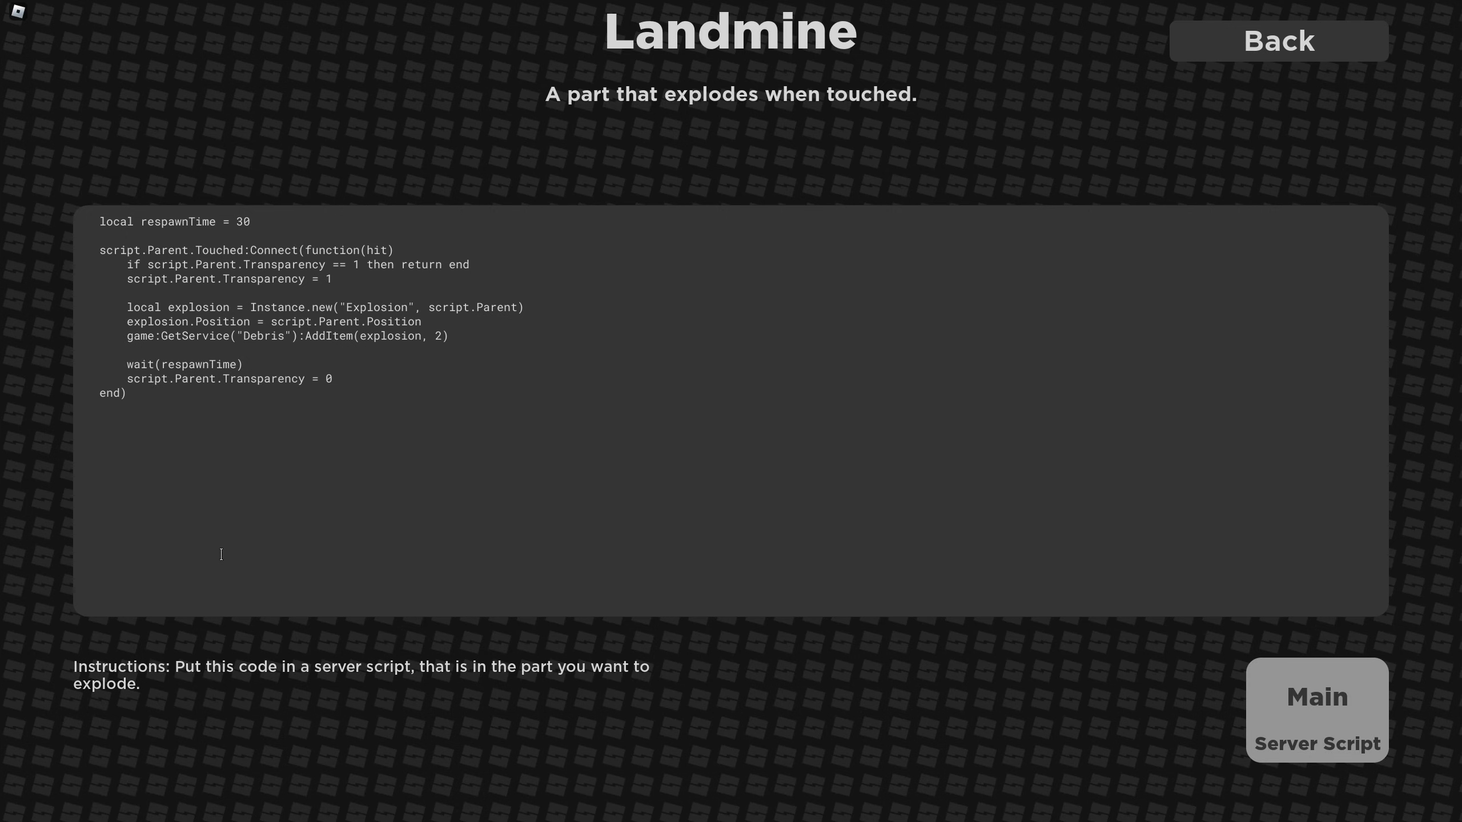
mouse_move(240, 222)
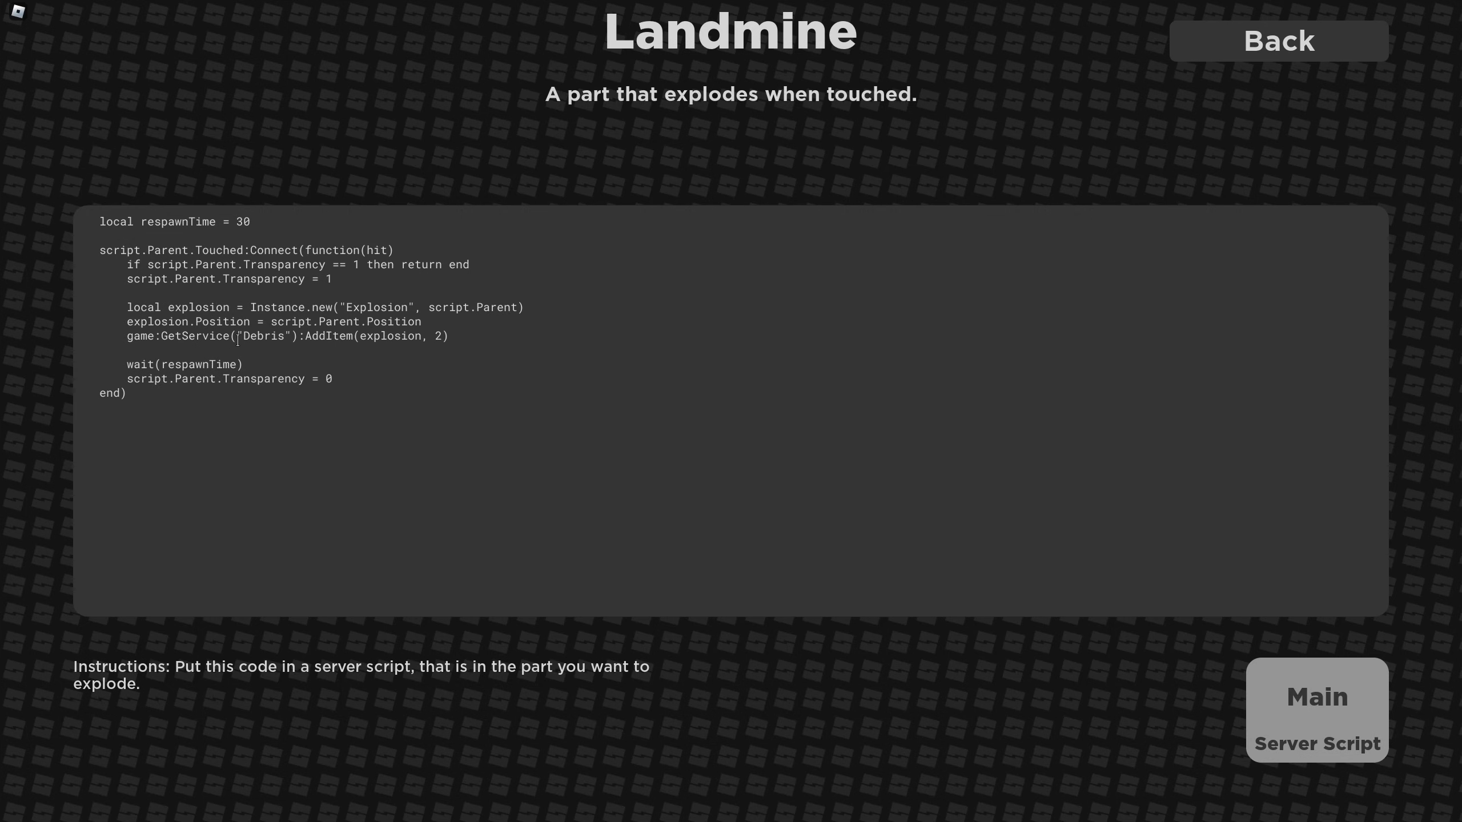
double_click(143, 365)
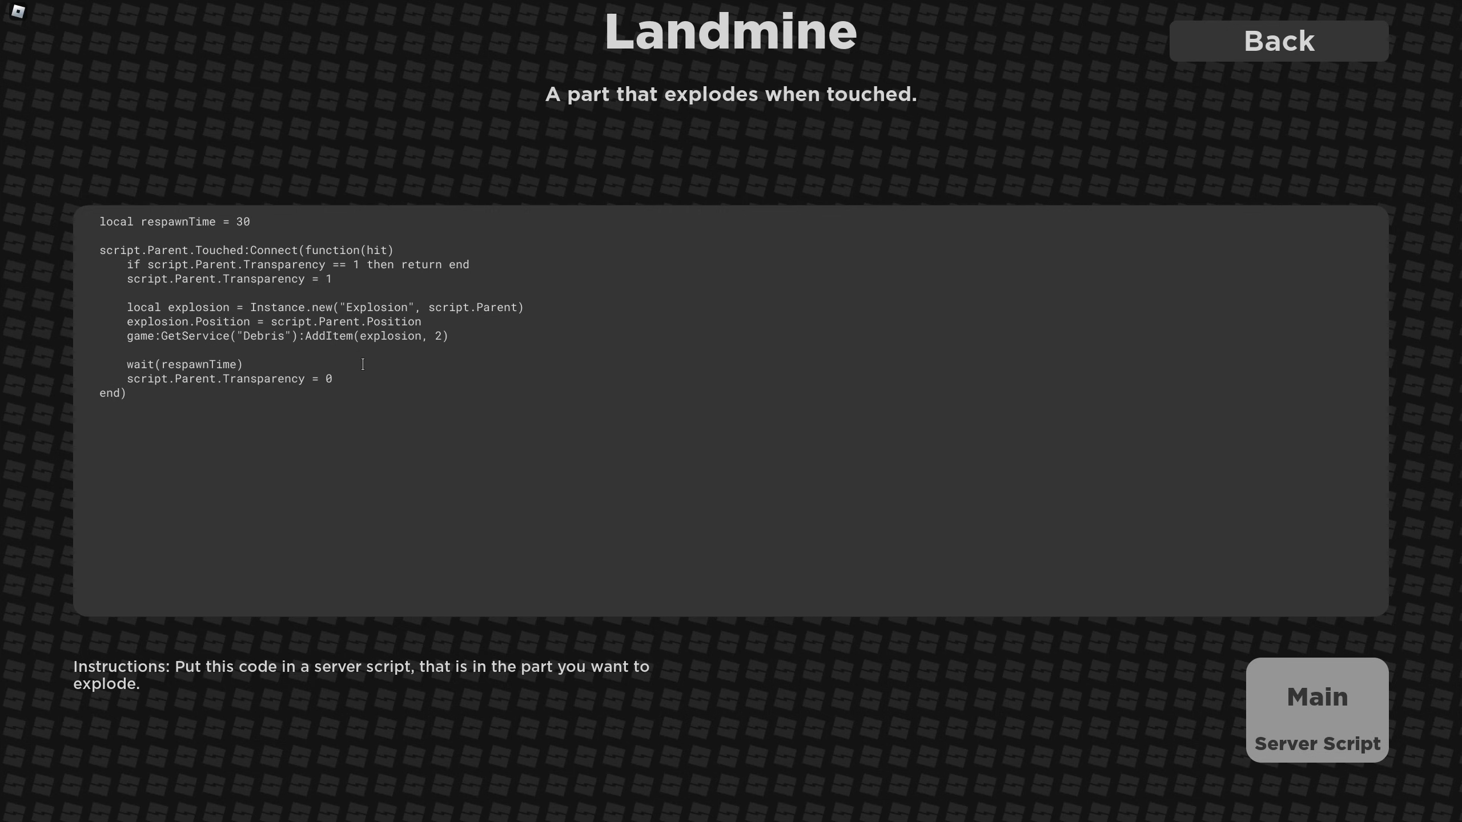
Inspect the Landmine explosion, respawn wait and guard lines, then go back to Normal Scripts.
double_click(132, 321)
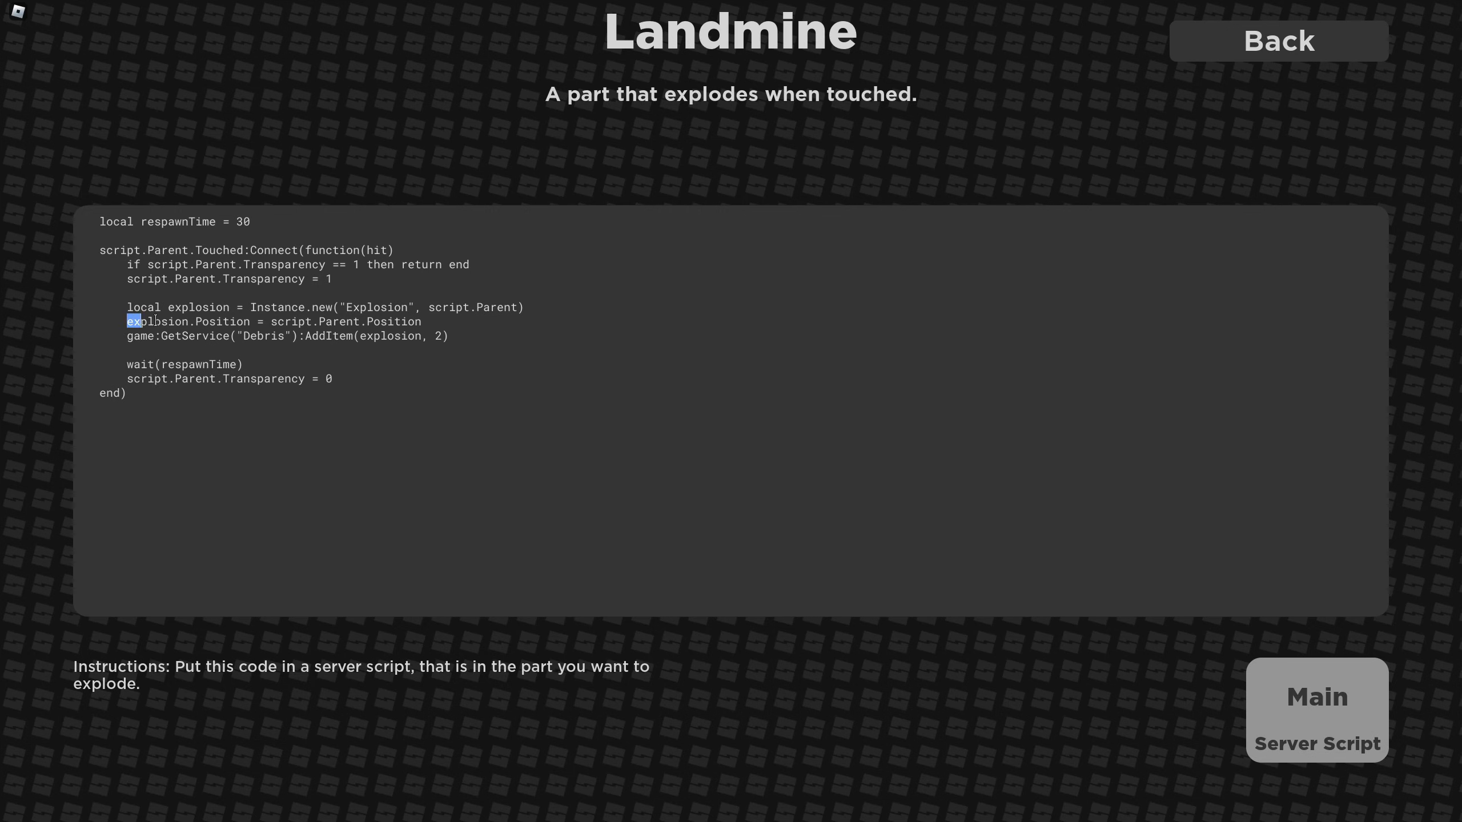
left_click(422, 321)
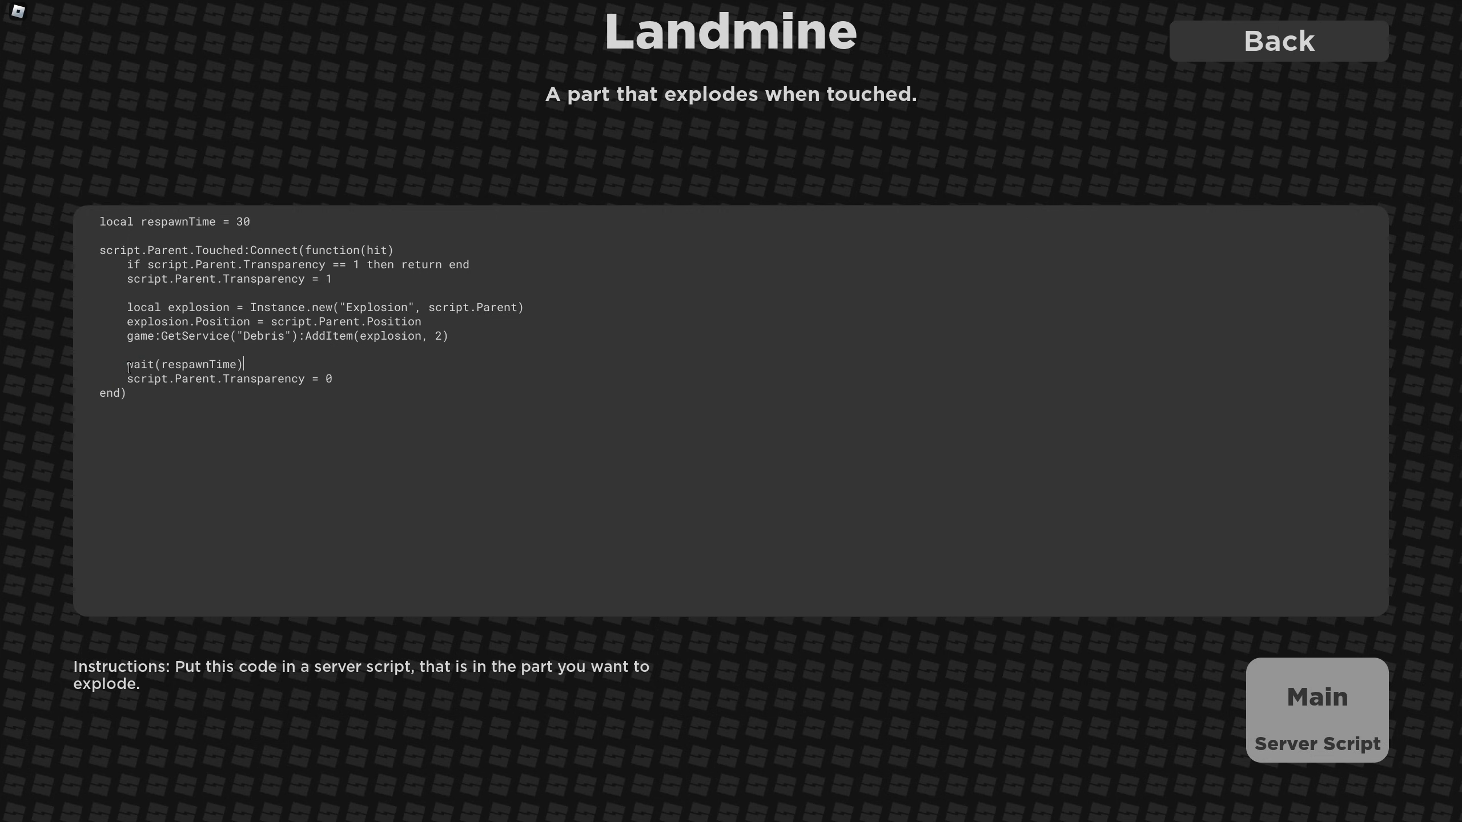
double_click(131, 363)
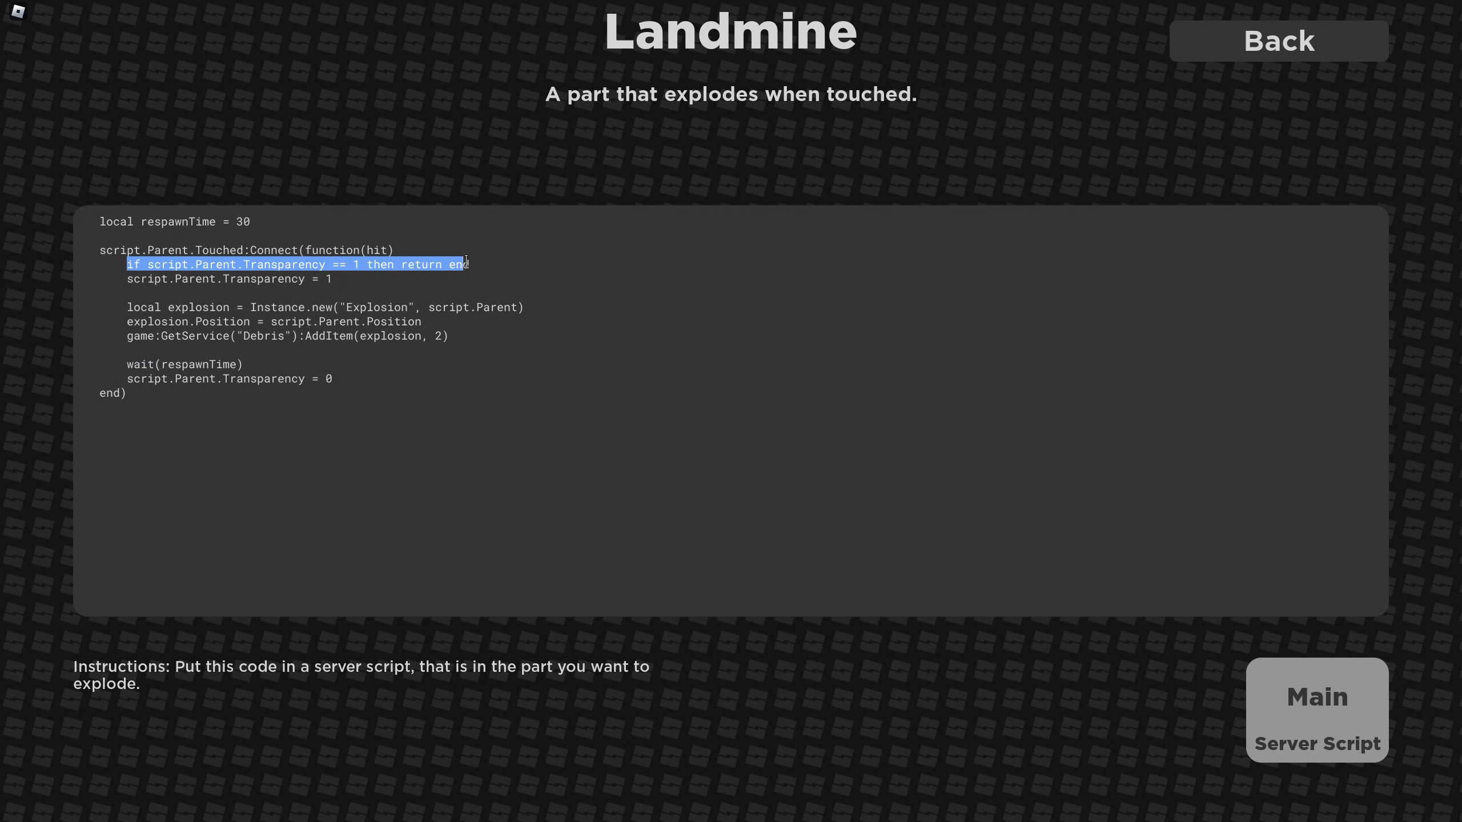
left_click(479, 264)
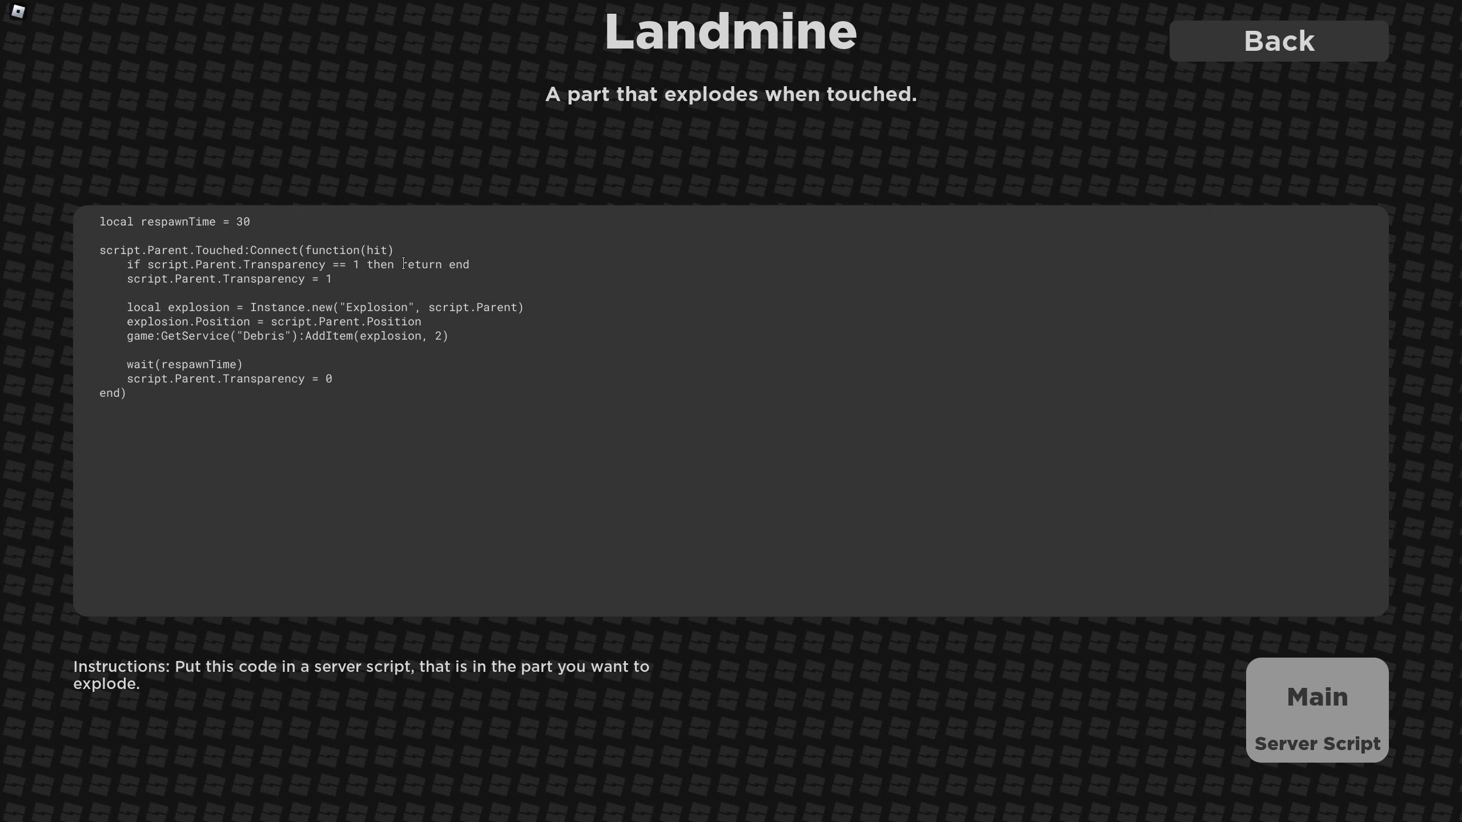
double_click(420, 265)
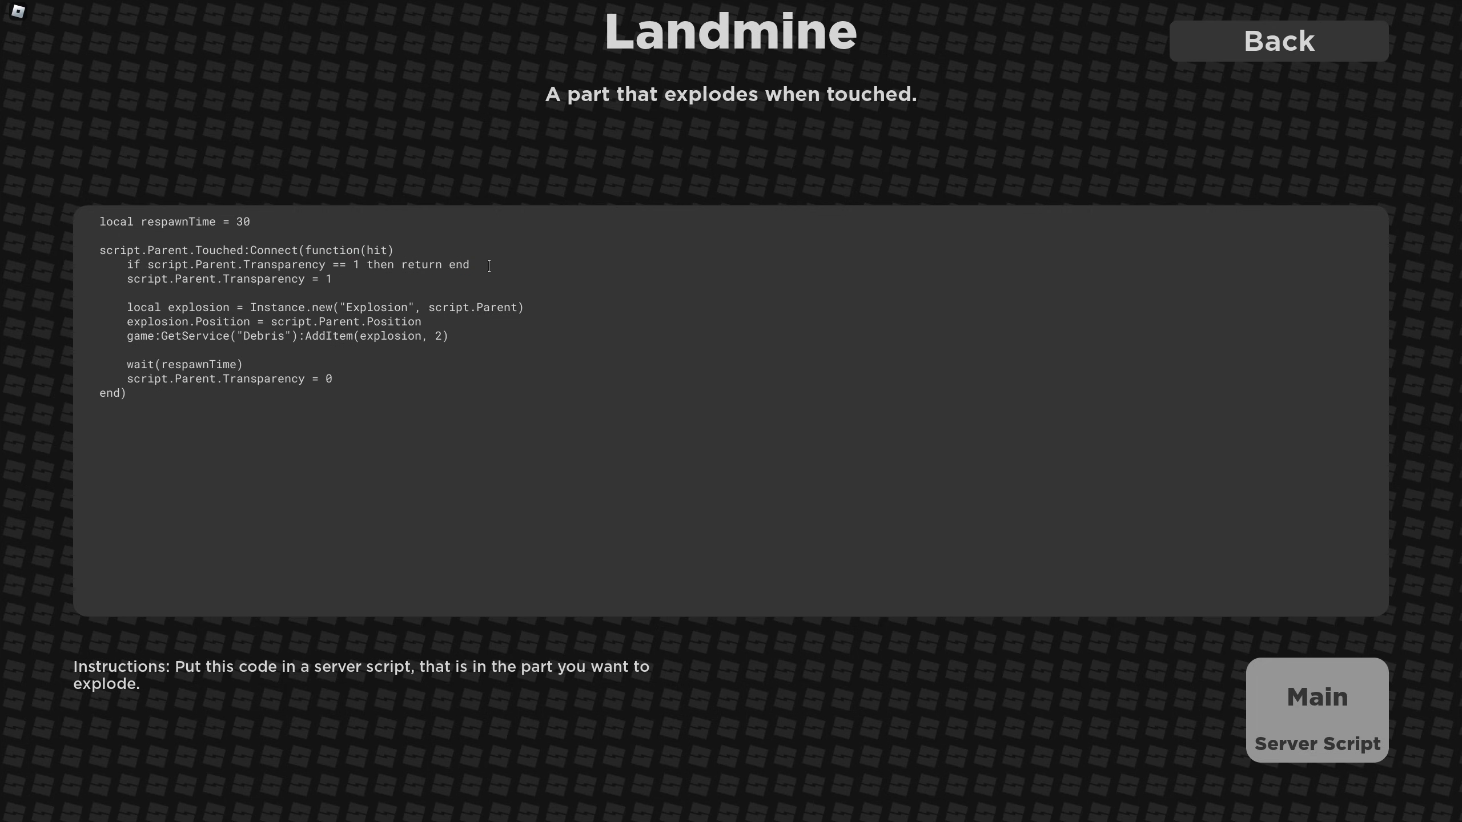
mouse_move(502, 264)
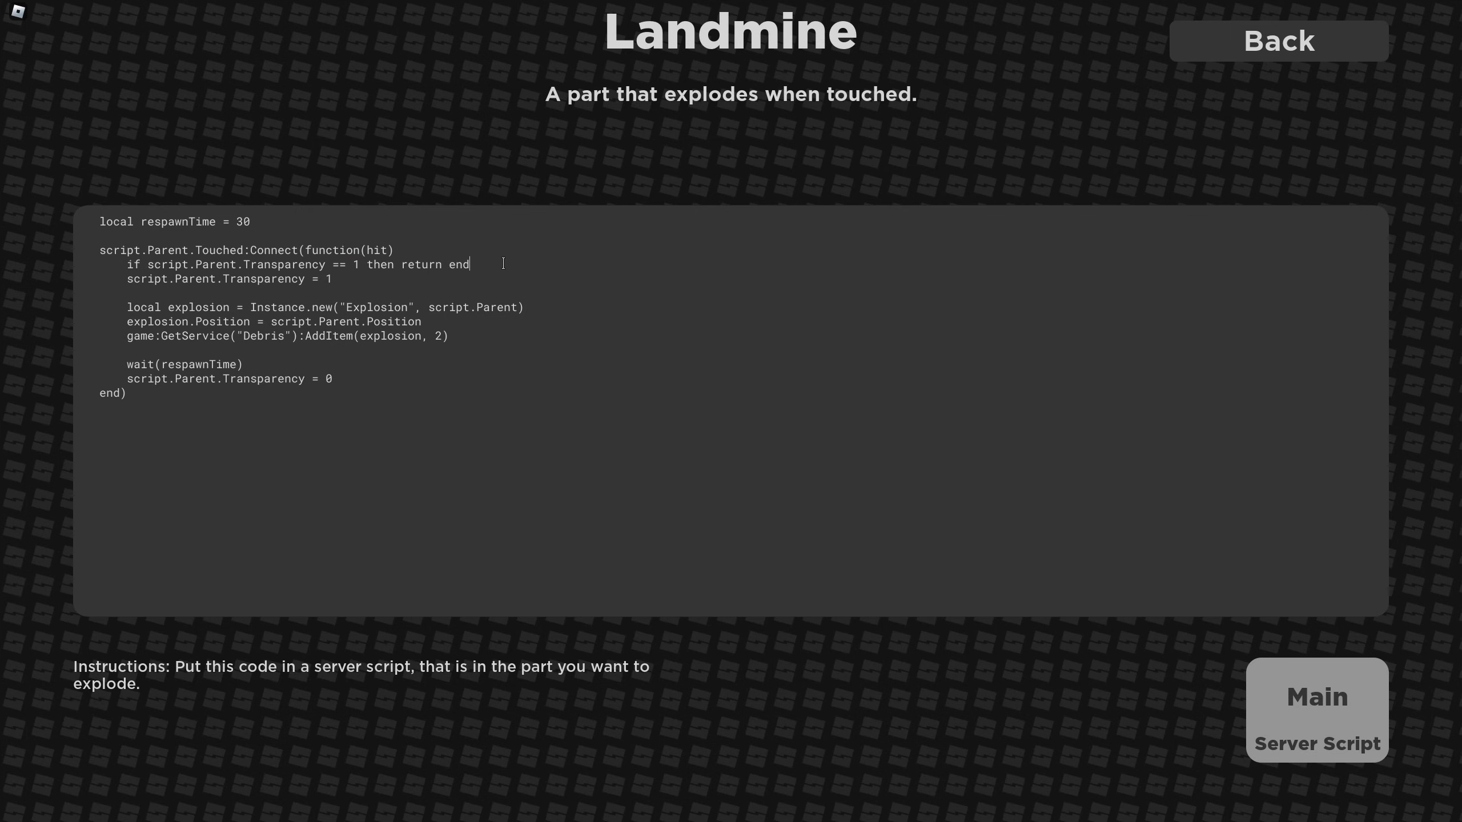
mouse_move(521, 432)
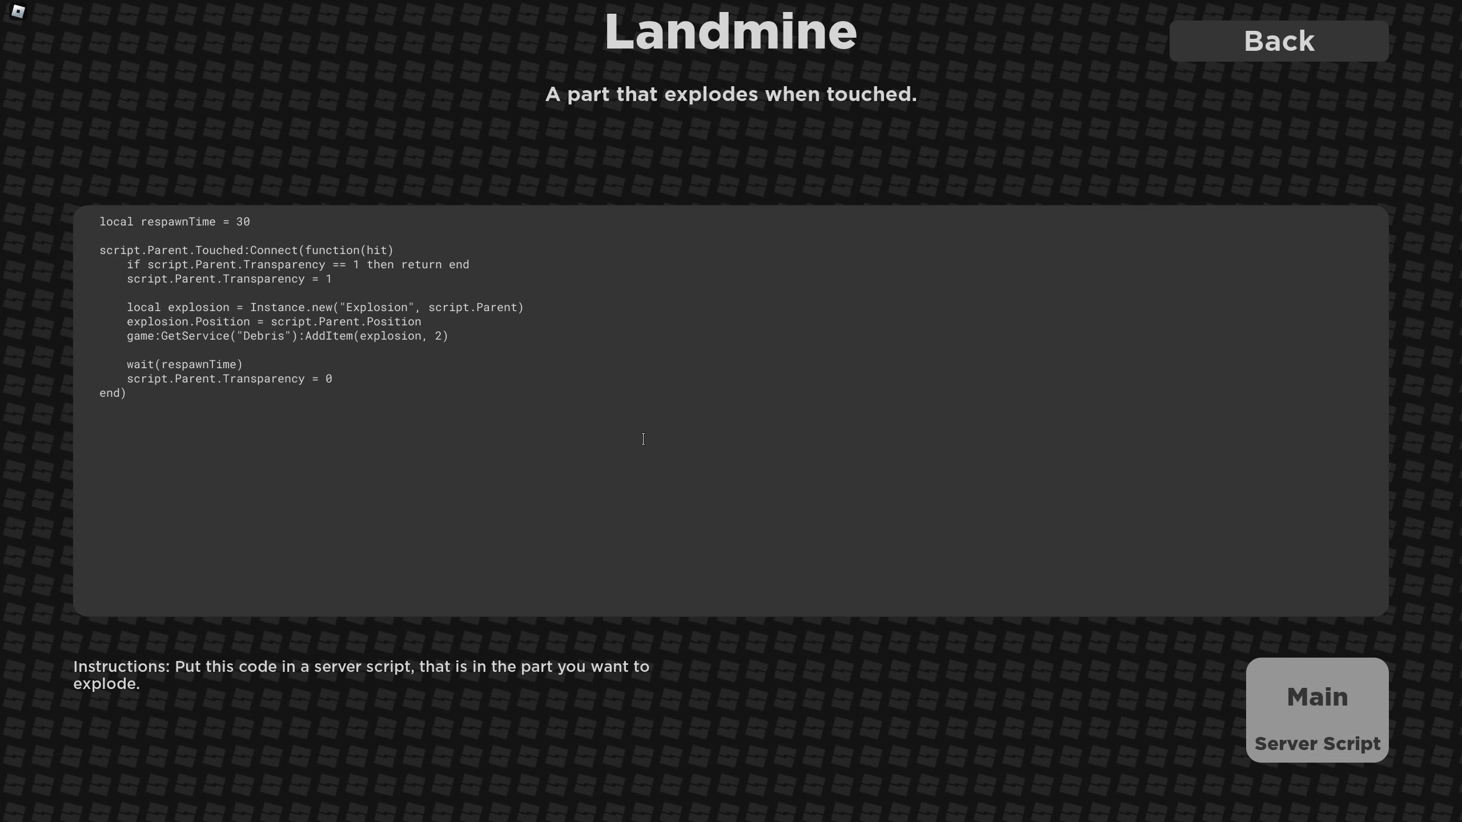
left_click(1278, 41)
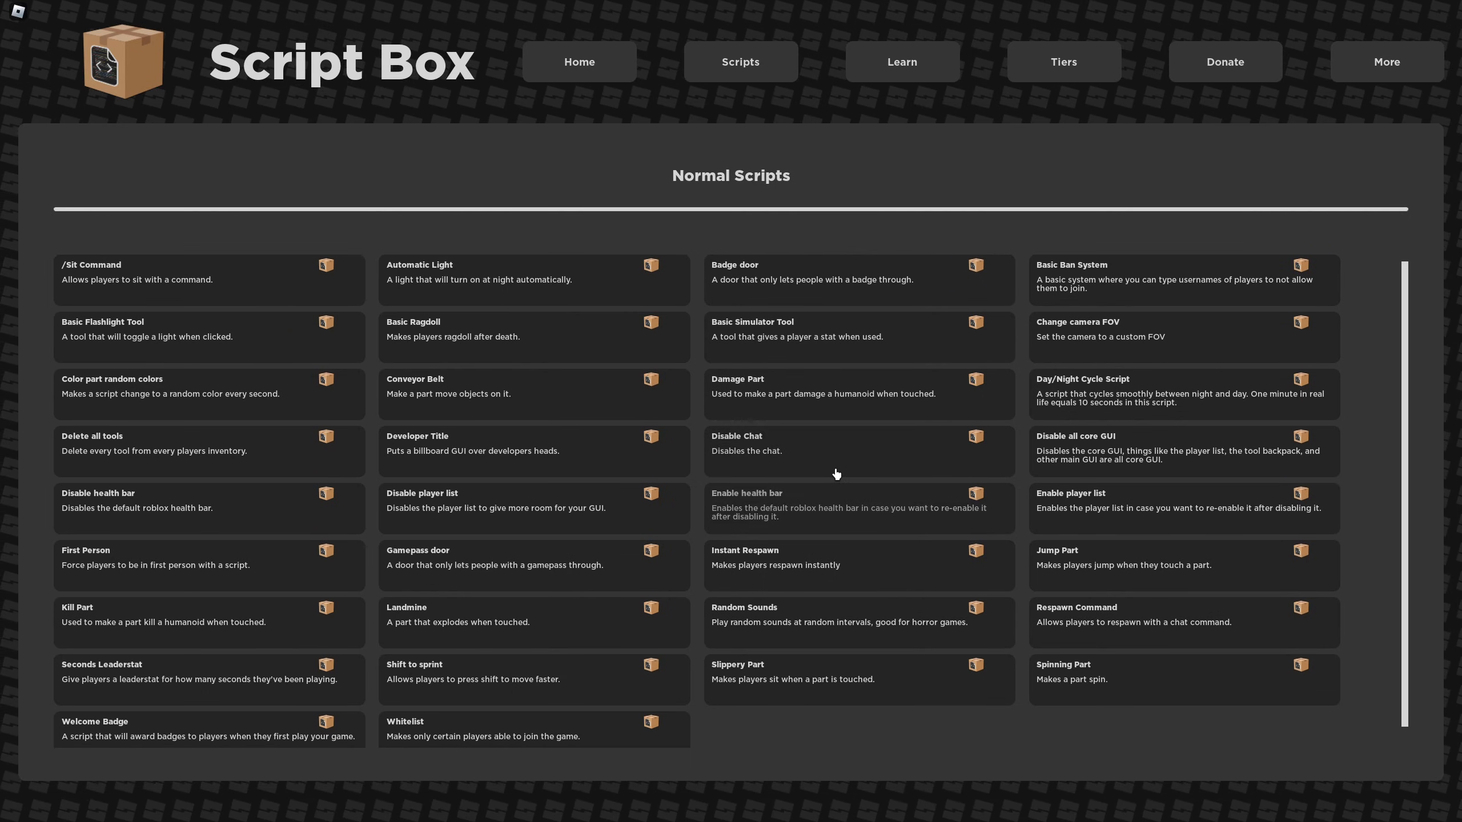
mouse_move(831, 464)
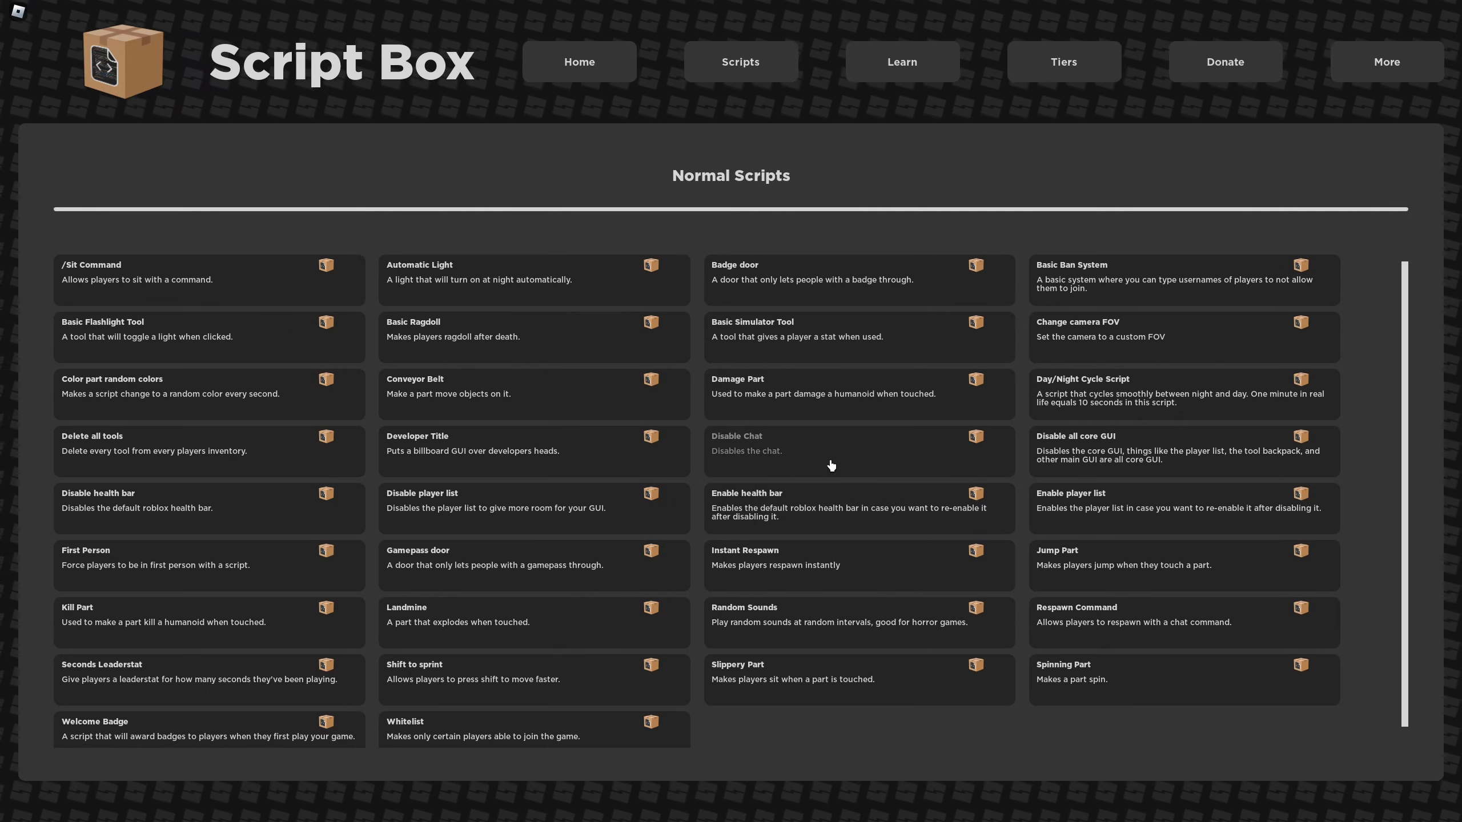
mouse_move(903, 455)
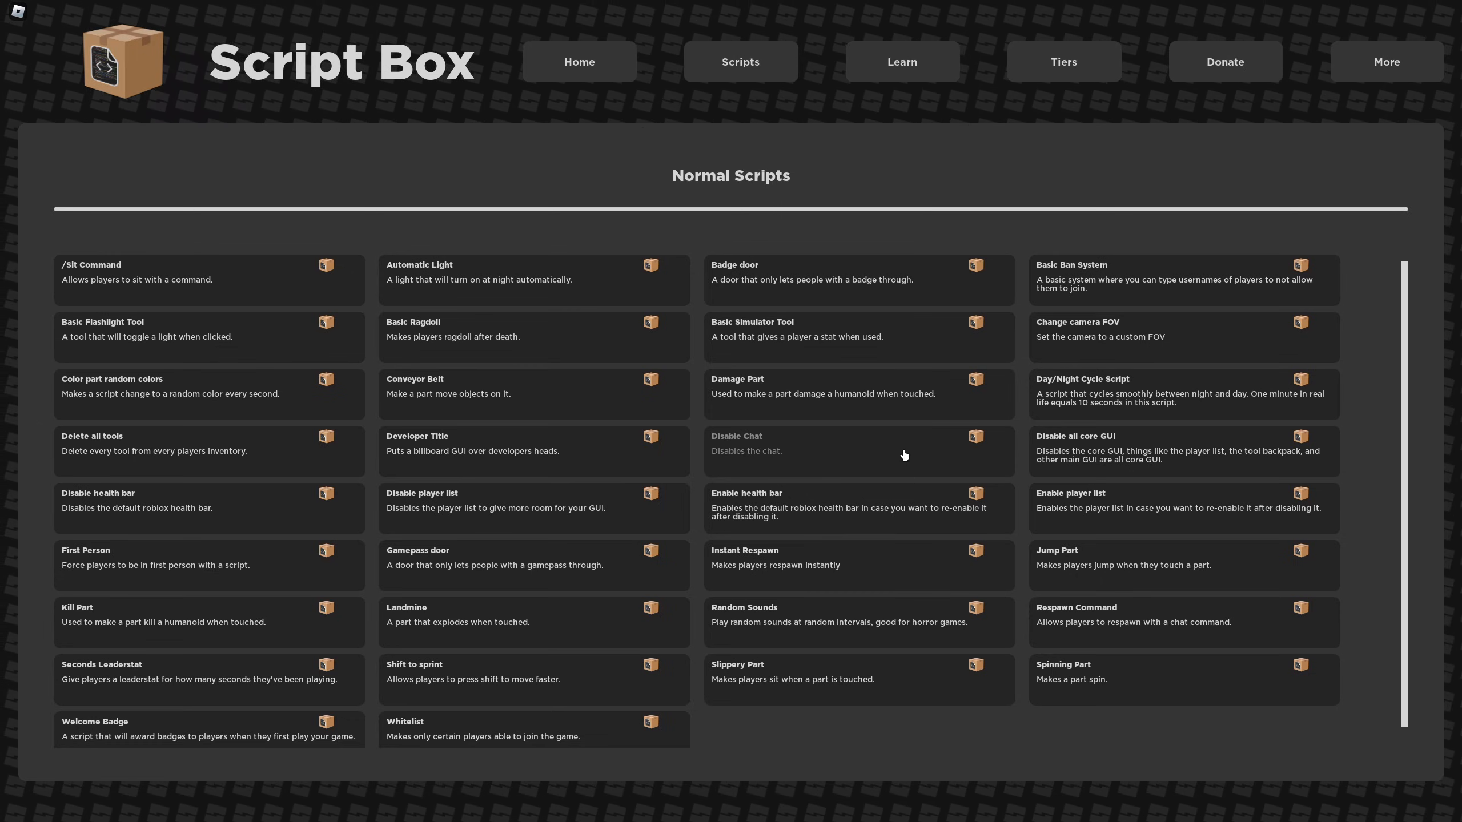
mouse_move(845, 282)
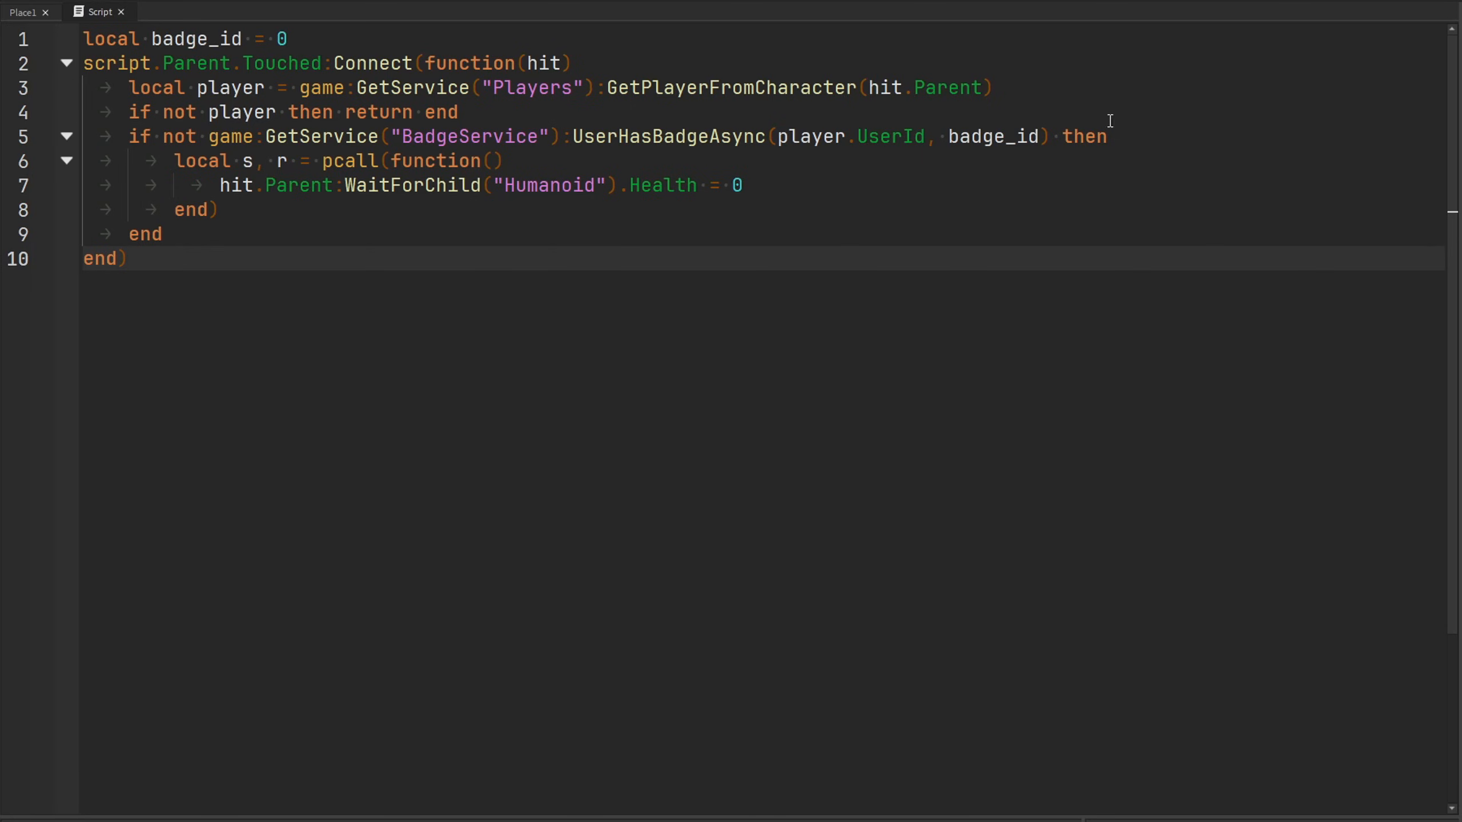
mouse_move(171, 72)
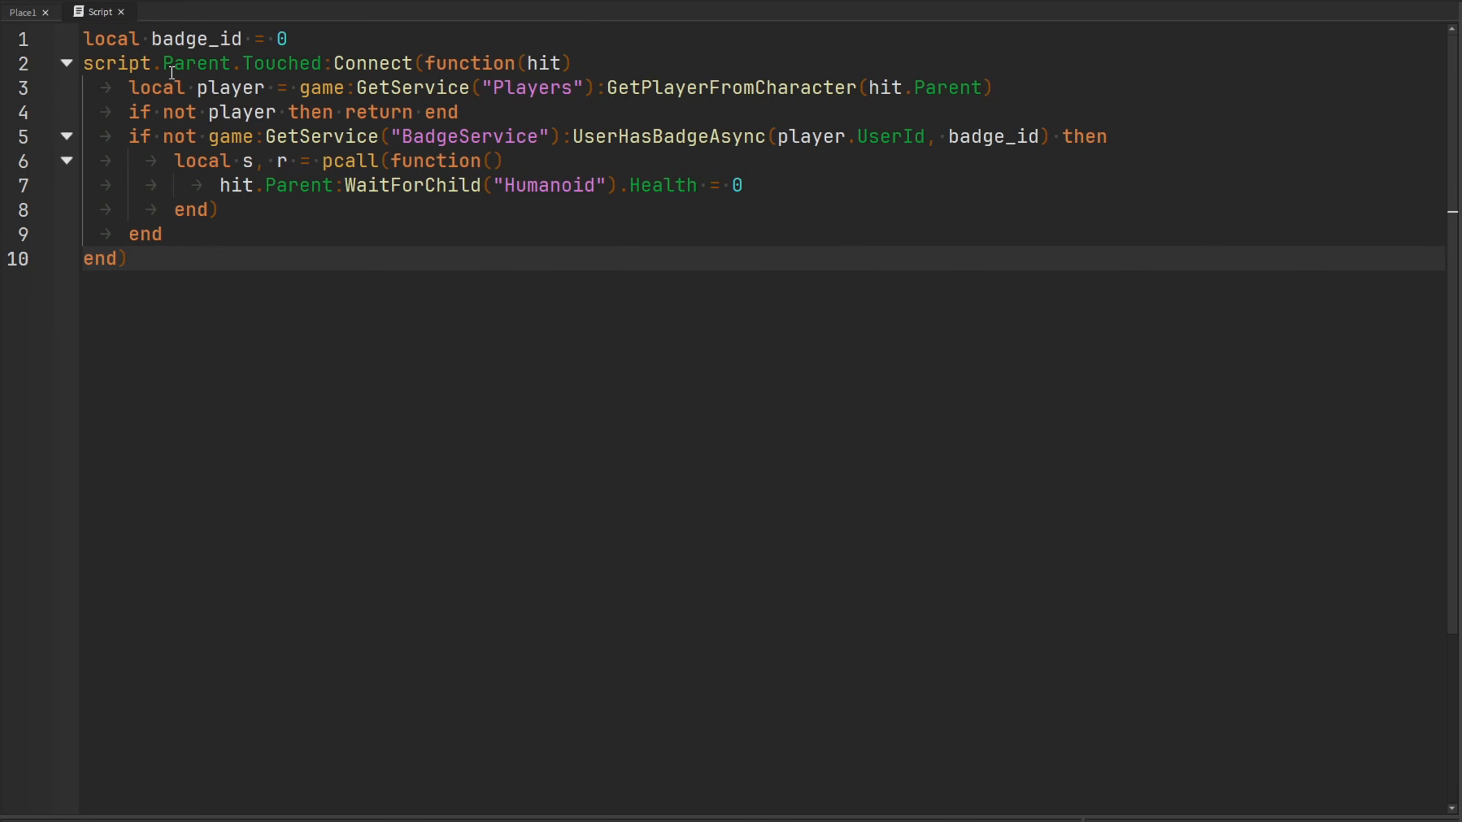
left_click(23, 12)
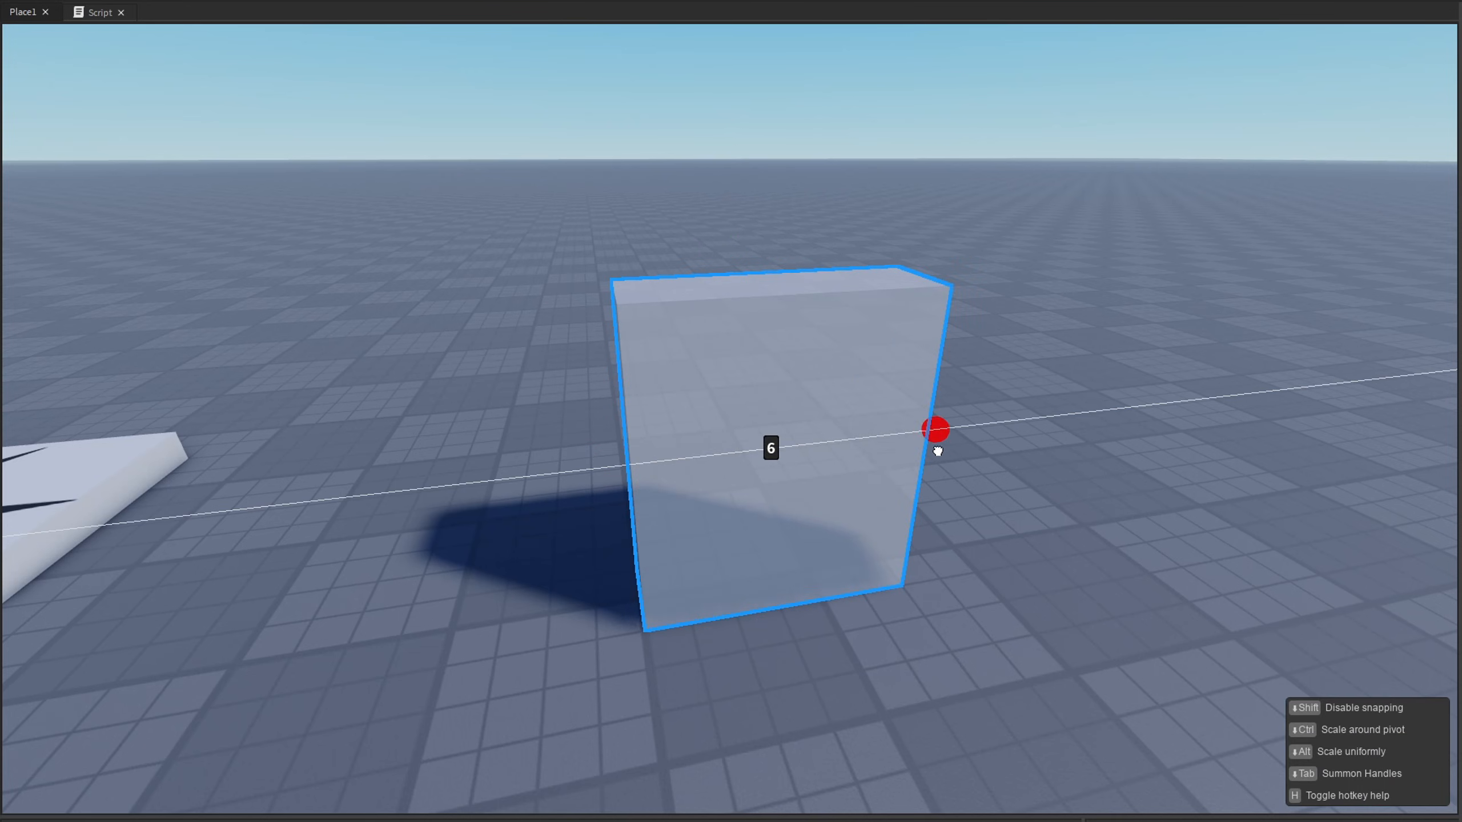
key("Tab")
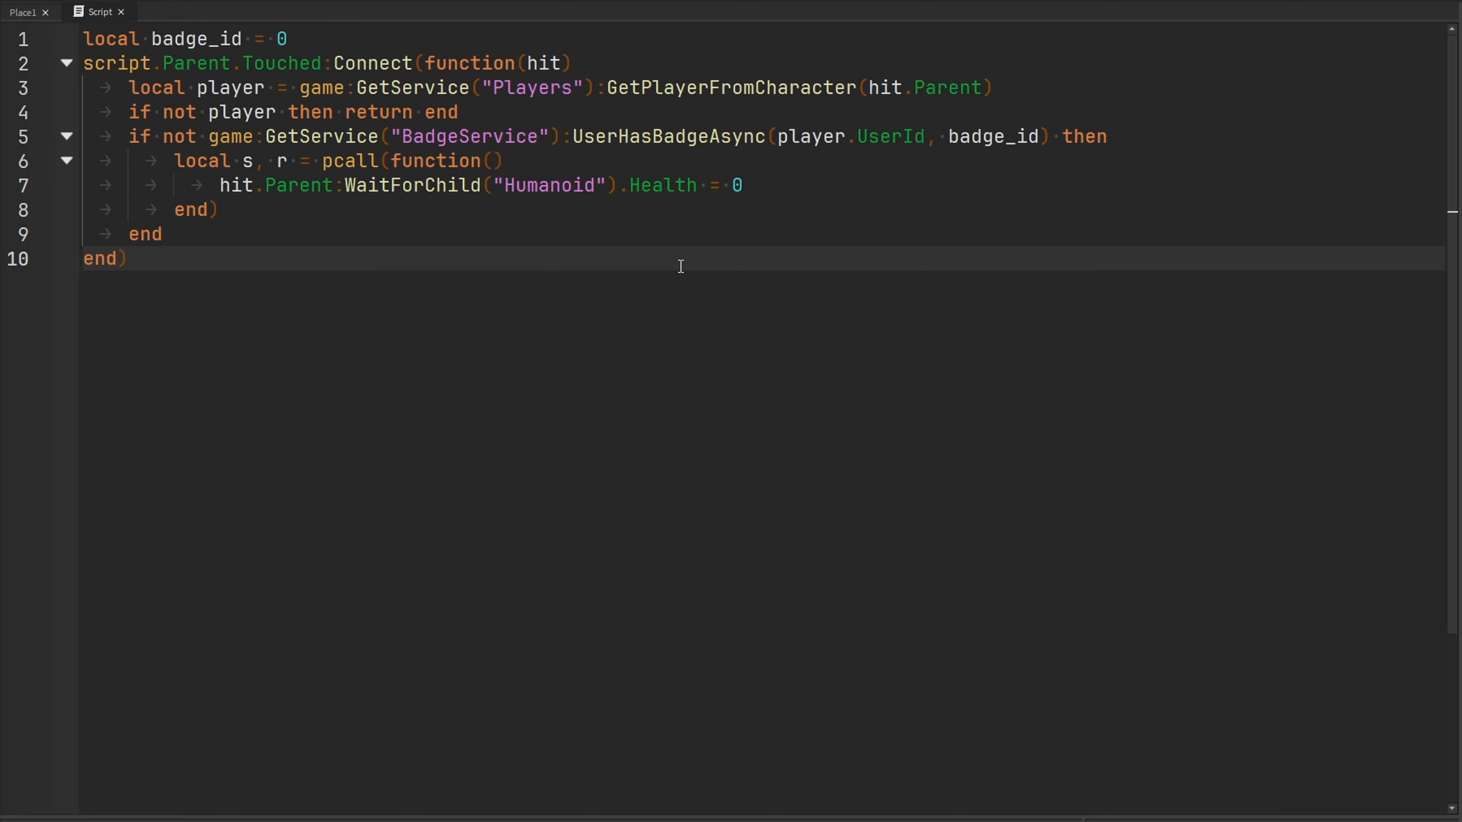
Rename badge_id to BADGE_ID and add a line break after the early-return block.
left_click(128, 258)
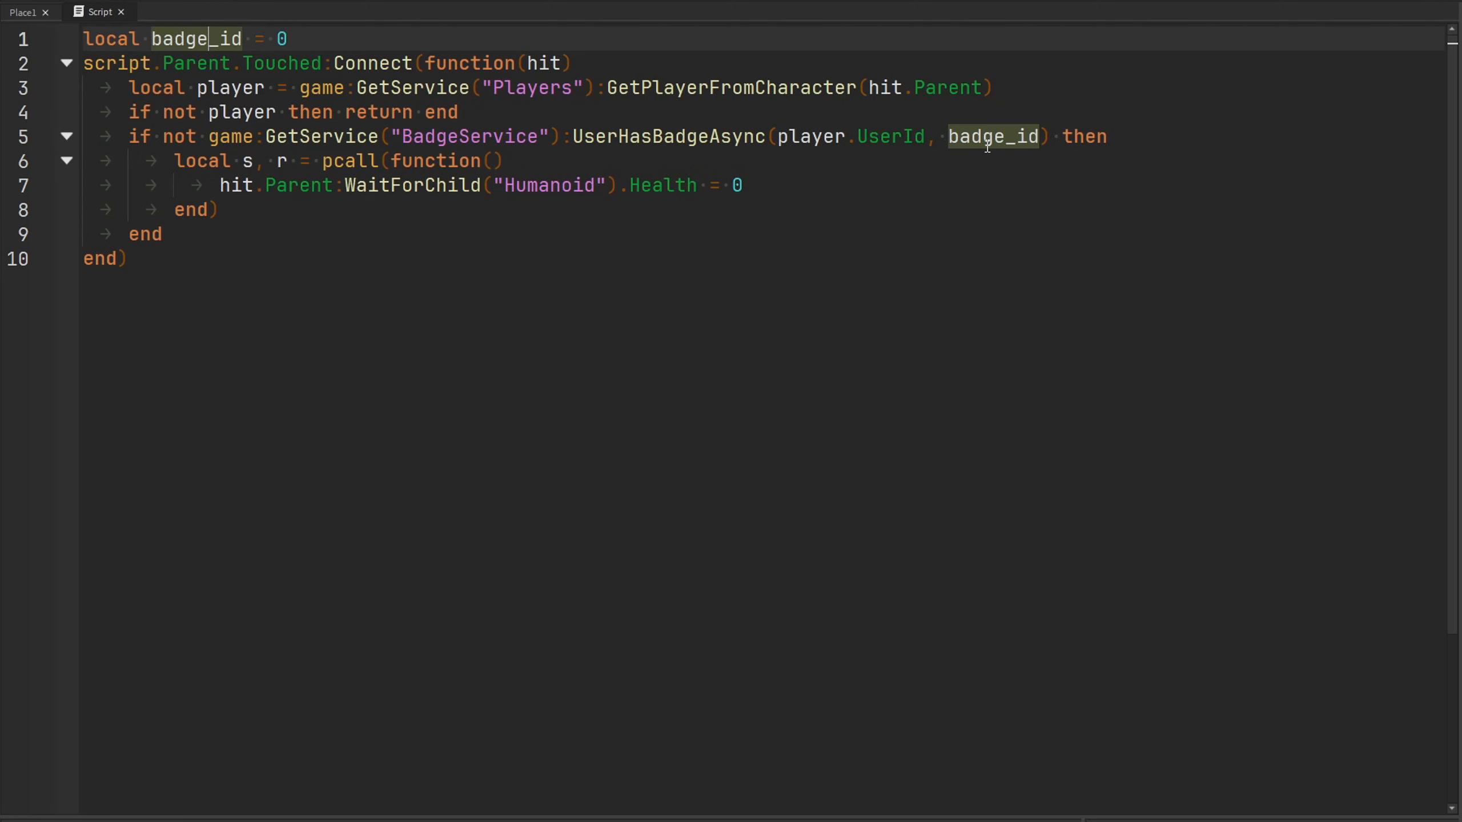
mouse_move(972, 136)
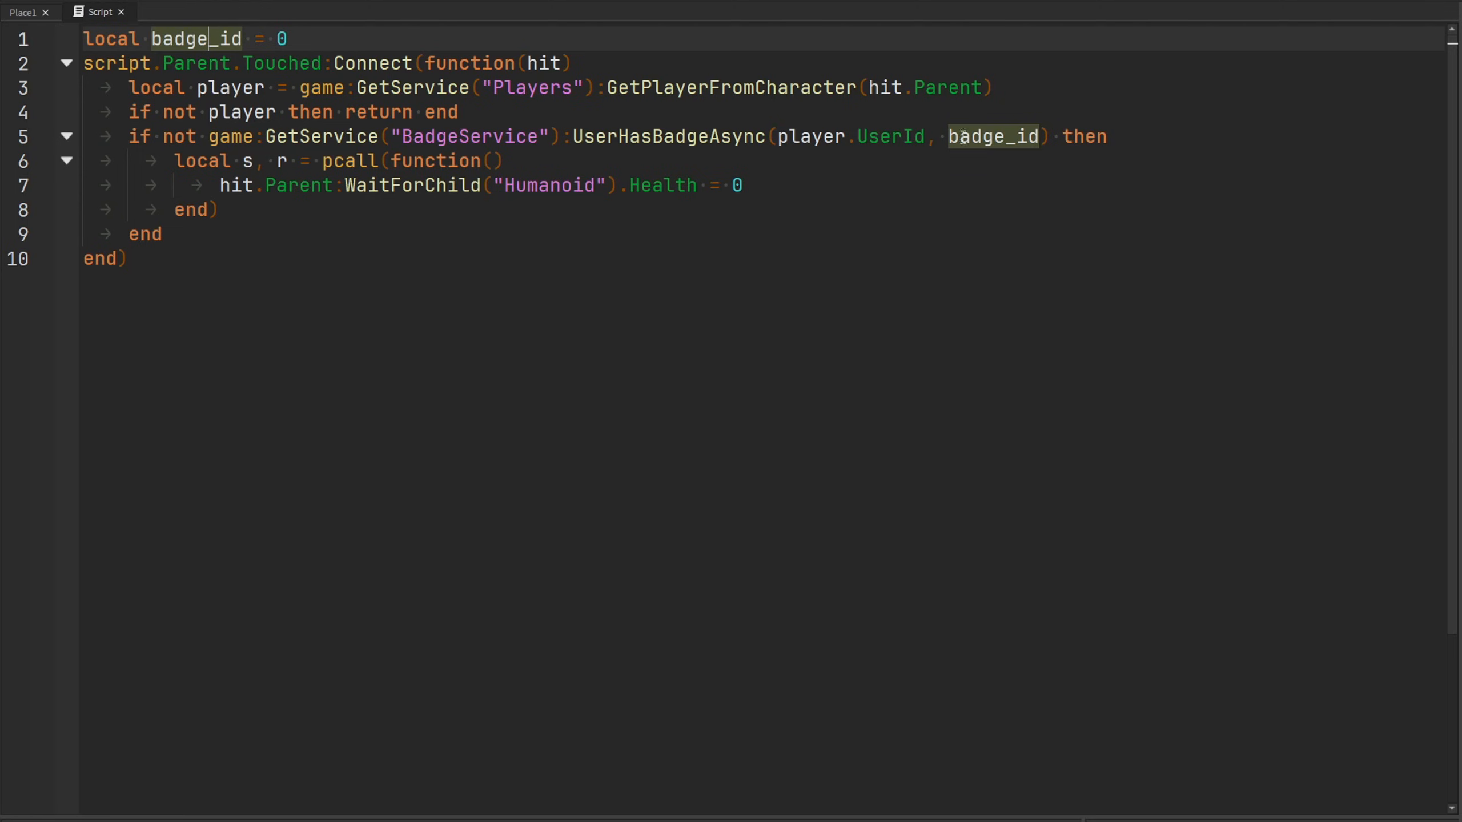
double_click(193, 38)
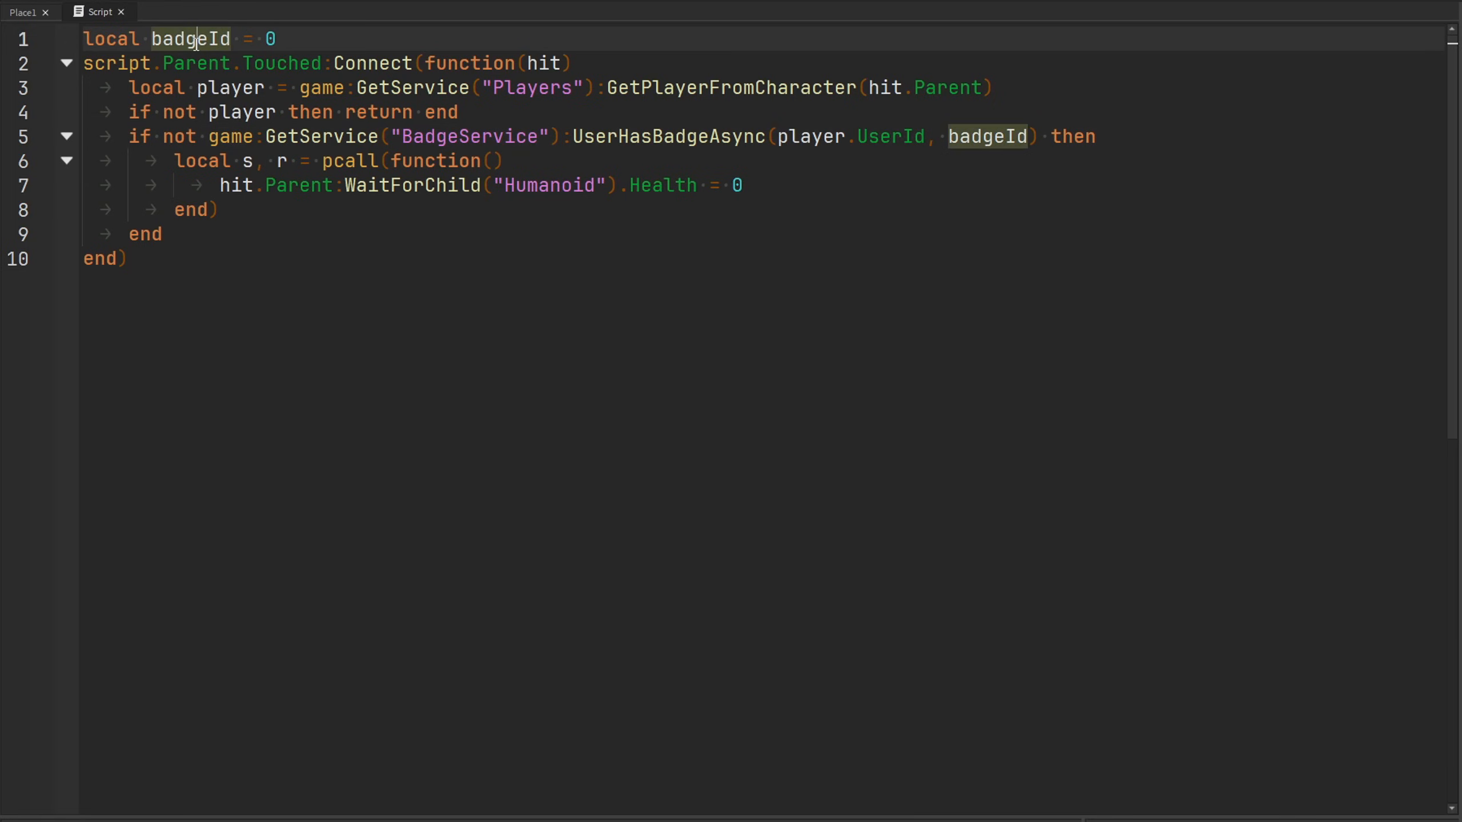
type("BADGE_ID")
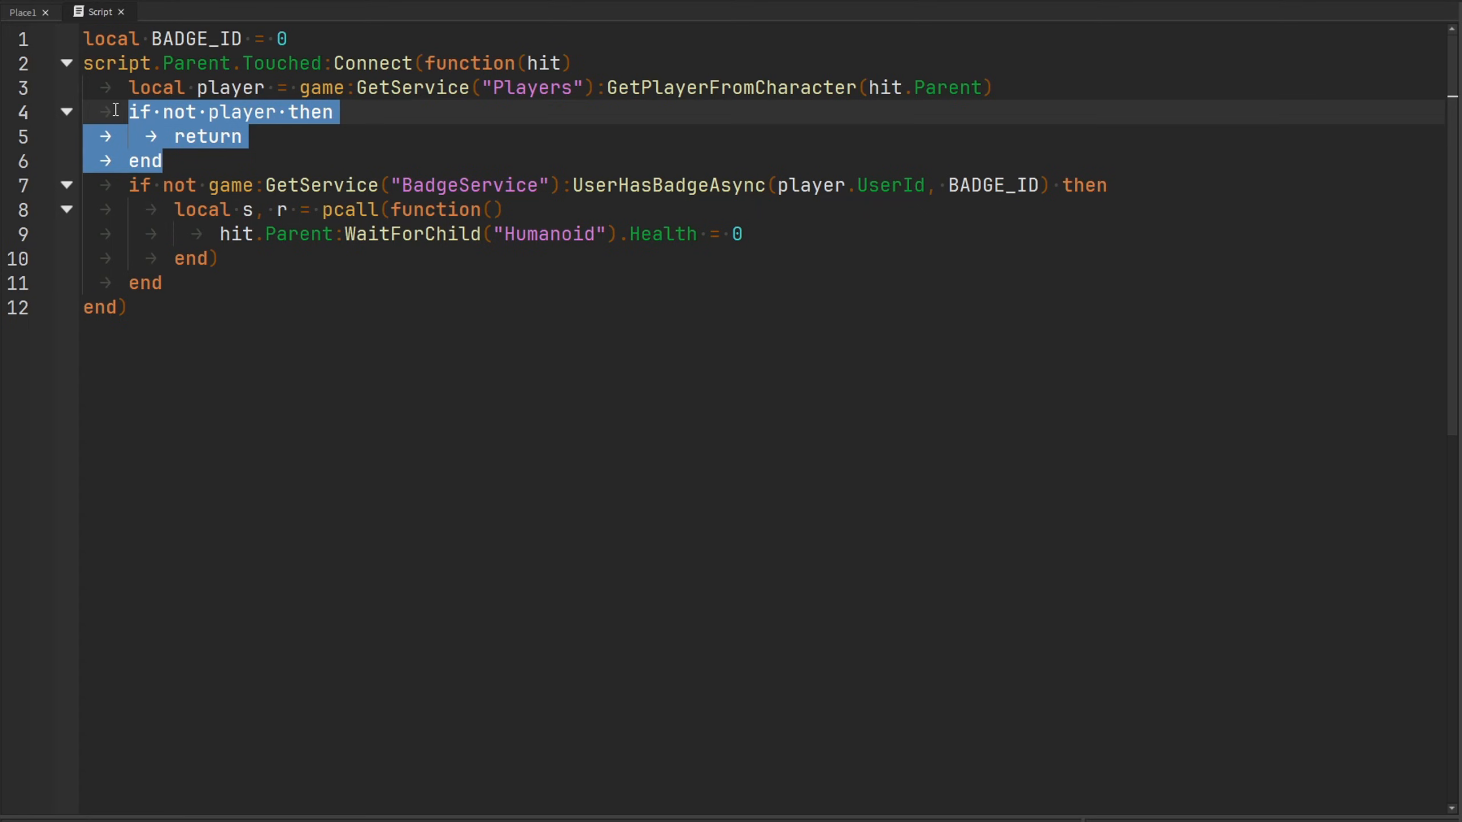
left_click(172, 160)
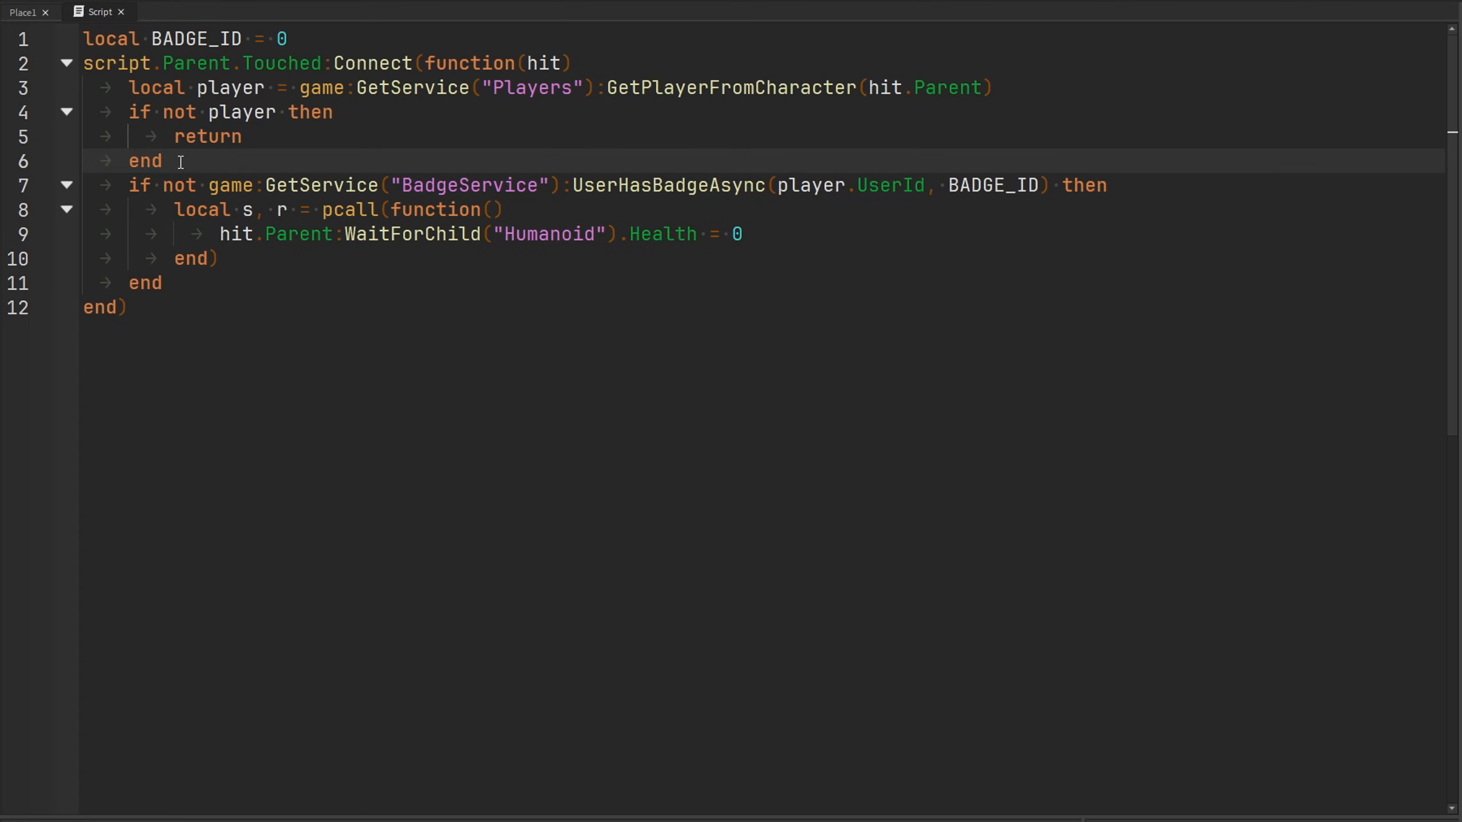
left_click(163, 160)
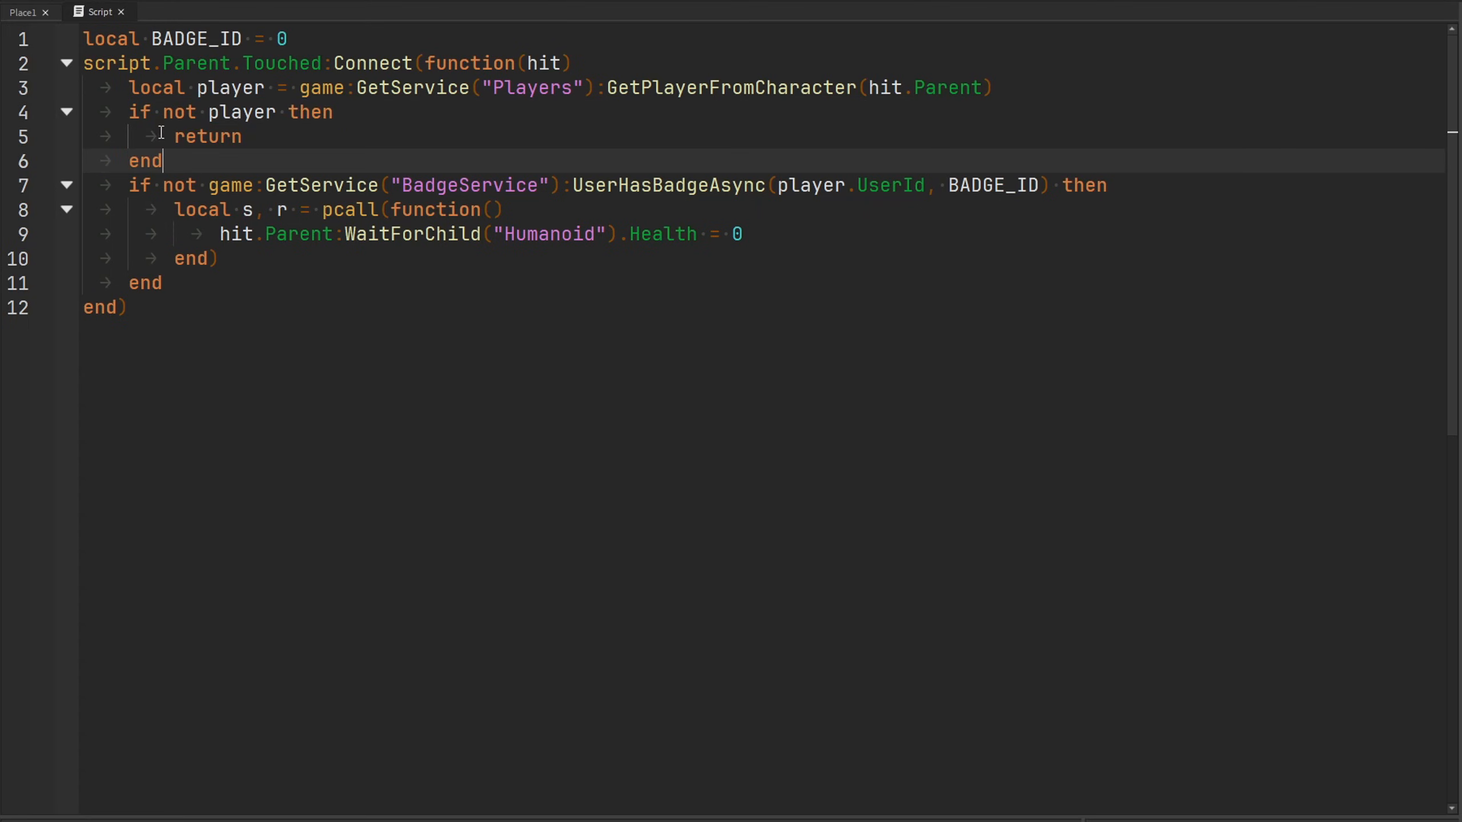
double_click(207, 136)
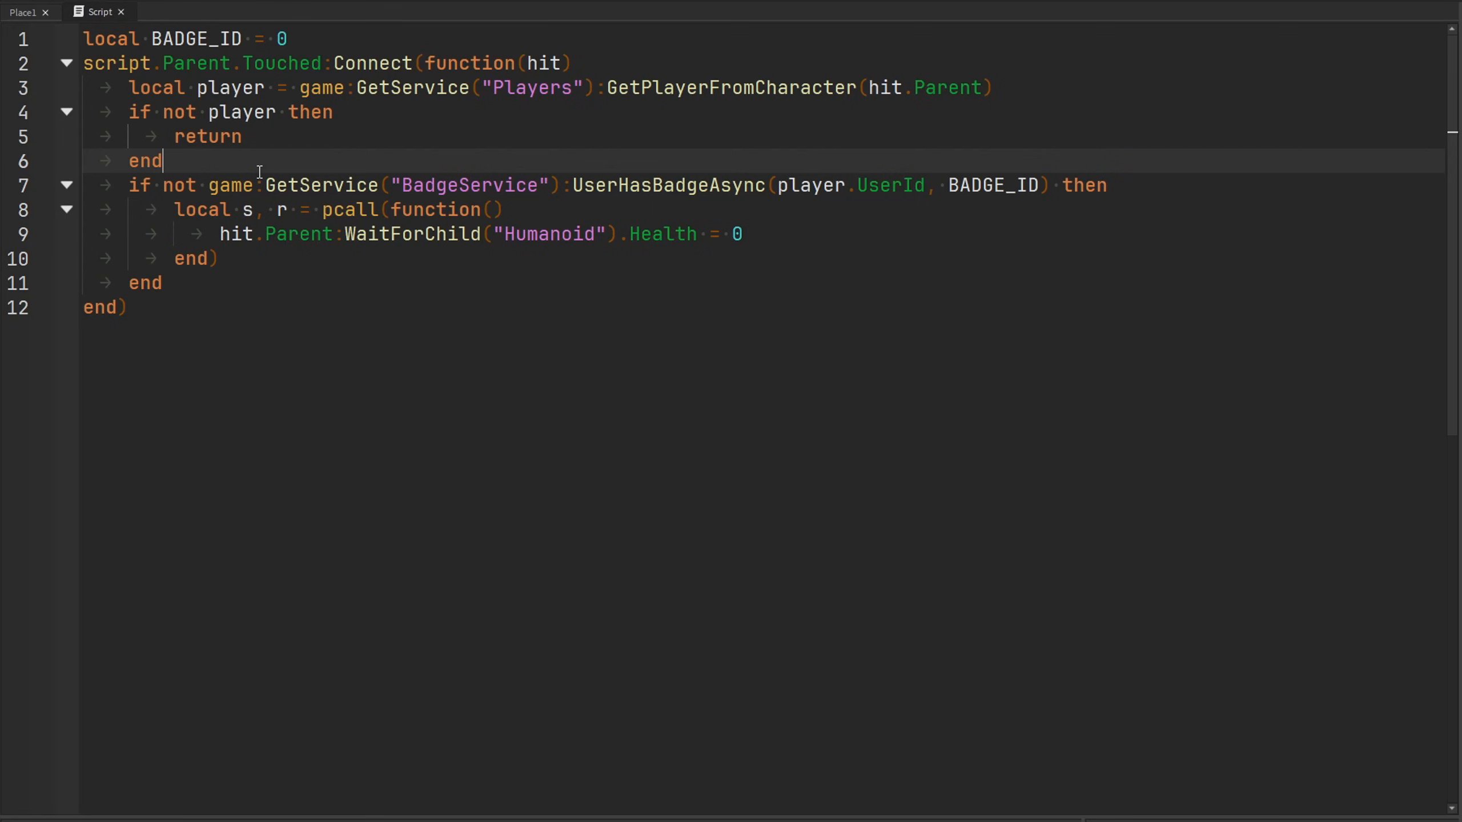
key("Enter")
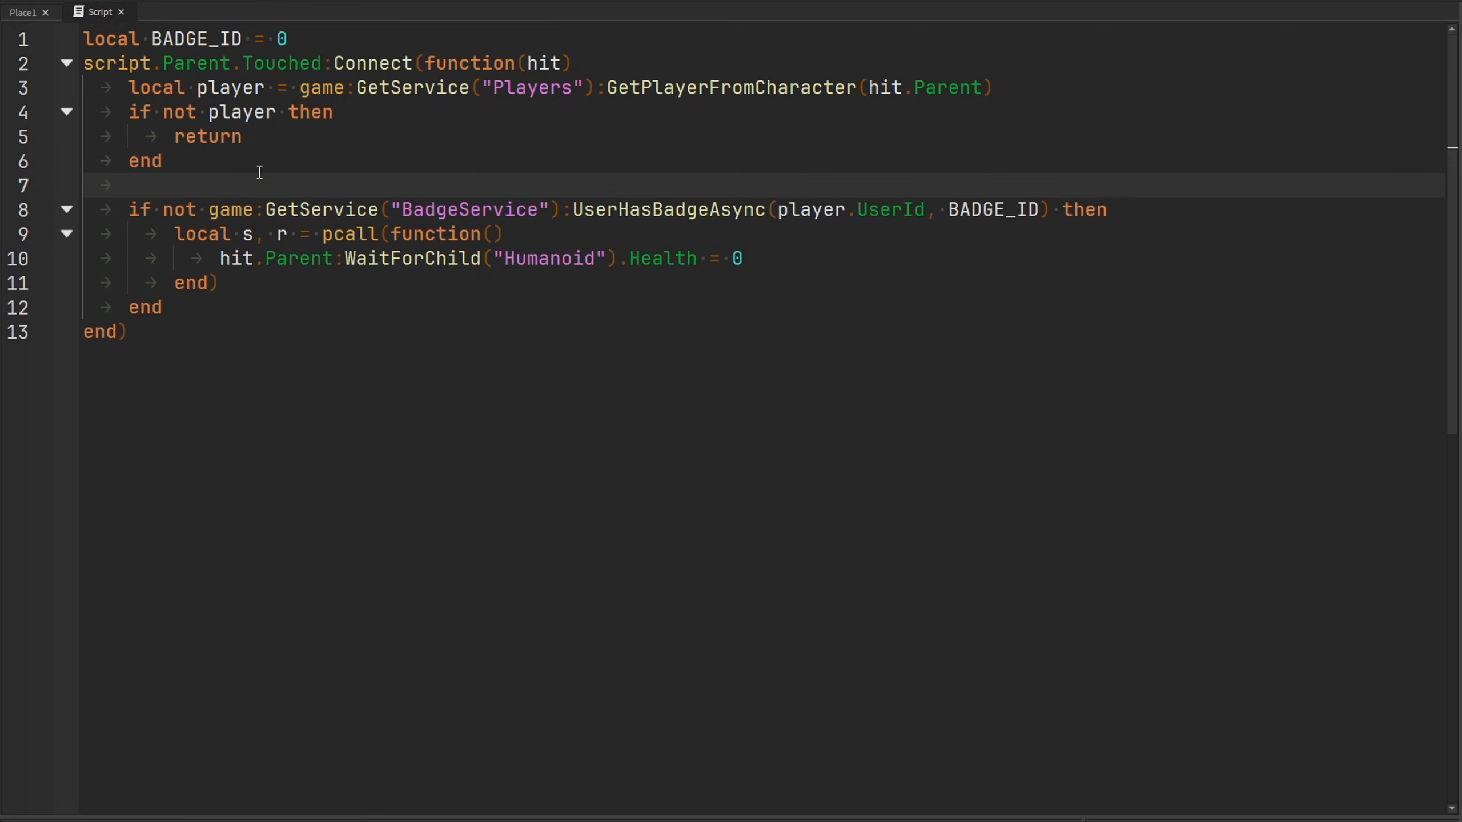
Wrap UserHasBadgeAsync in a pcall storing success, result, and check 'not result'.
double_click(736, 209)
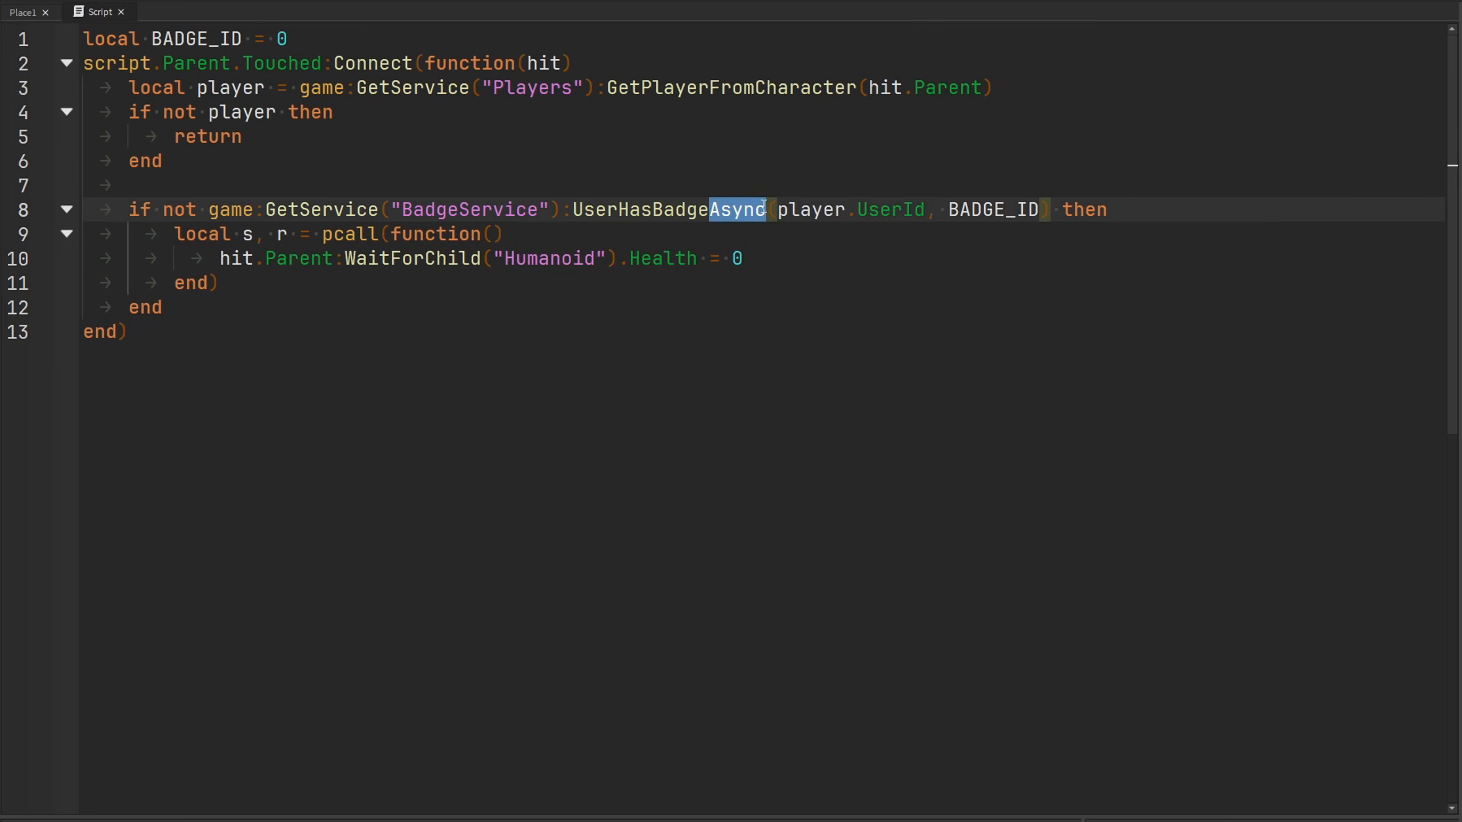
mouse_move(594, 230)
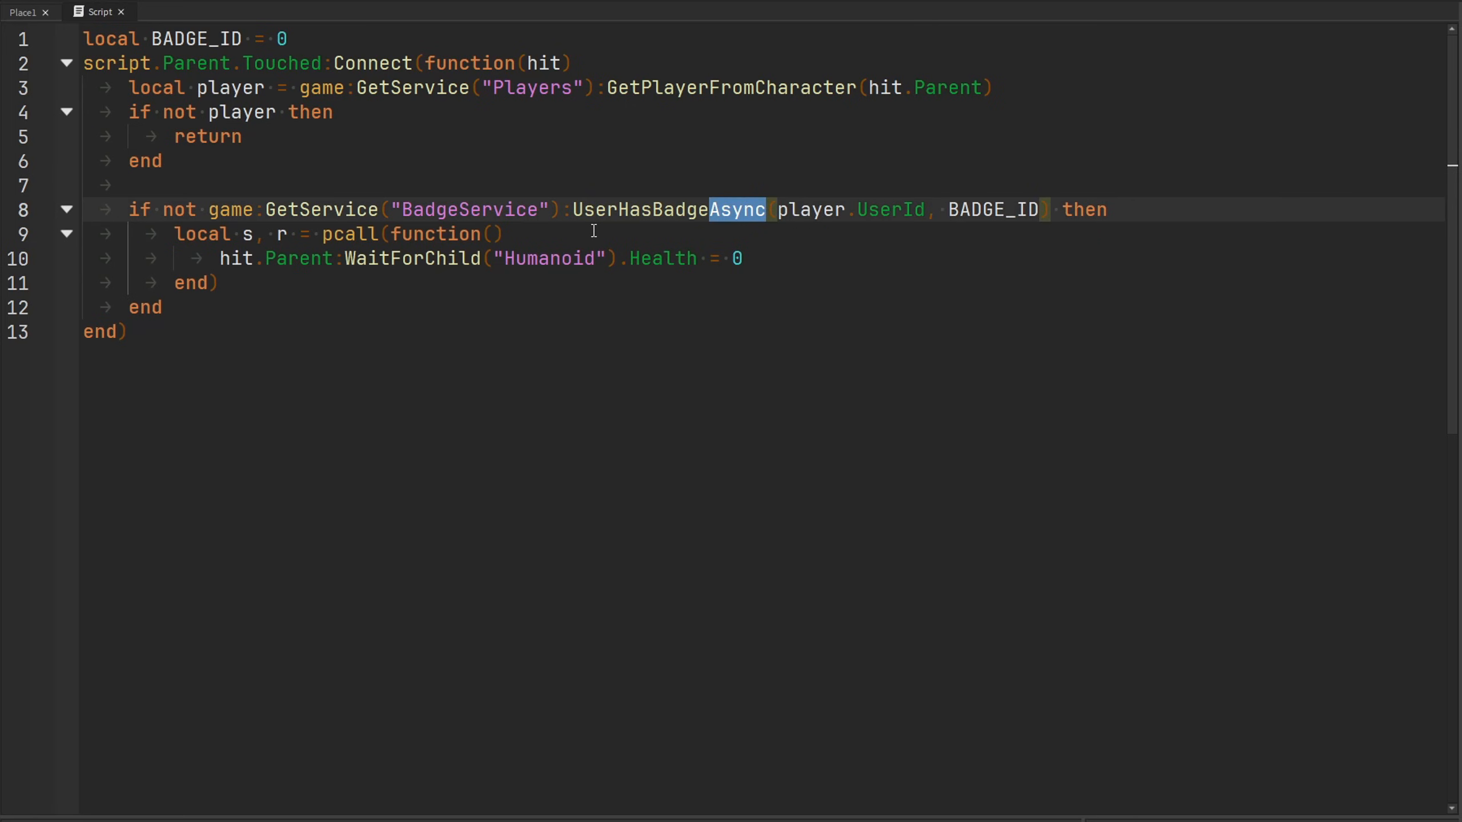
left_click(322, 234)
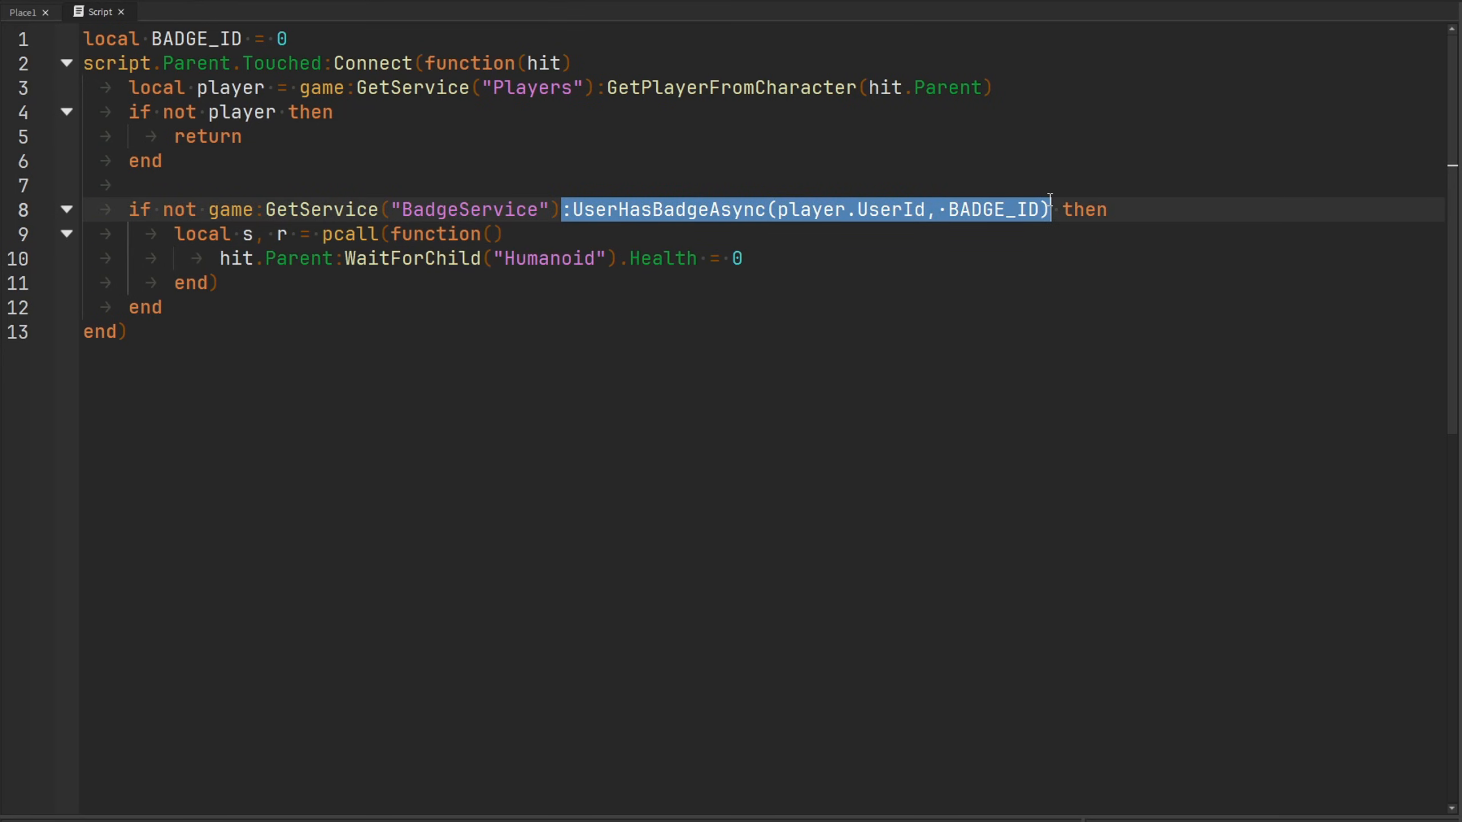
left_click(870, 186)
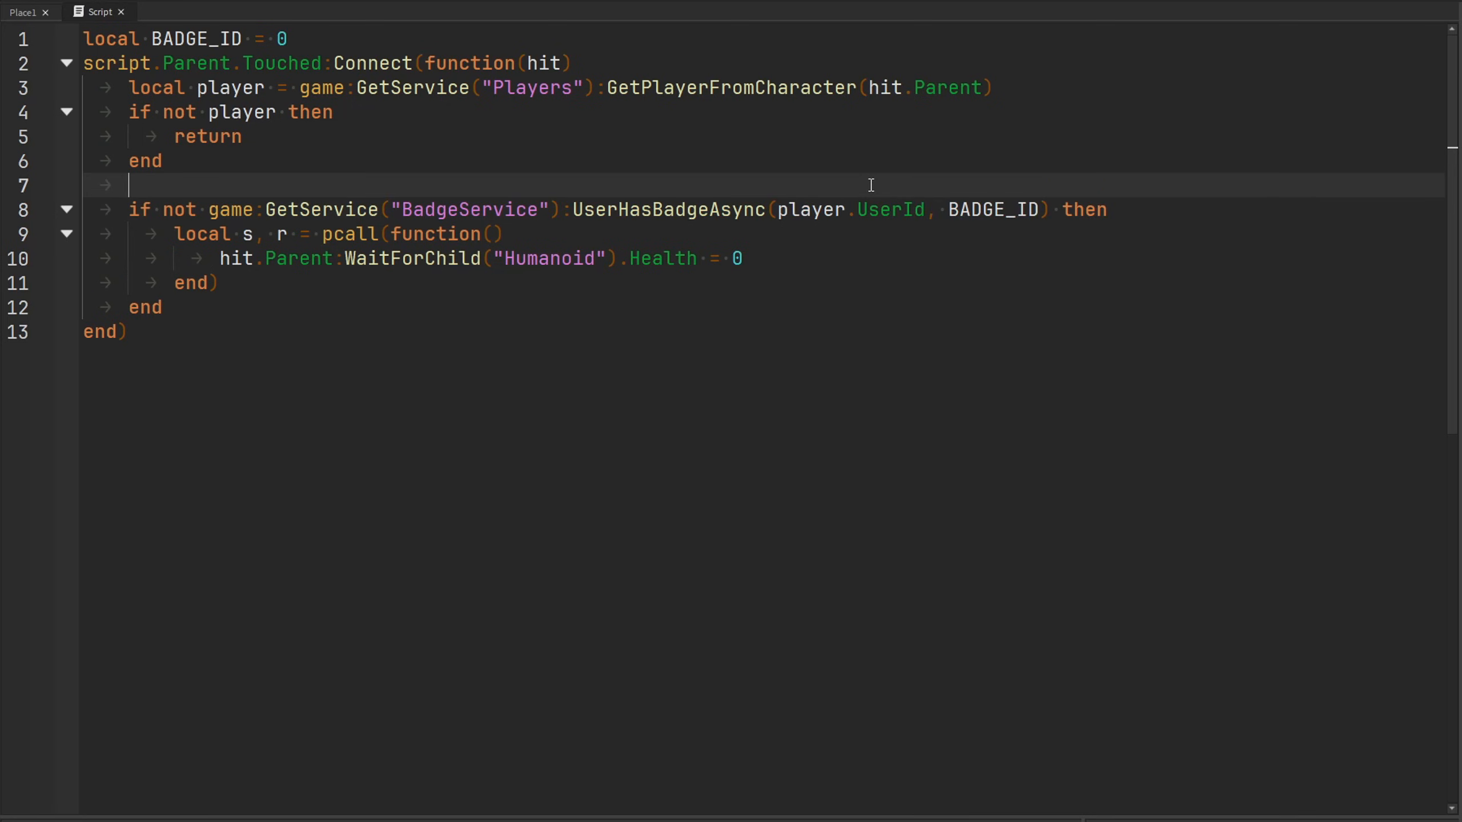
type("local succes")
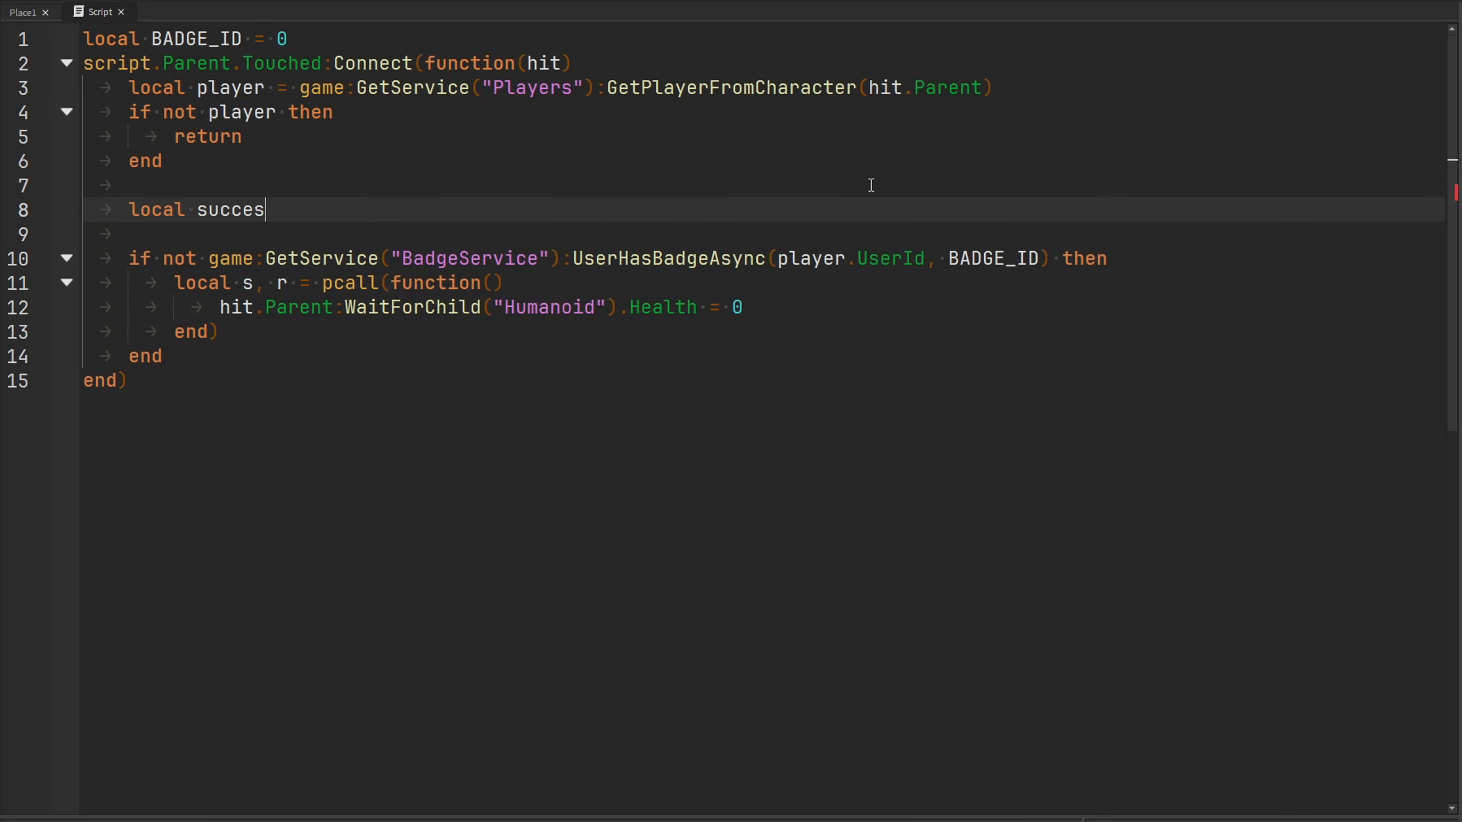
type("s, result = pcall(function(")
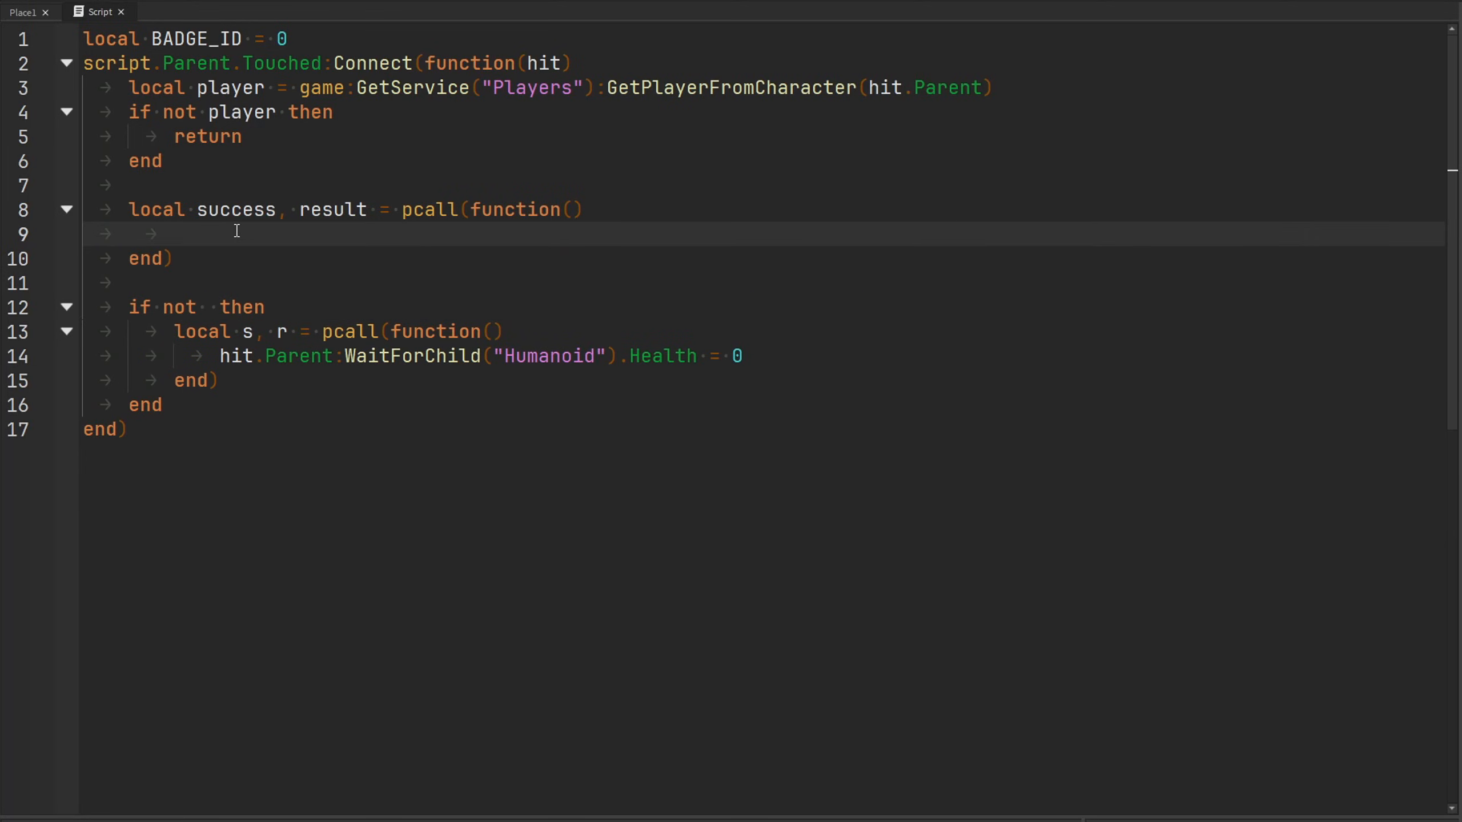
type("return game:GetService(\"BadgeService\"):UserHasBadgeAsync(player.UserId, BADGE_ID)")
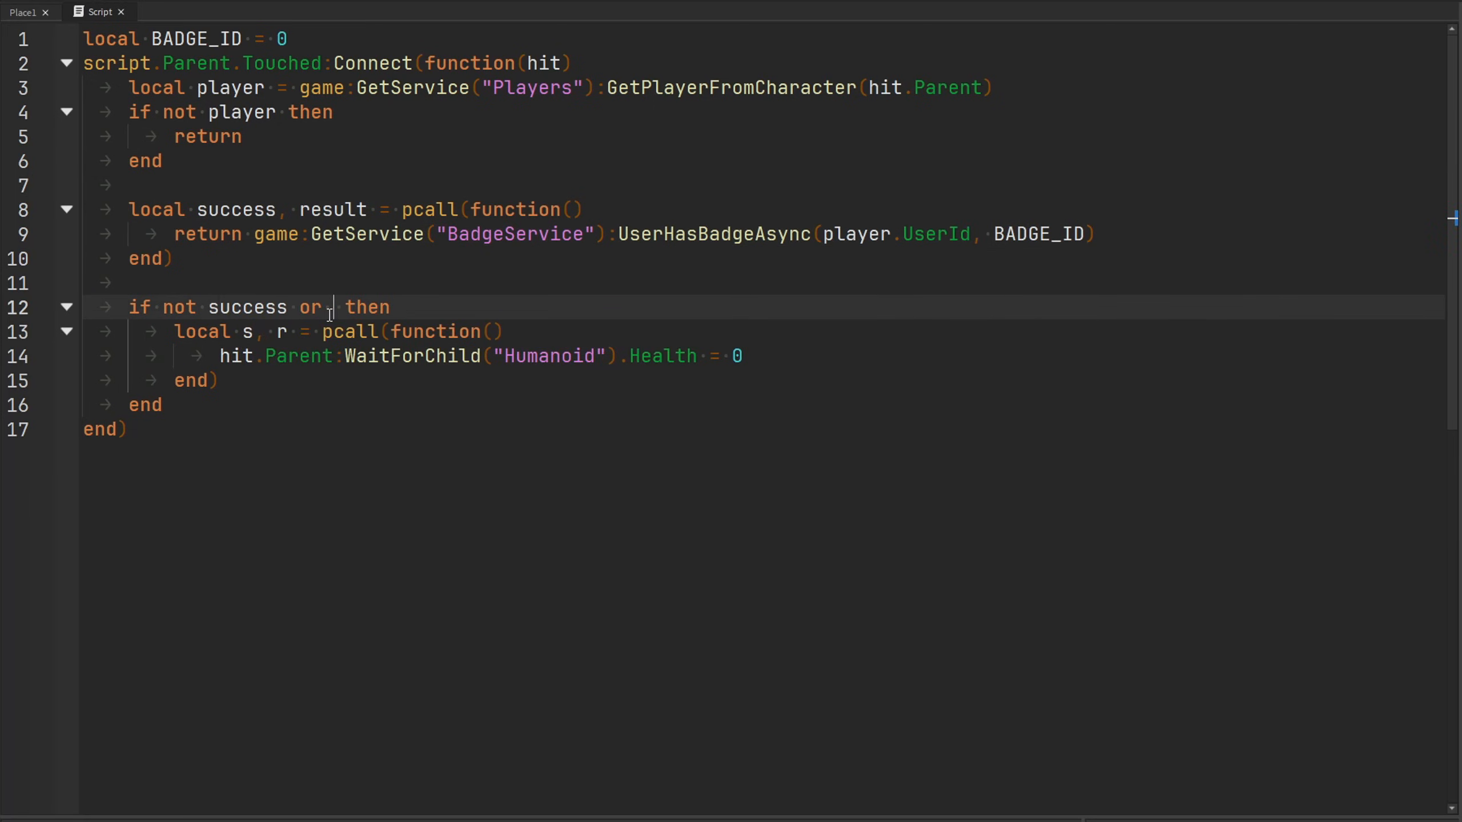
type("not result")
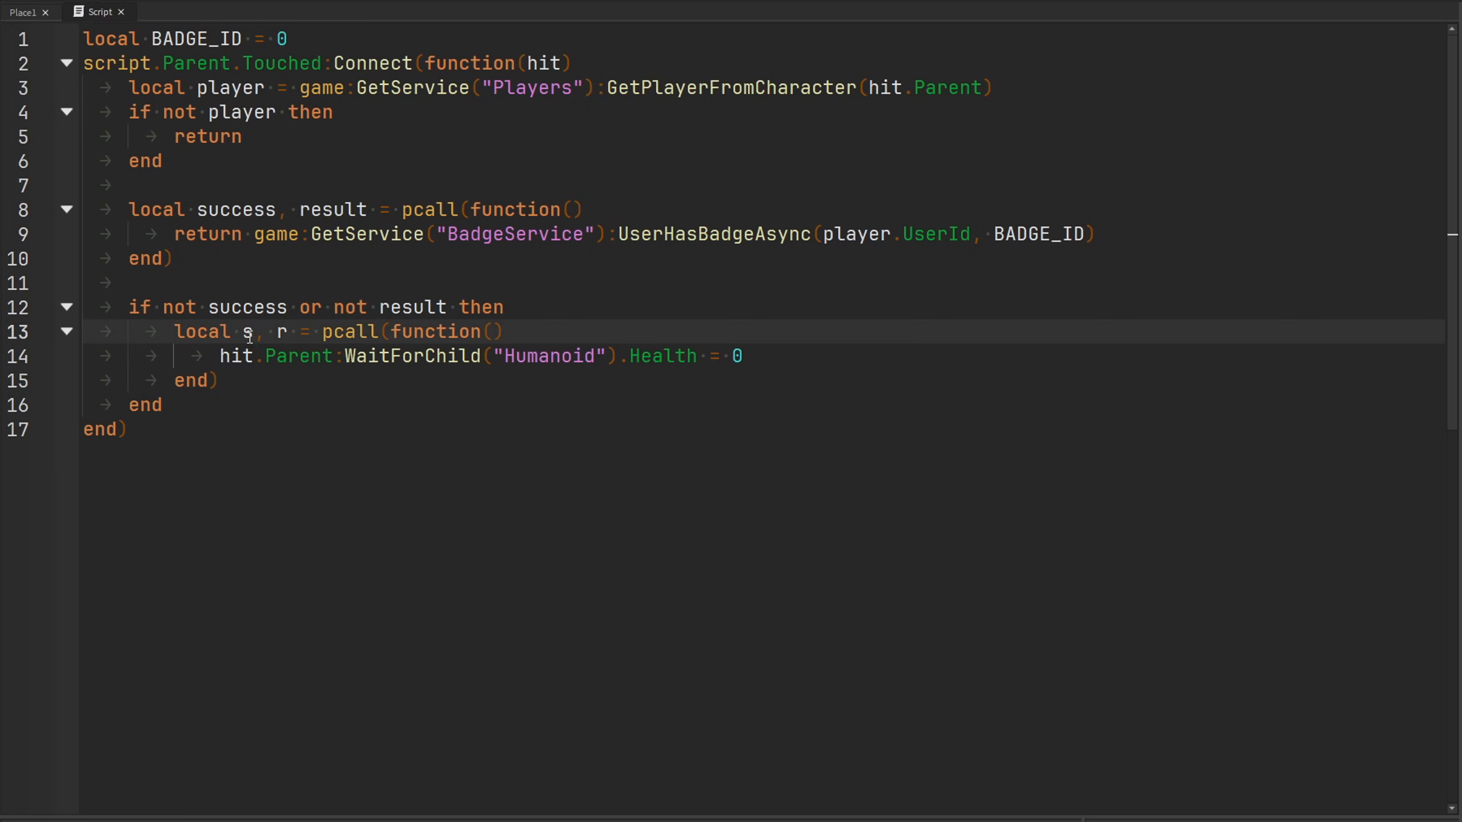
double_click(246, 331)
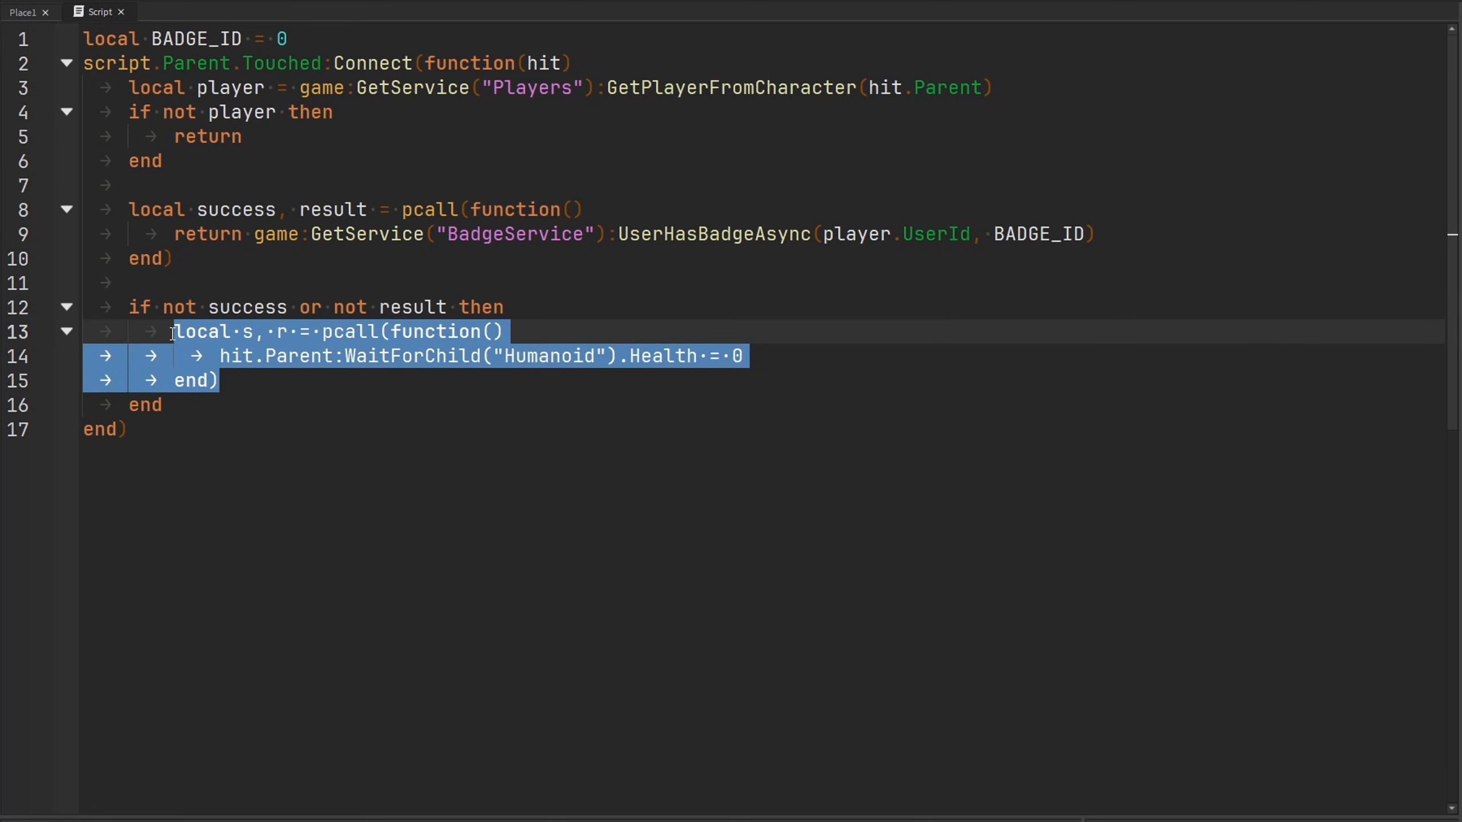
Delete the inner pcall block and type player.Character.Humanoid.Health = 0 instead.
left_click(744, 380)
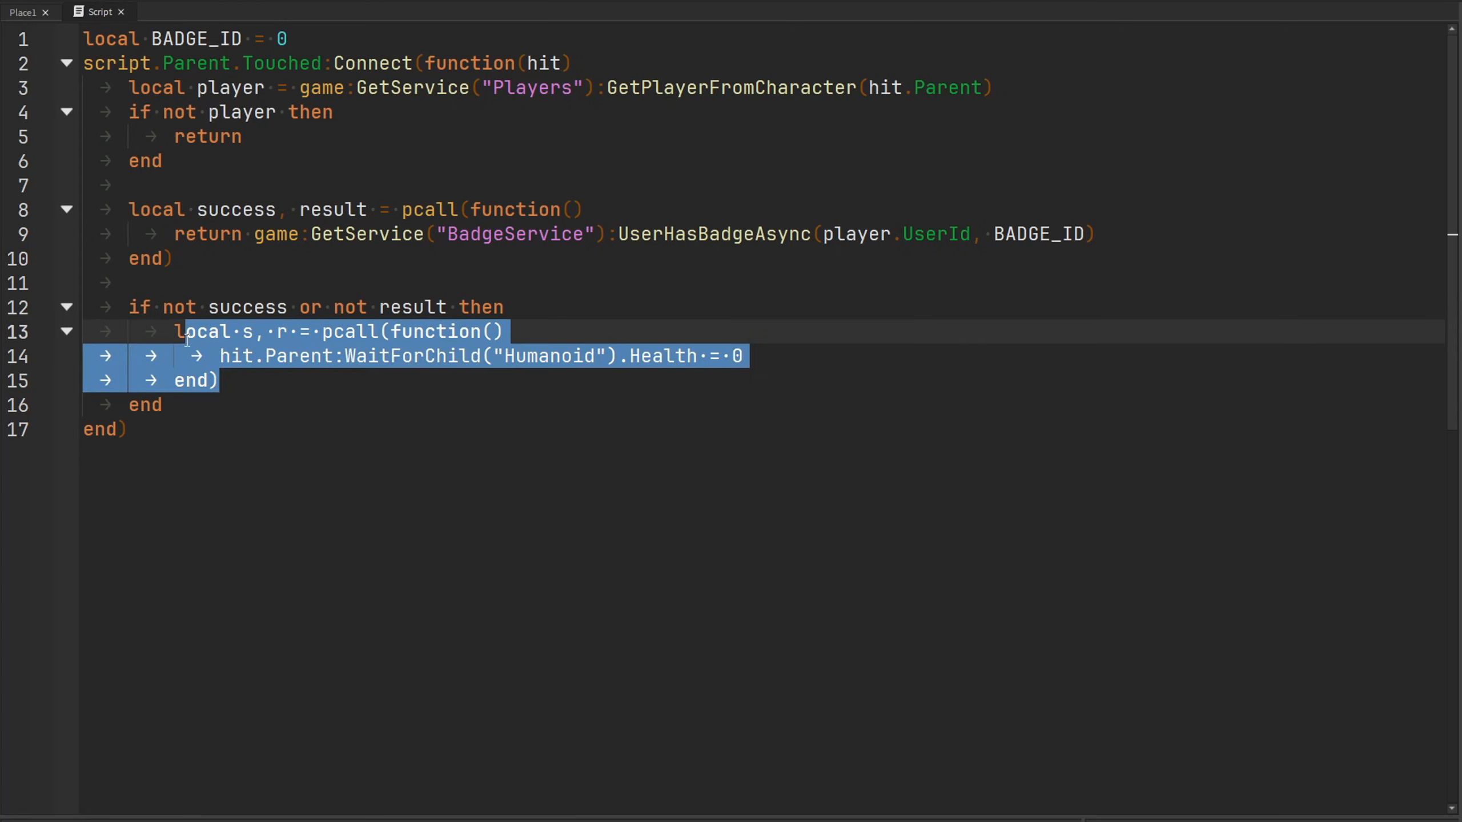
key("Delete")
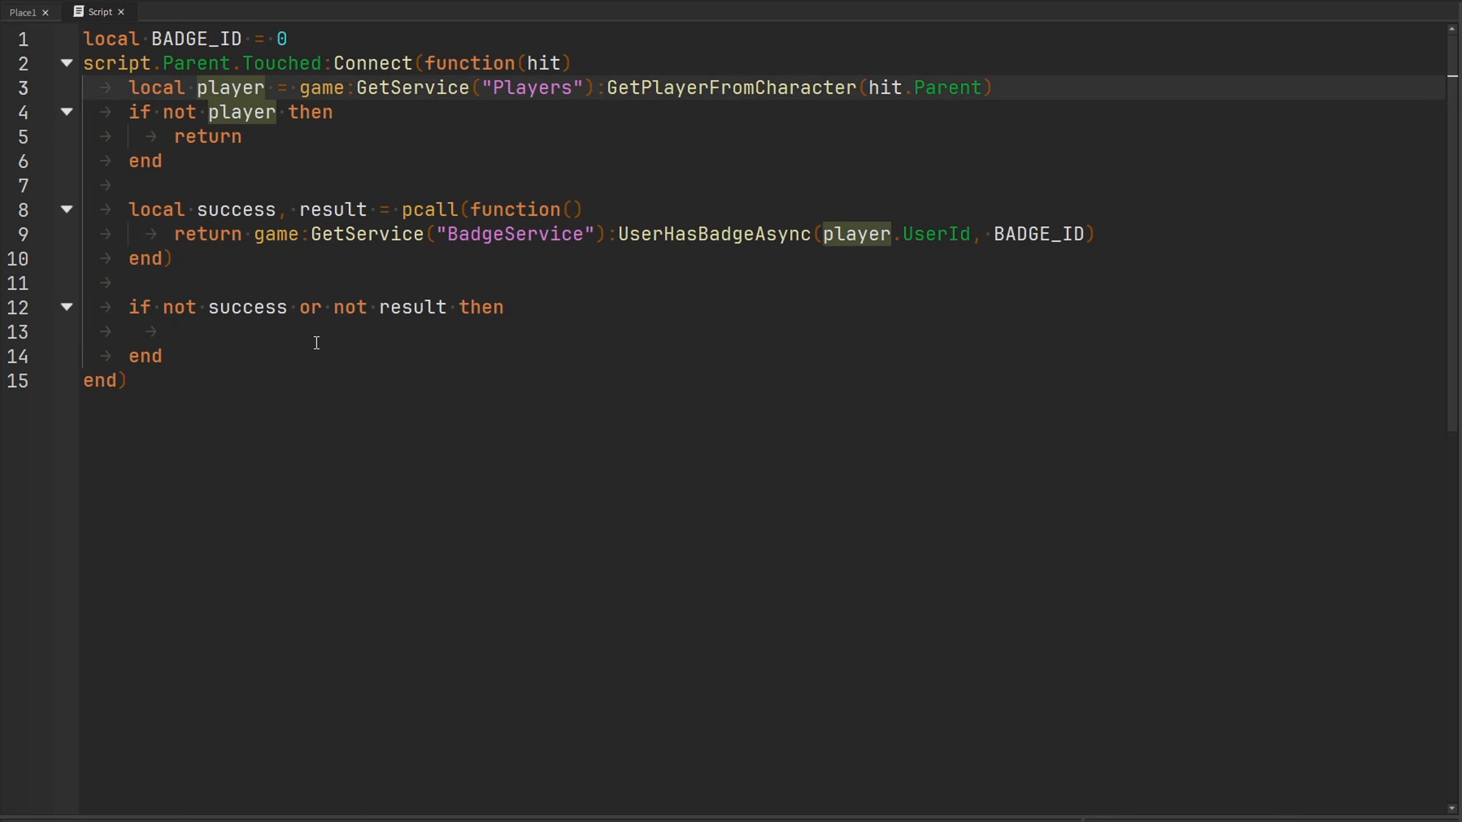
type("player")
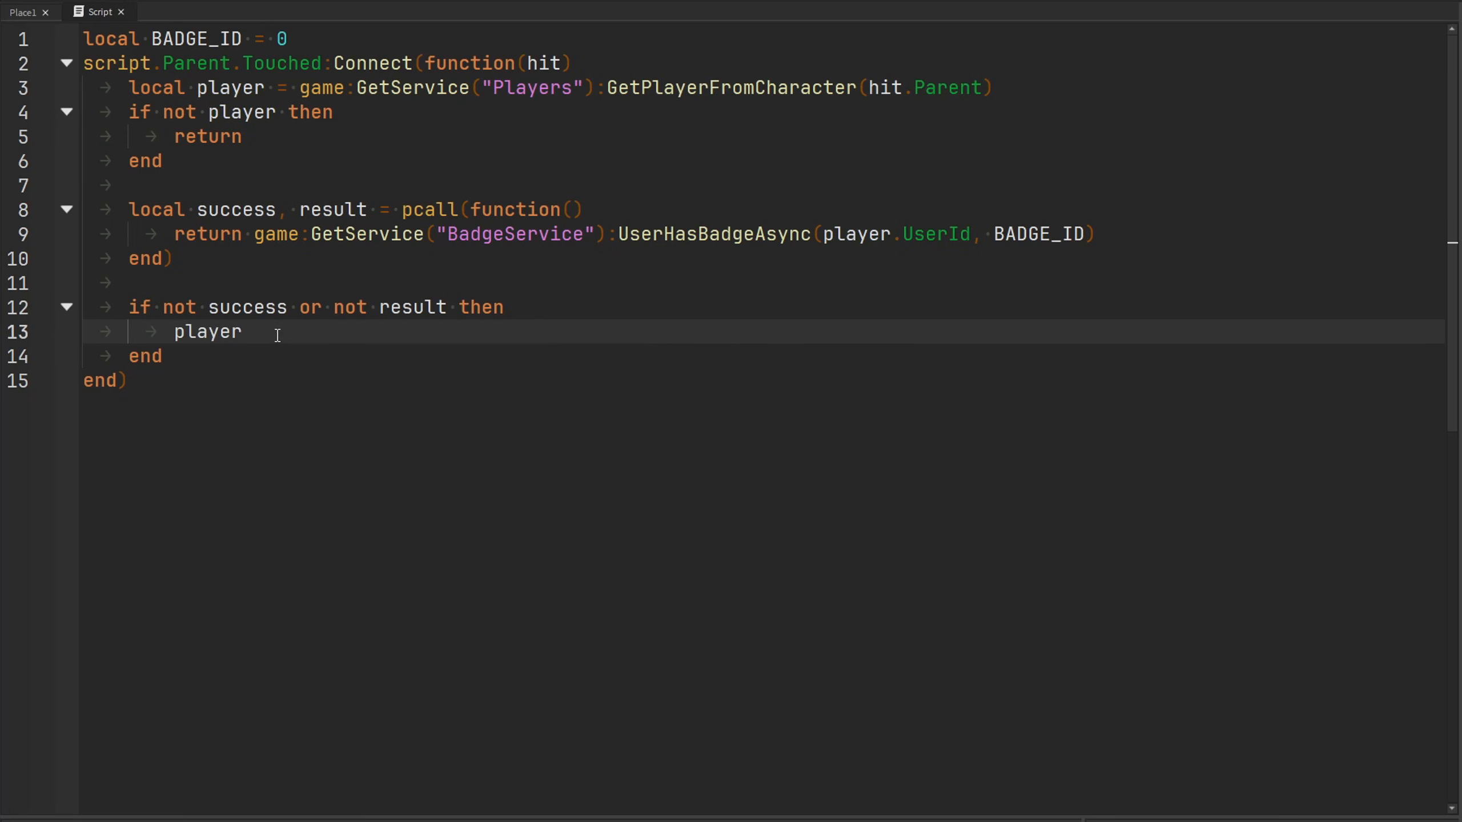
type(".Character.")
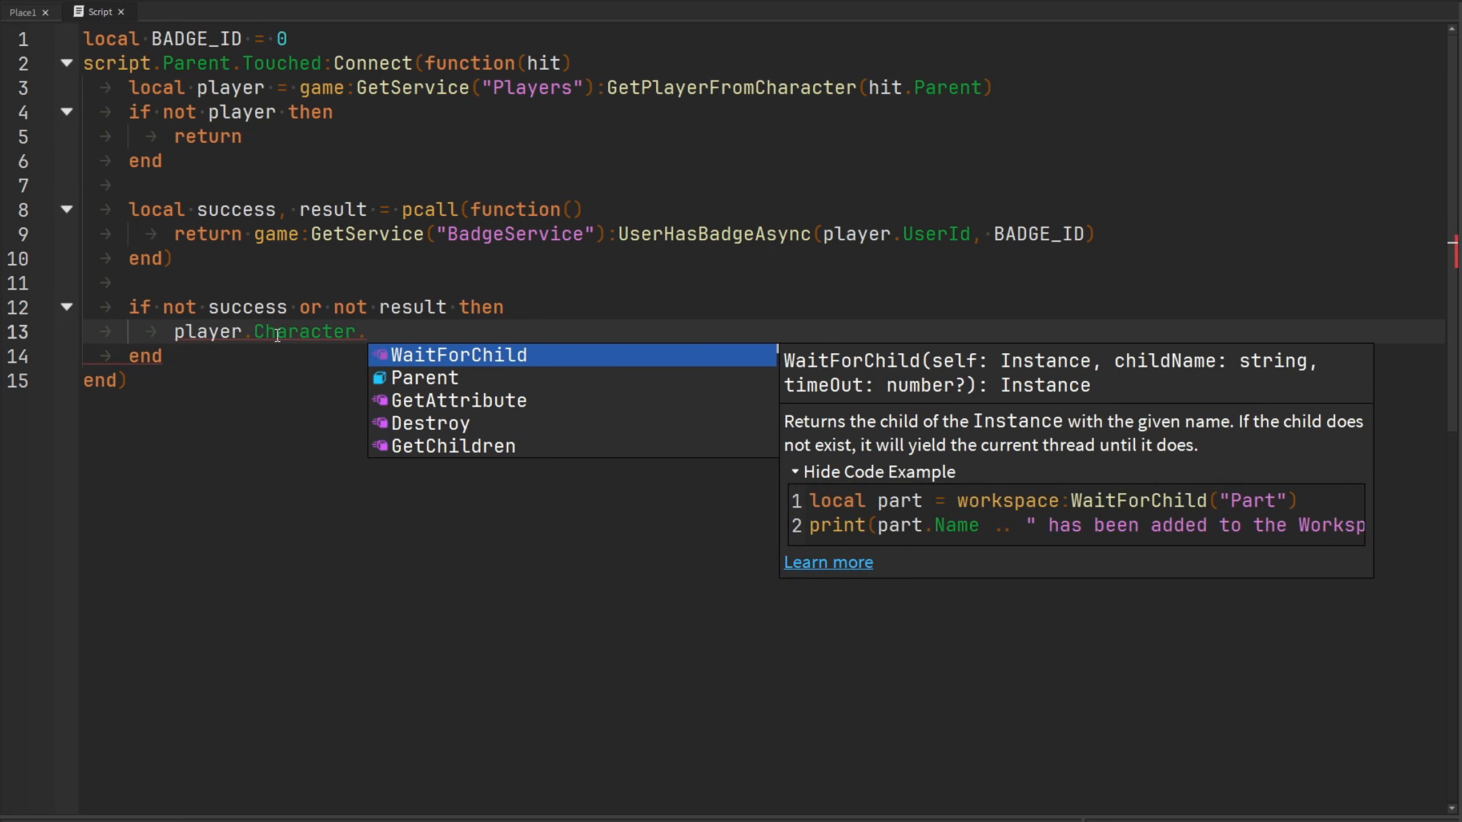
type("Humanoid.H")
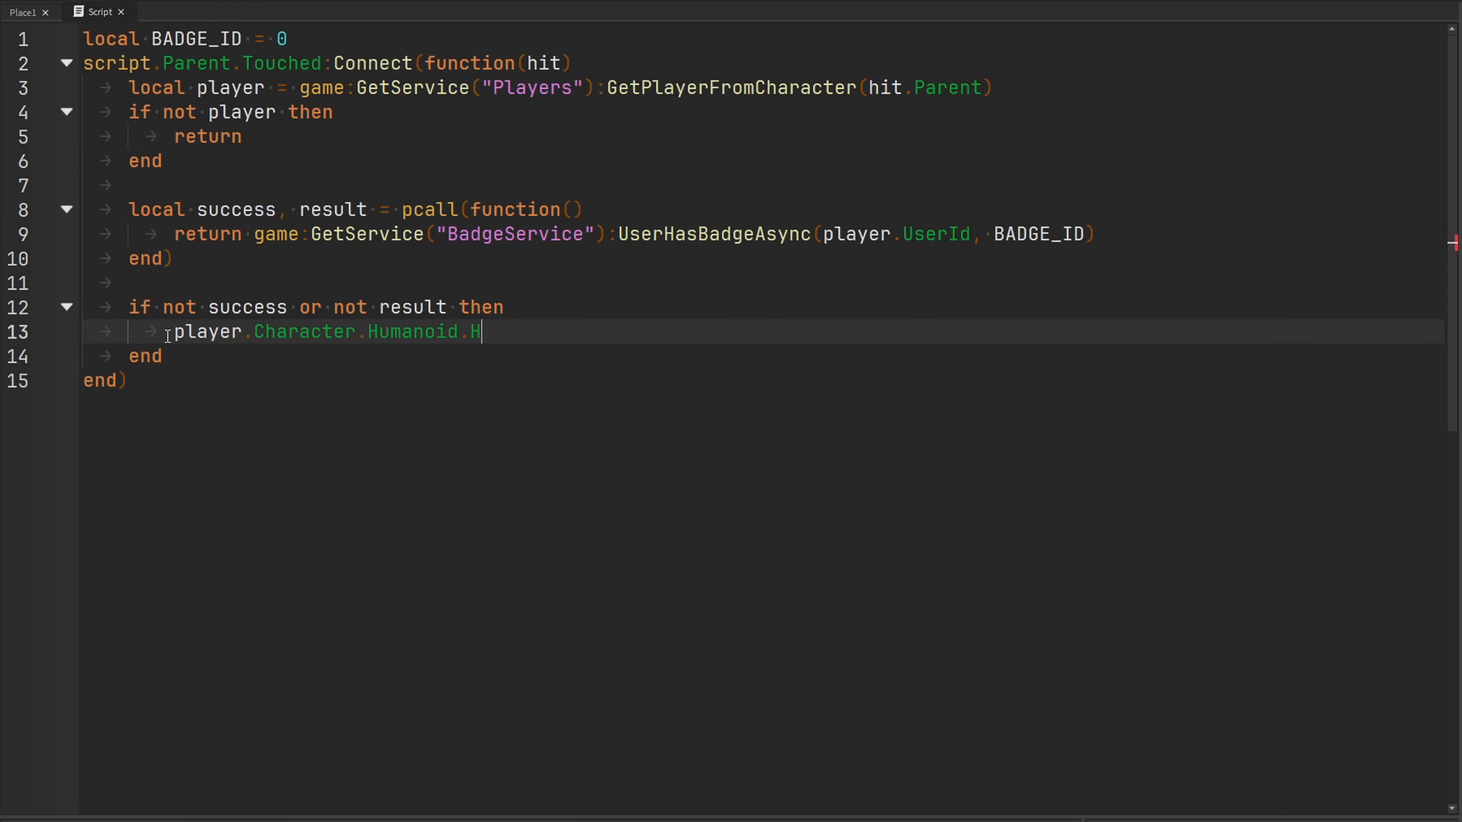
type("ealth = 0")
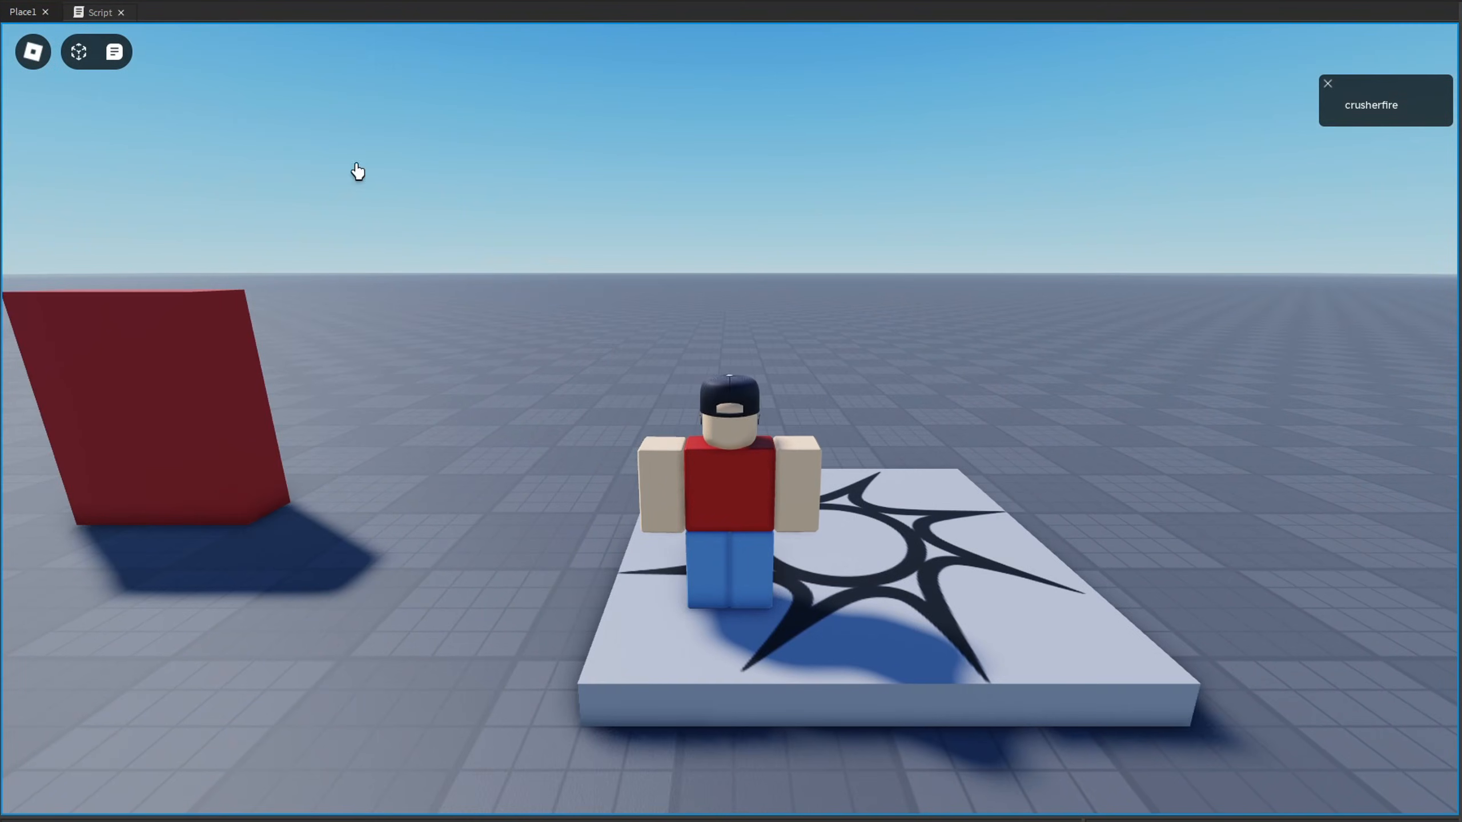
Switch to the Place1 tab to playtest the place.
left_click(98, 12)
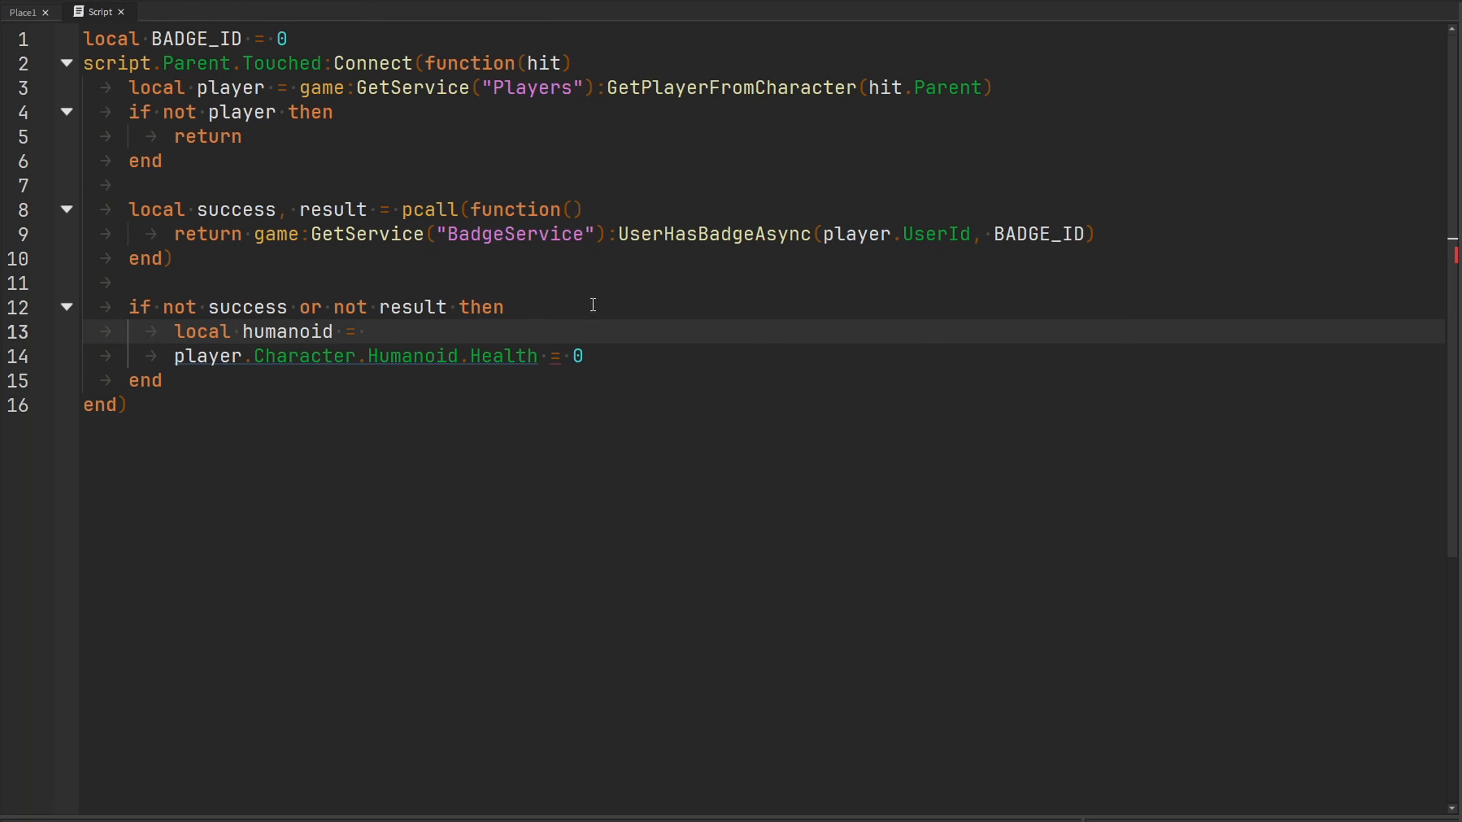
Add local humanoid via FindFirstChildWhichIsA("Humanoid") and guard the Health line with 'if humanoid then'.
type("player.Character")
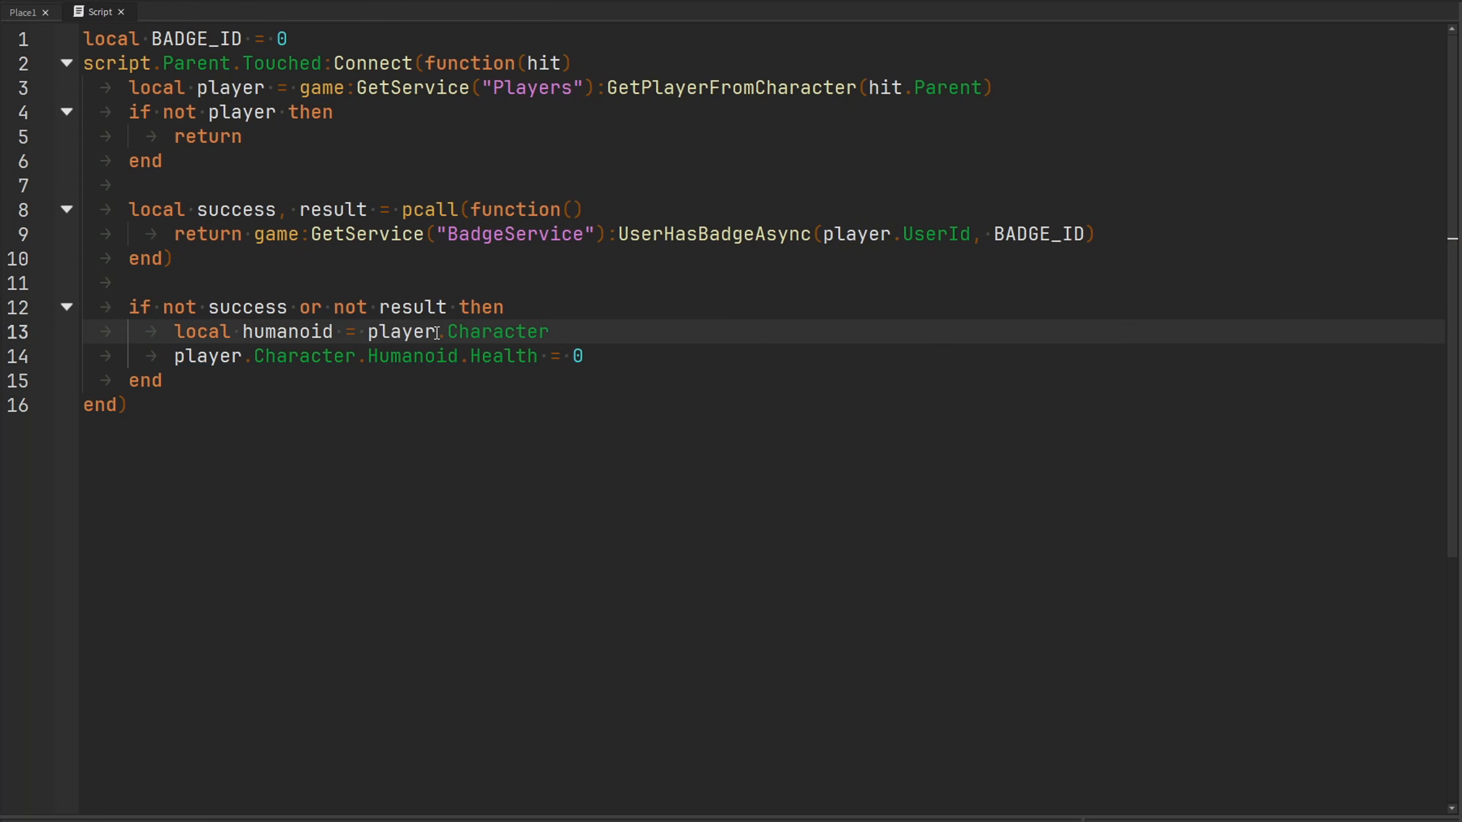
type(":FindFirstChildWhichIsA(\"Humanoid")
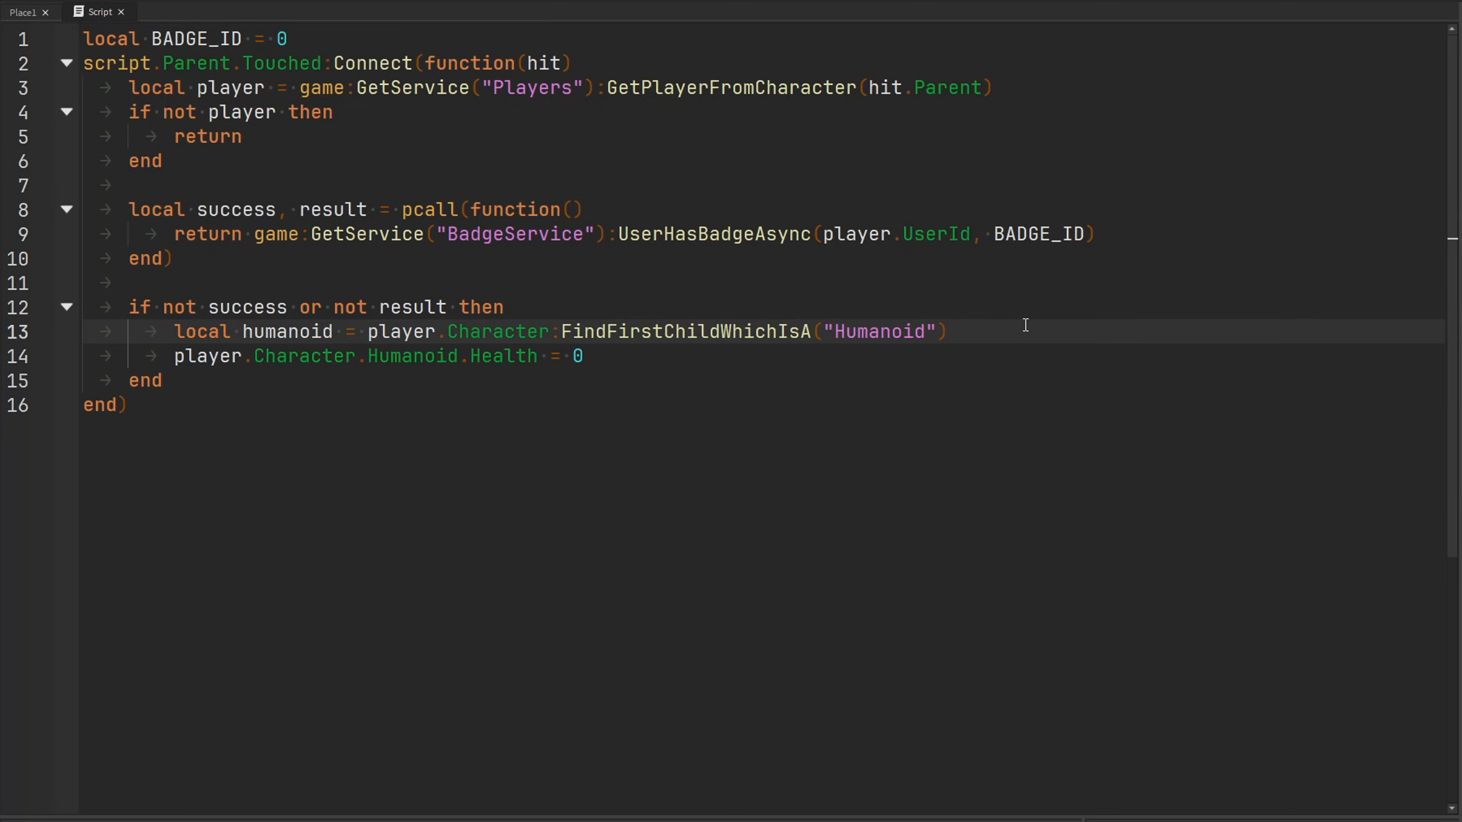
type("if humanoid then")
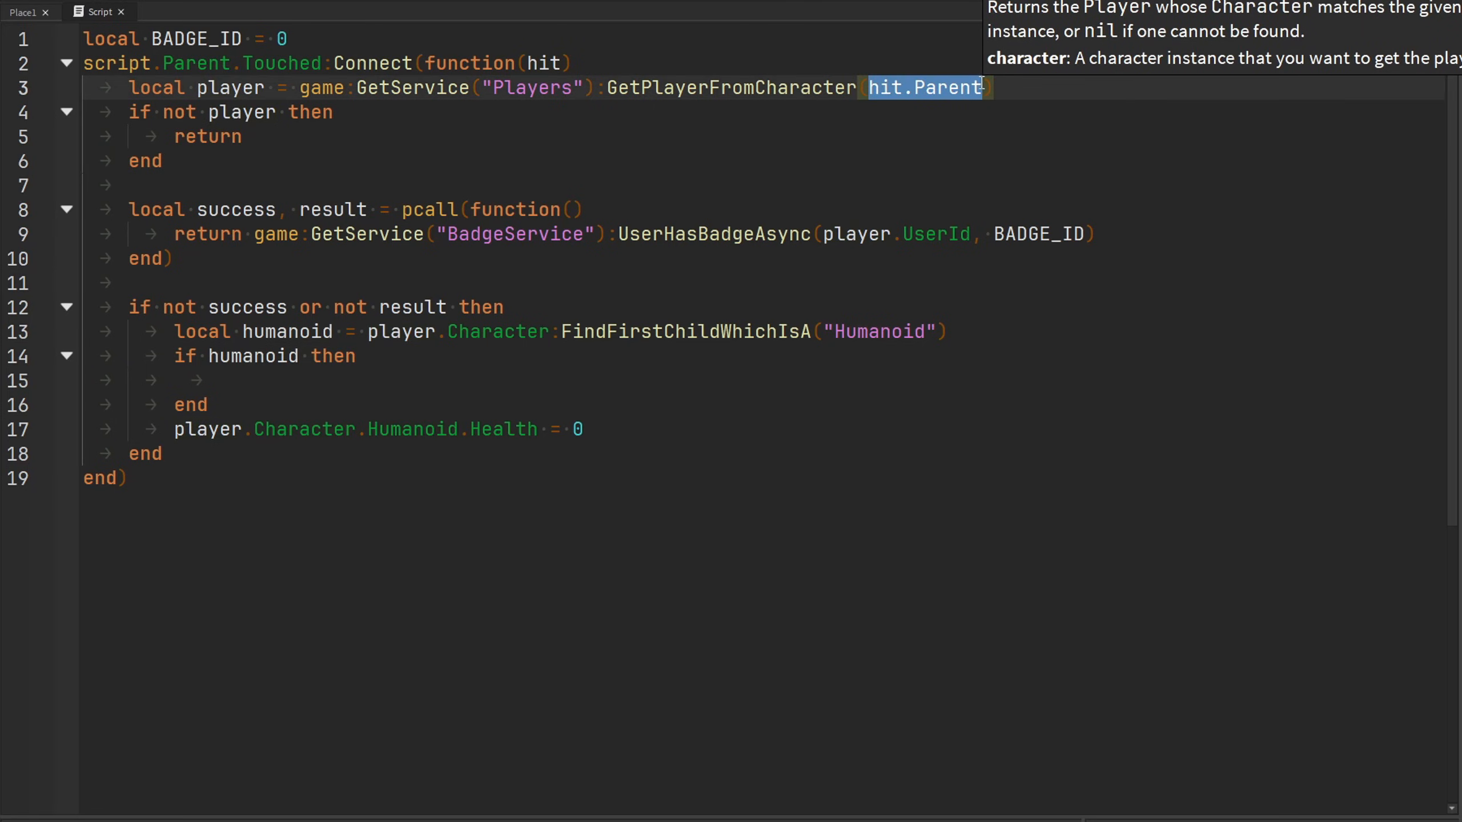
left_click(228, 87)
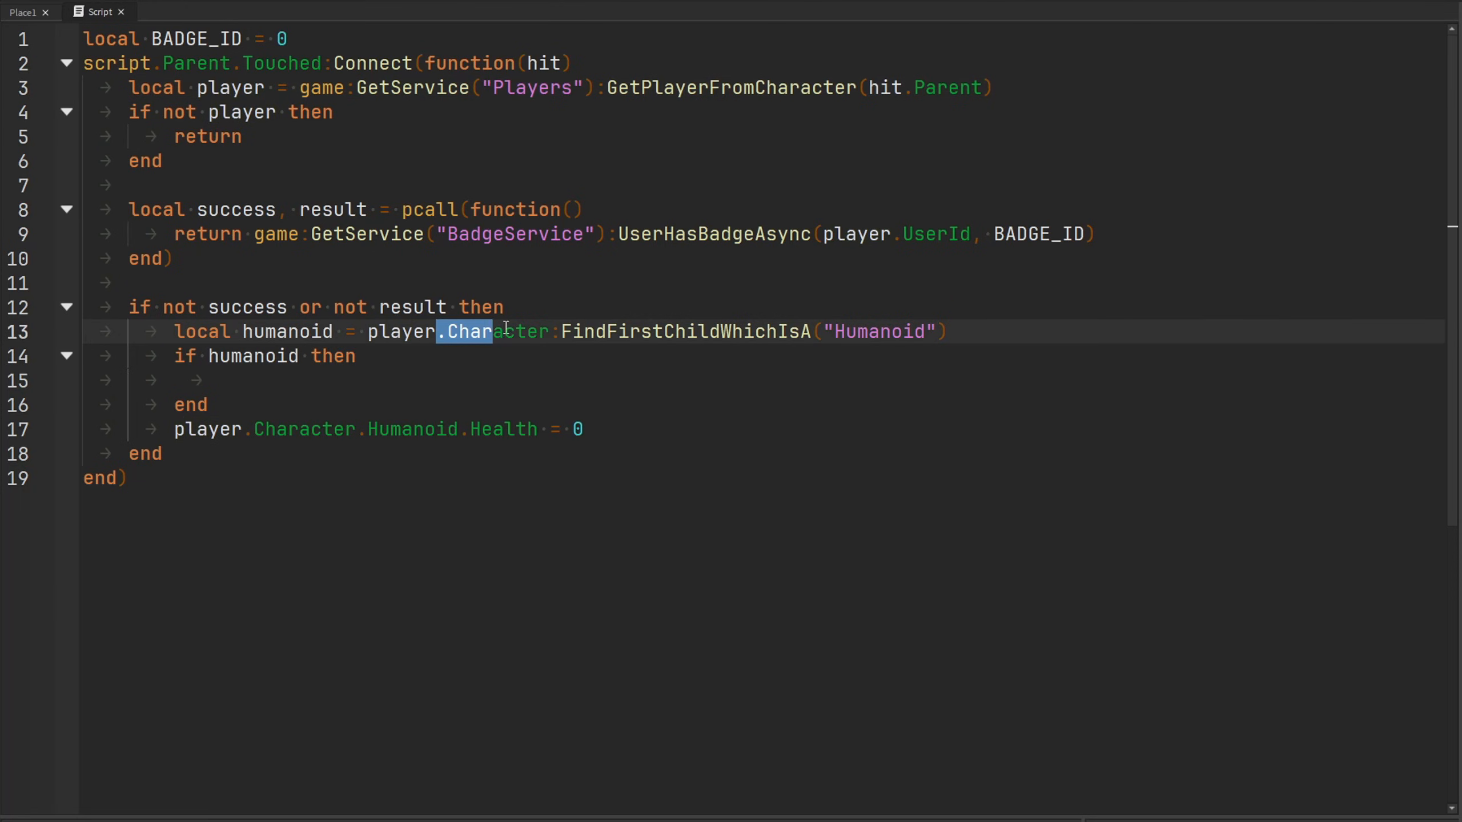
left_click(502, 356)
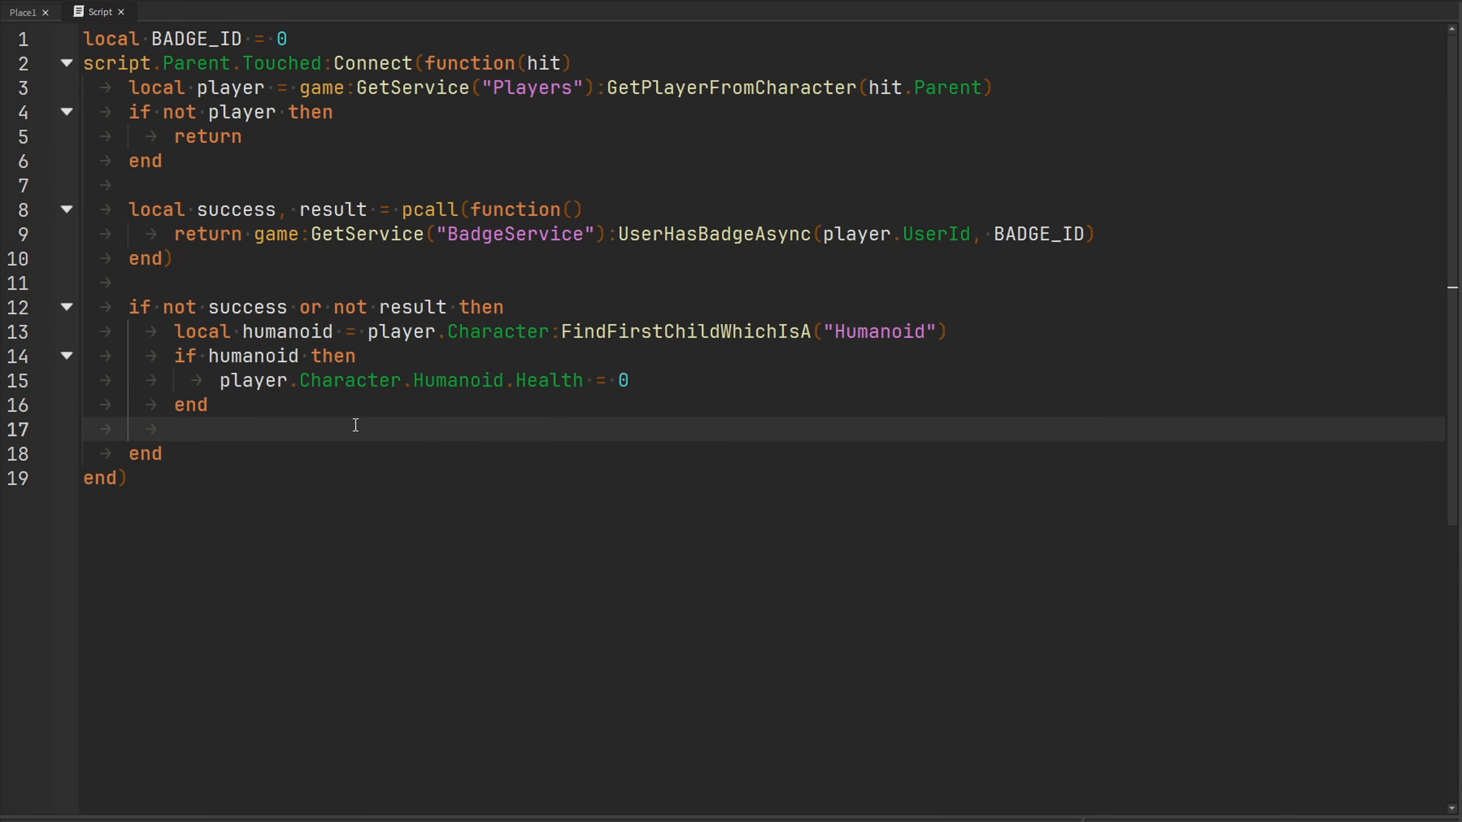
key("Backspace")
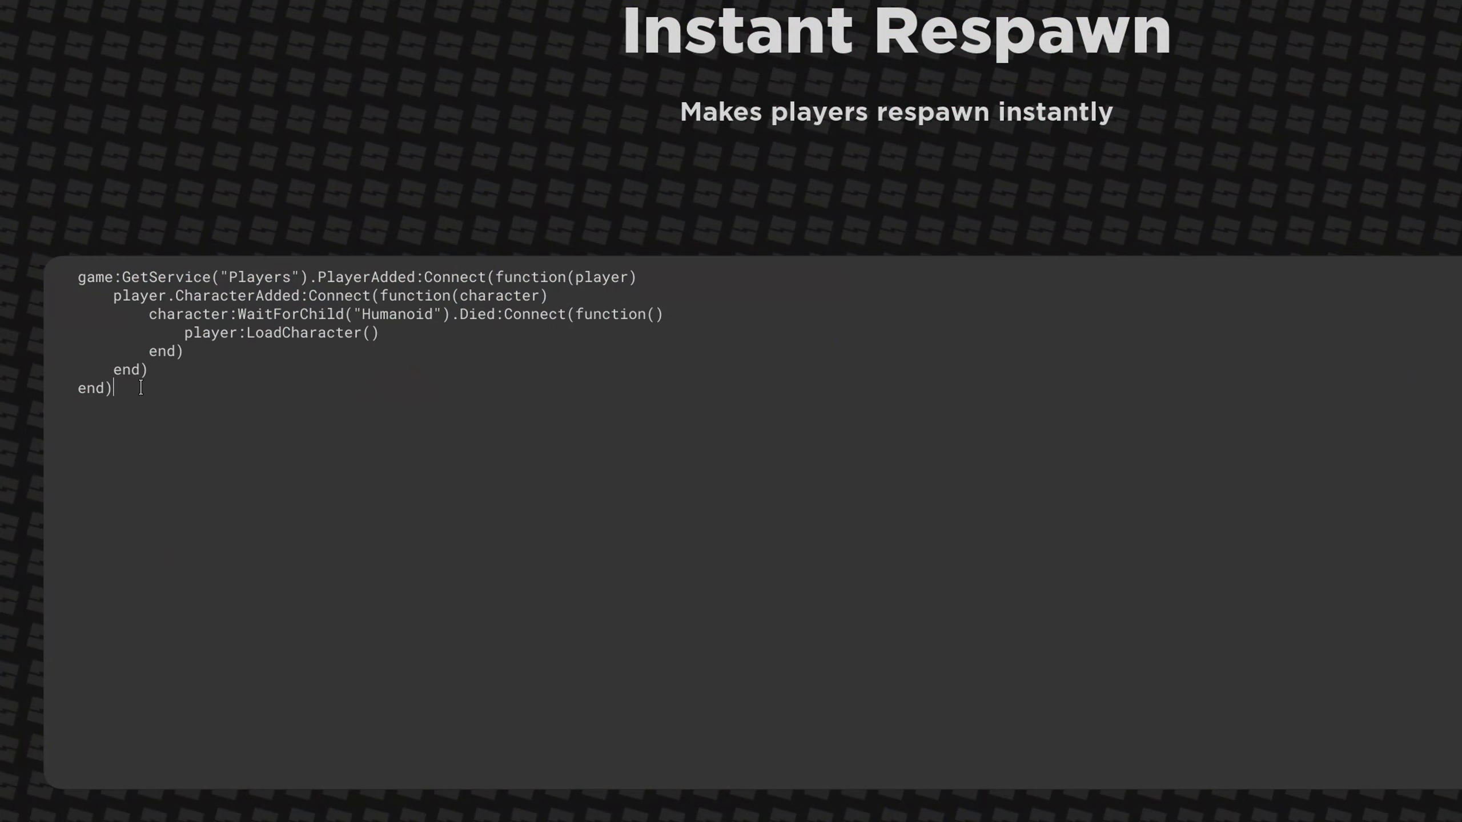
Select the Instant Respawn script's final end) line, then select all its code.
double_click(94, 388)
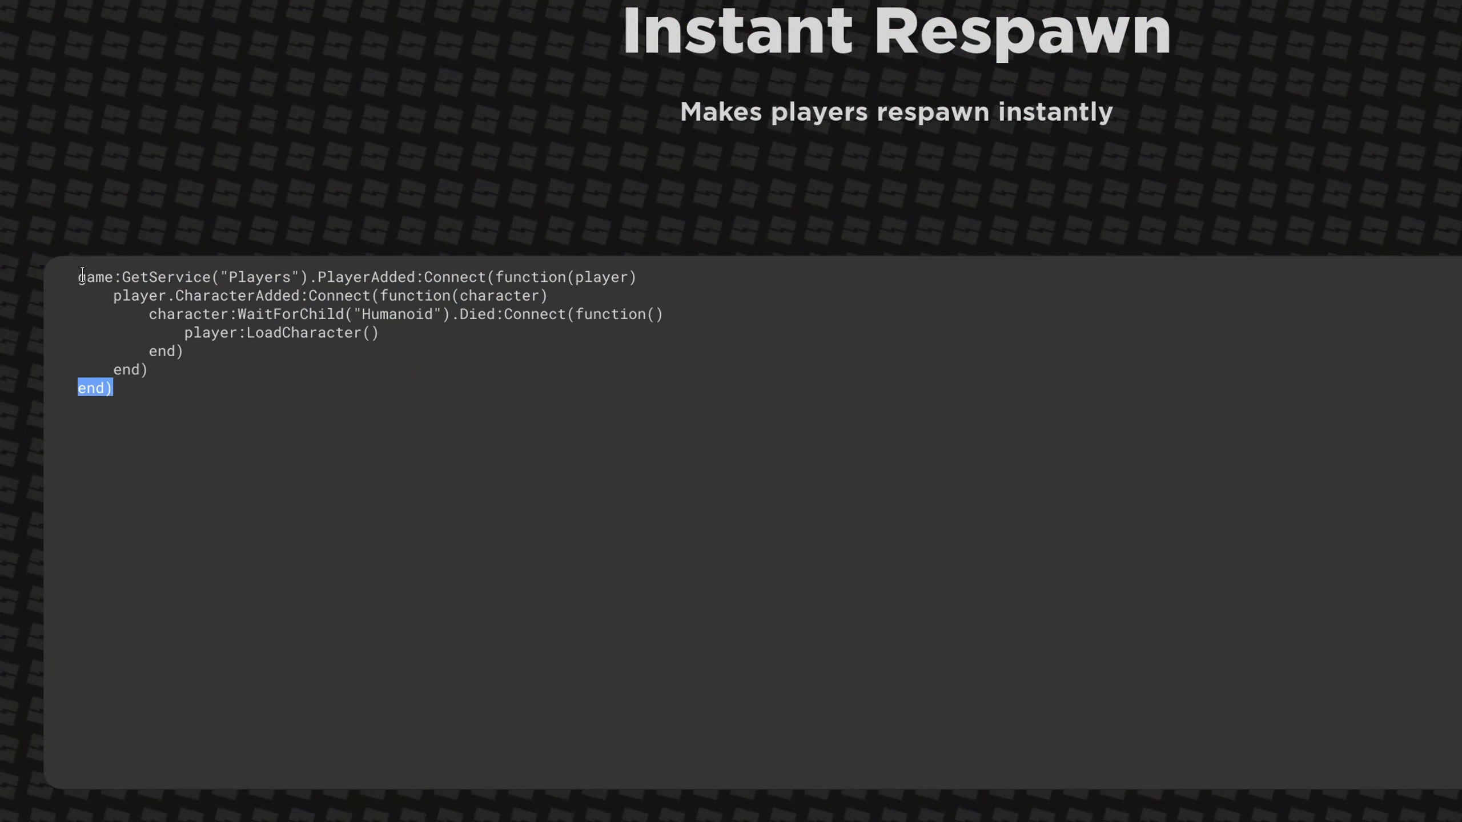
mouse_move(135, 394)
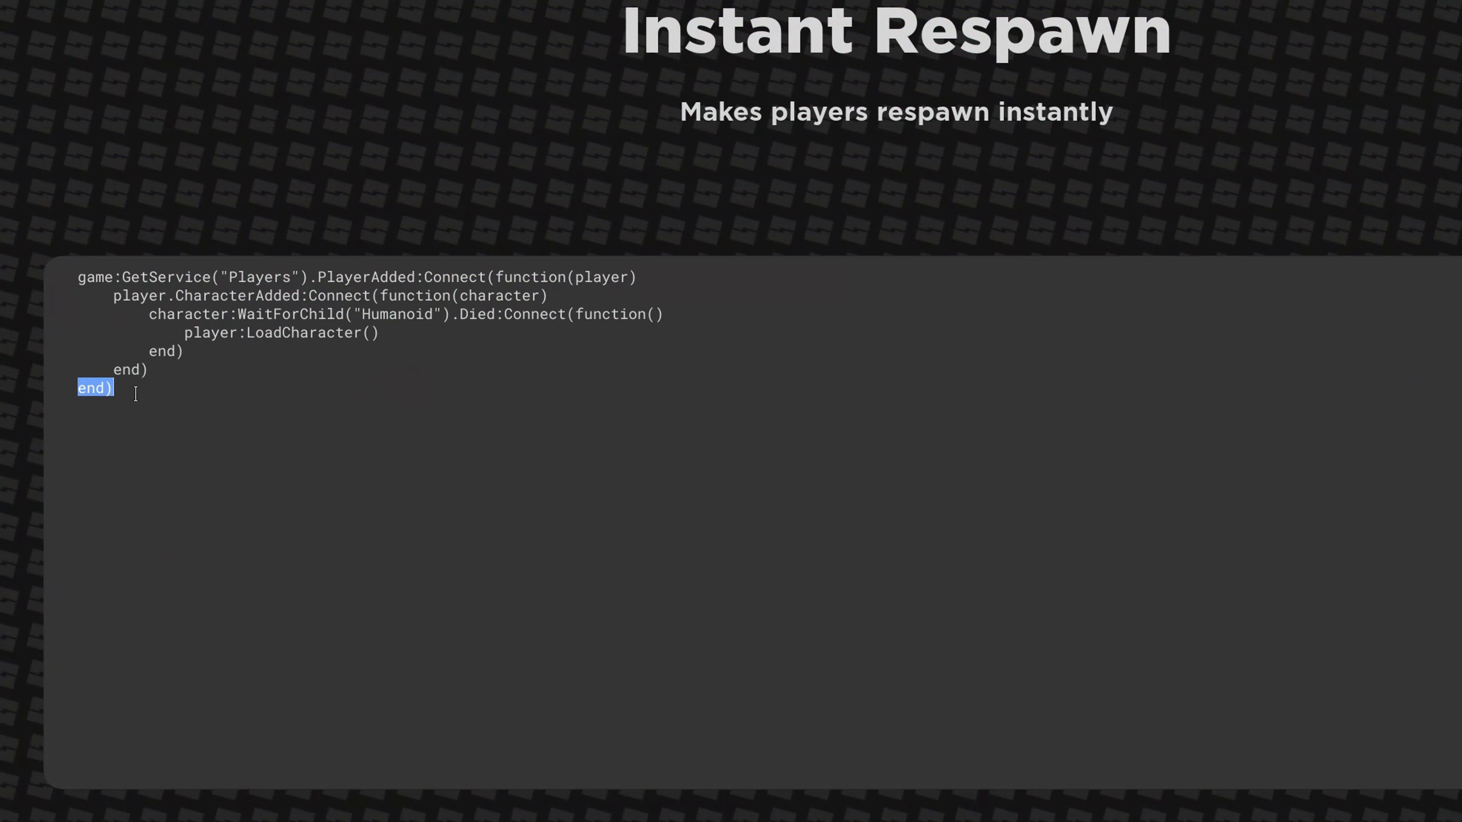
key("ctrl+a")
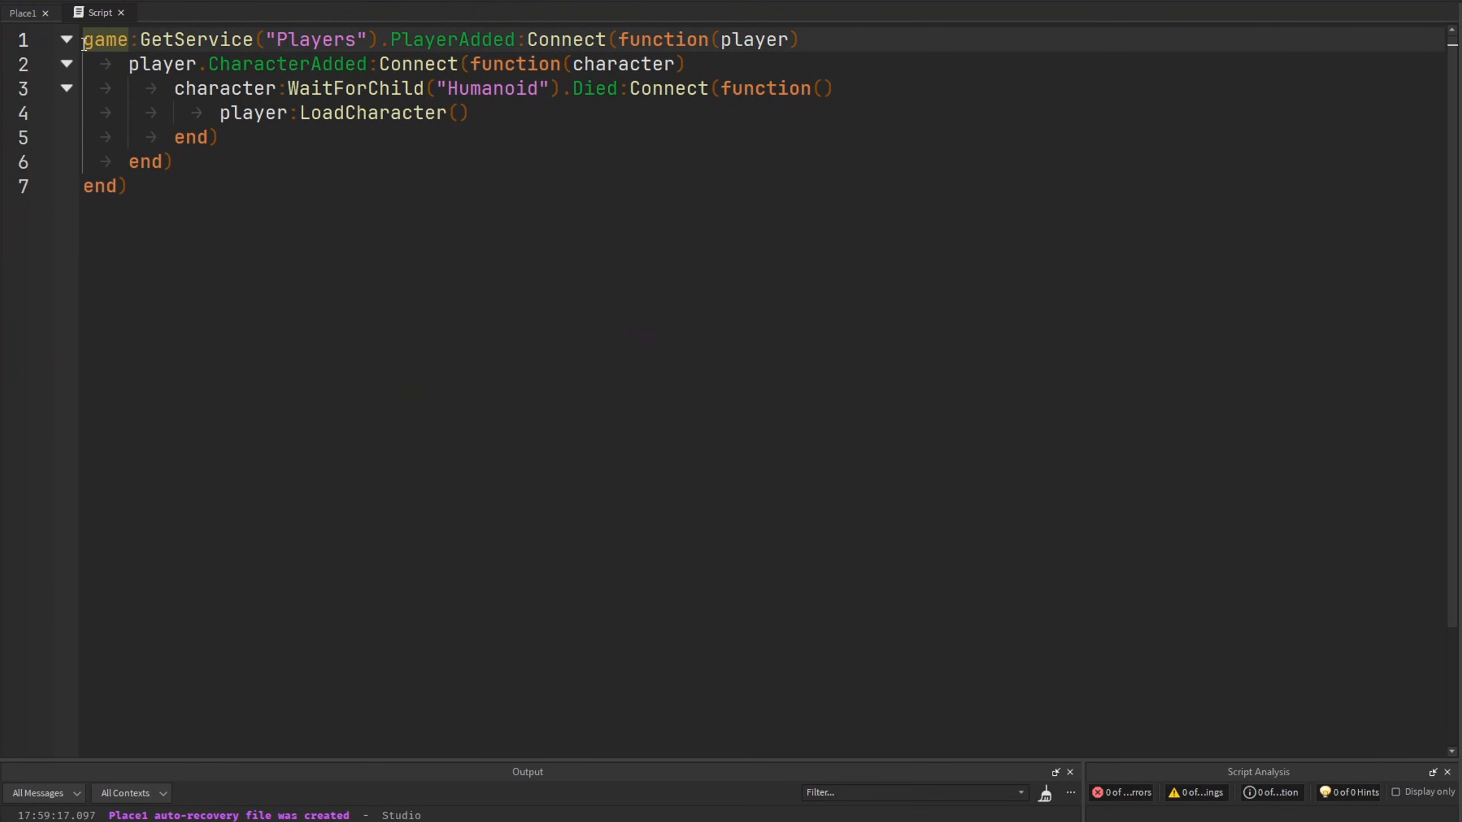
Type empty local functions onCharacterAdded() and onHumanoidDeath() above the existing code.
key("Enter")
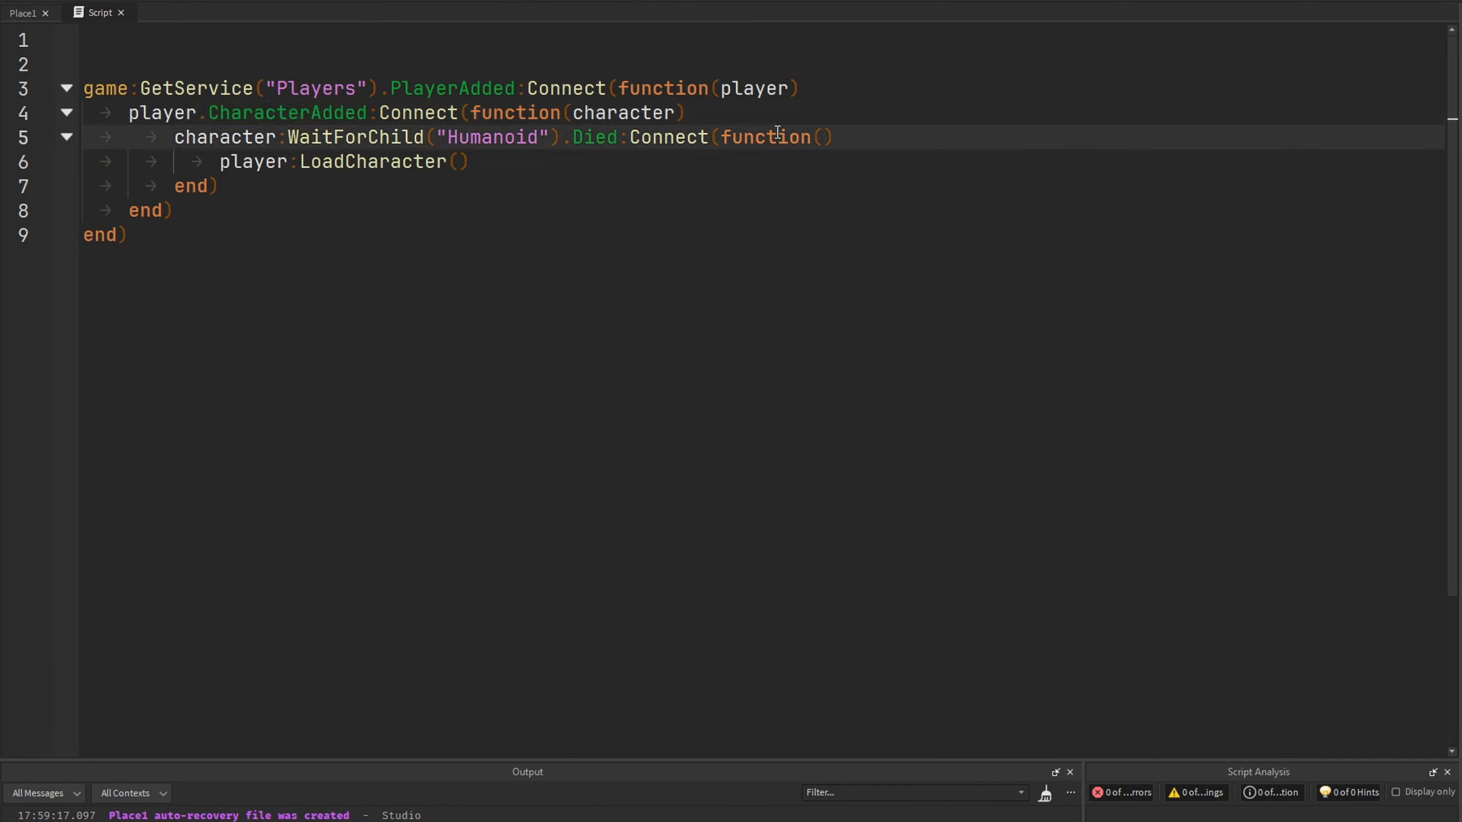
type("local functi")
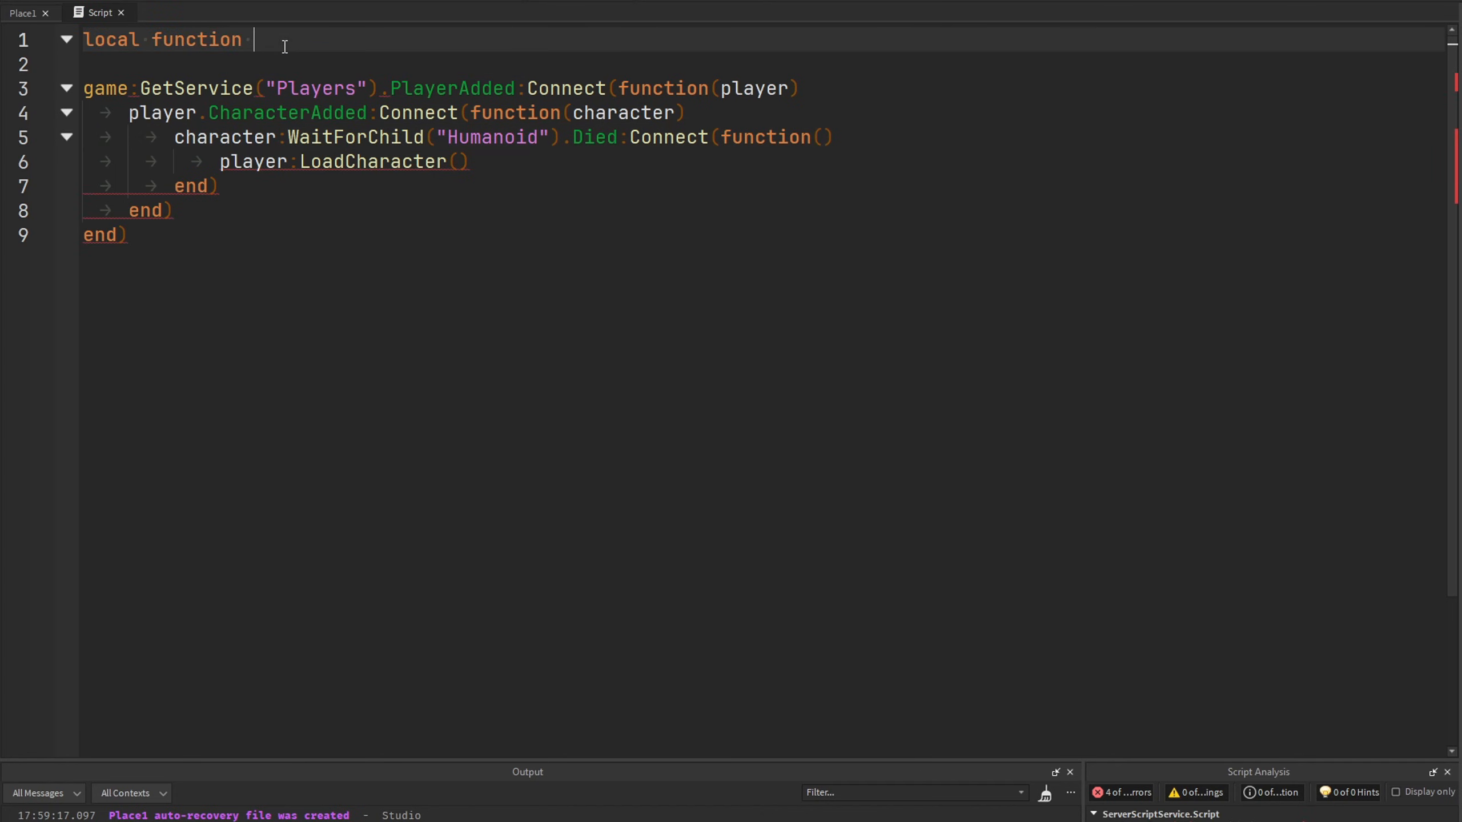
type("onCharacterAdded(")
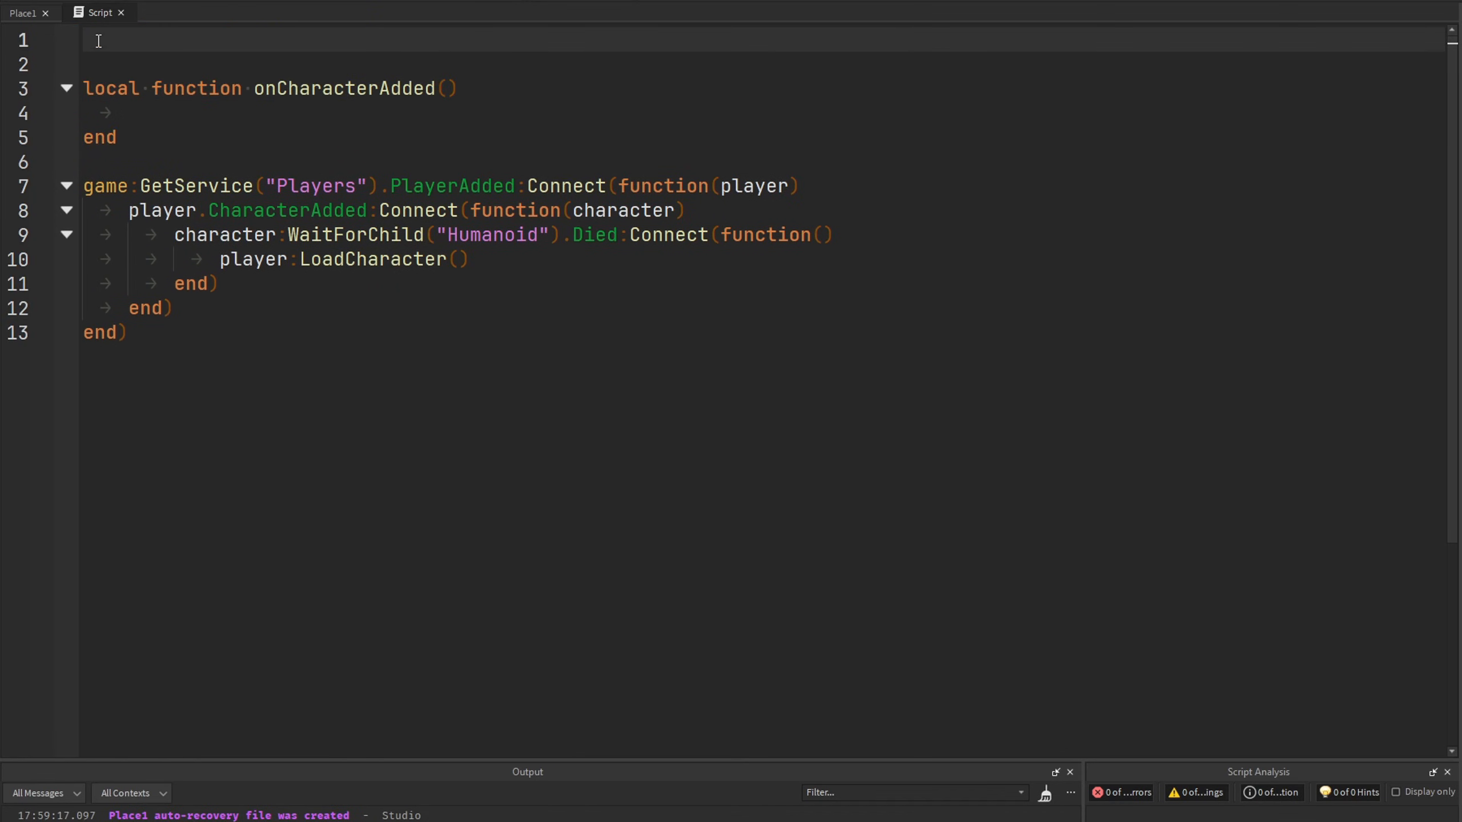
type("local function onHu")
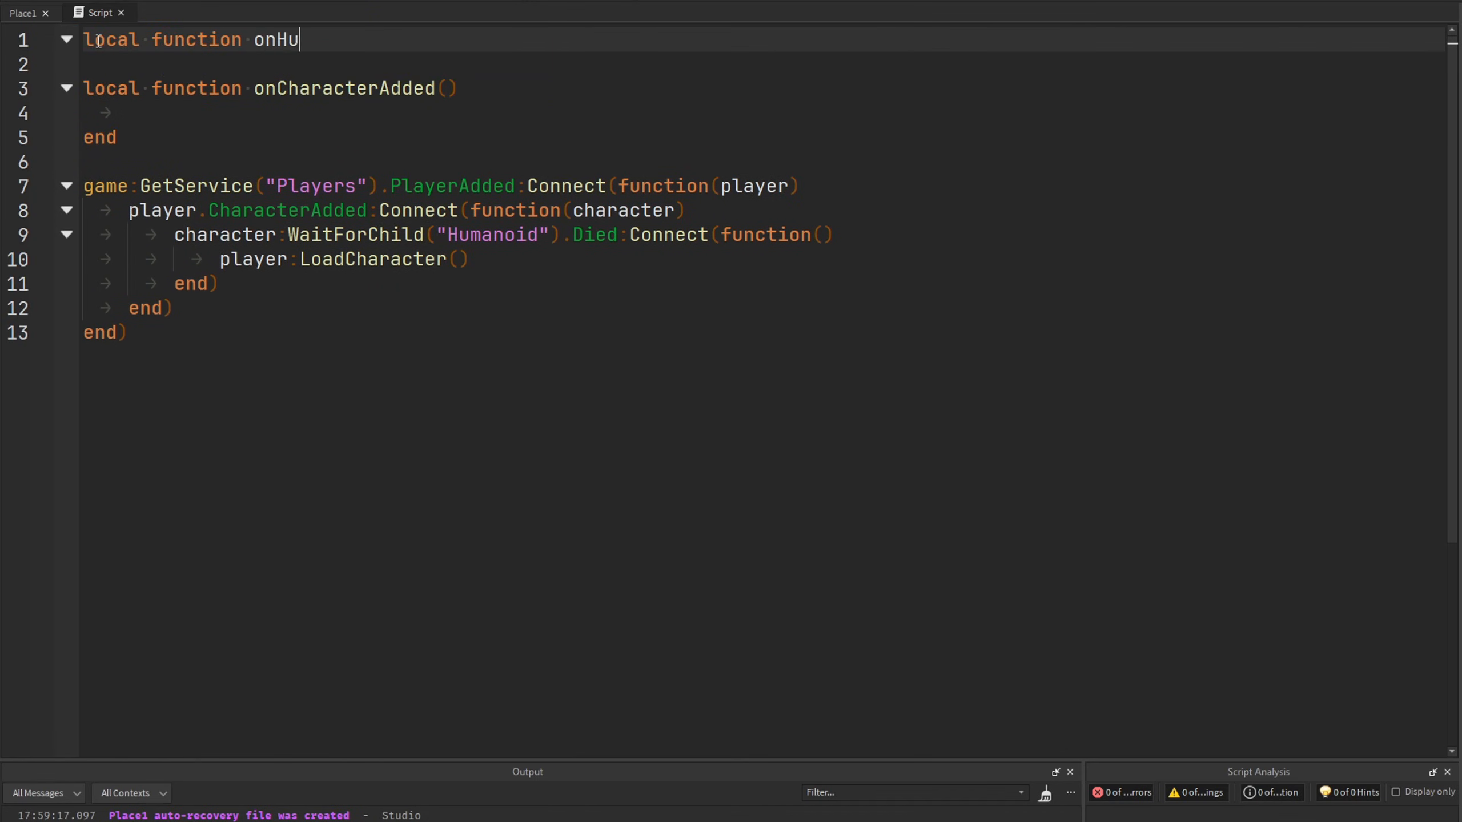
type("manoidDeath()")
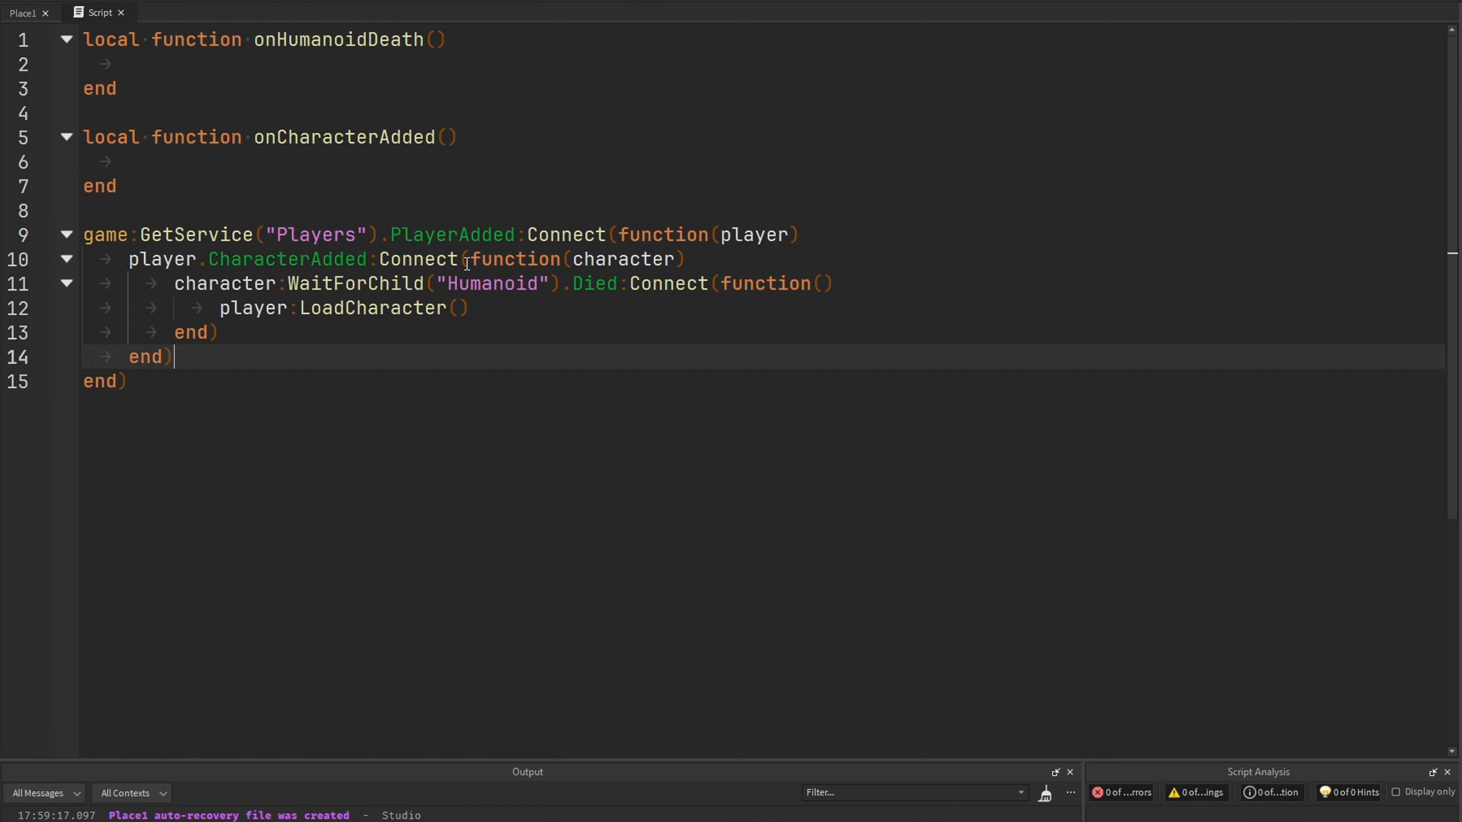
left_click_drag(470, 258, 221, 332)
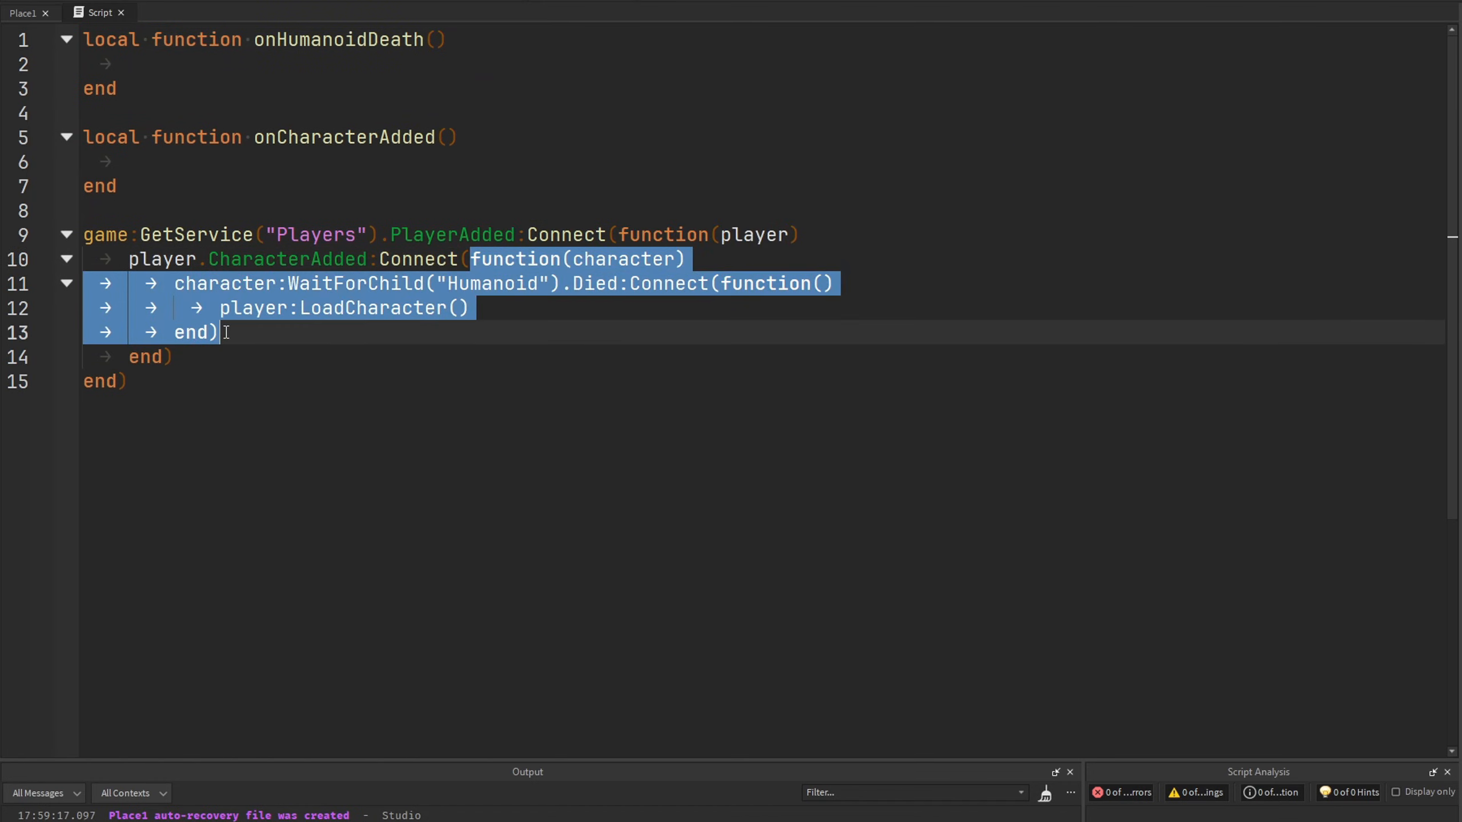
left_click(461, 234)
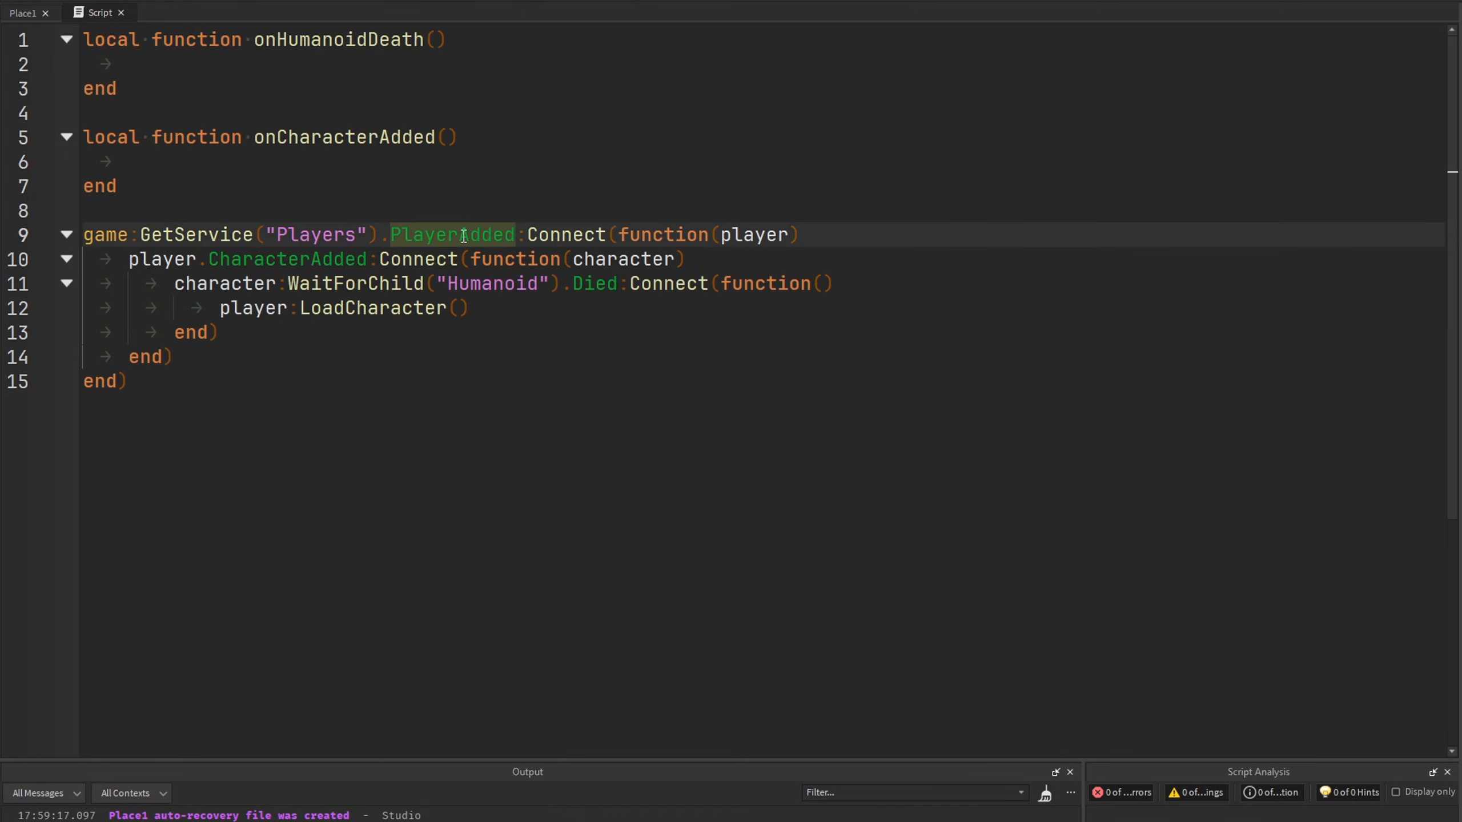
mouse_move(380, 174)
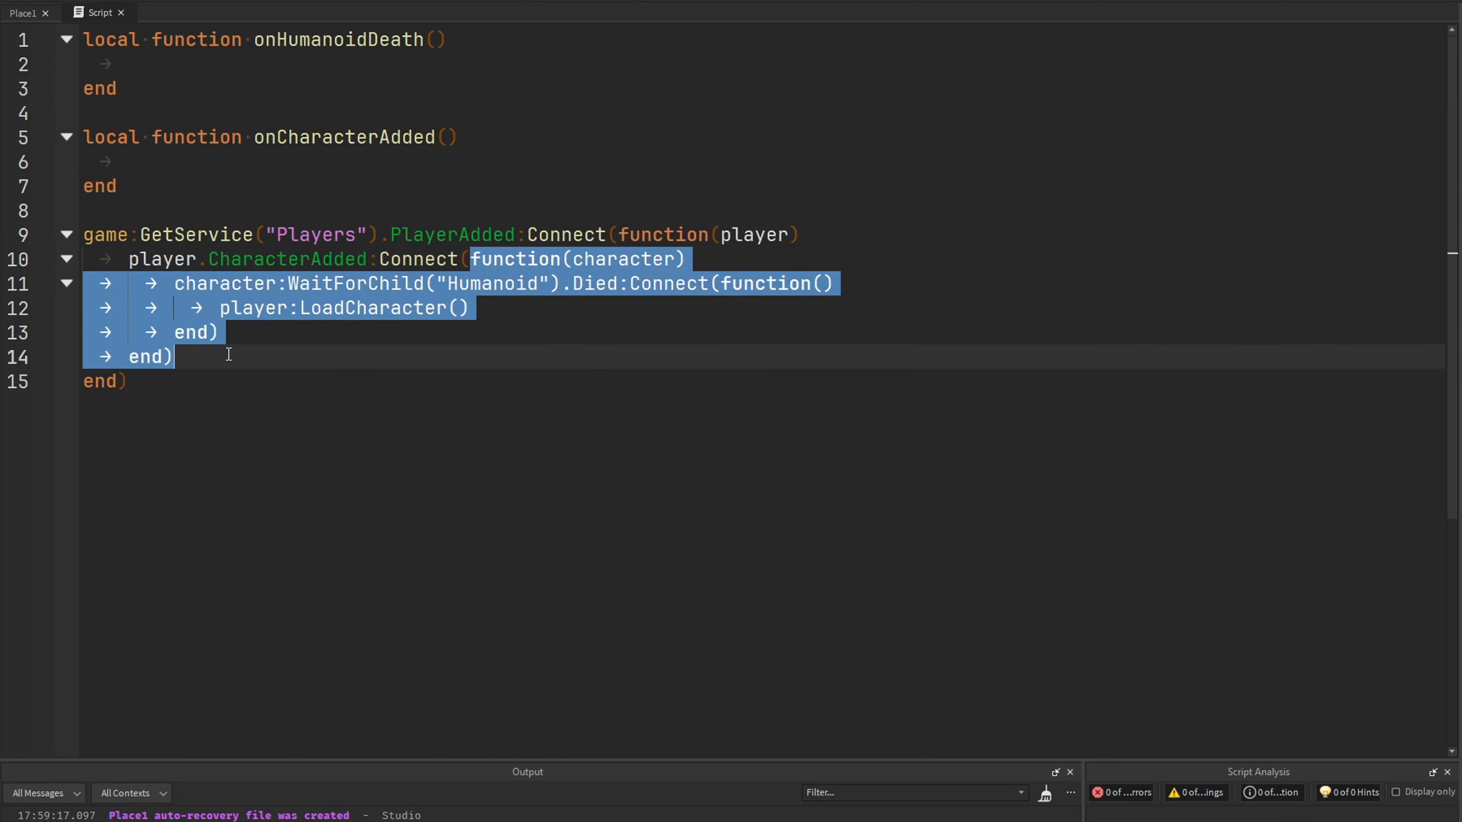
Move the death handling into onCharacterAdded, calling onHumanoidDeath from character.Humanoid.Died.
left_click(345, 137)
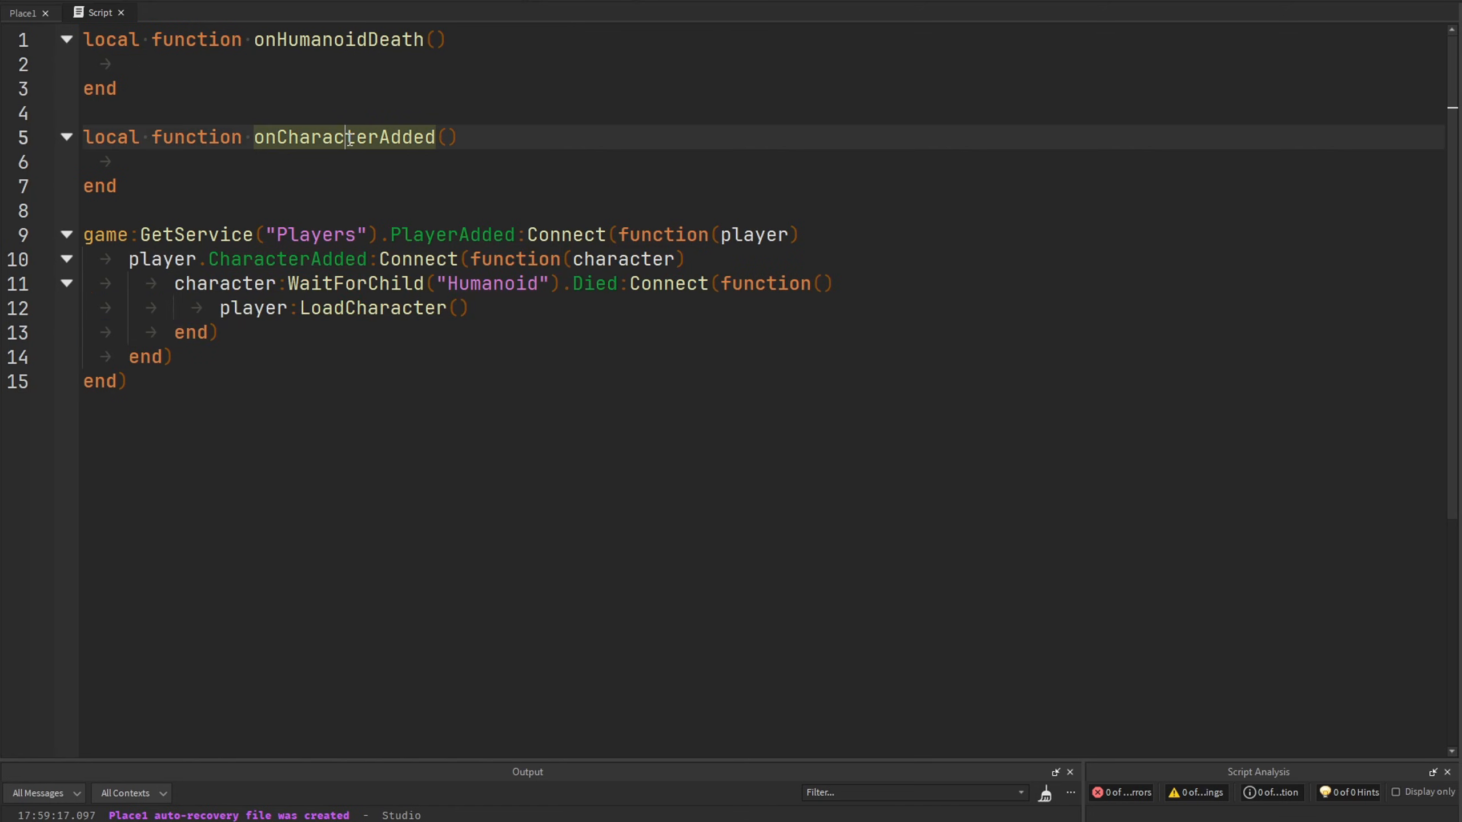
mouse_move(329, 169)
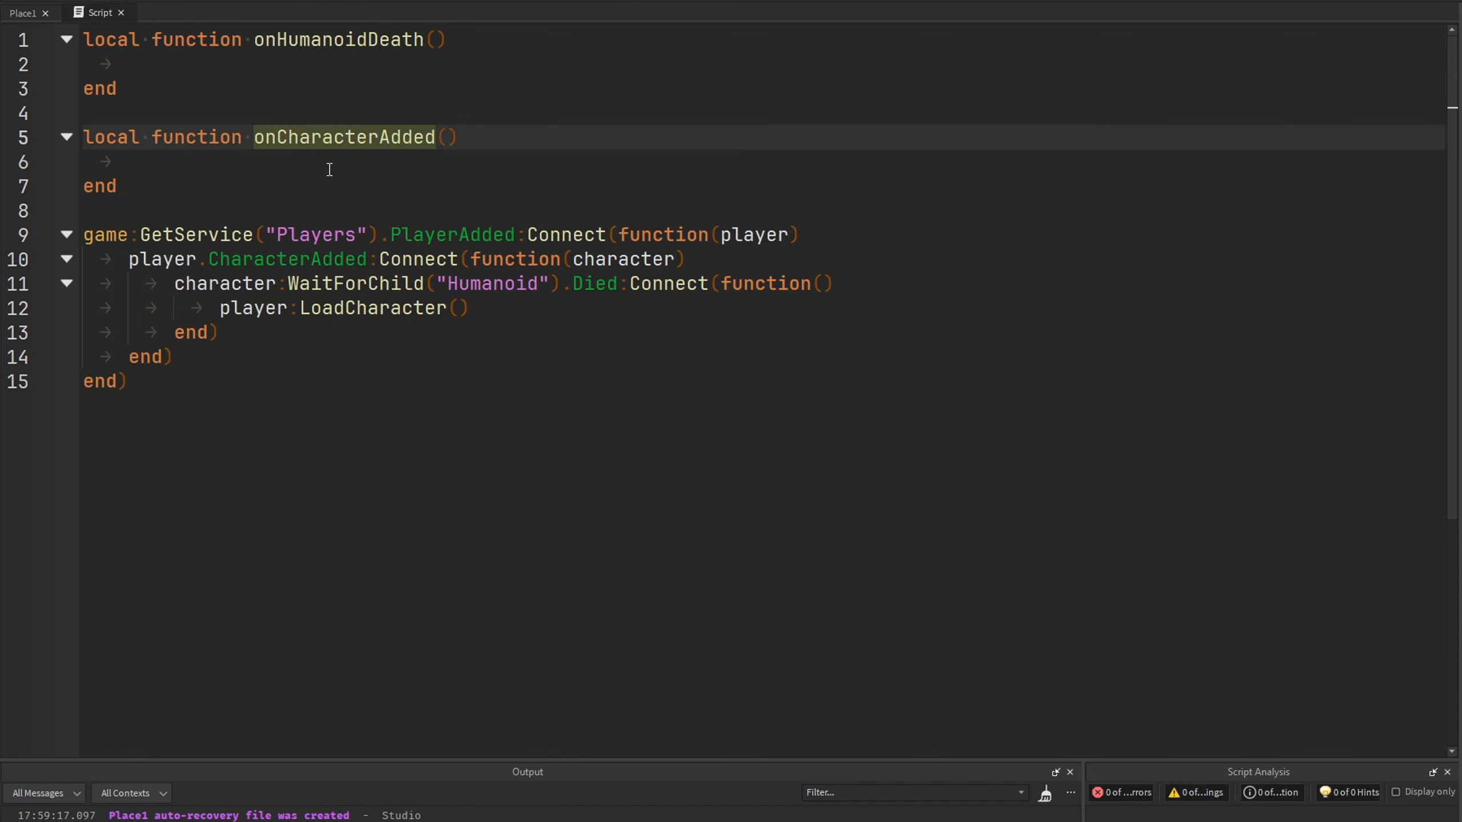
left_click_drag(174, 283, 220, 332)
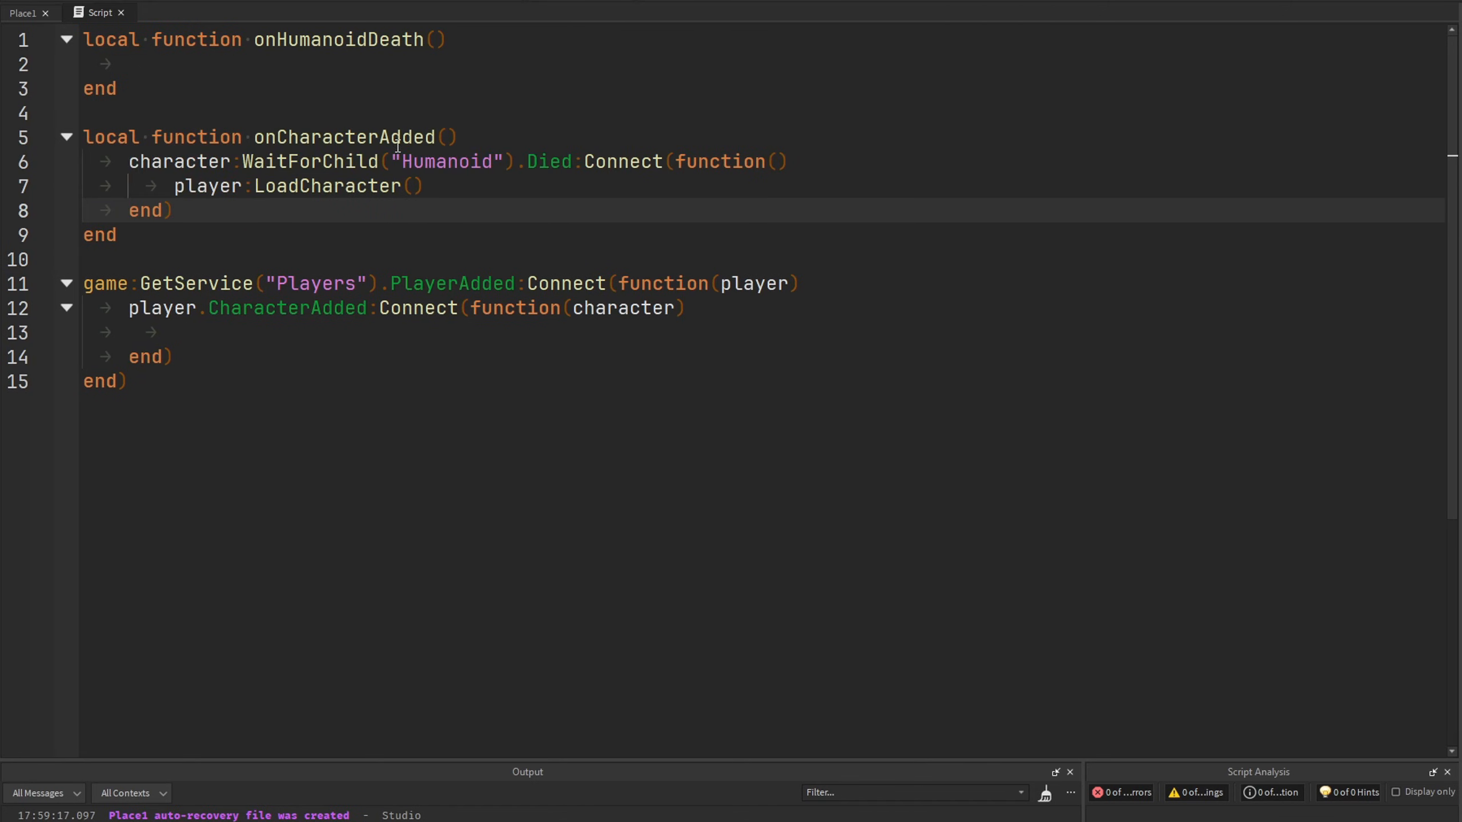
type("character")
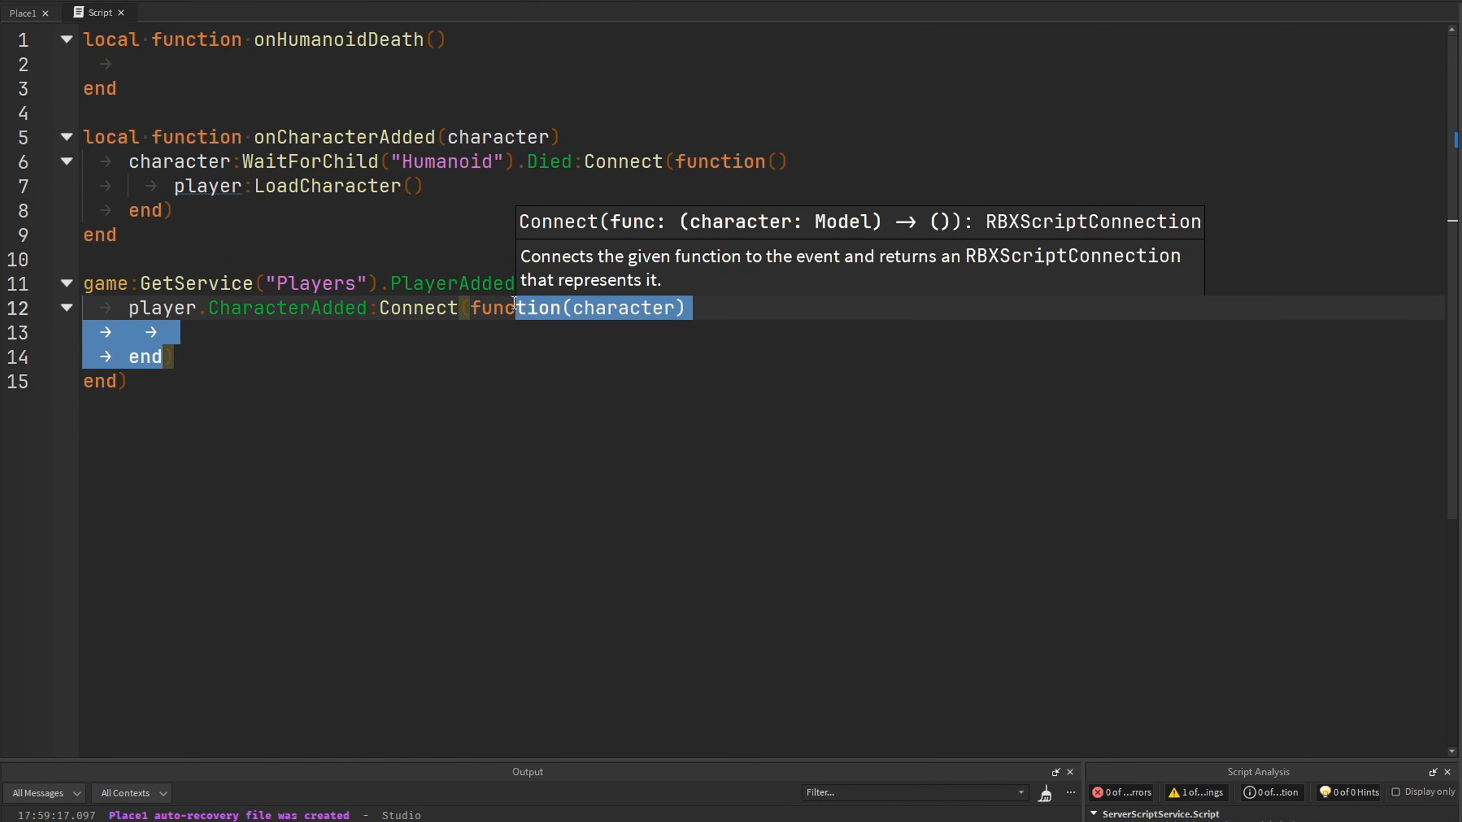
type("o")
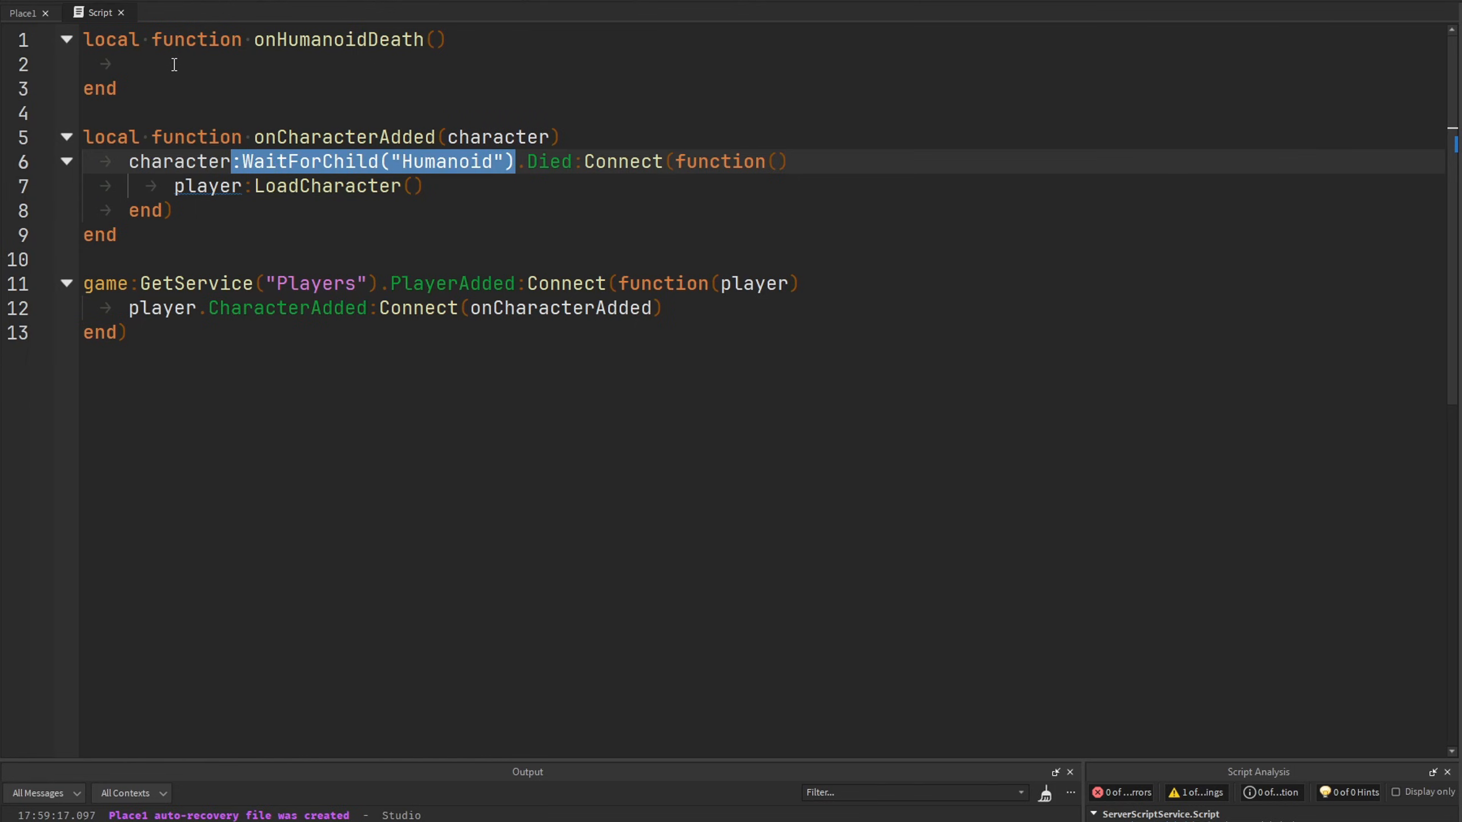
mouse_move(509, 177)
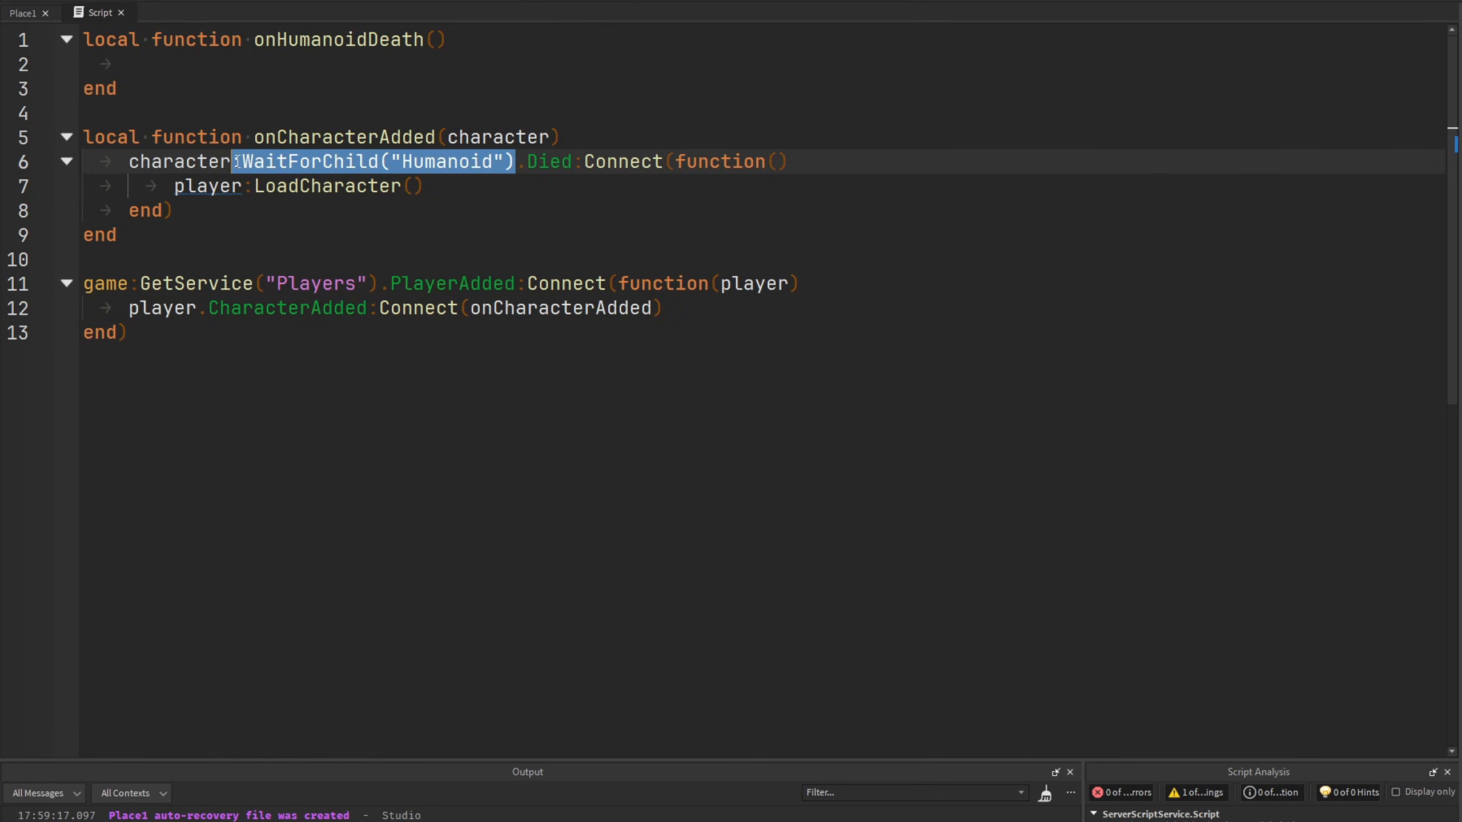
type(":Hu")
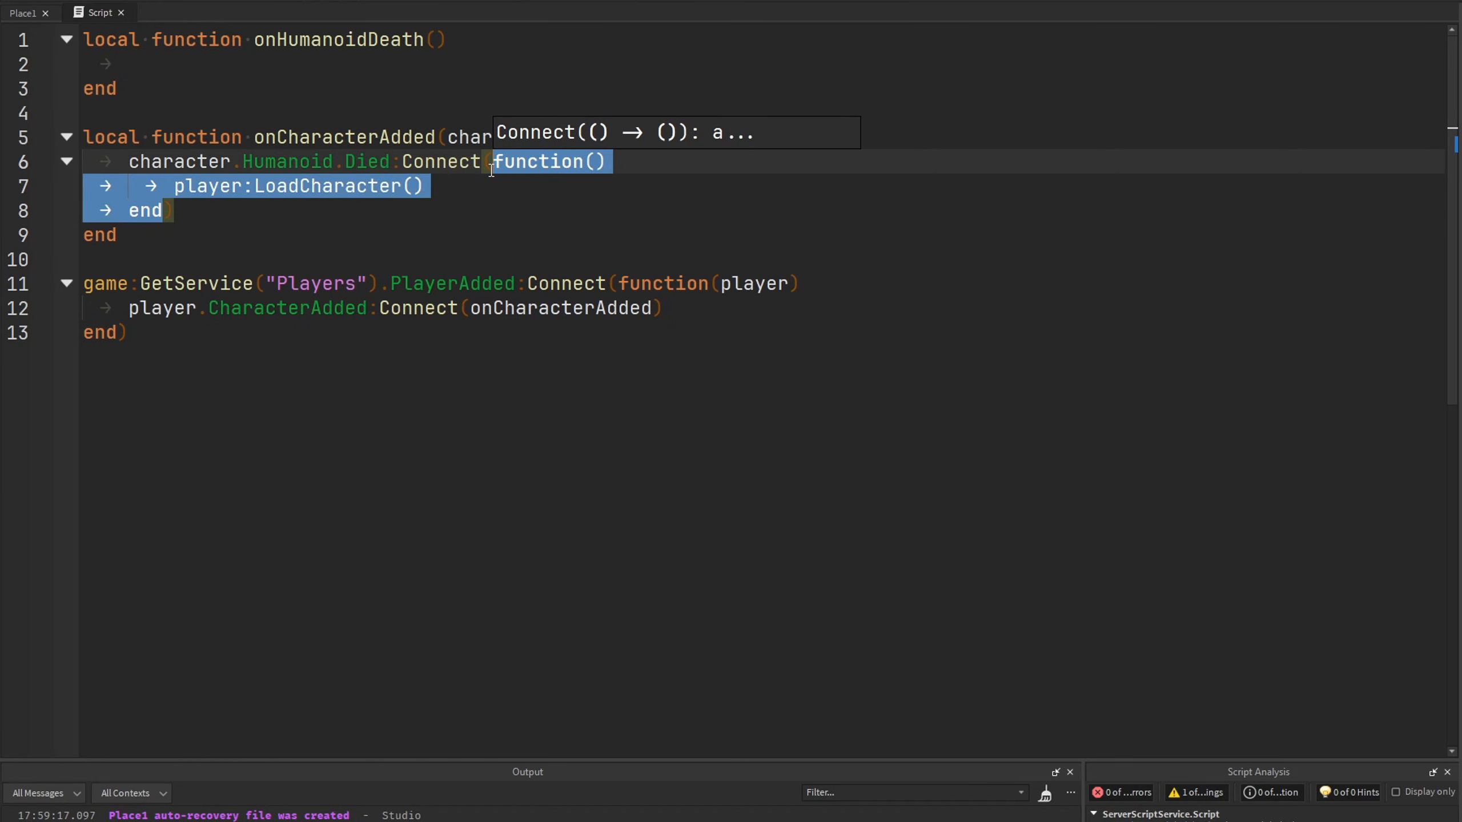
type("onHumanoidDeath")
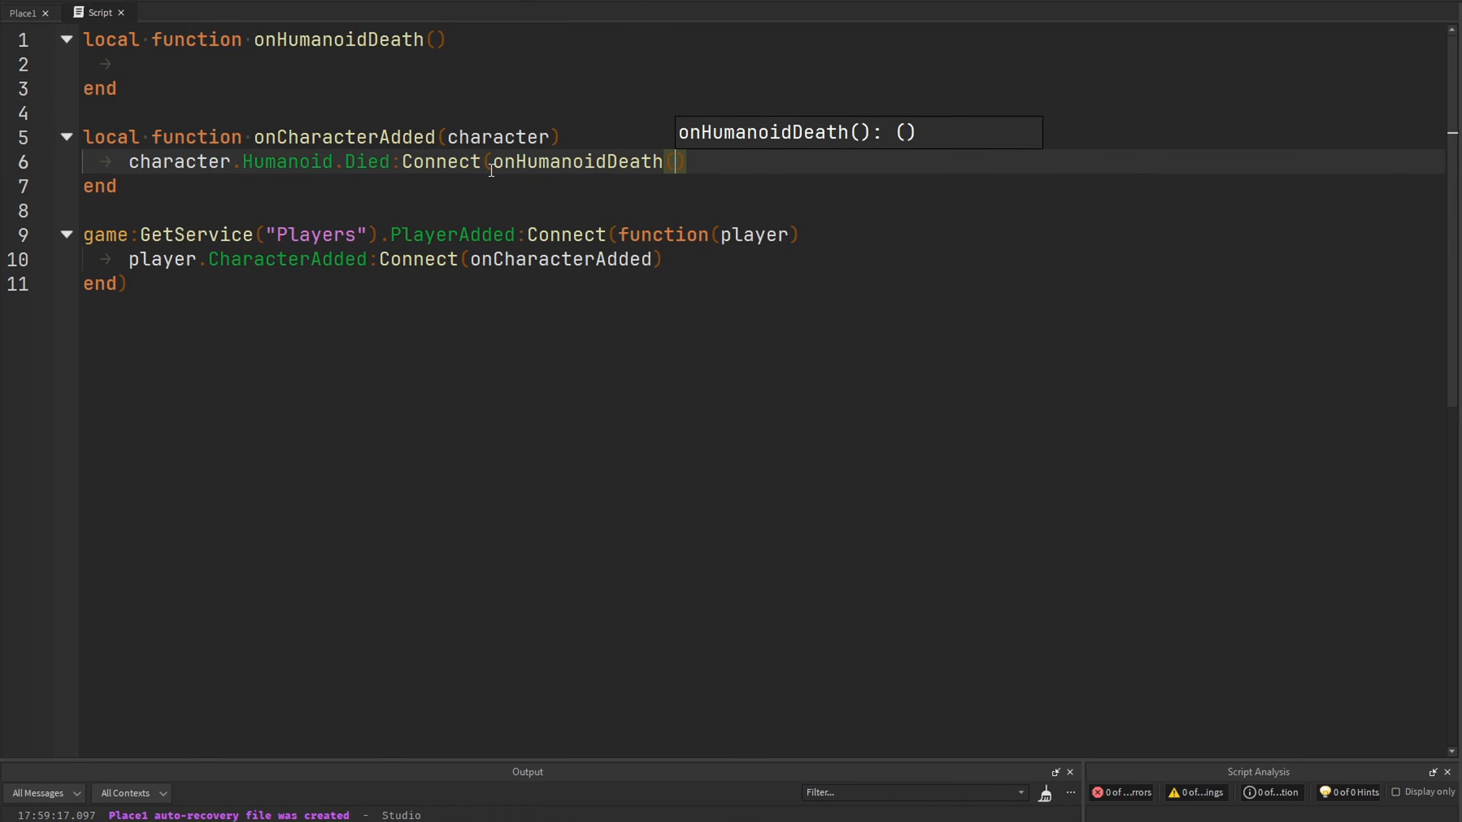
left_click(332, 63)
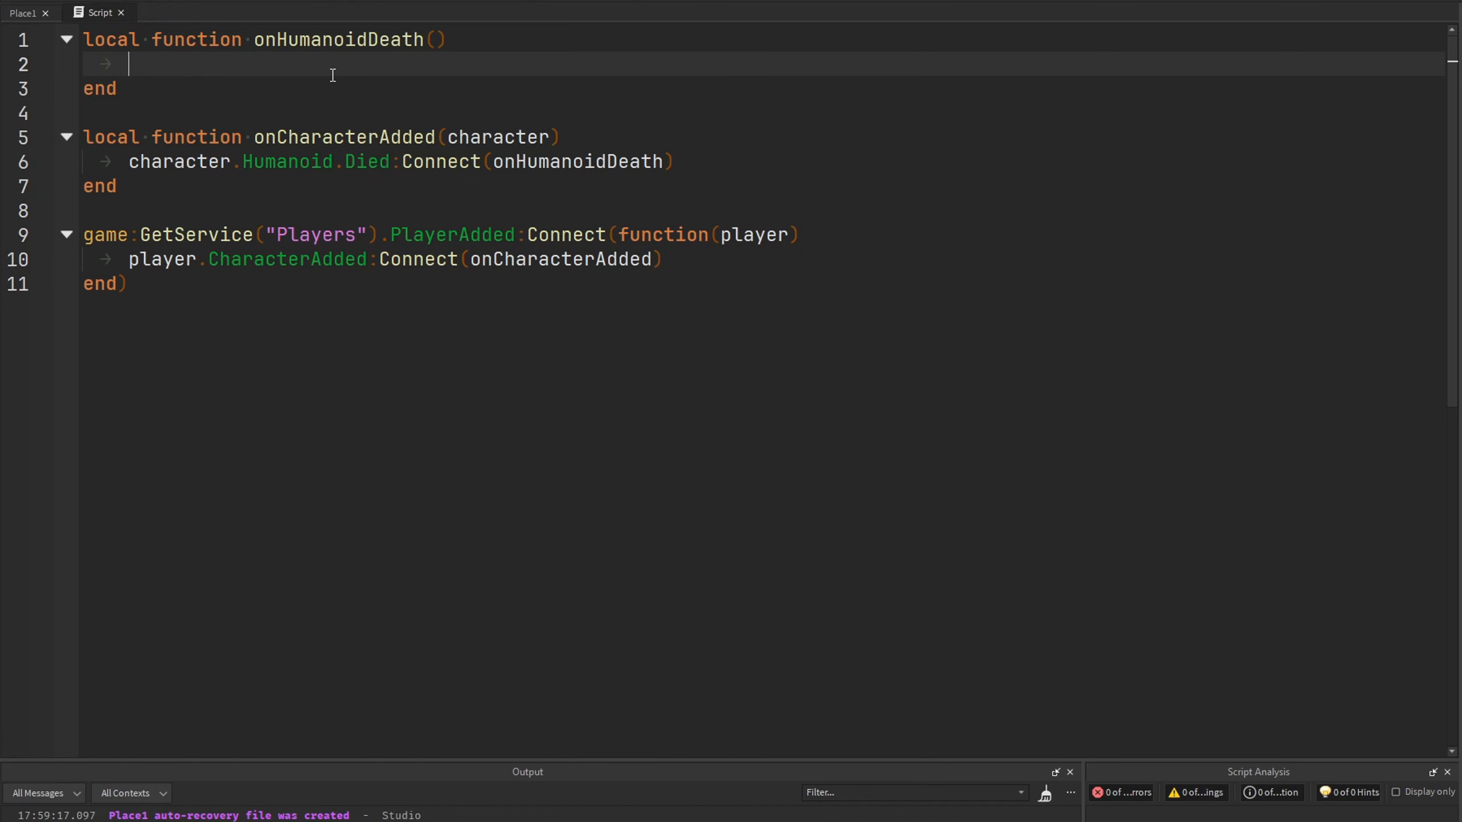
Give onHumanoidDeath a player: Player parameter and start a Players variable line.
left_click(338, 39)
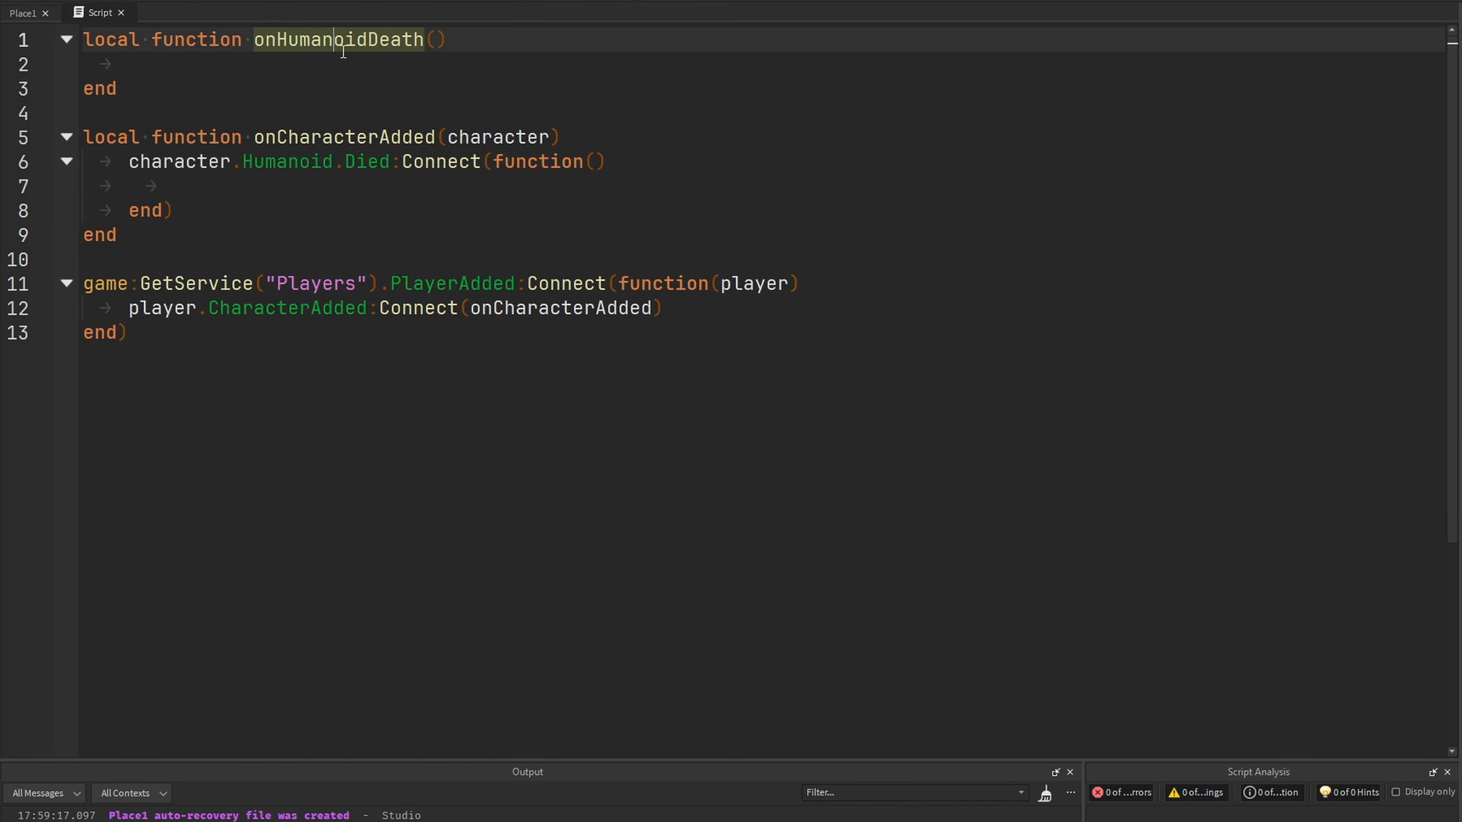
type("onHumanoidDeath(")
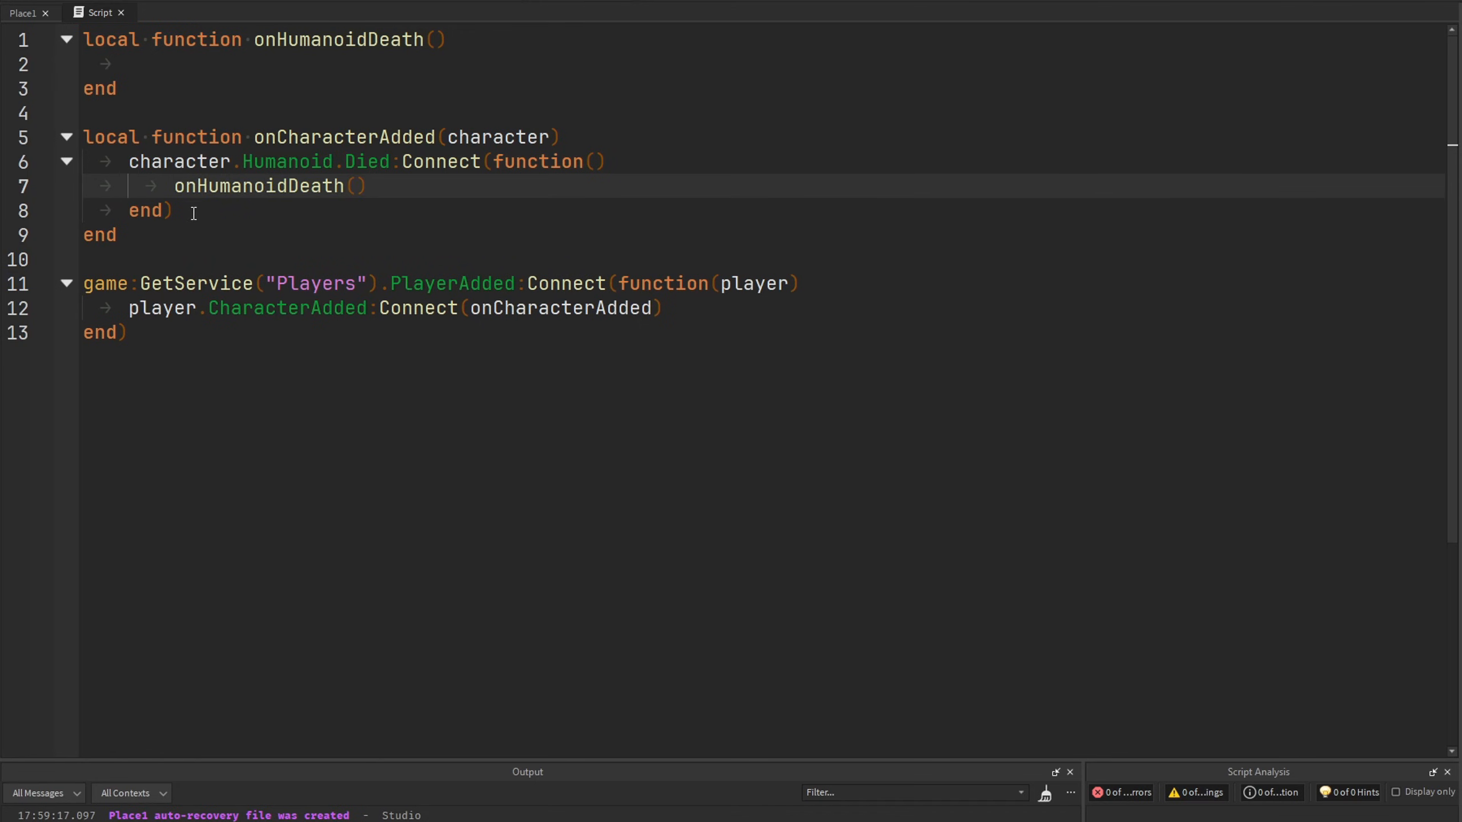
mouse_move(303, 176)
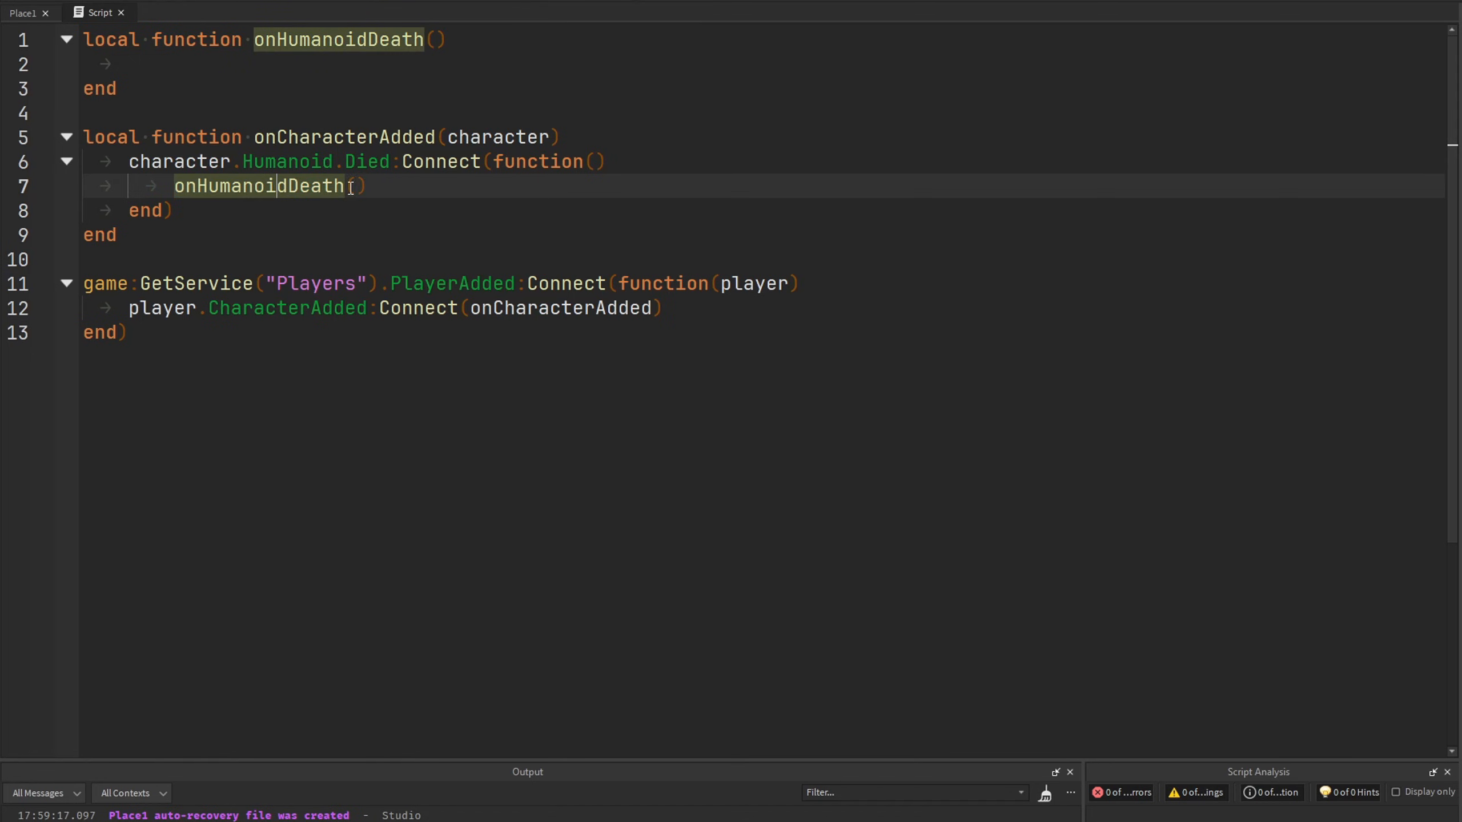
left_click(131, 63)
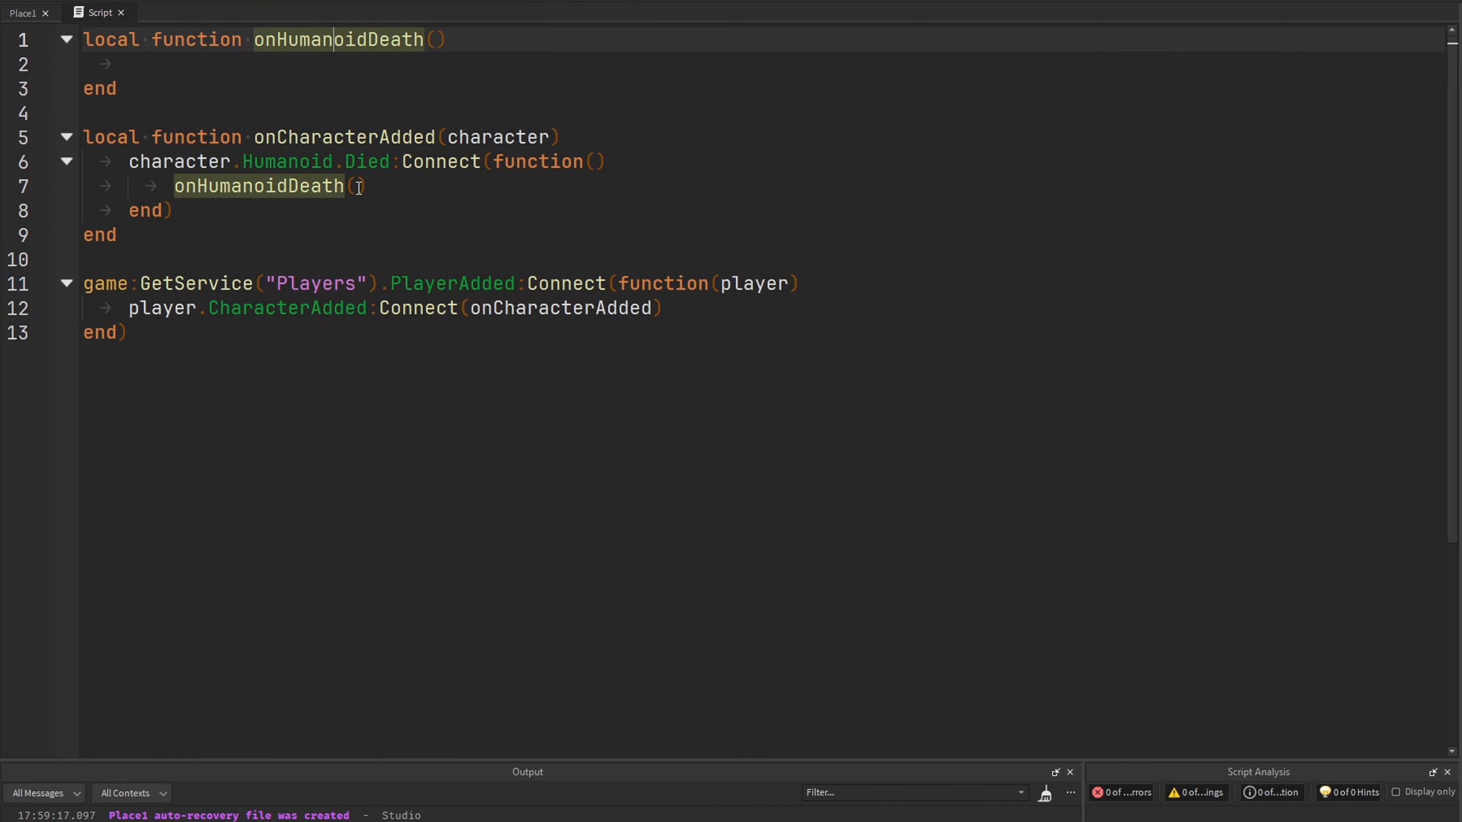
type("player")
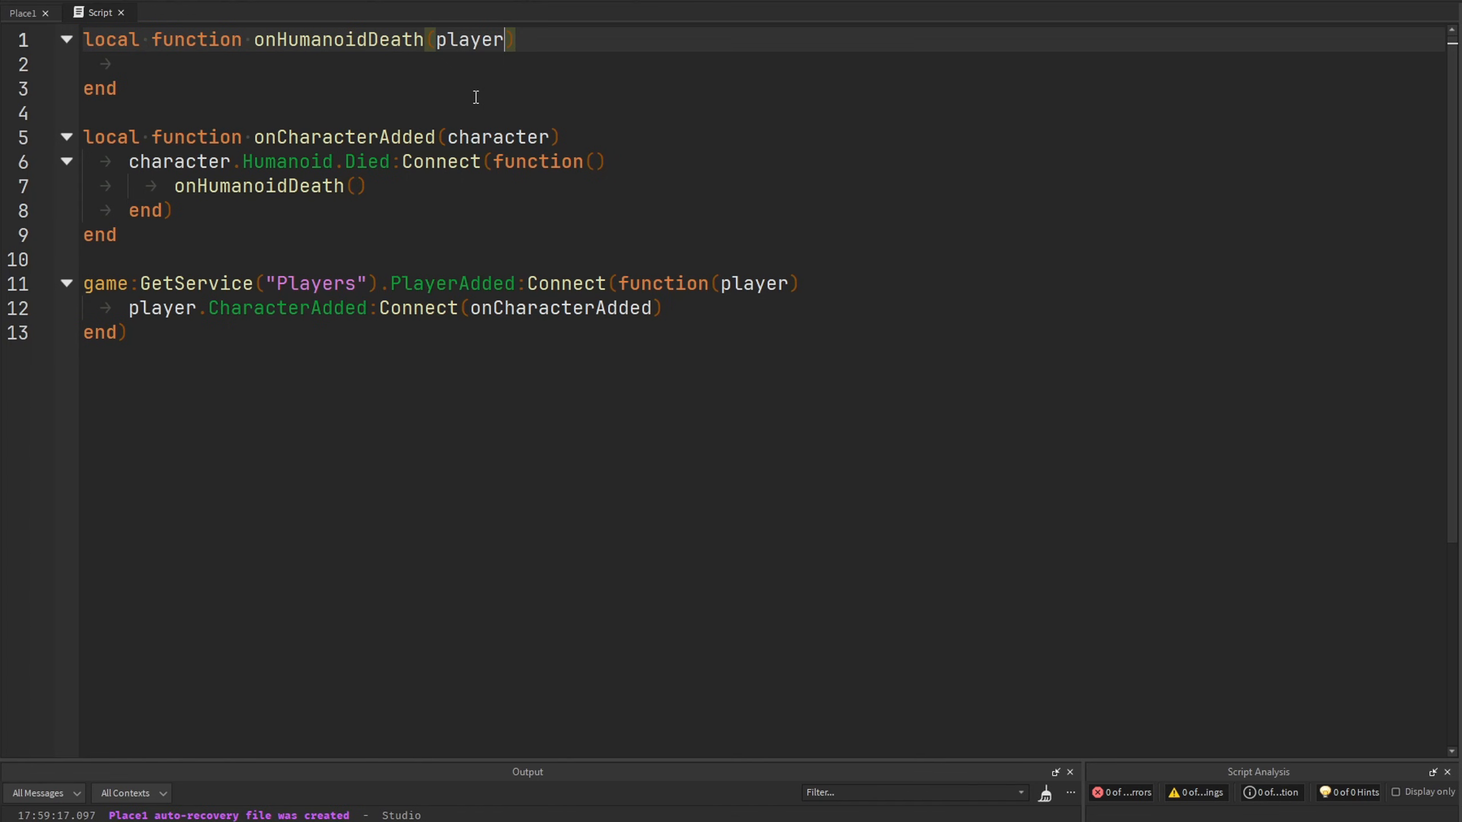
type(": Player")
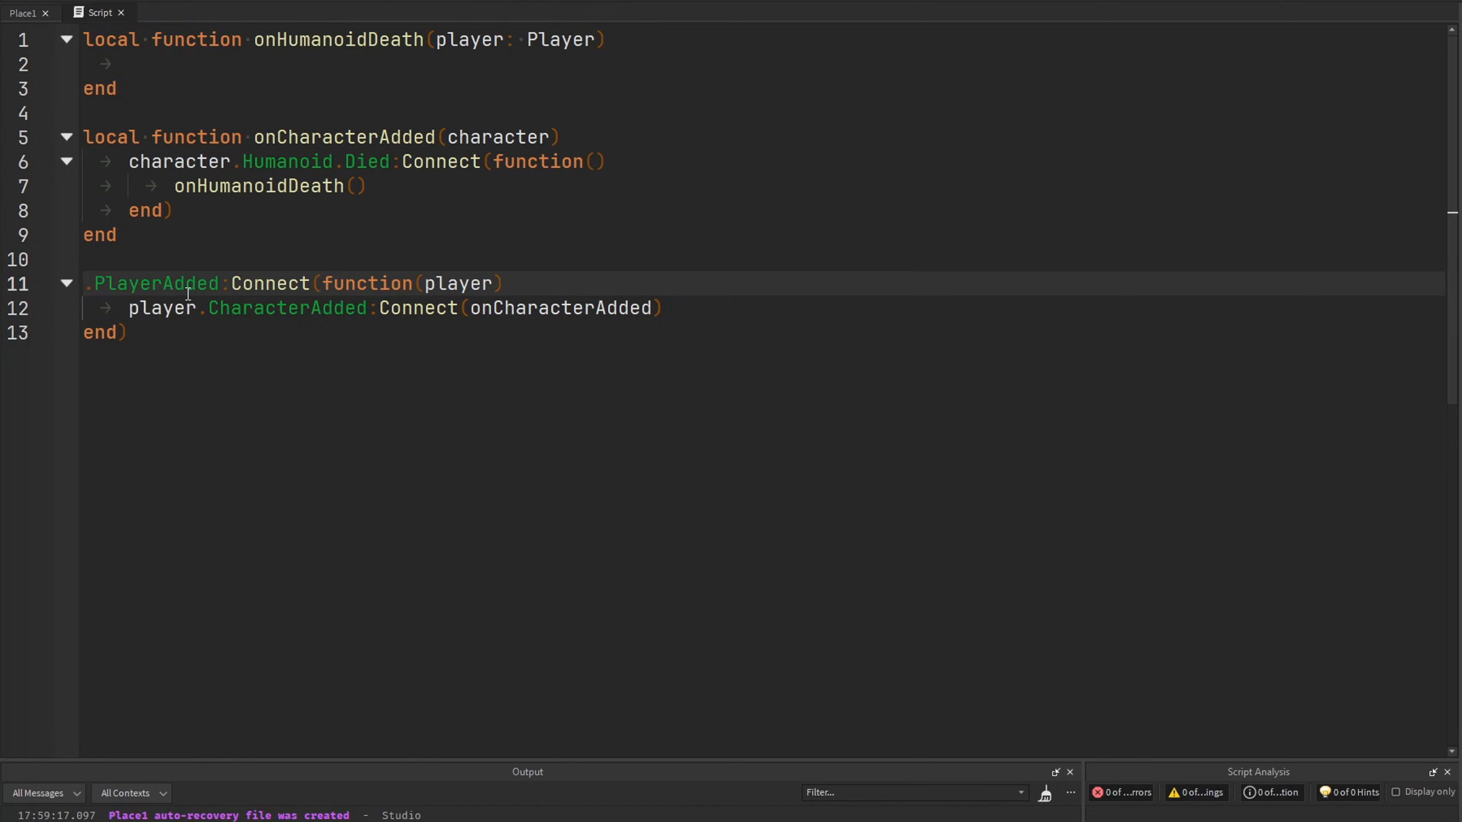
type("Players")
type("local")
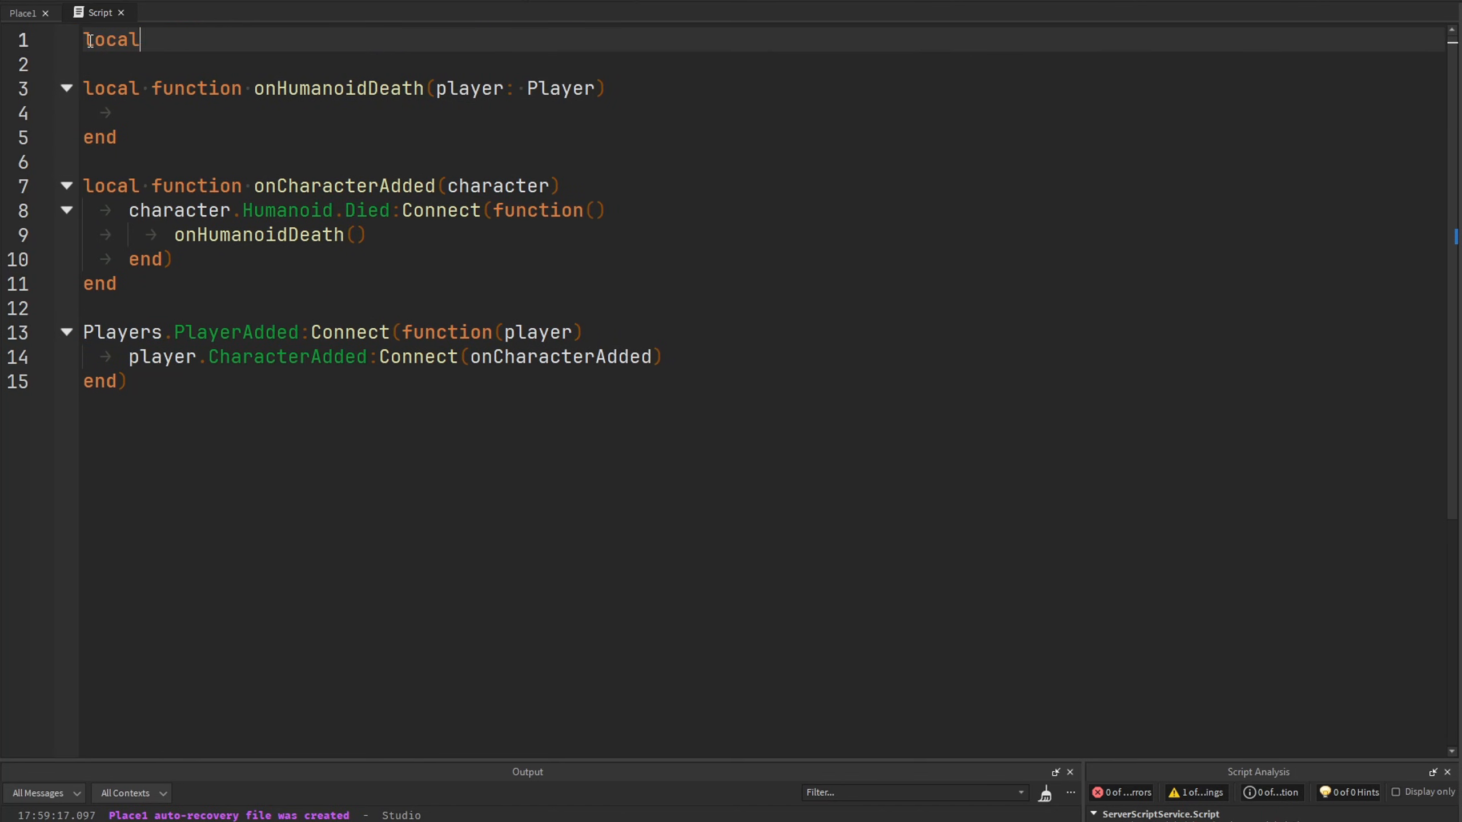
type("Players = game:GetService(\"Players\")")
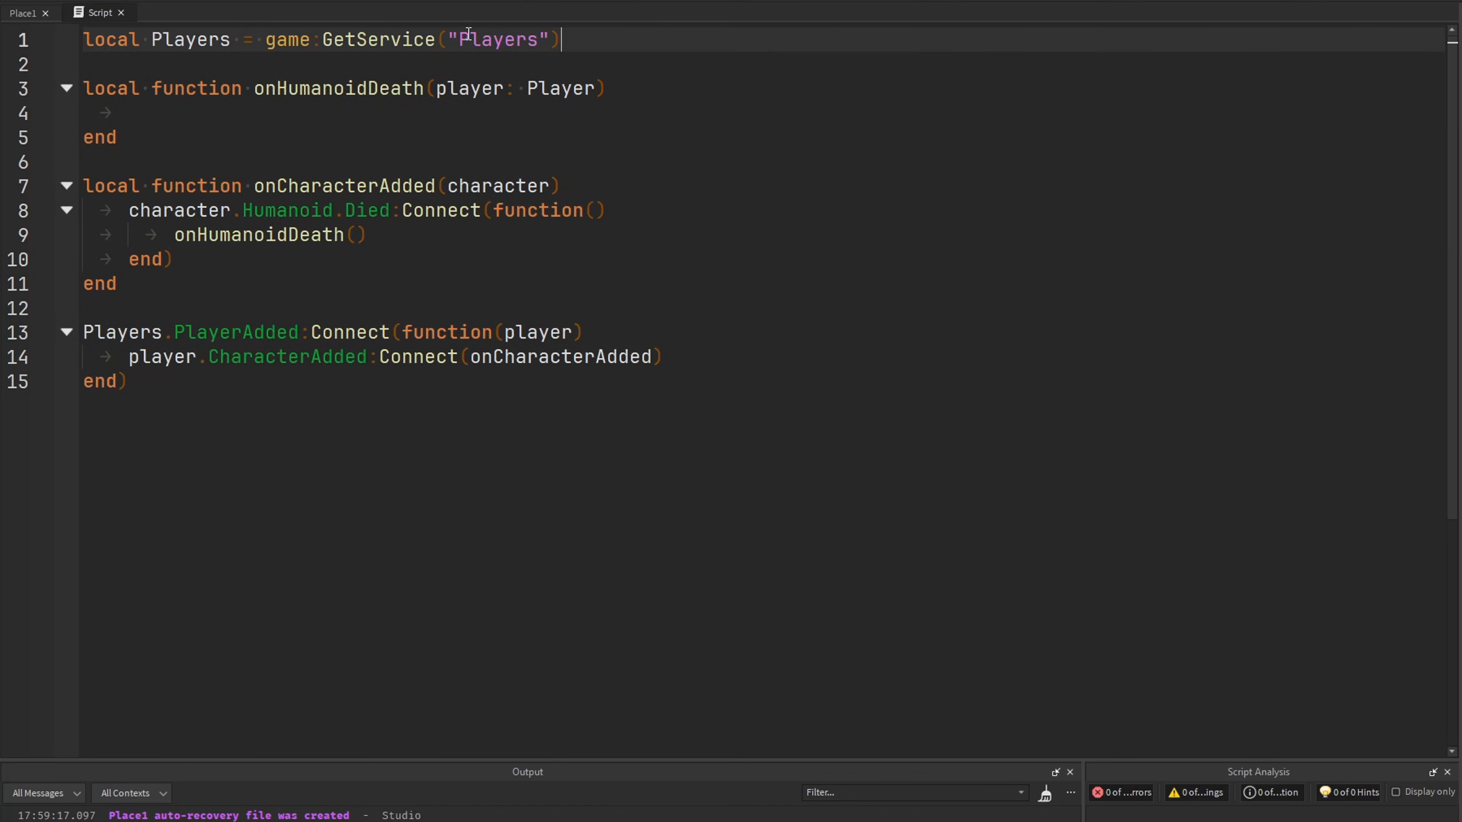
left_click(172, 259)
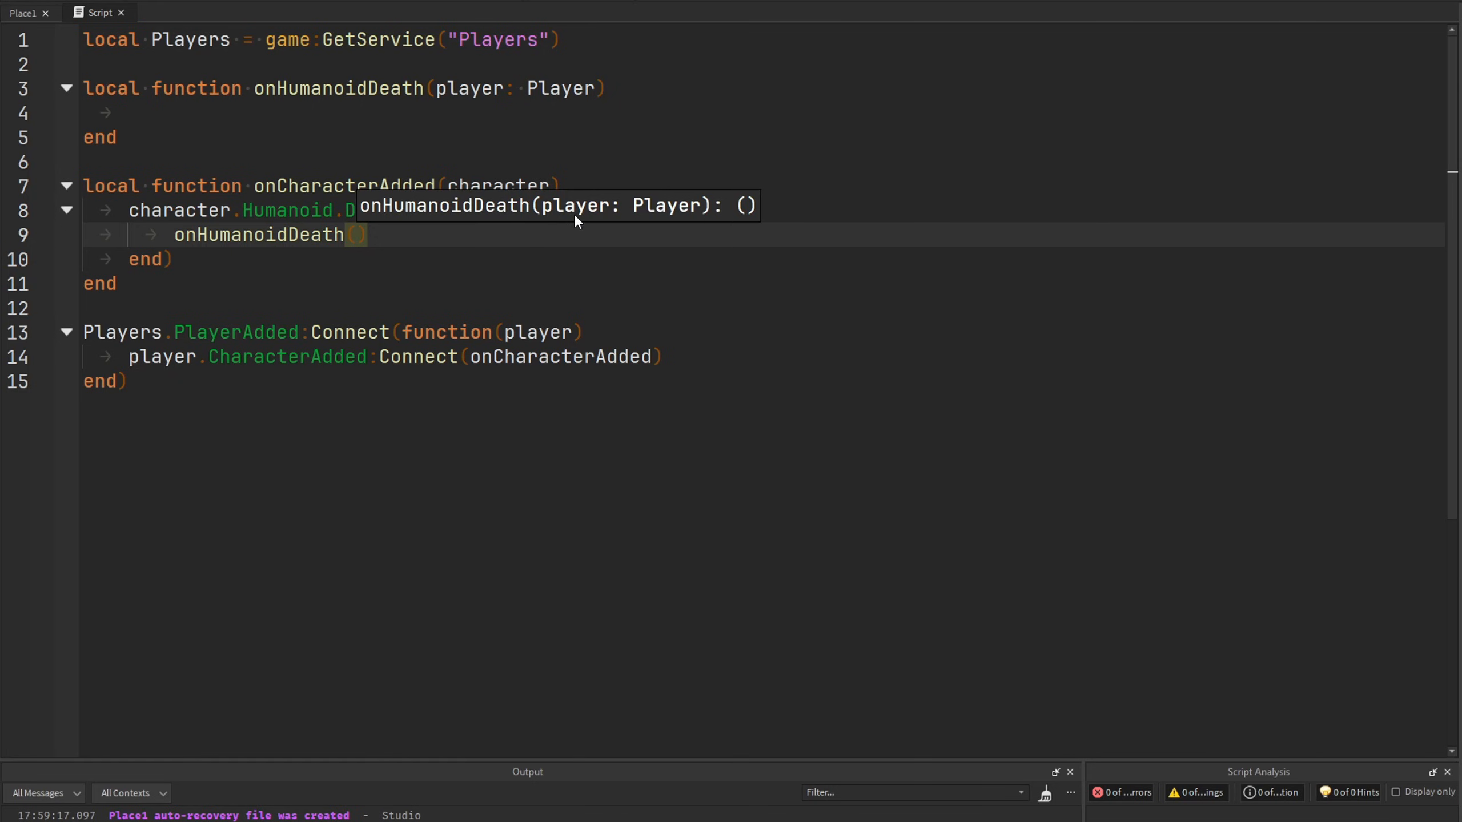
mouse_move(573, 227)
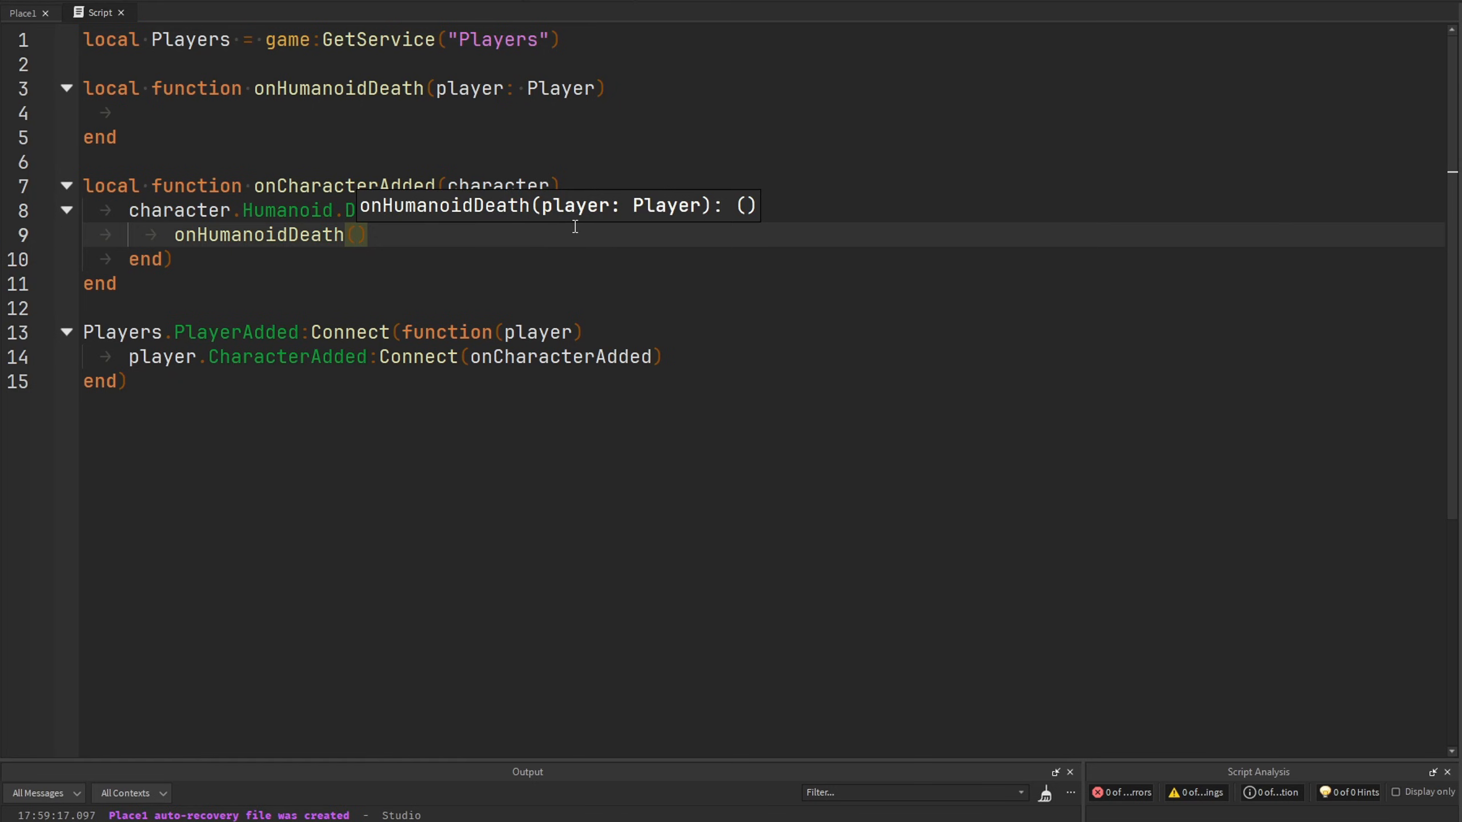
type("Players:GetPLa")
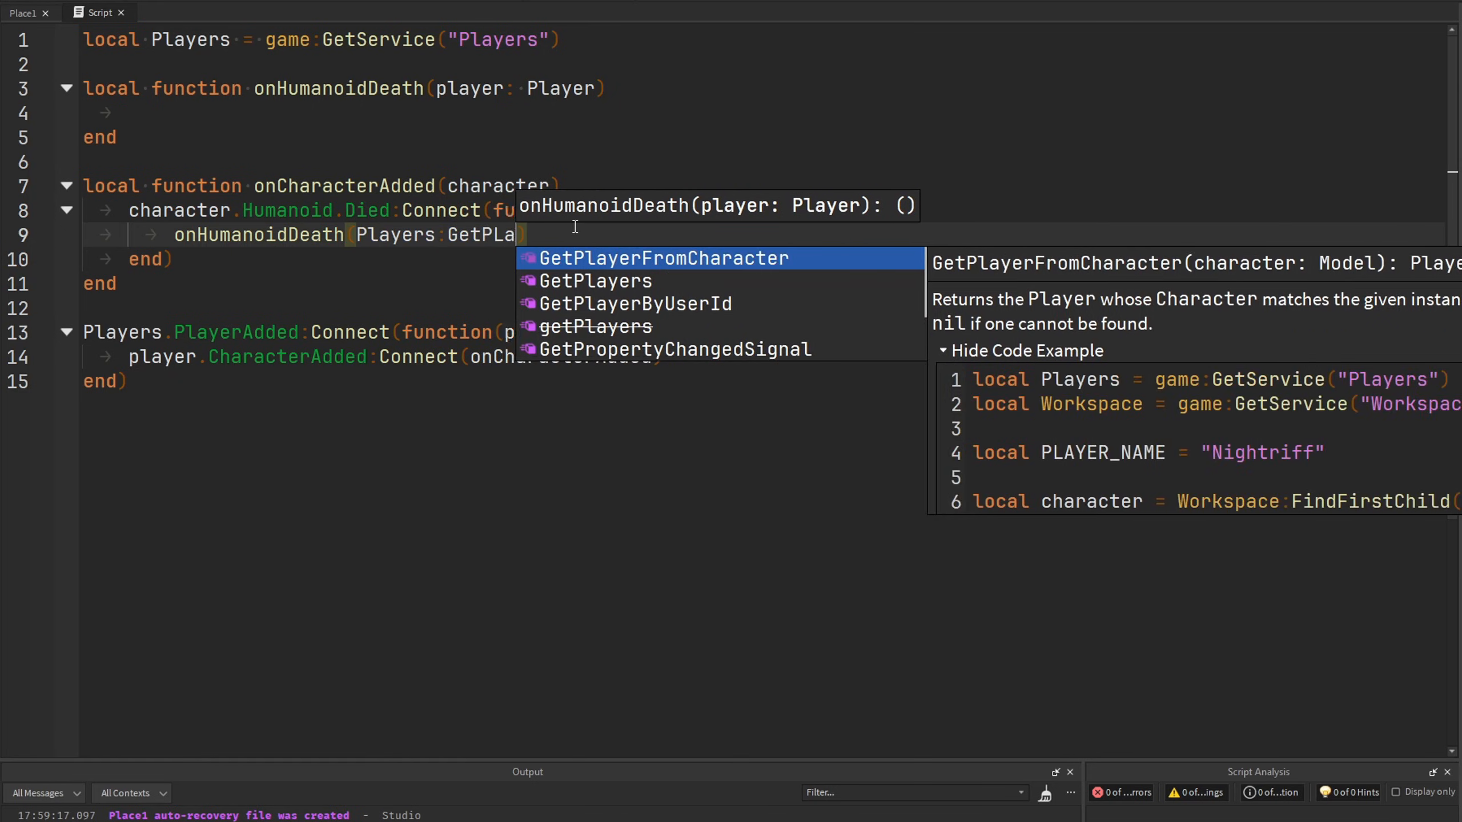
left_click(663, 258)
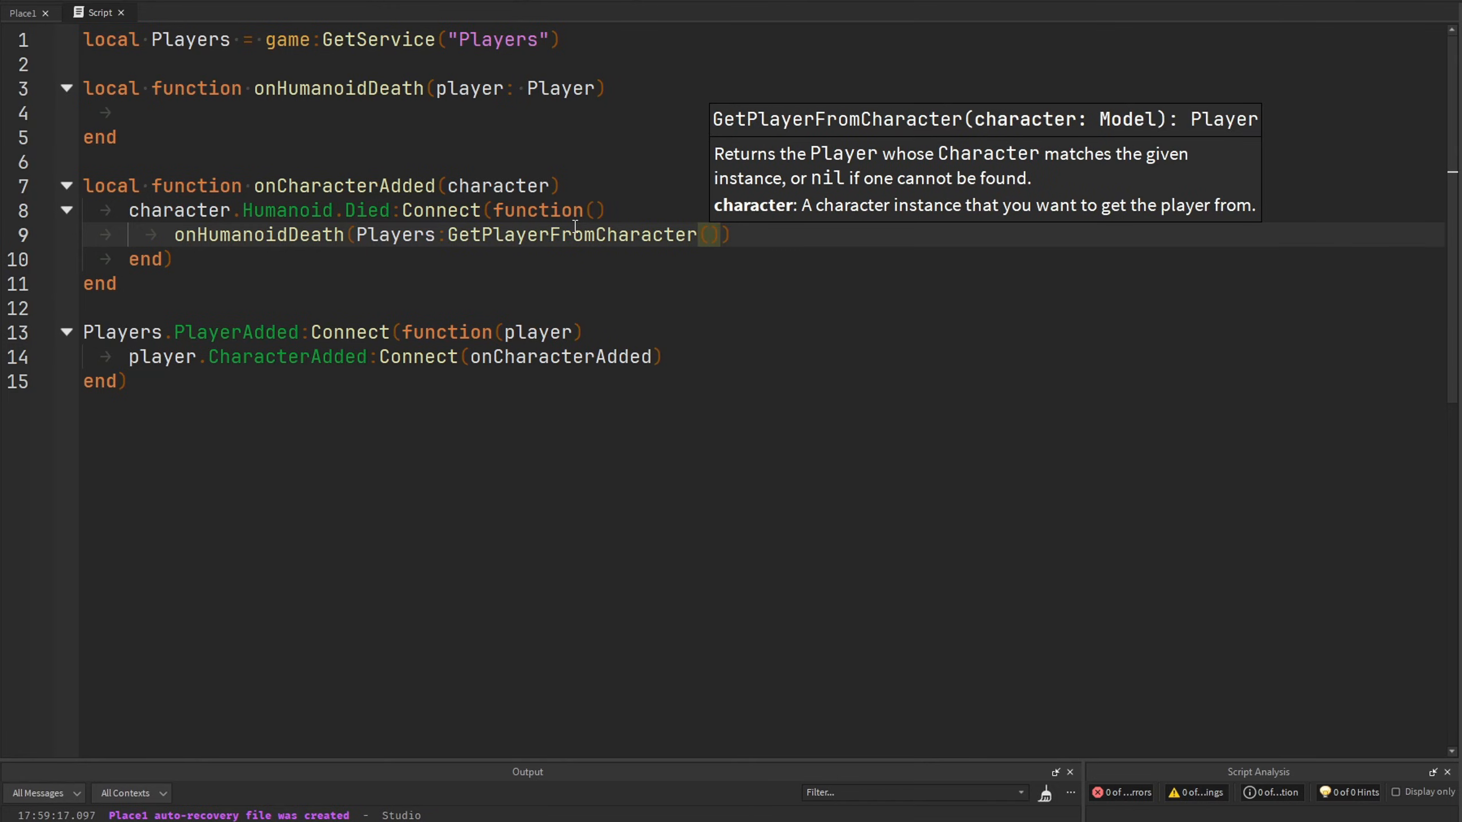
type("character")
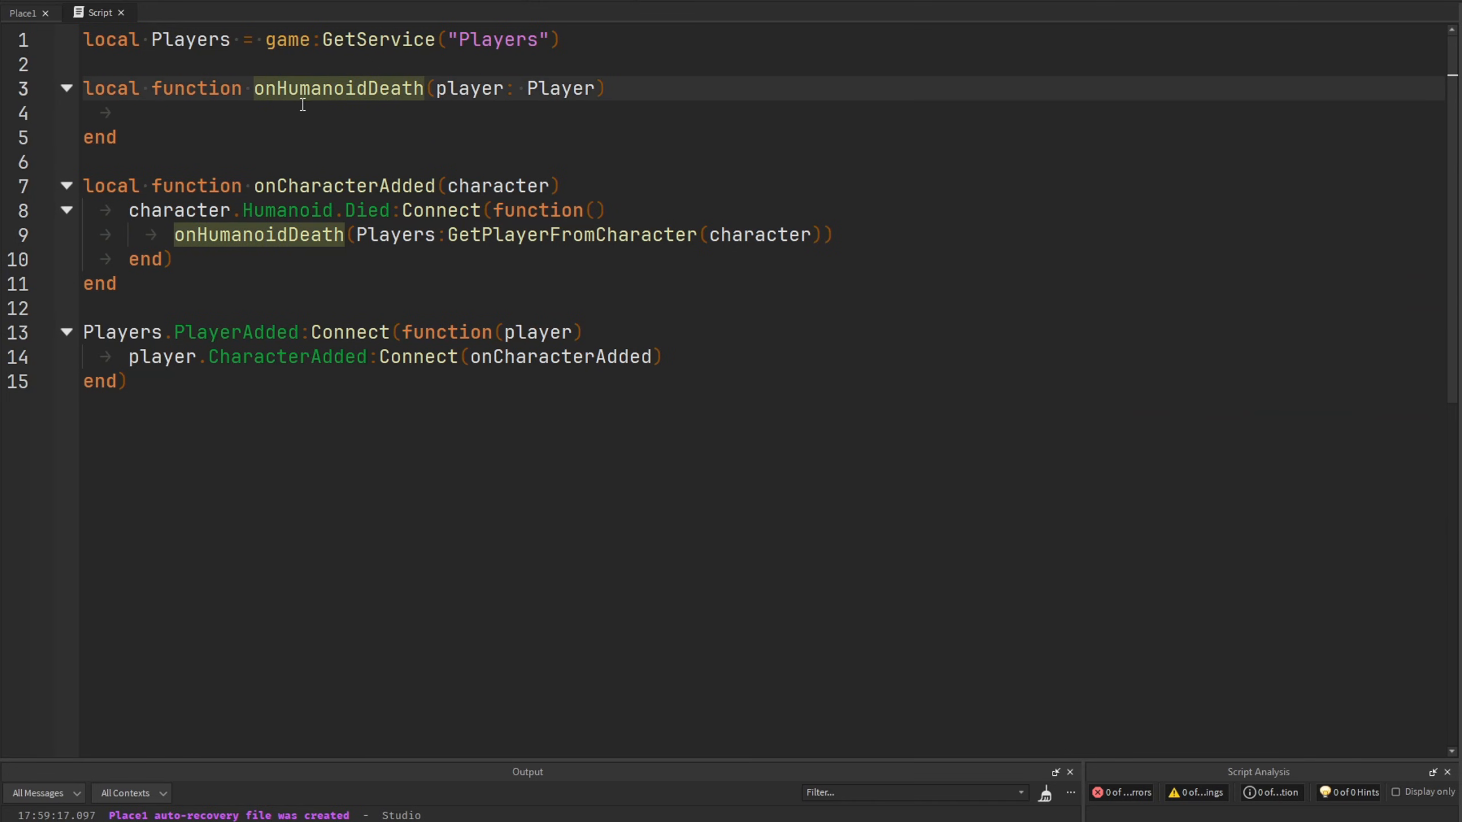
type("player:")
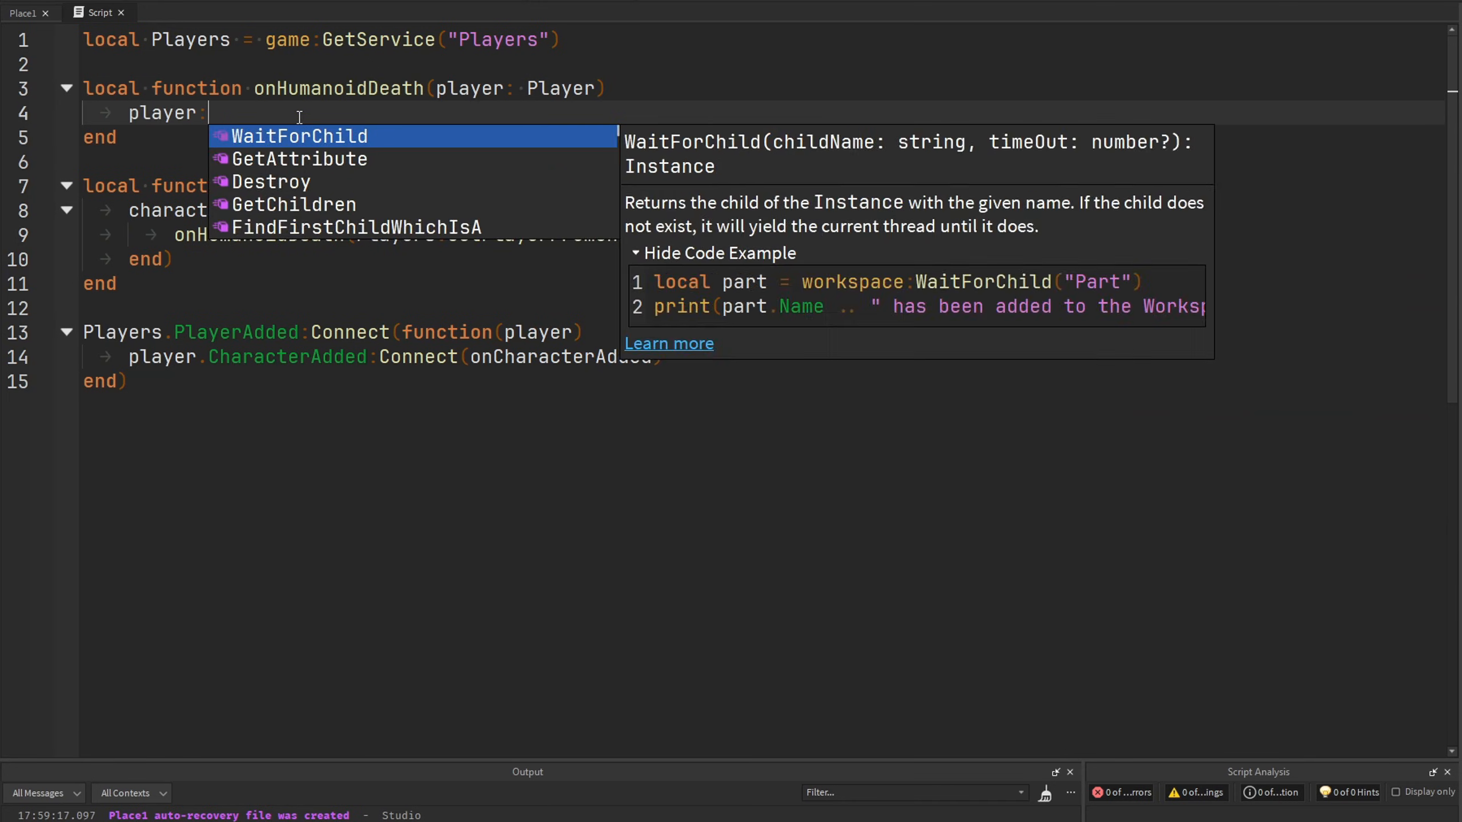
type("LoadCharacter()")
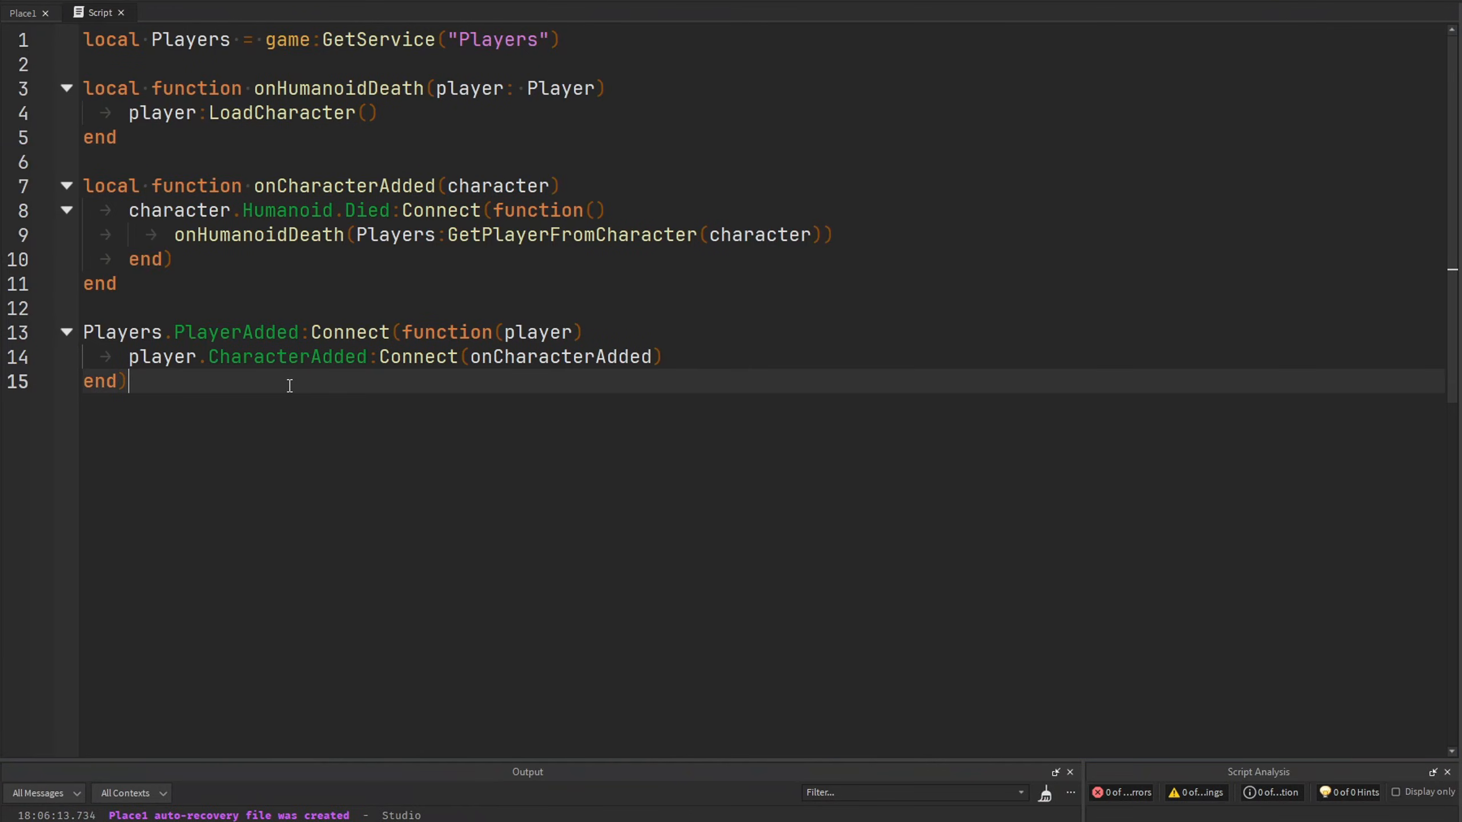
left_click(312, 356)
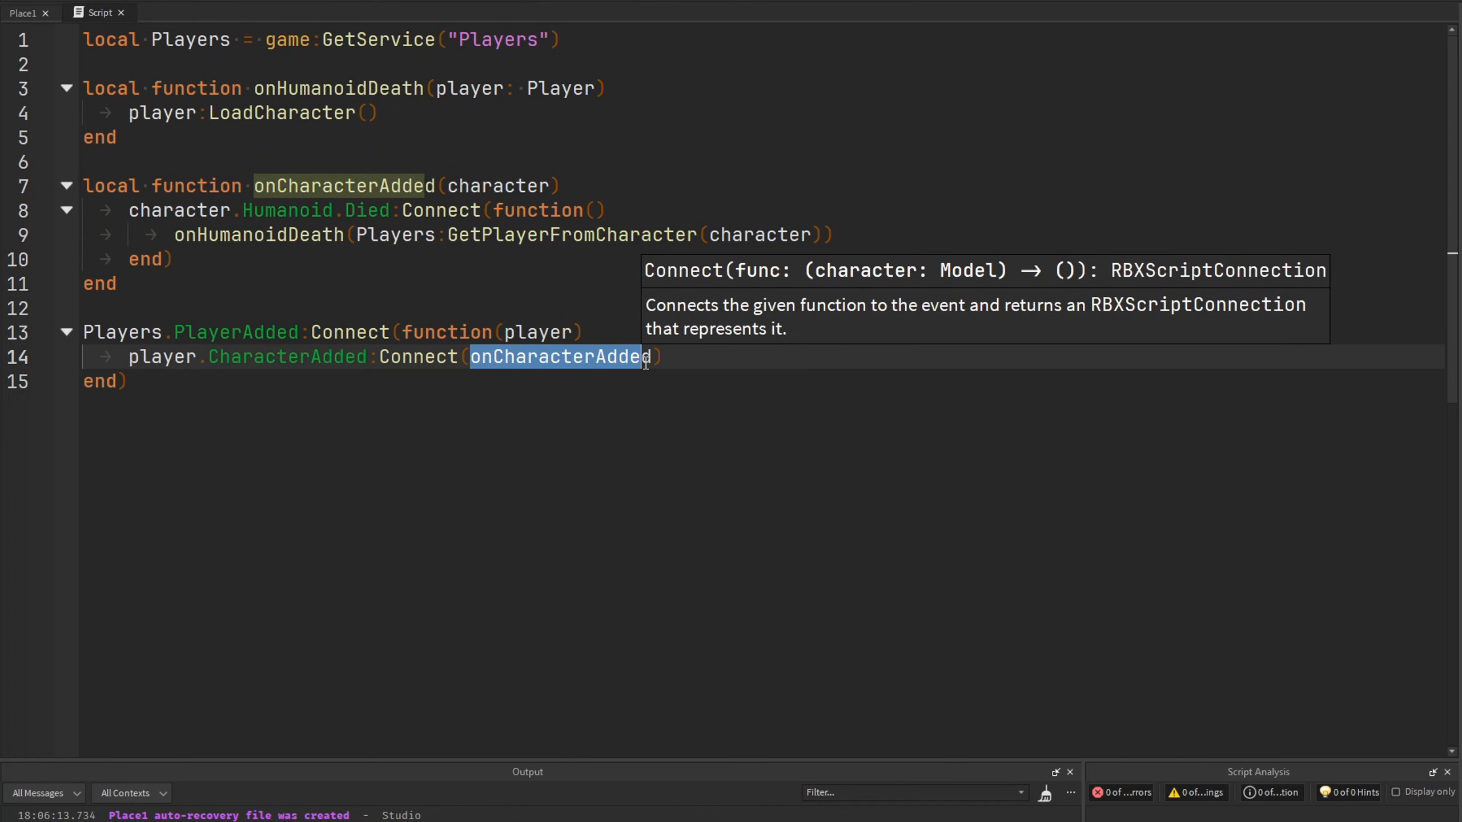
left_click(464, 362)
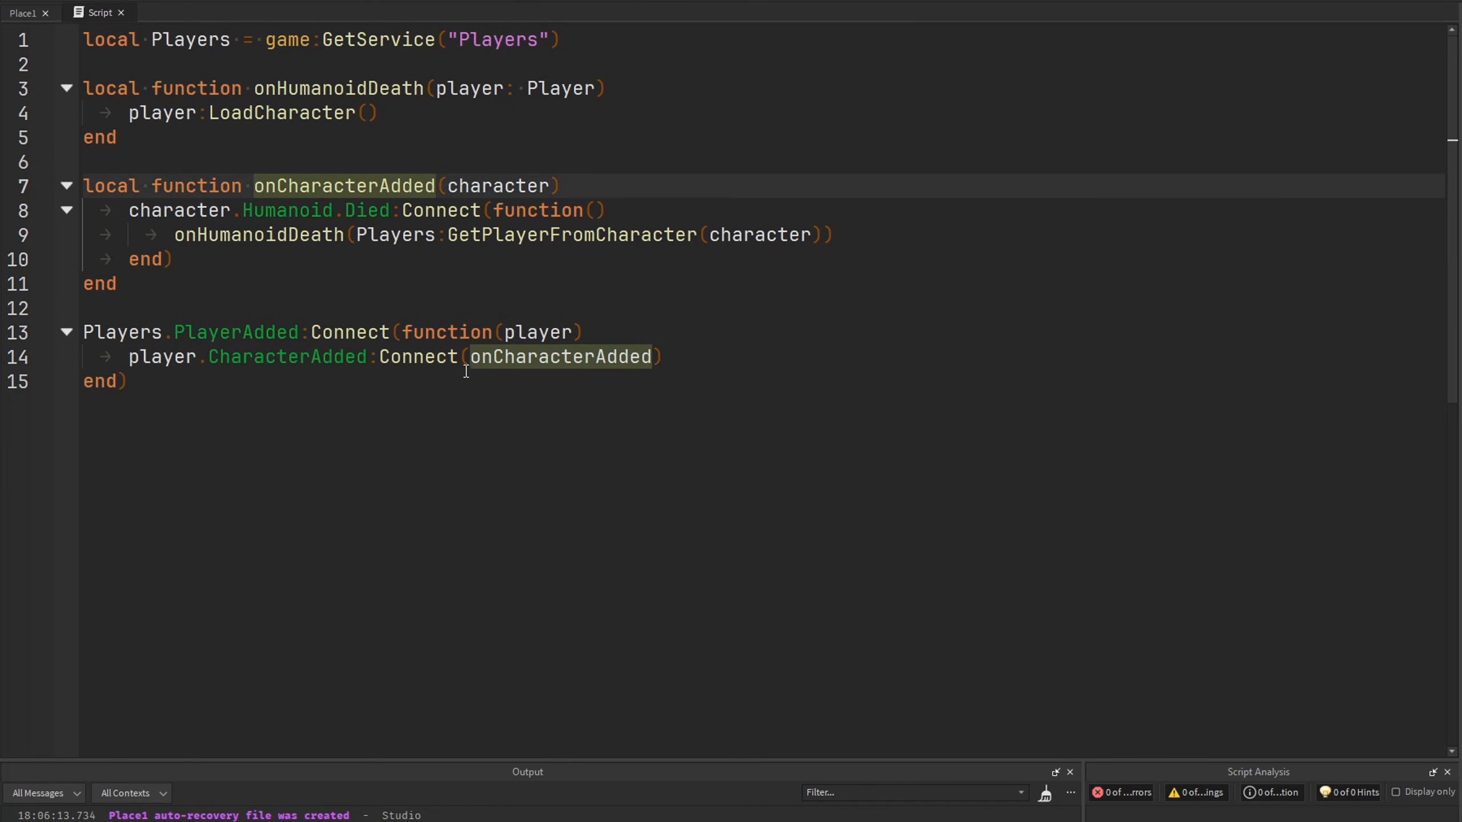
double_click(559, 356)
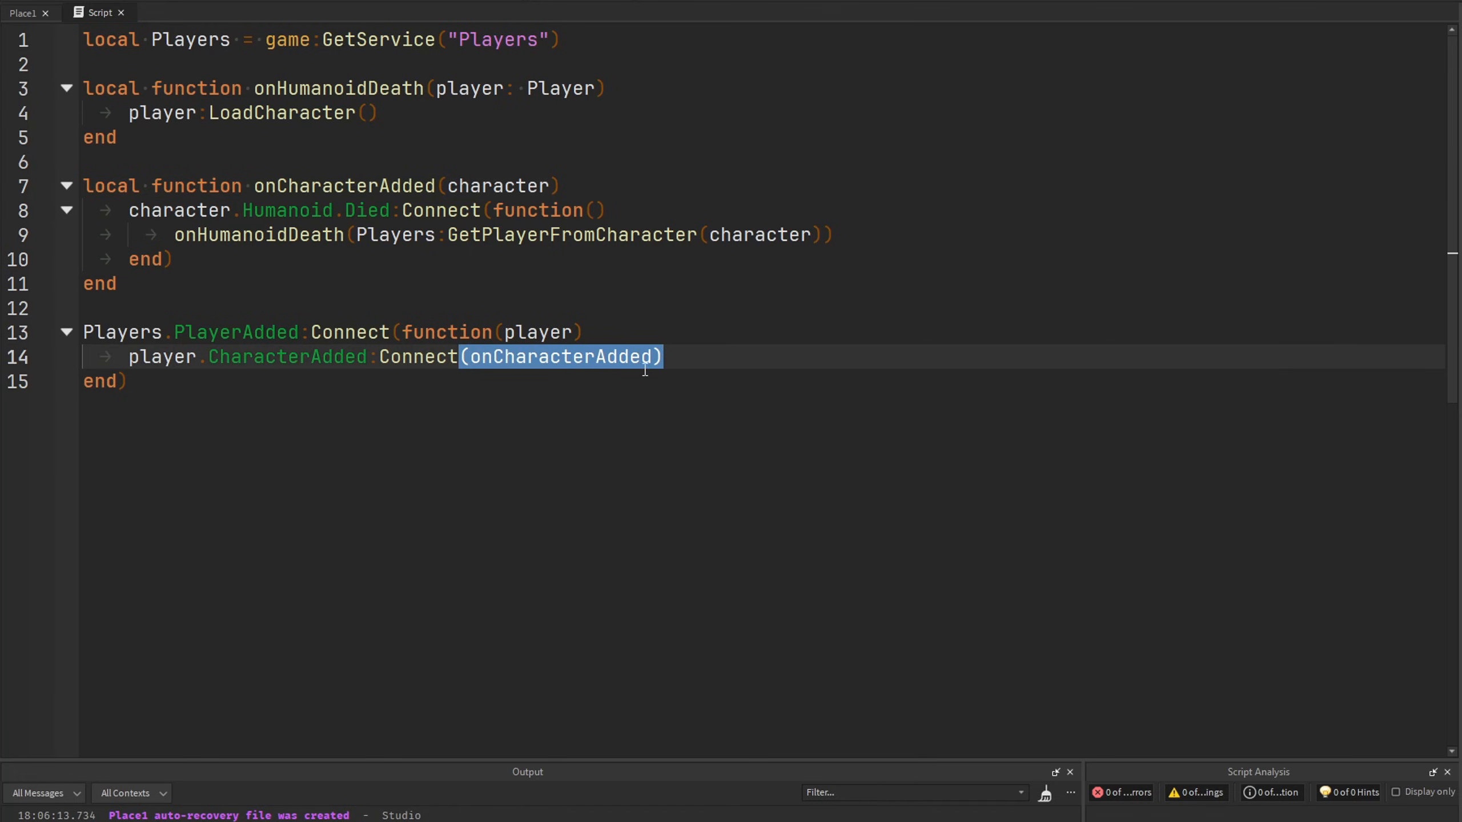
left_click(508, 382)
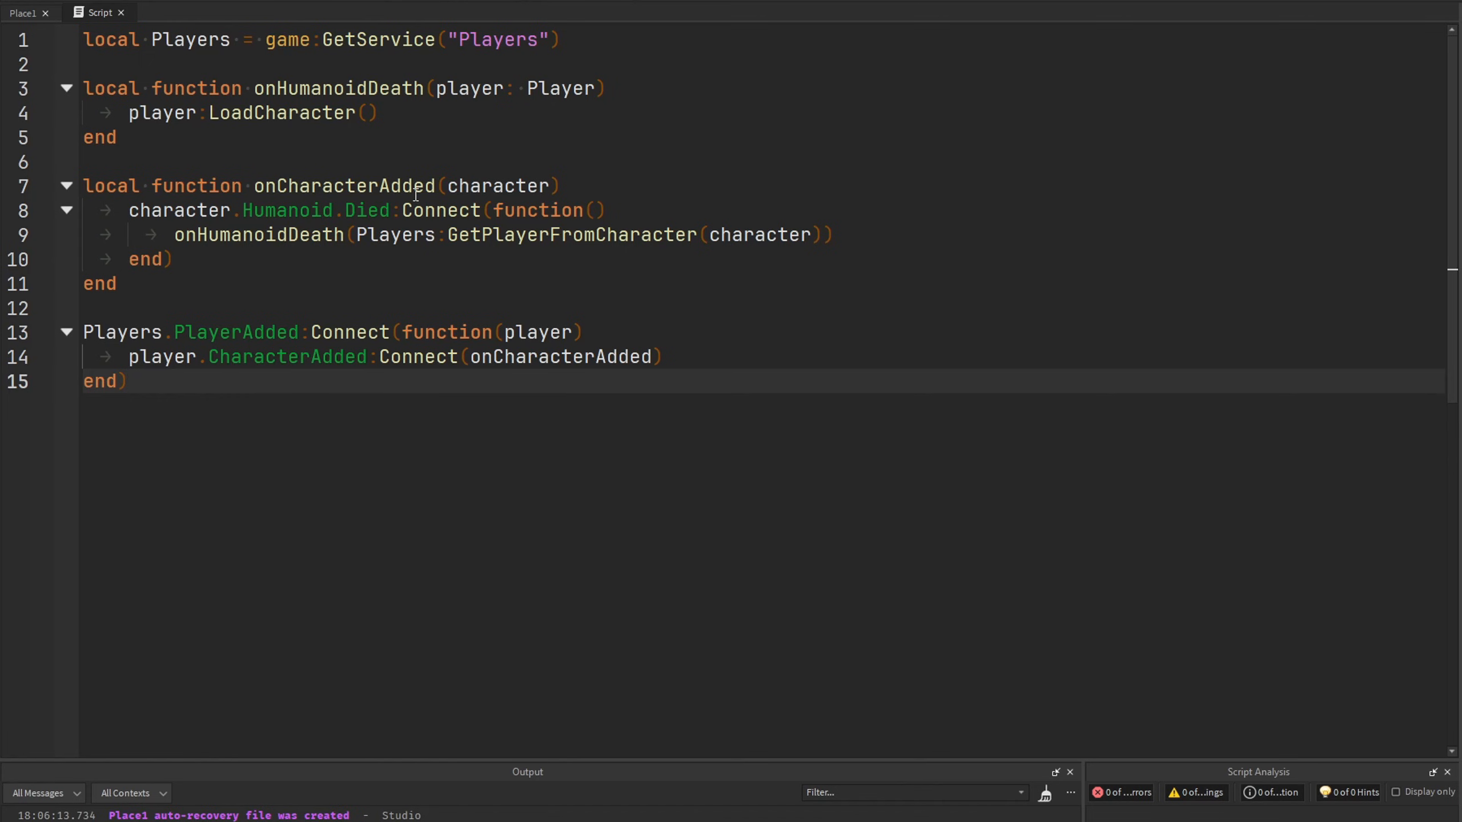
mouse_move(402, 243)
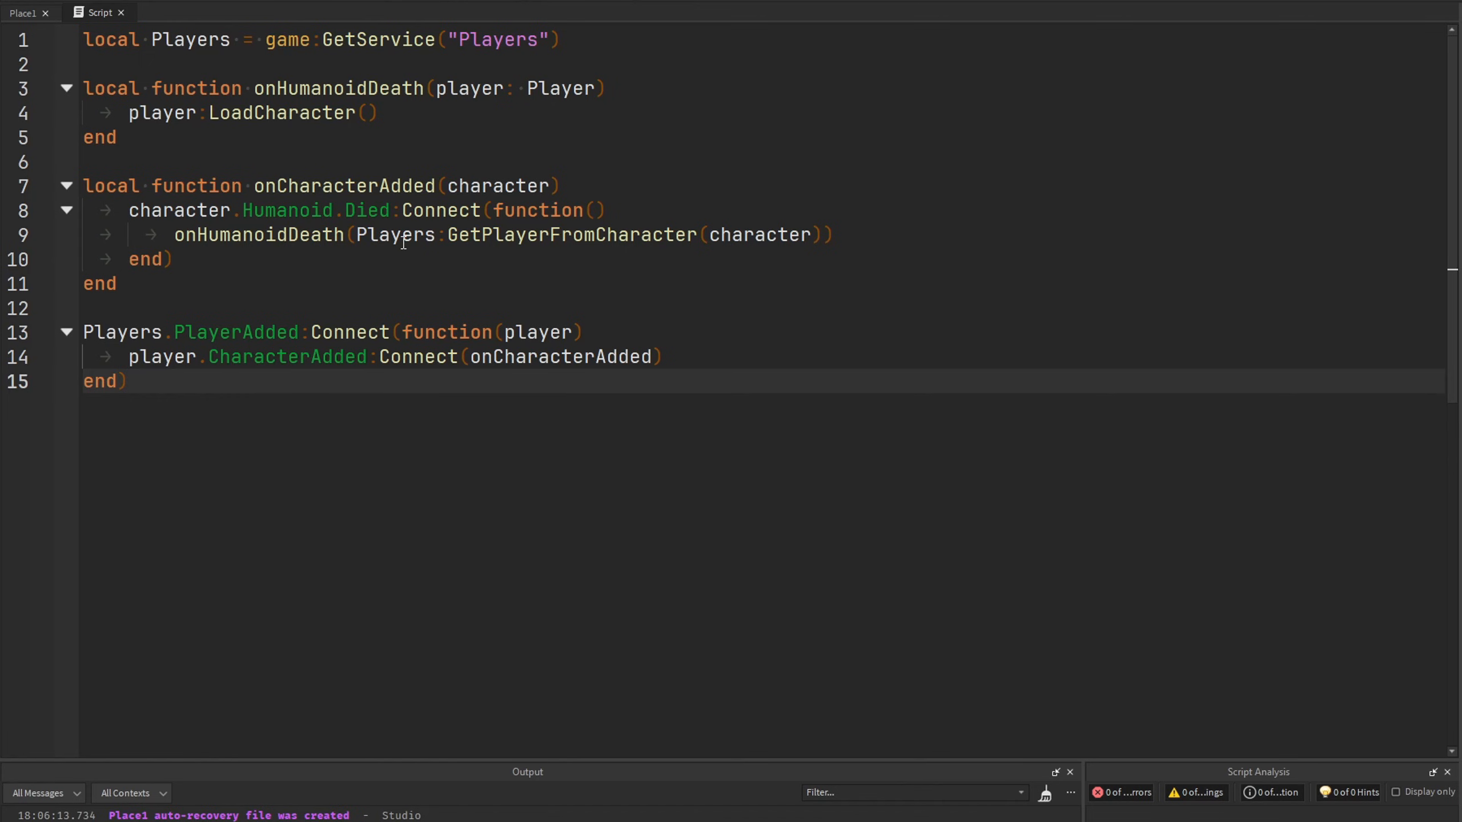
mouse_move(398, 258)
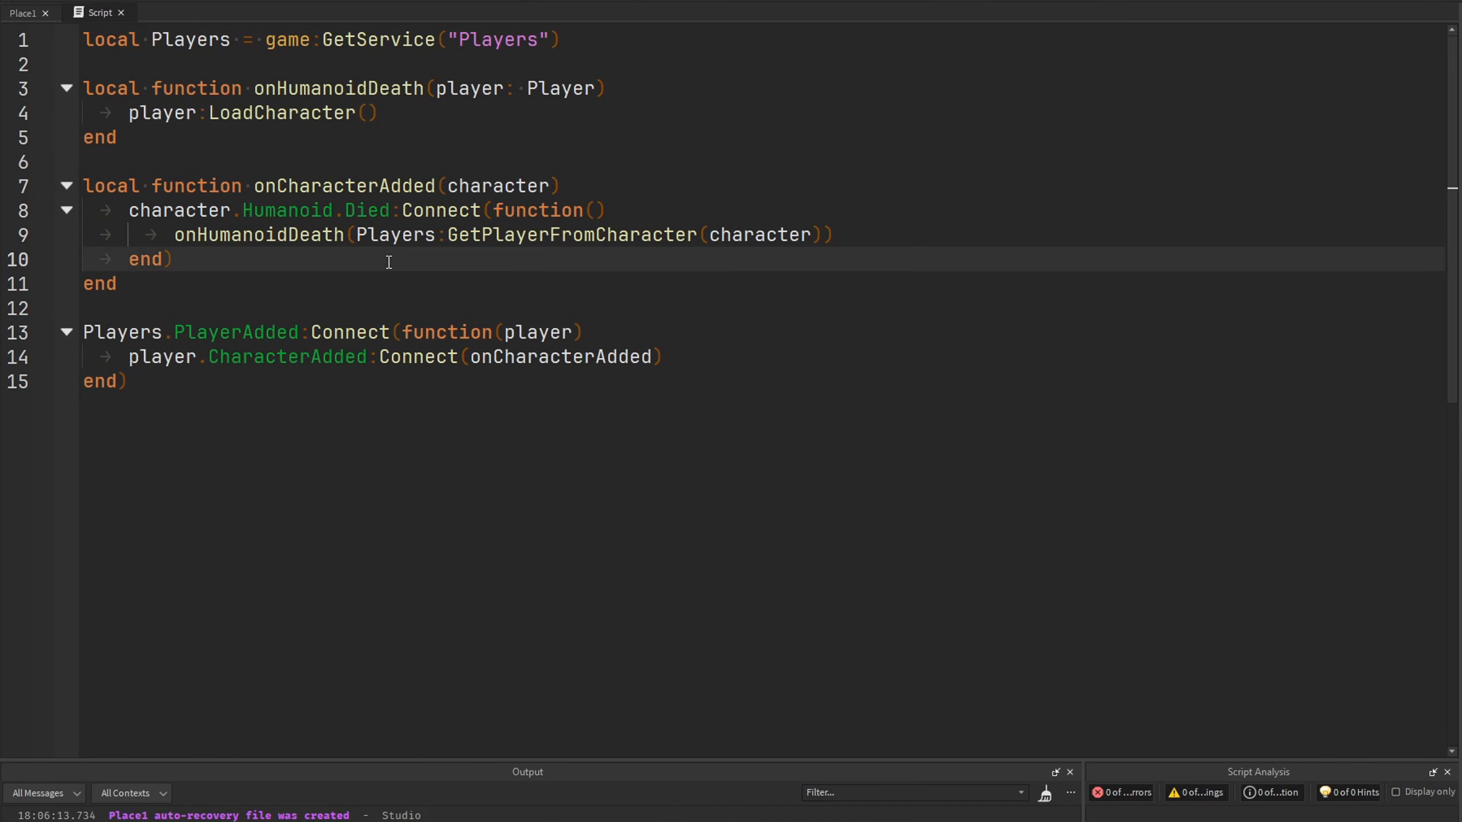
double_click(343, 186)
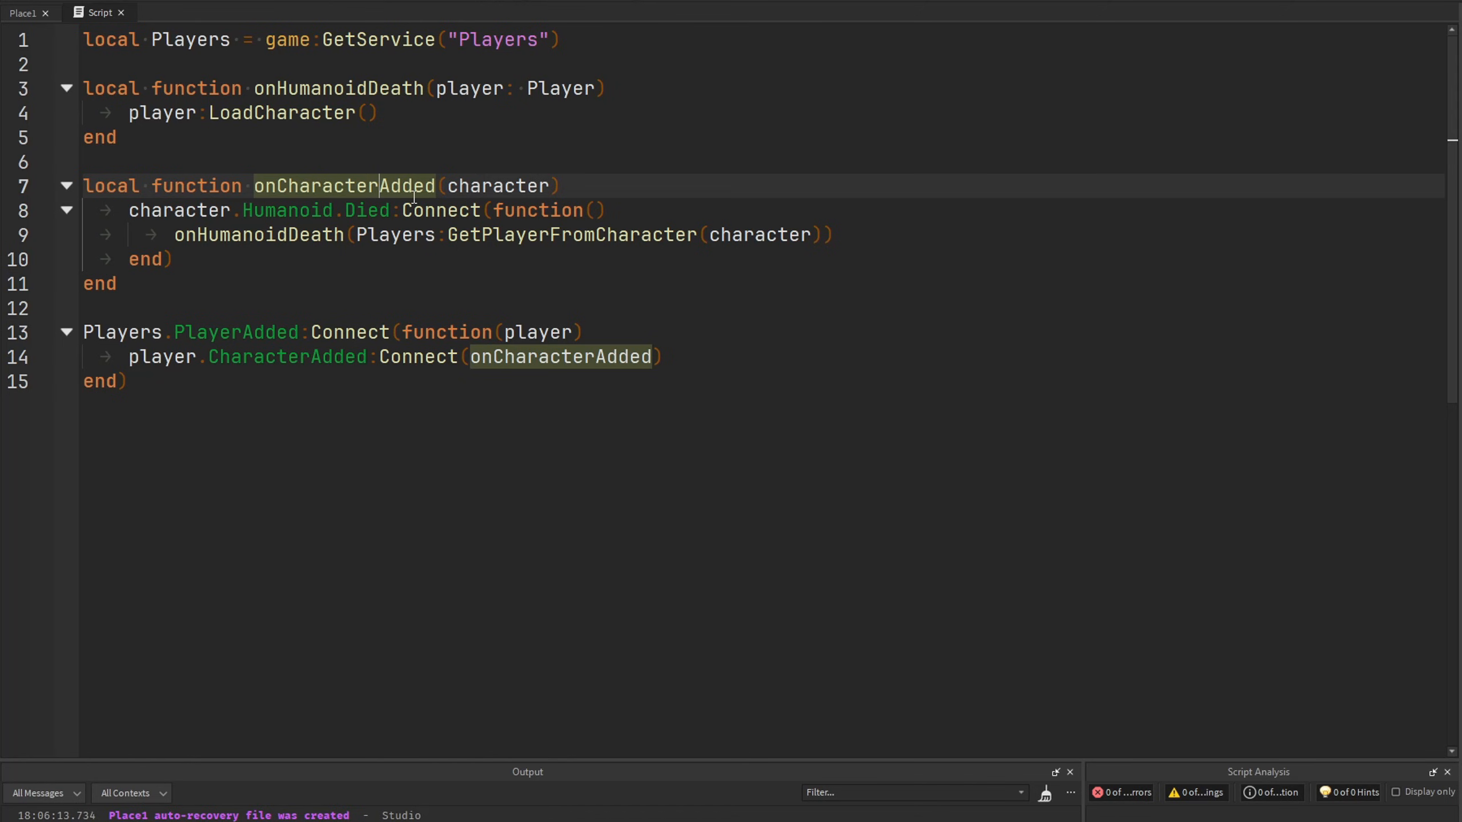
left_click(367, 88)
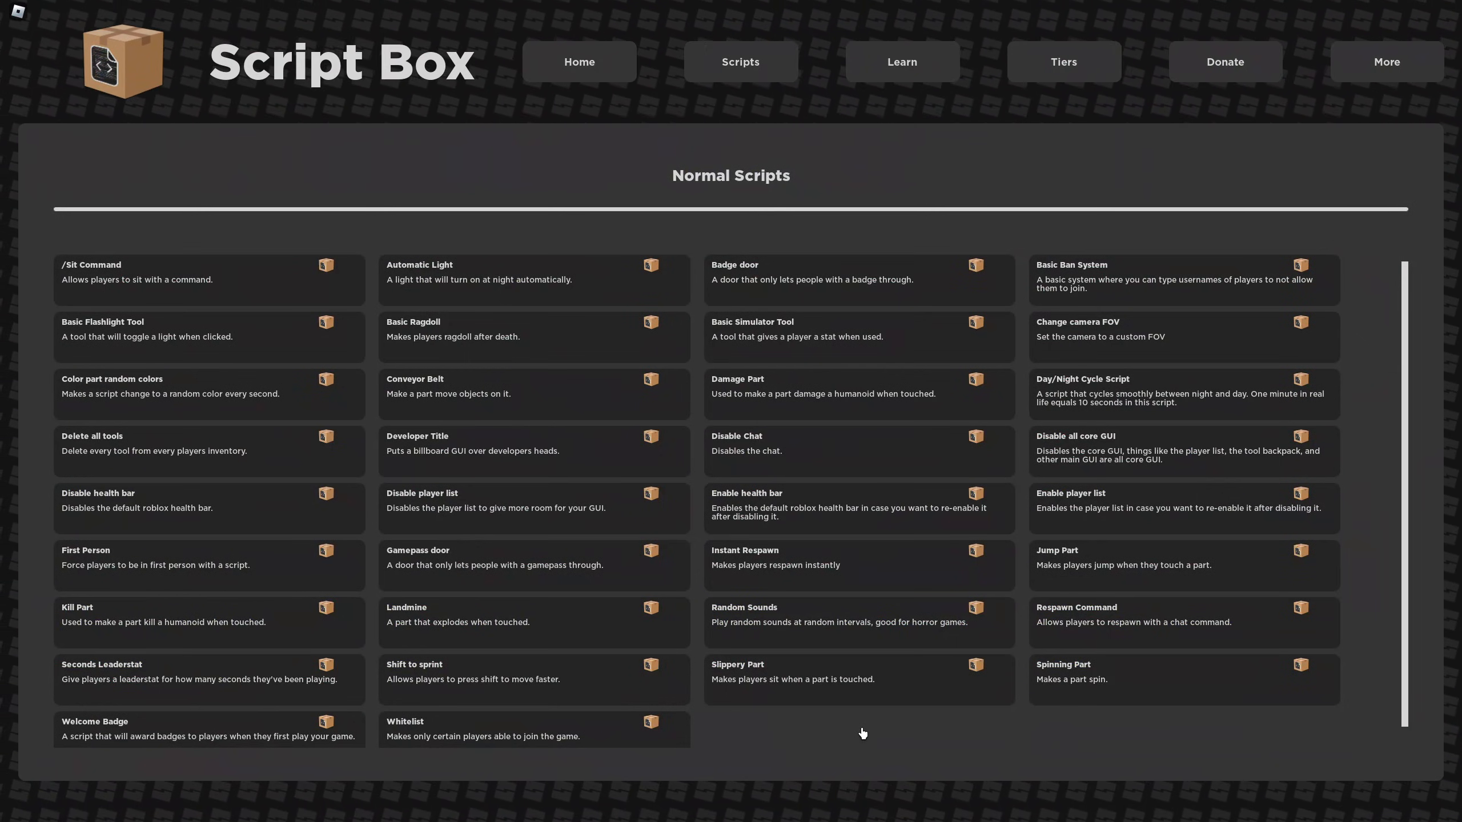
mouse_move(766, 627)
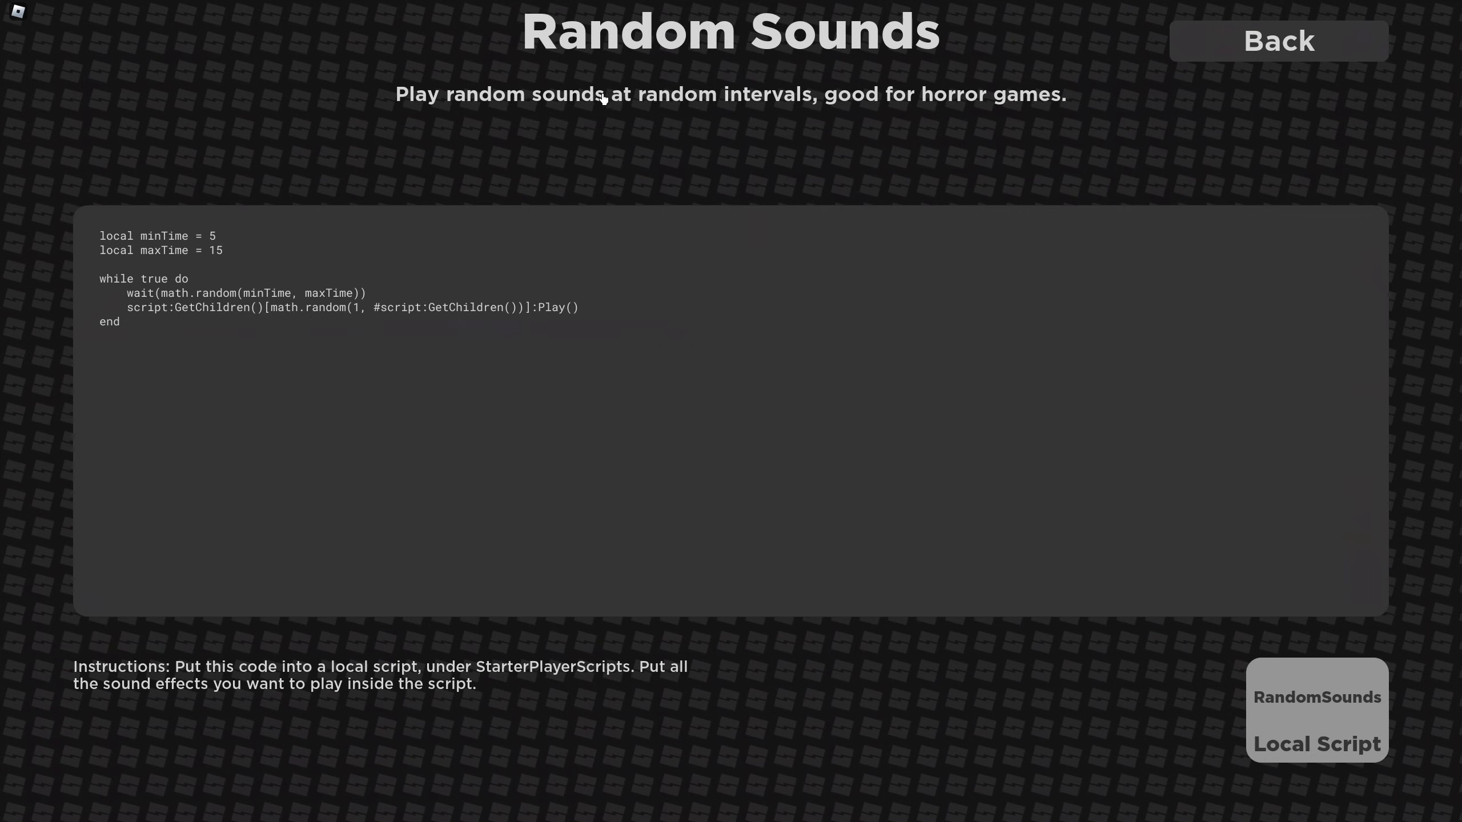
mouse_move(267, 549)
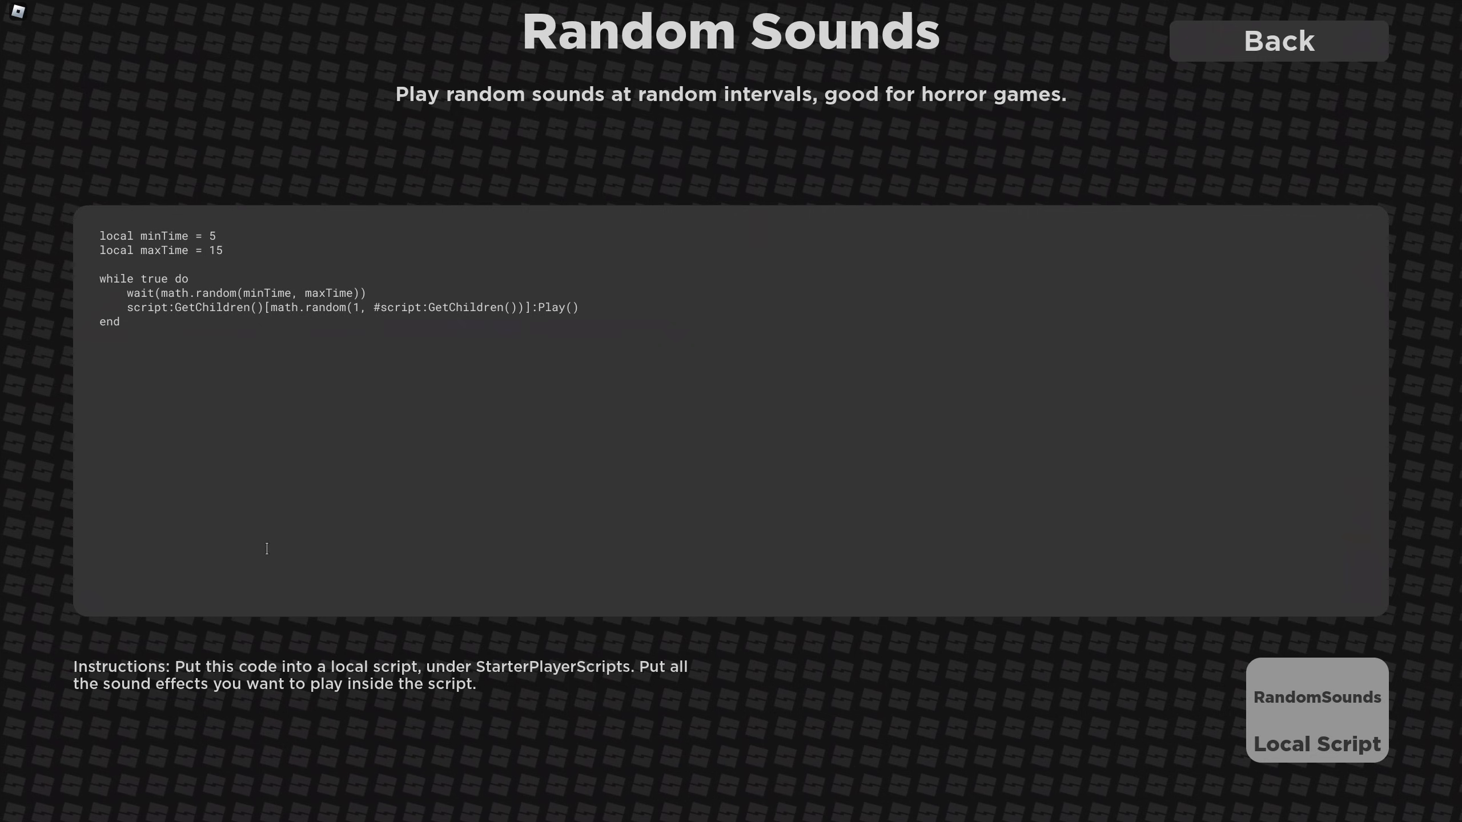
mouse_move(497, 684)
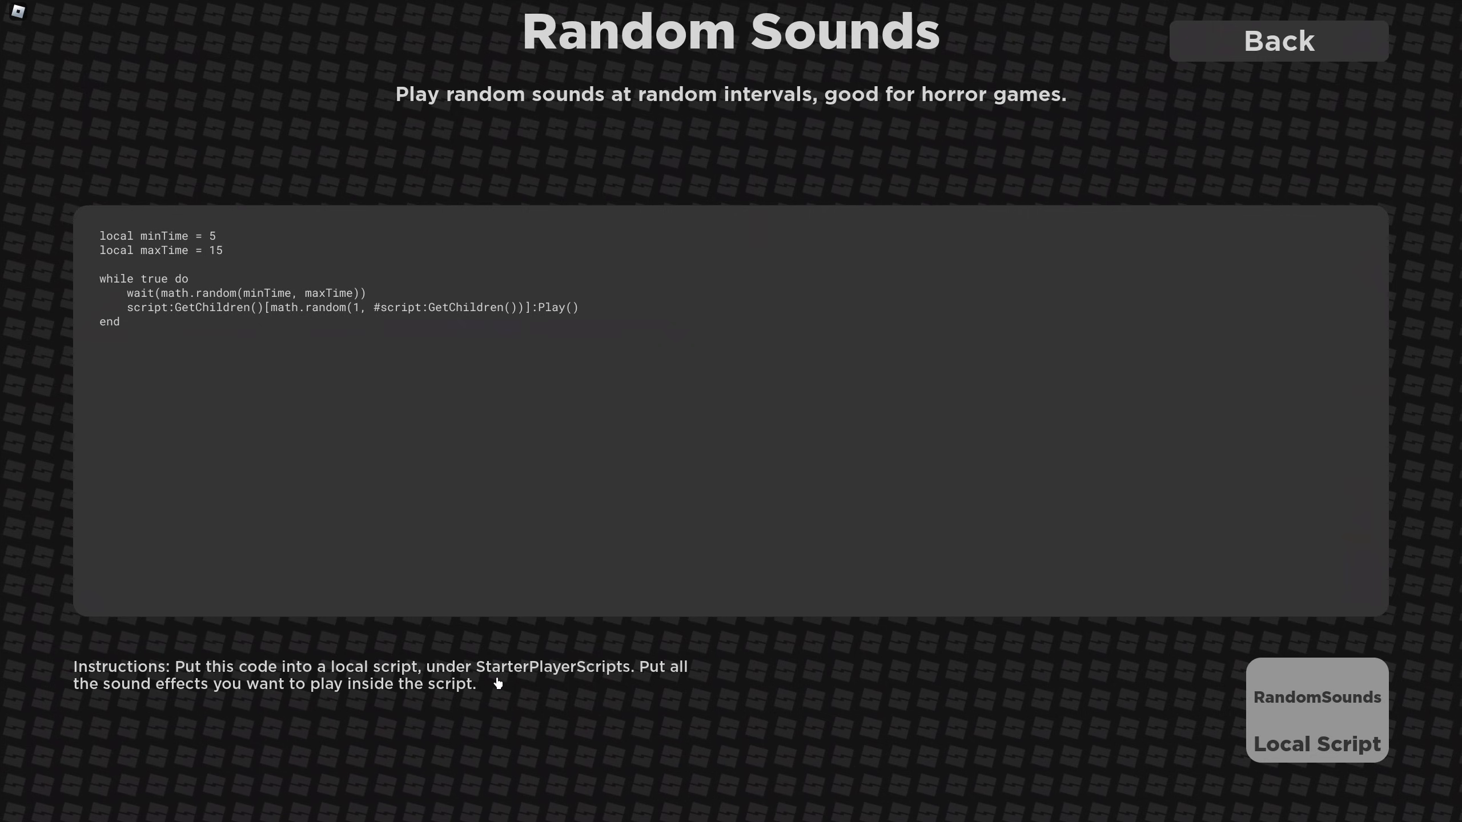
mouse_move(322, 688)
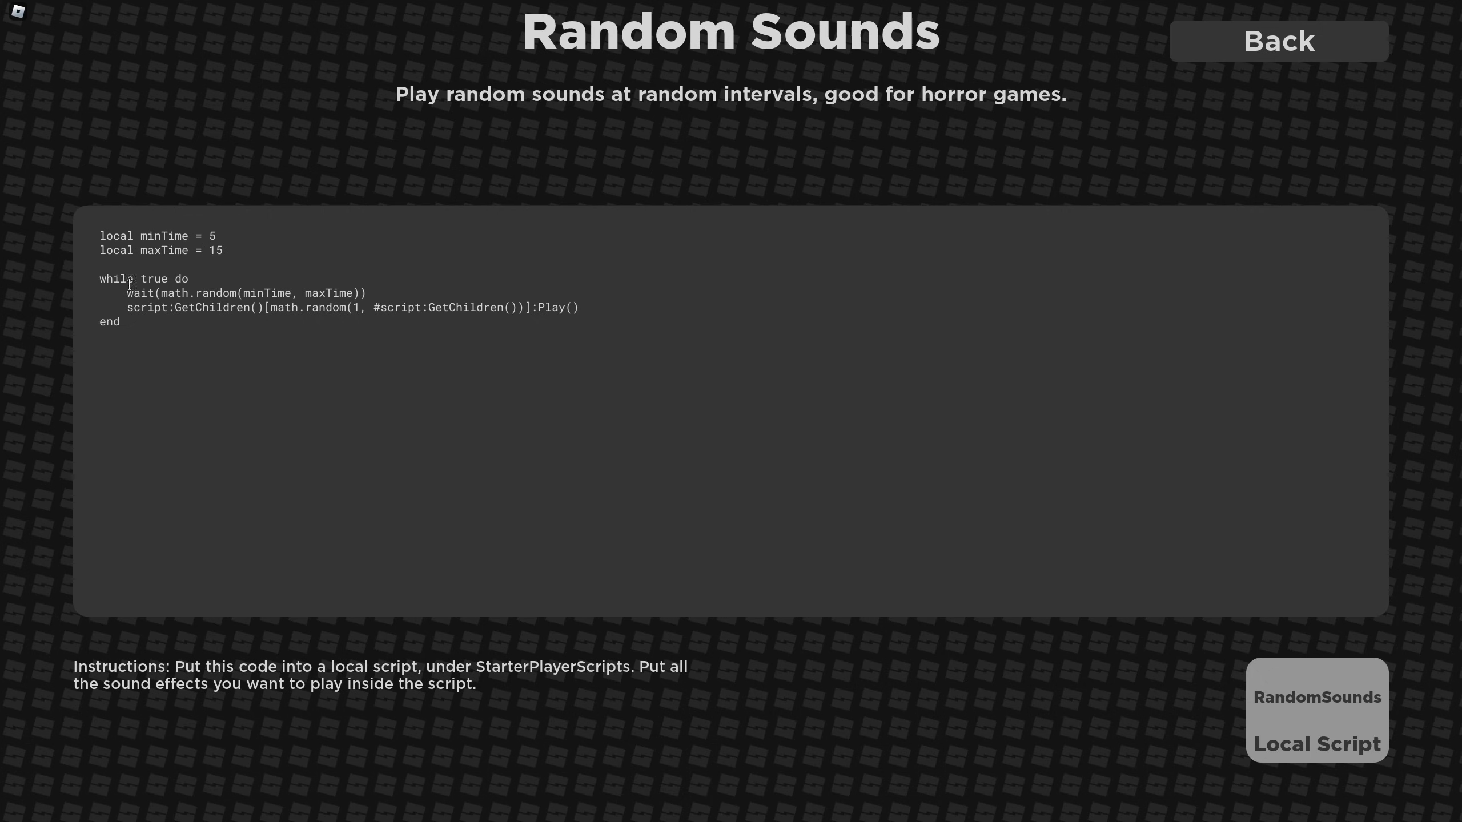
Select all of the Random Sounds script code in Script Box to copy it.
key("ctrl+a")
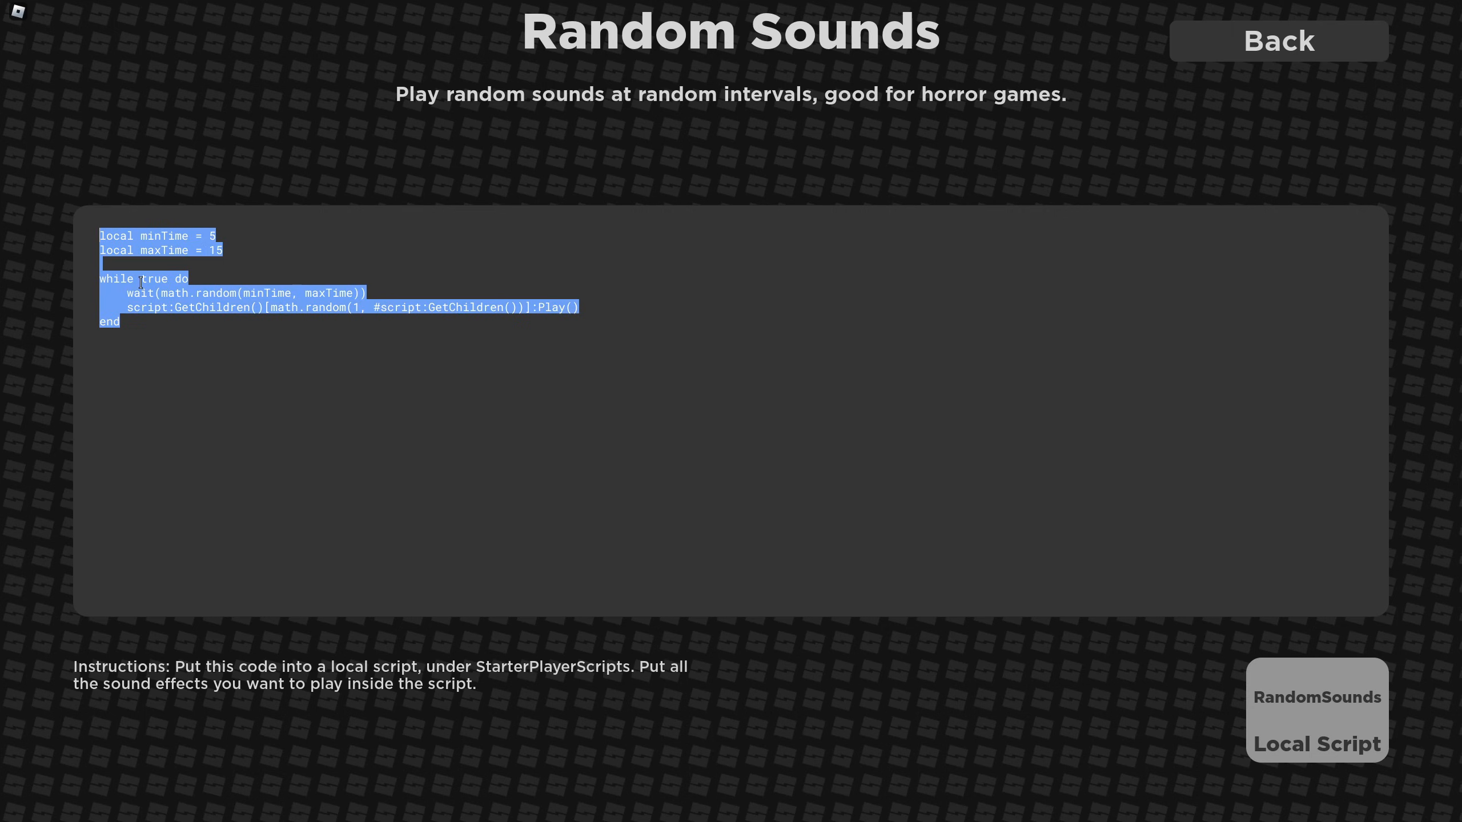
left_click(1277, 40)
type("lo")
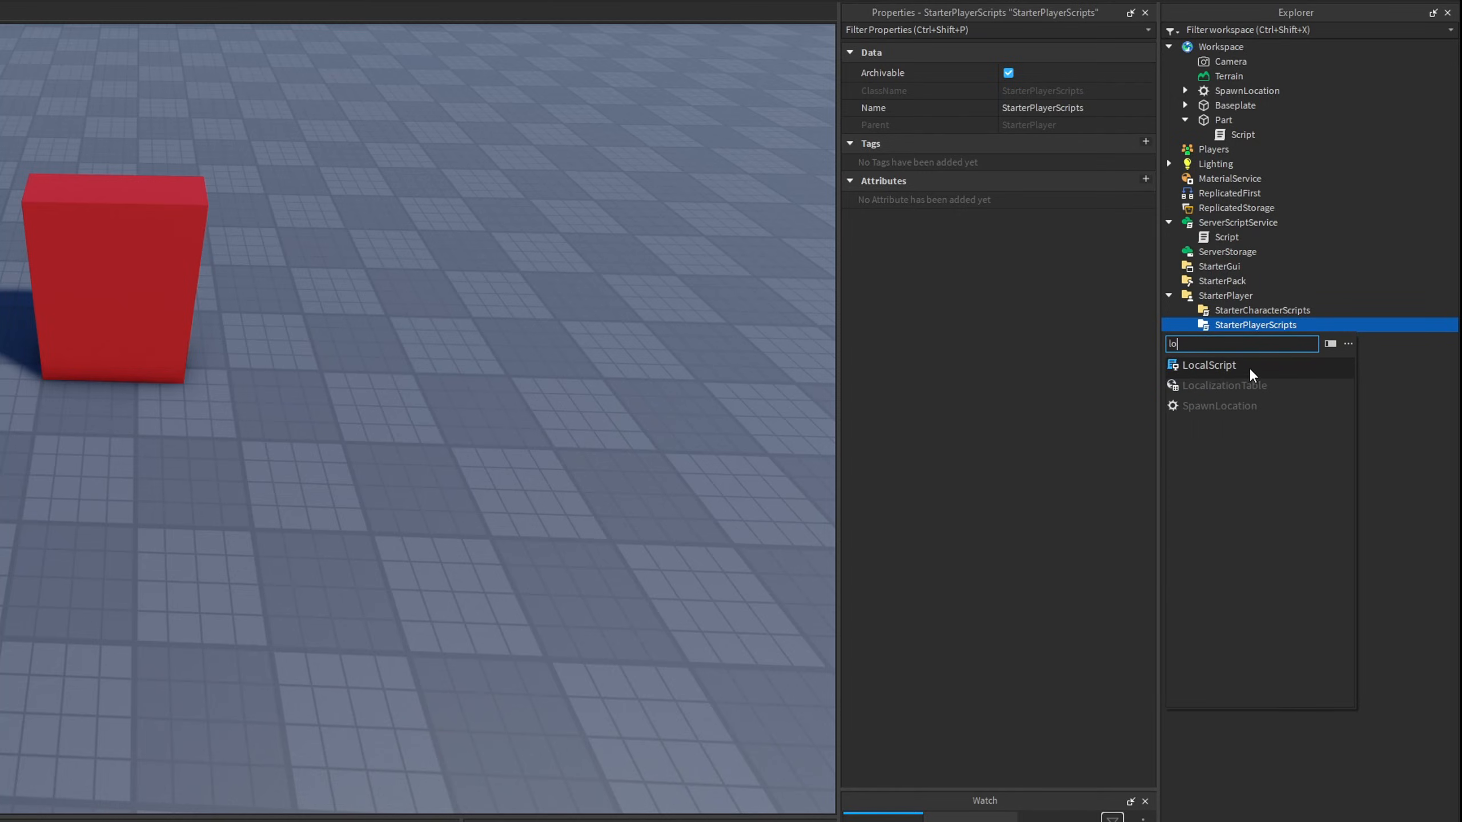
Insert a LocalScript in StarterPlayerScripts and name it RandomSoundHandler.
left_click(1209, 364)
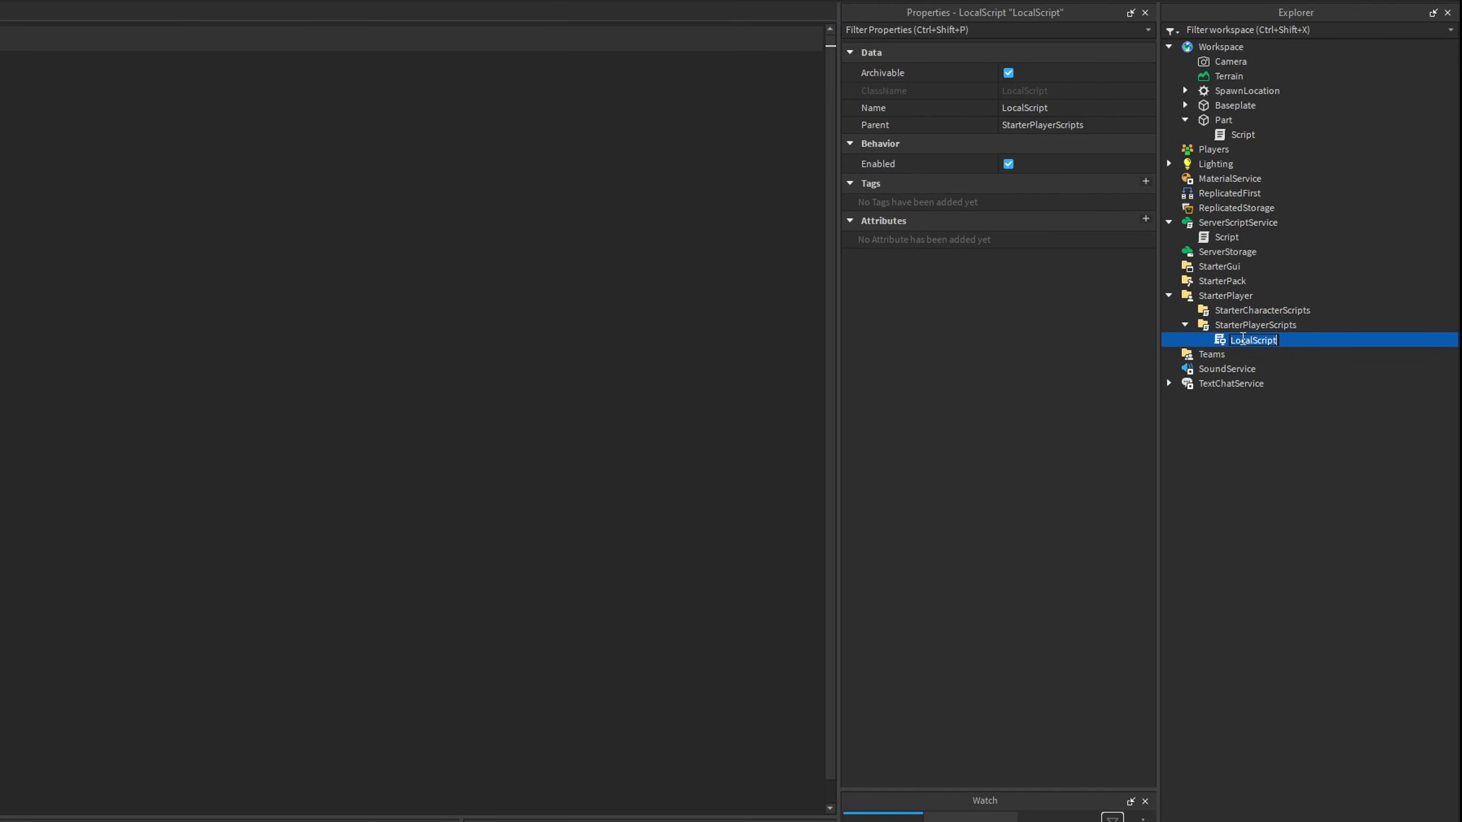
type("RandomSoundHand")
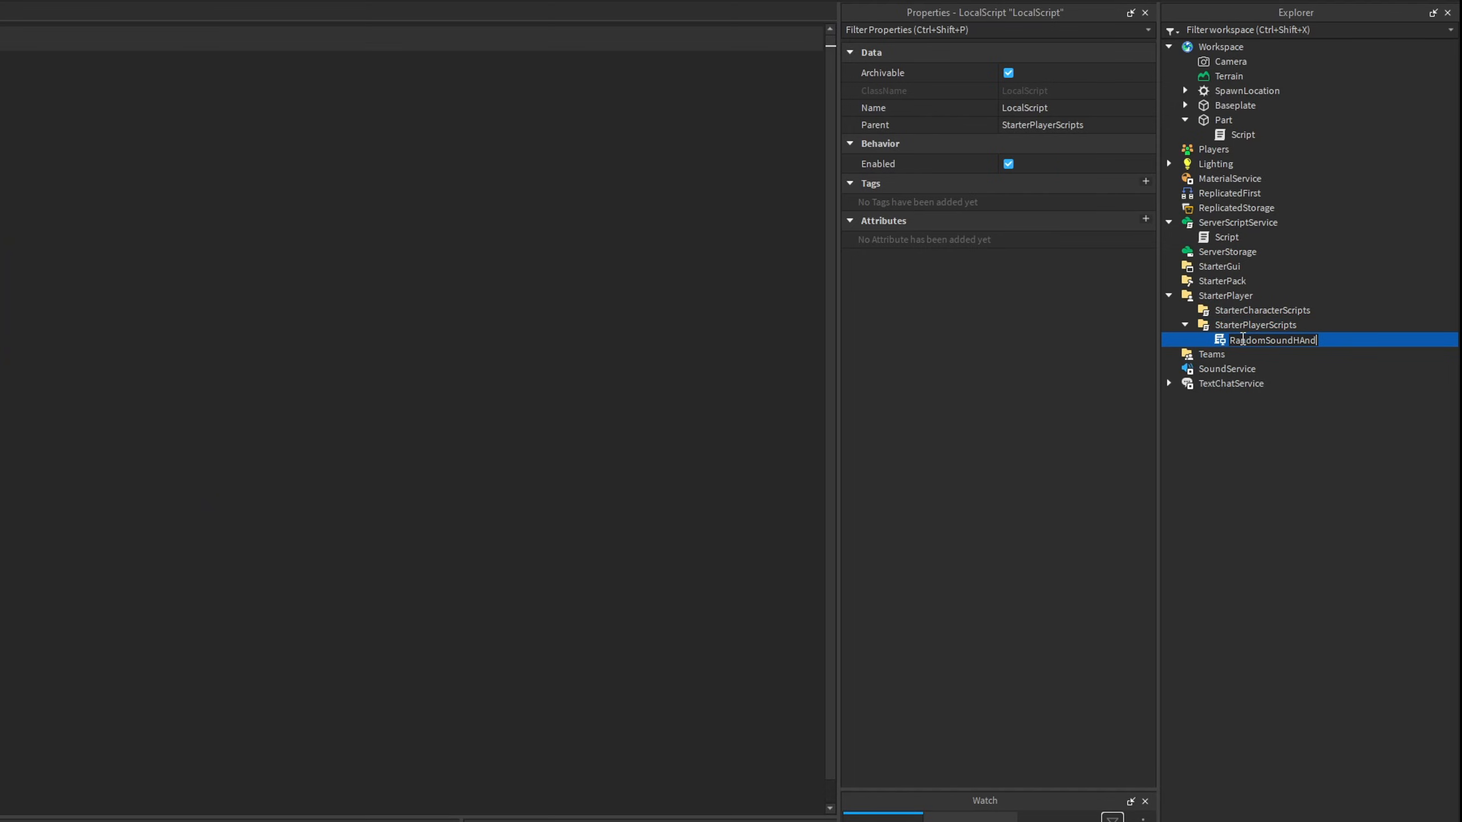
double_click(1271, 339)
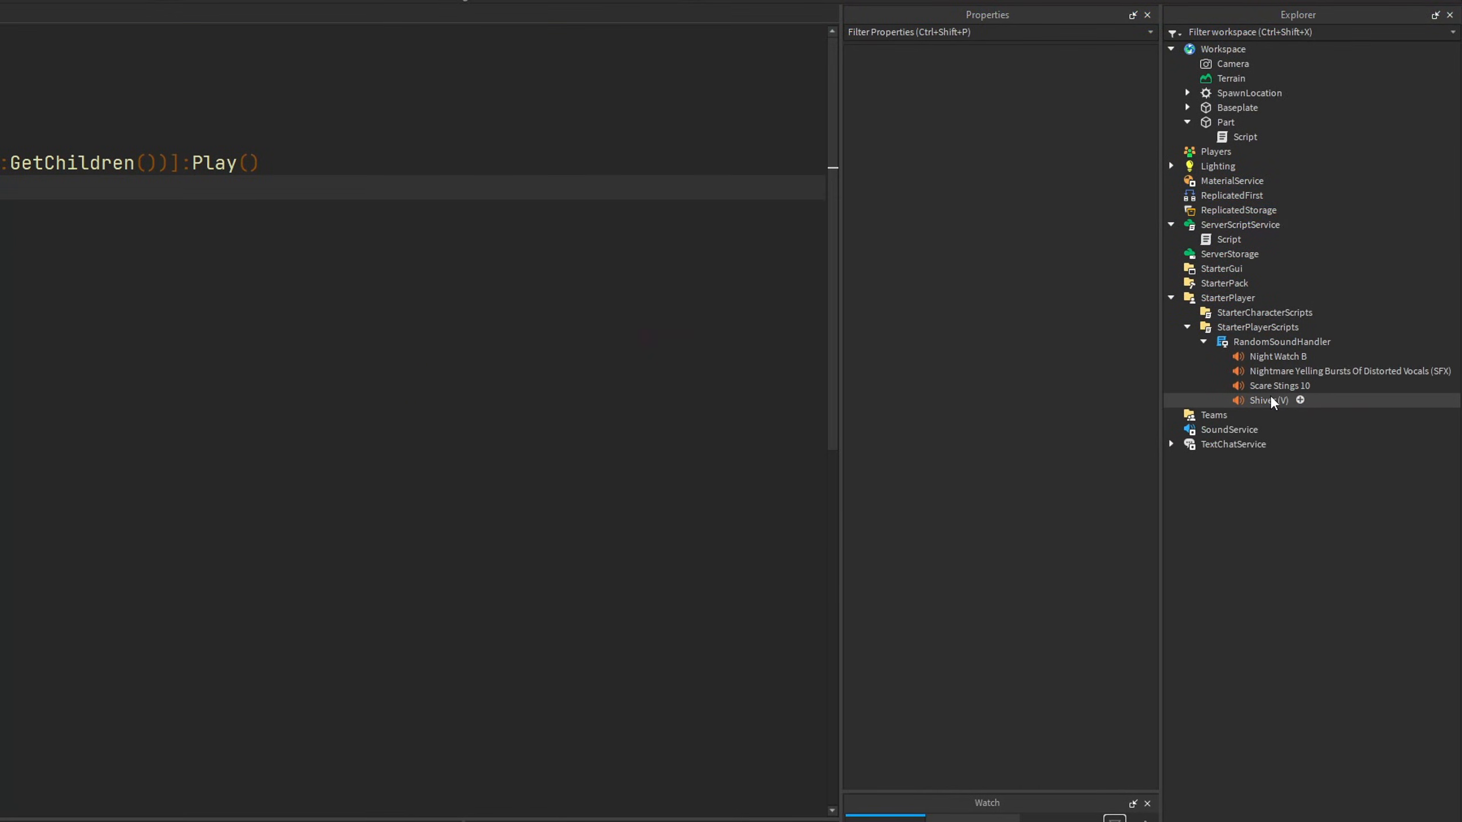
Check the Scare Stings 10 and Night Watch B sounds, then open RandomSoundHandler's code.
left_click(1279, 385)
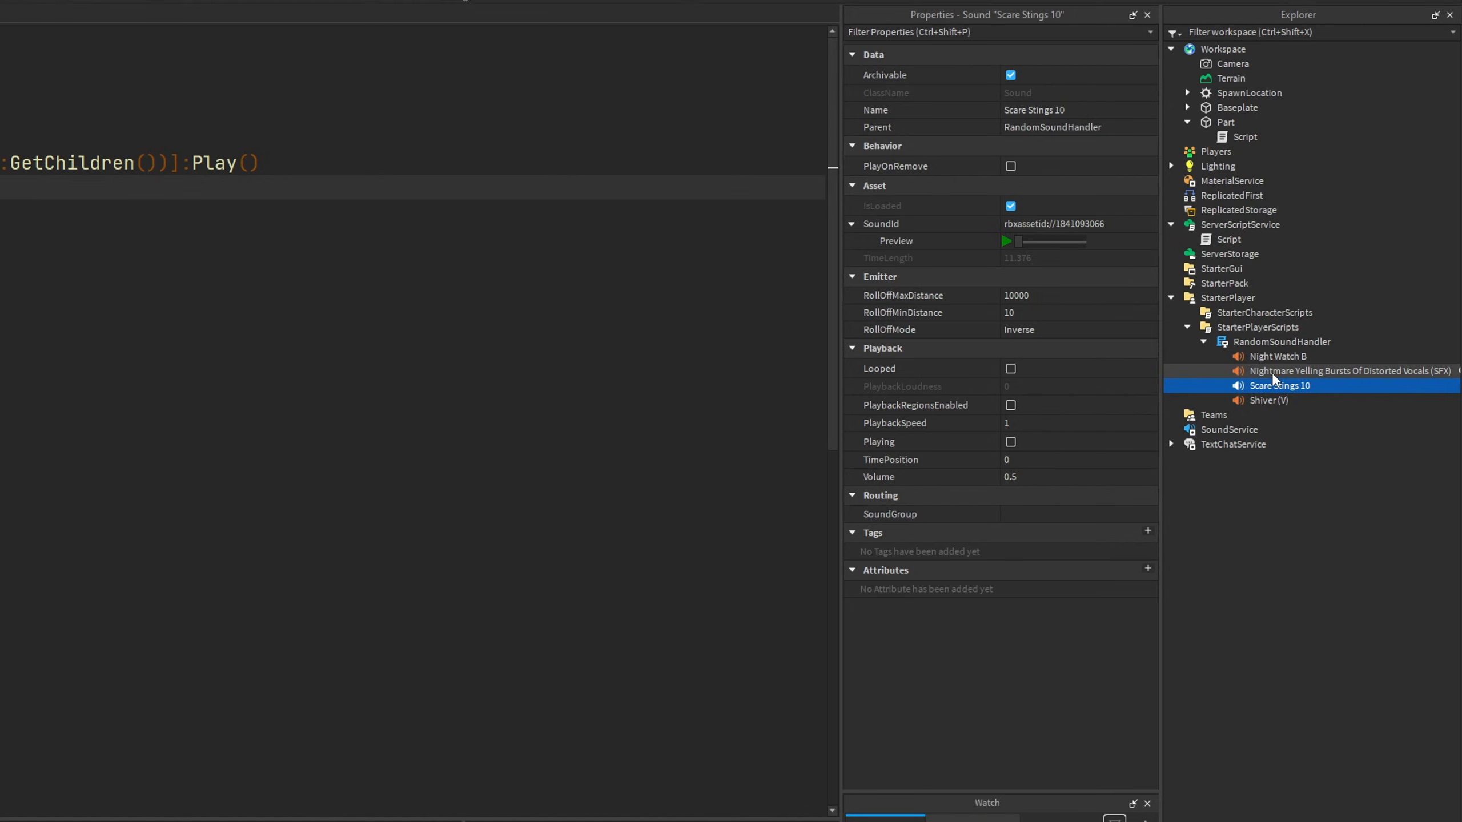
left_click(1278, 356)
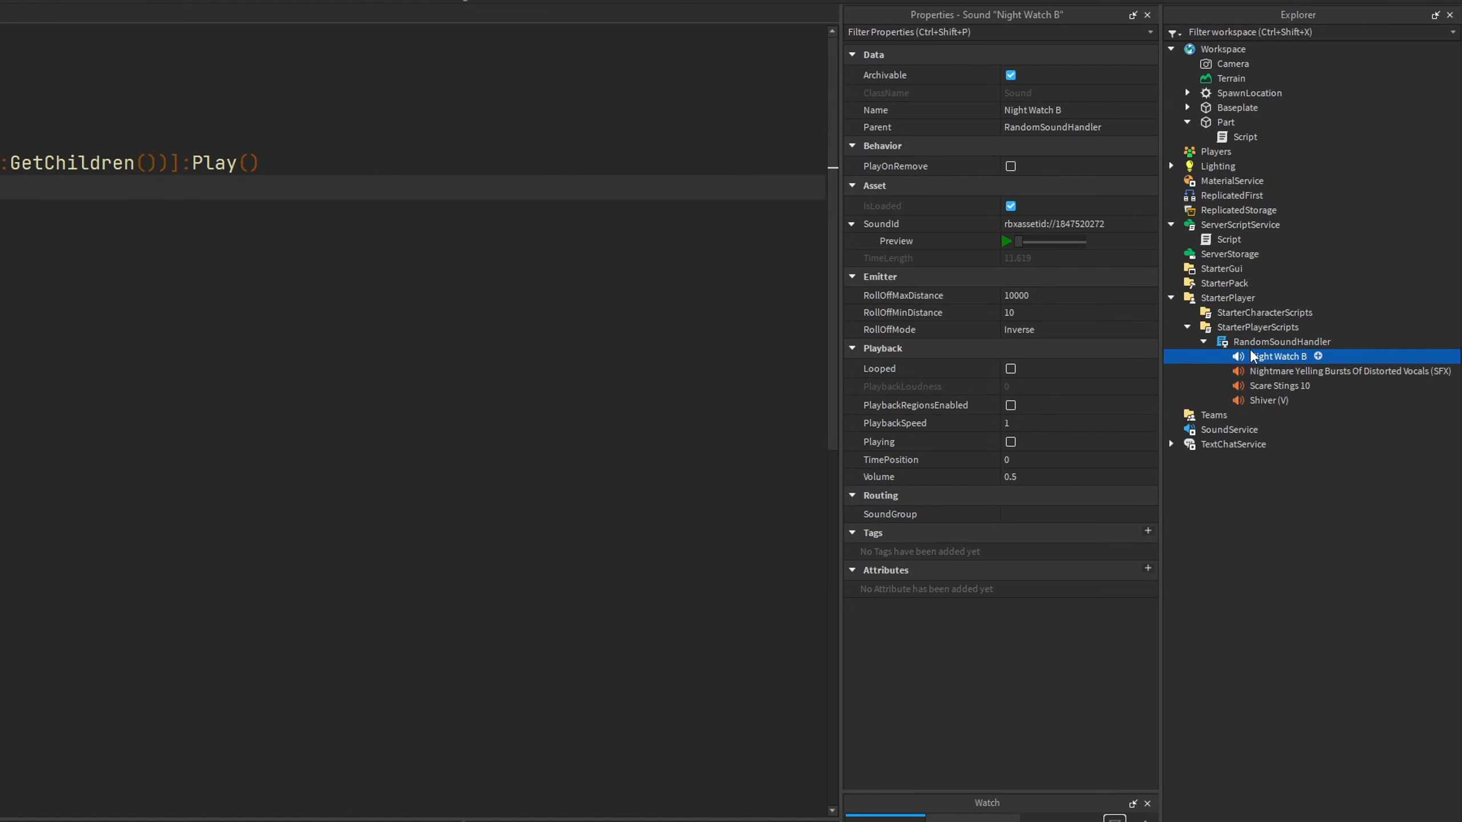
left_click(1281, 342)
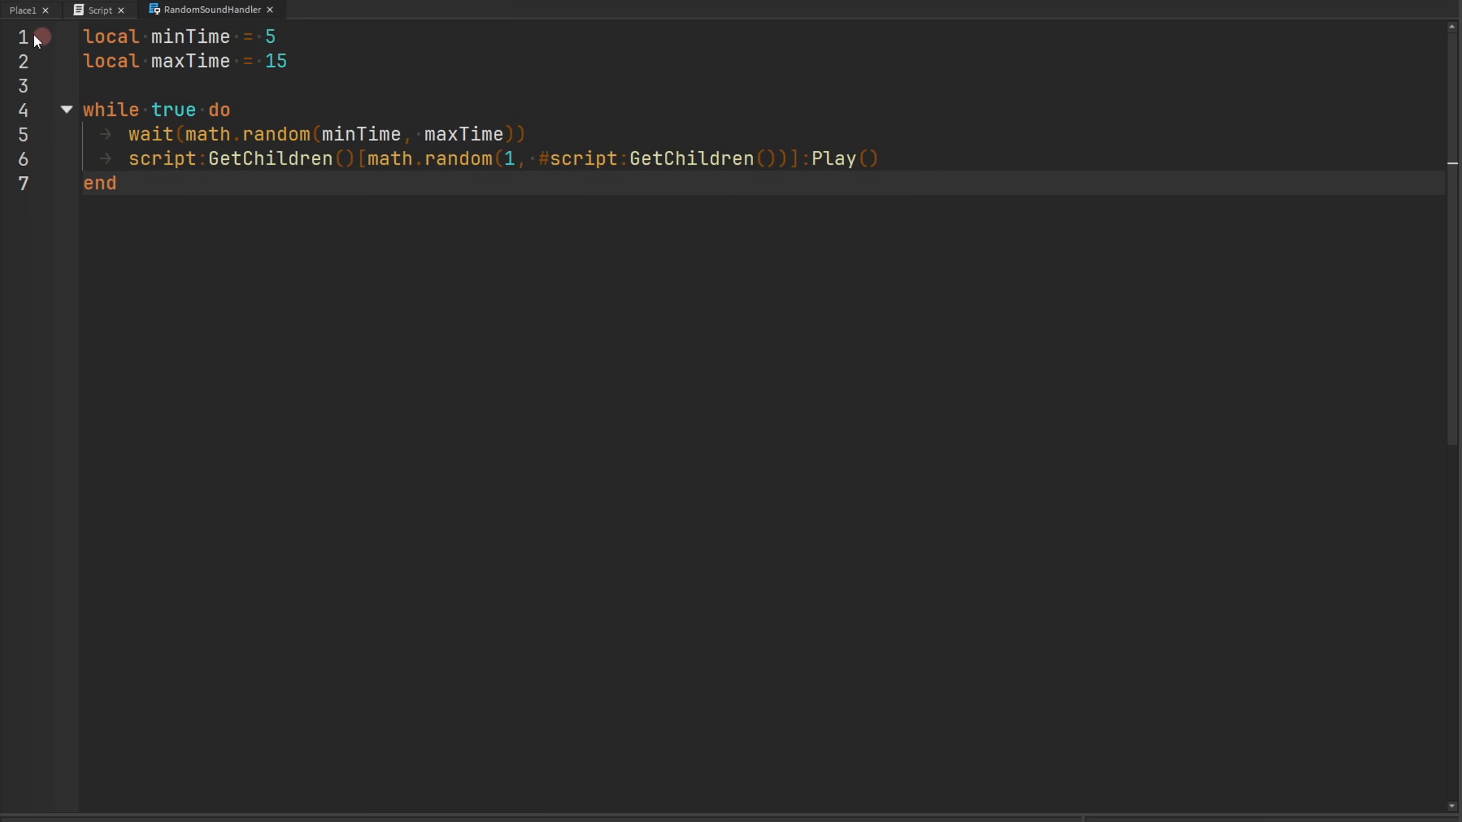
left_click(20, 9)
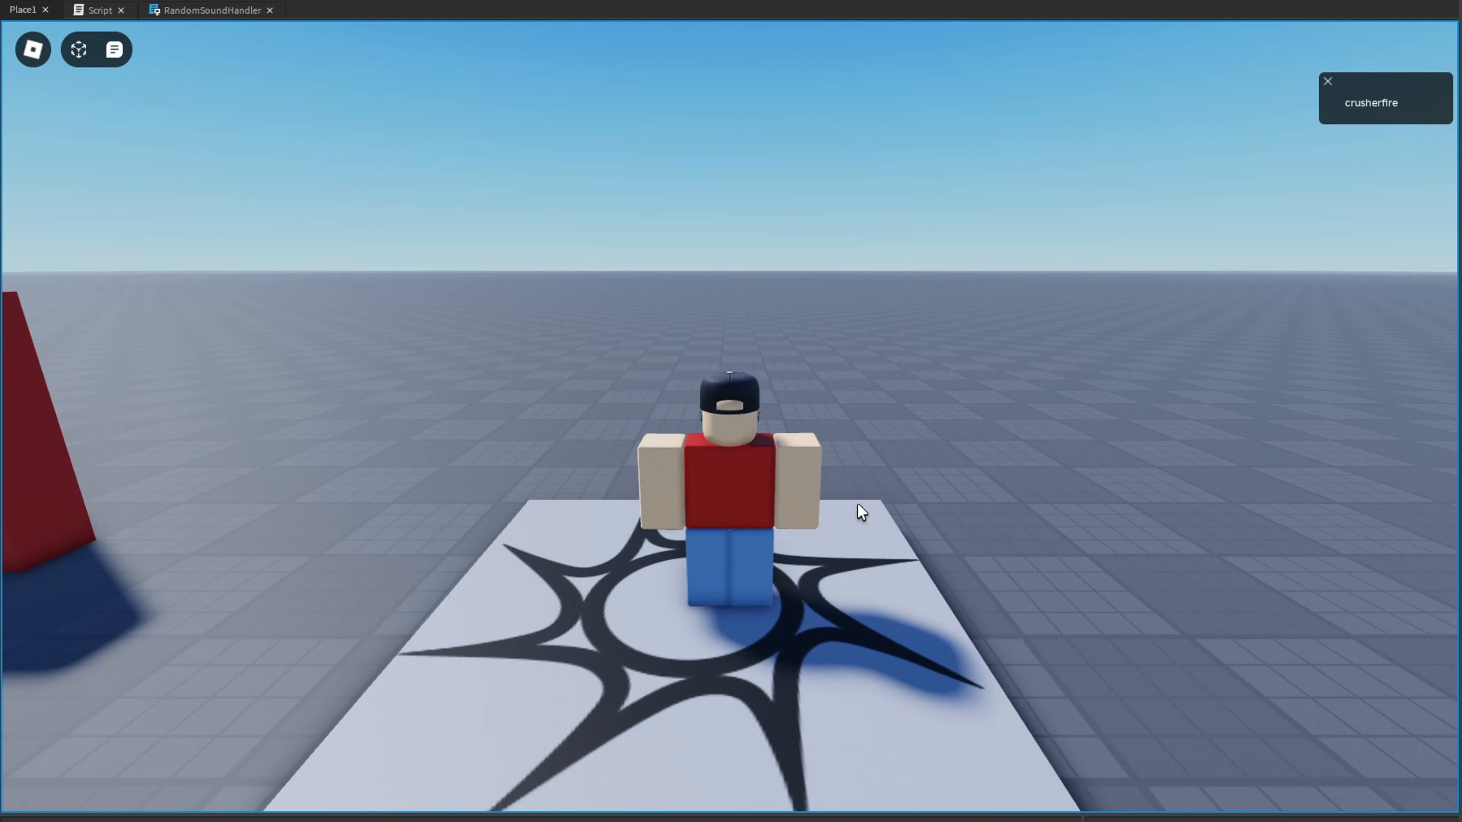
key("/")
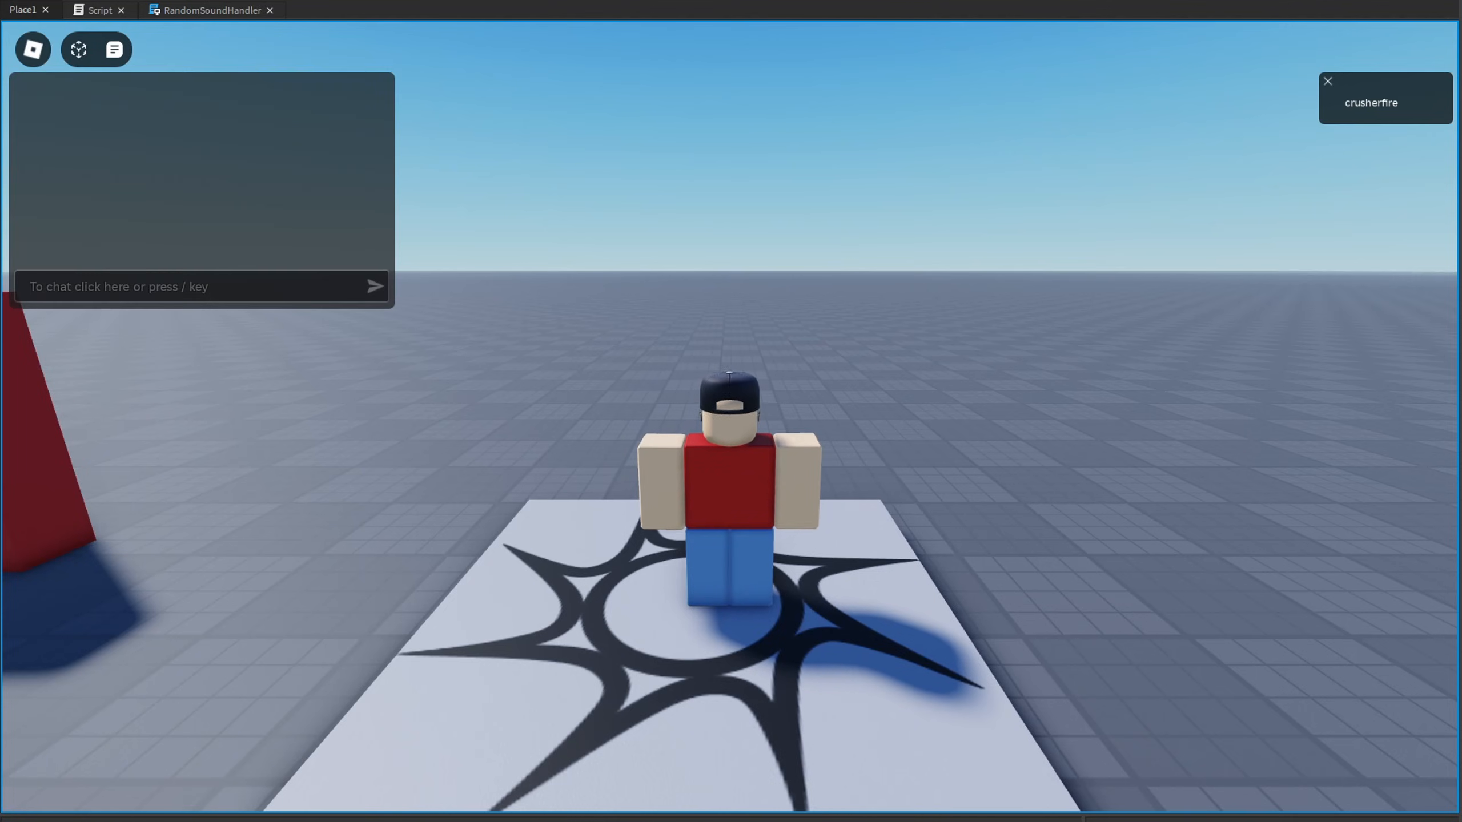
left_click(212, 9)
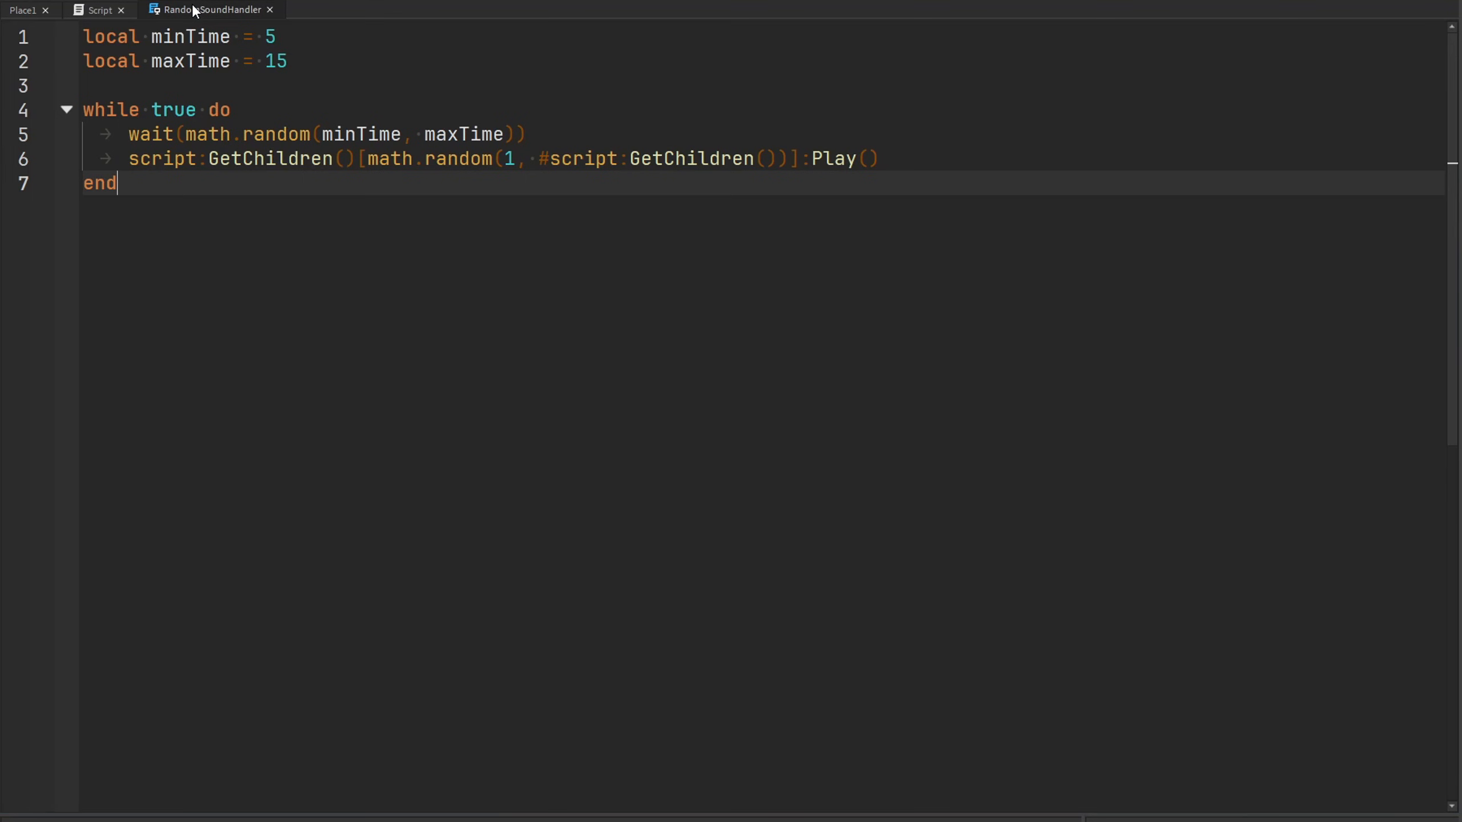
mouse_move(347, 252)
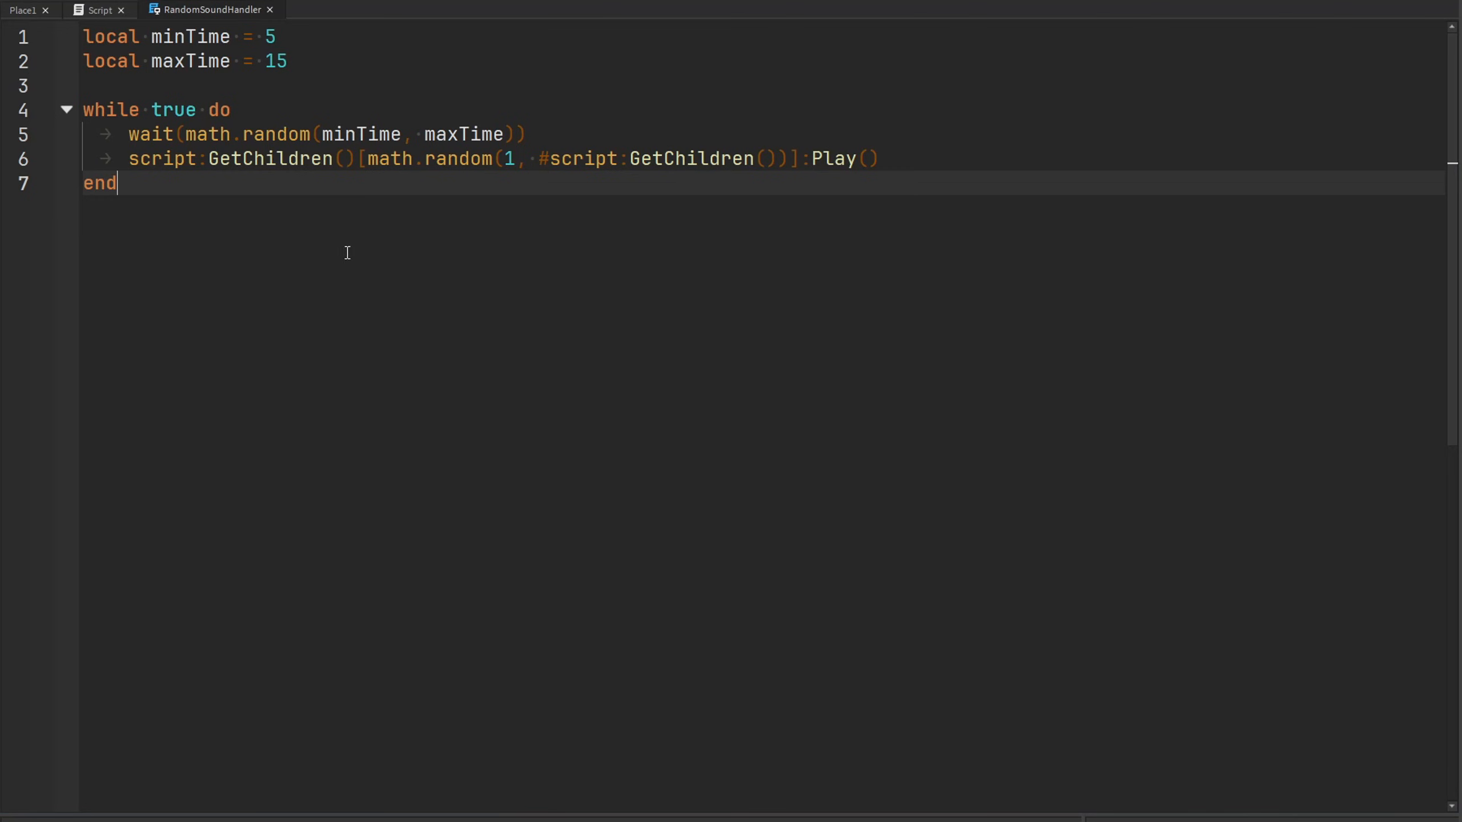
mouse_move(566, 192)
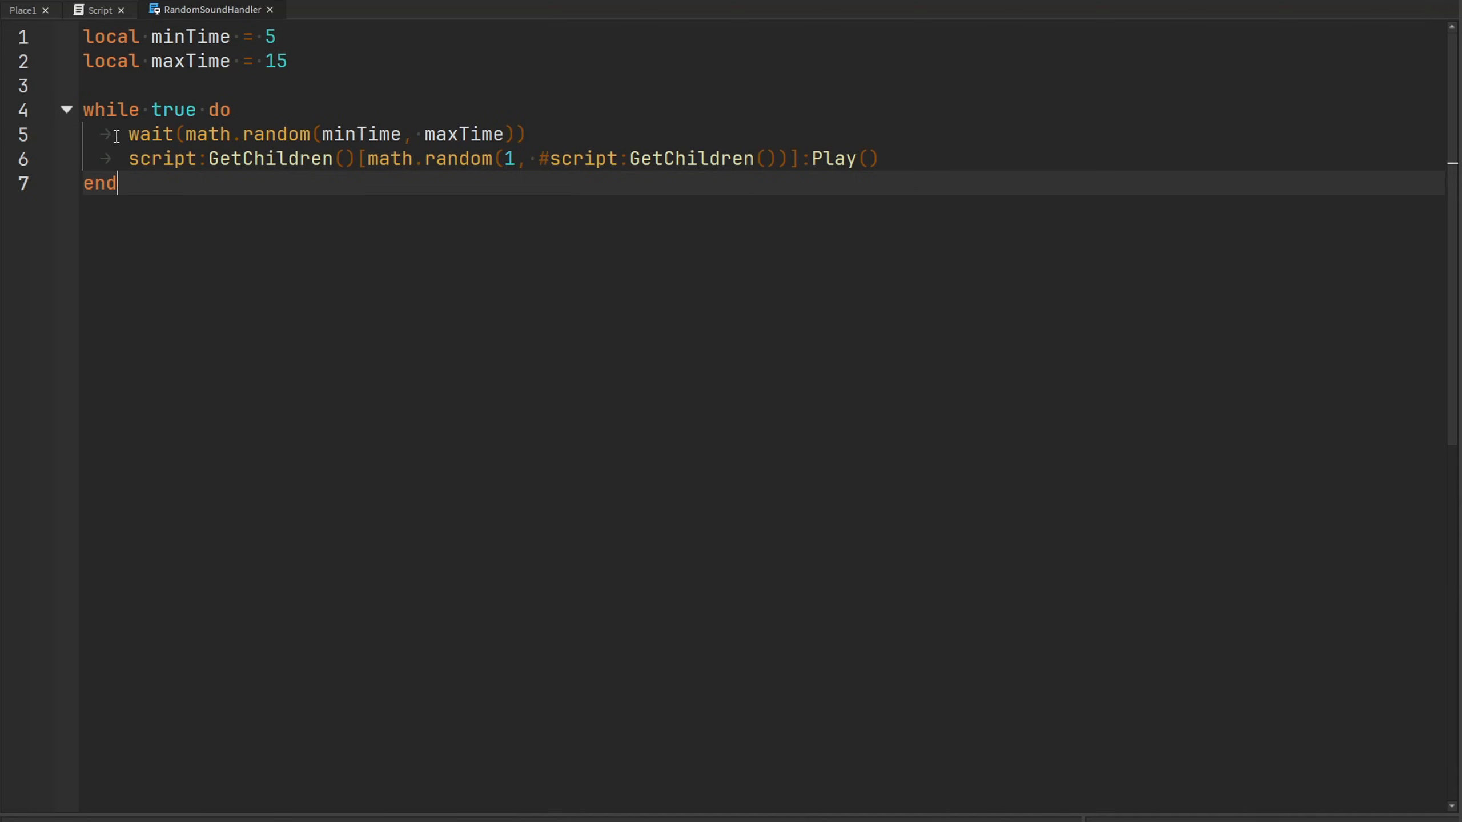
Replace wait on line 5 with task.wait and move to blank line 3.
double_click(149, 133)
type("task.")
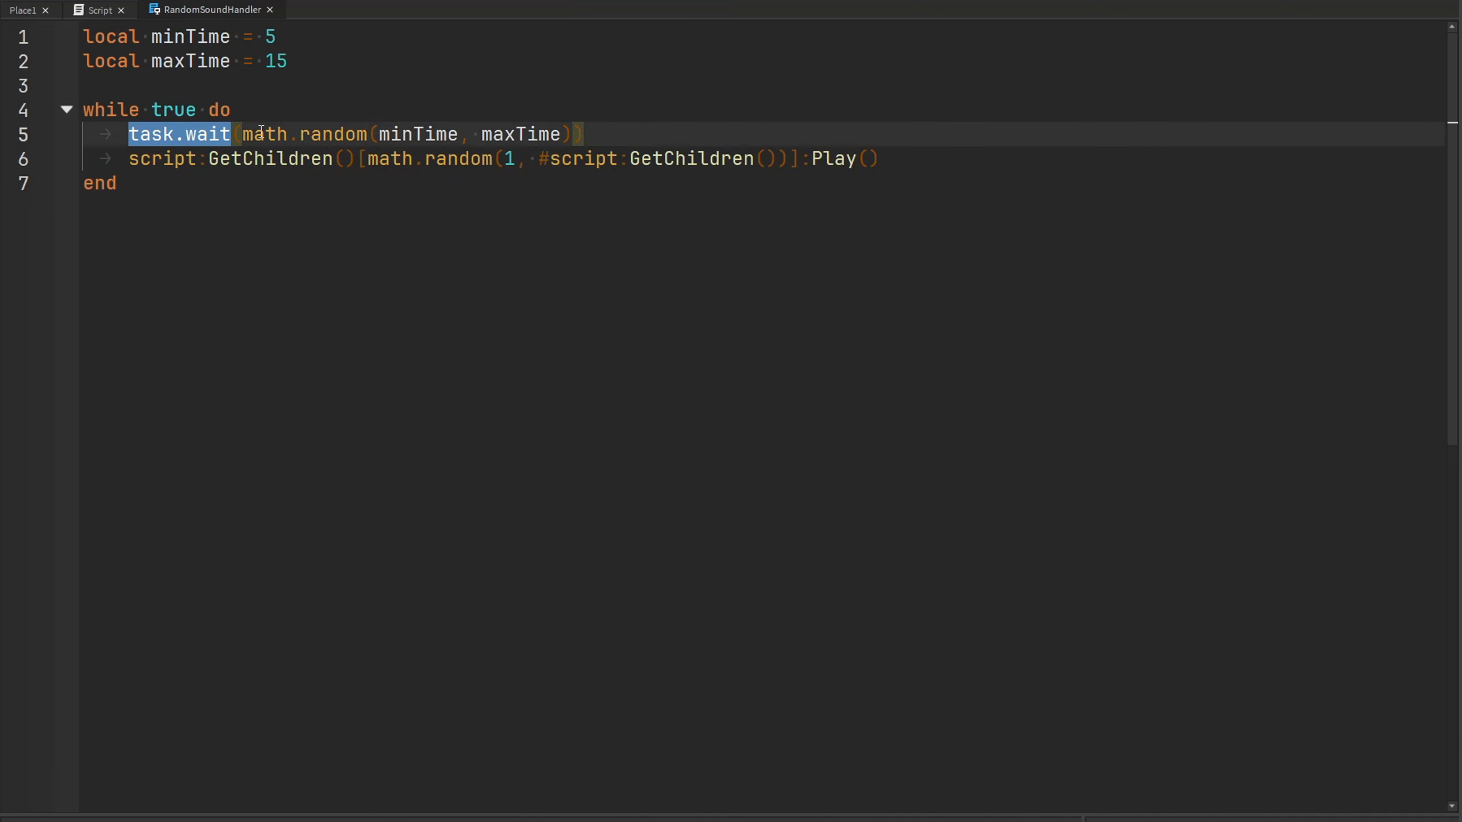
mouse_move(207, 133)
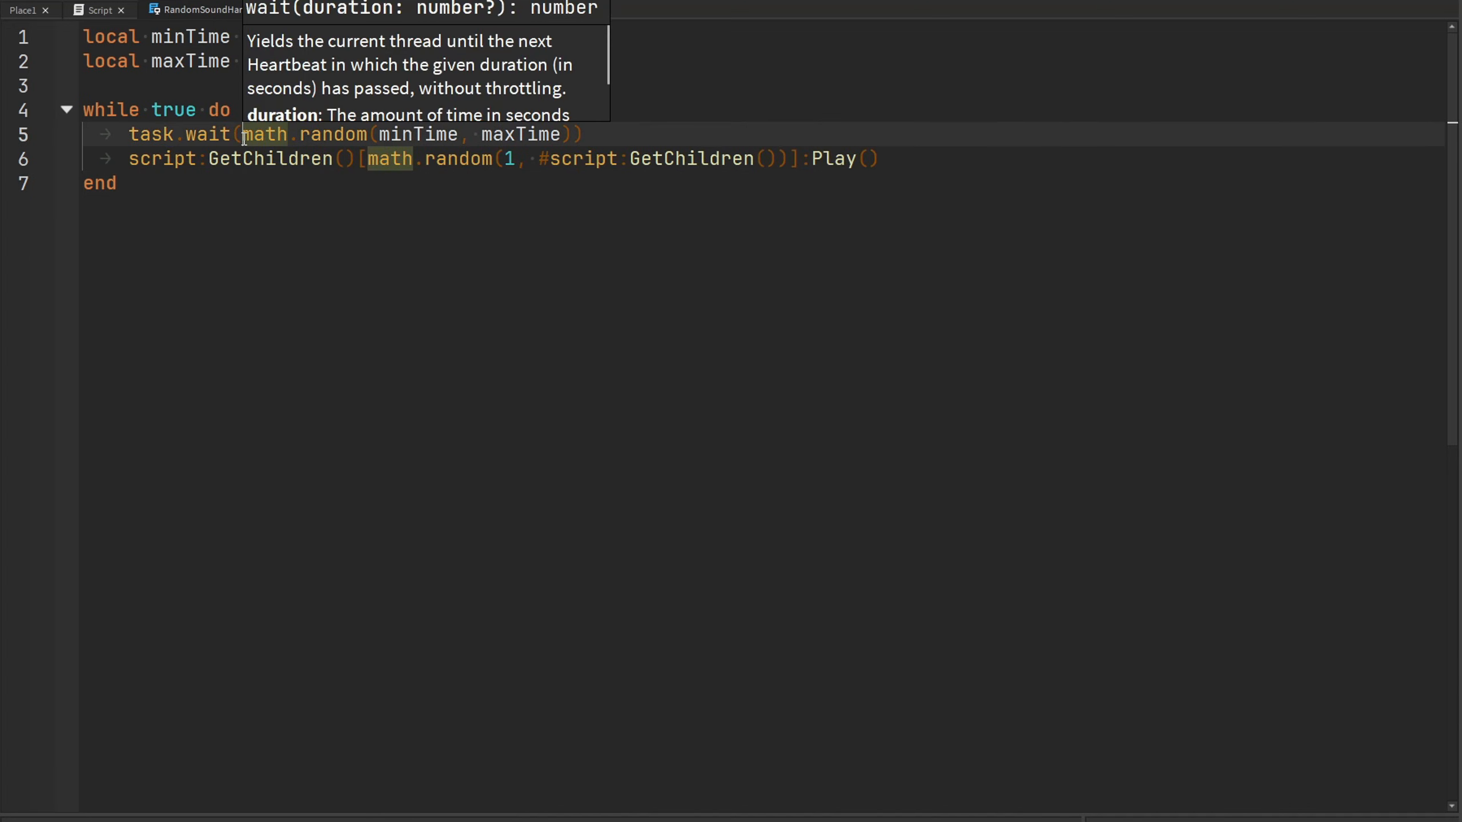
left_click(334, 86)
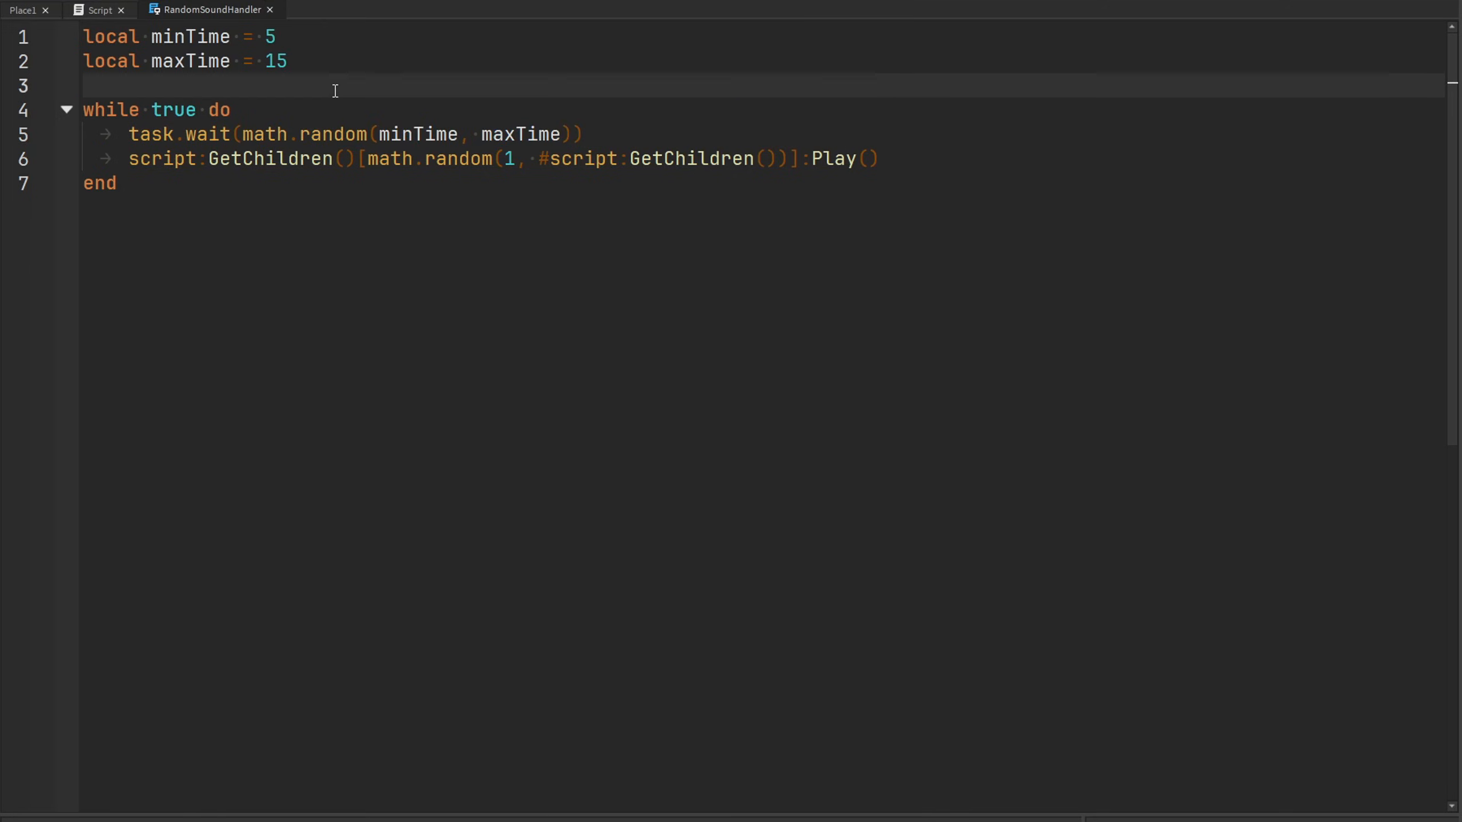
Add math.randomseed(tick()) on the line above the while loop.
type("math.randomseed(")
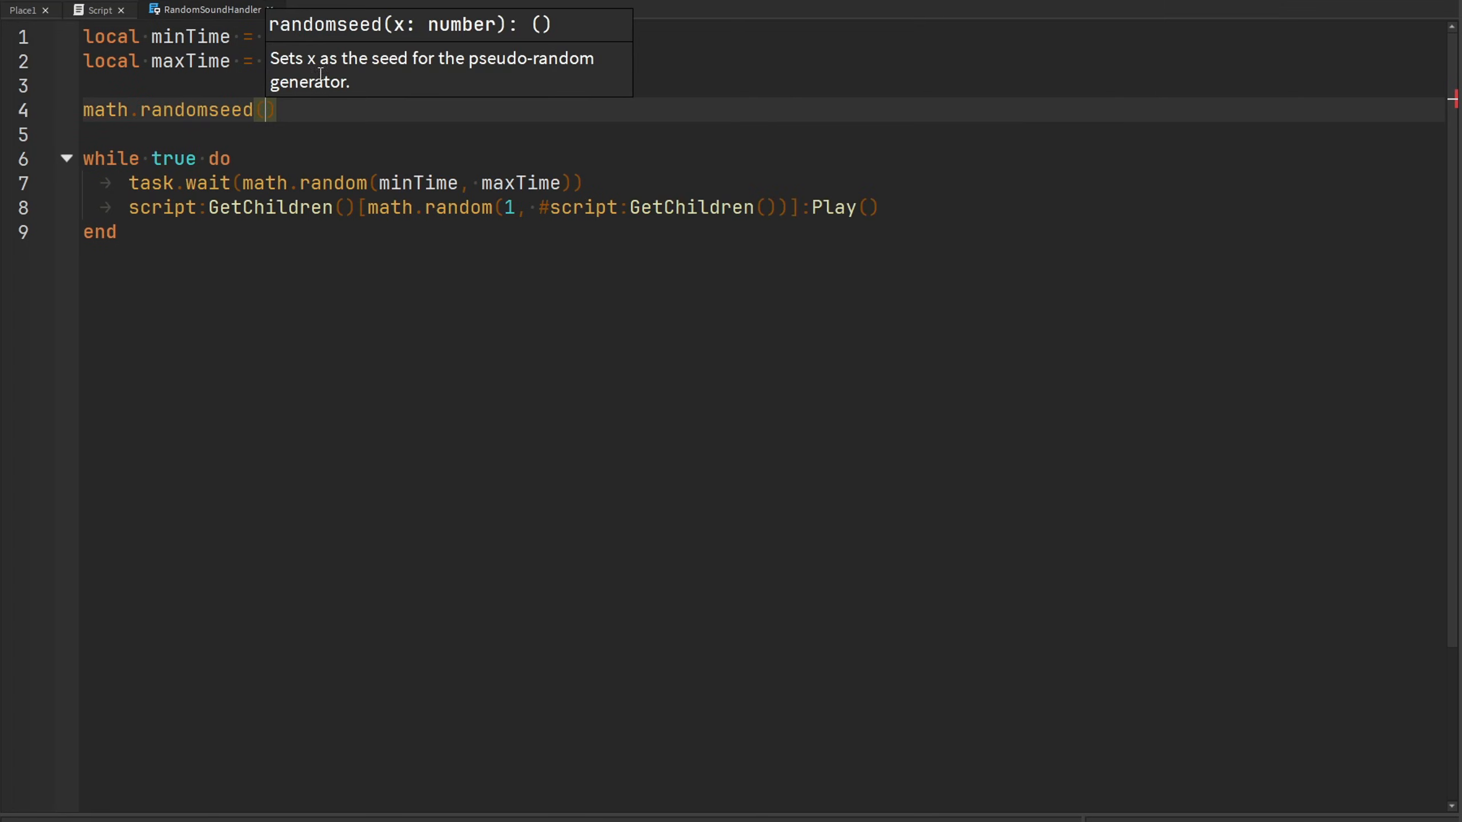
mouse_move(307, 62)
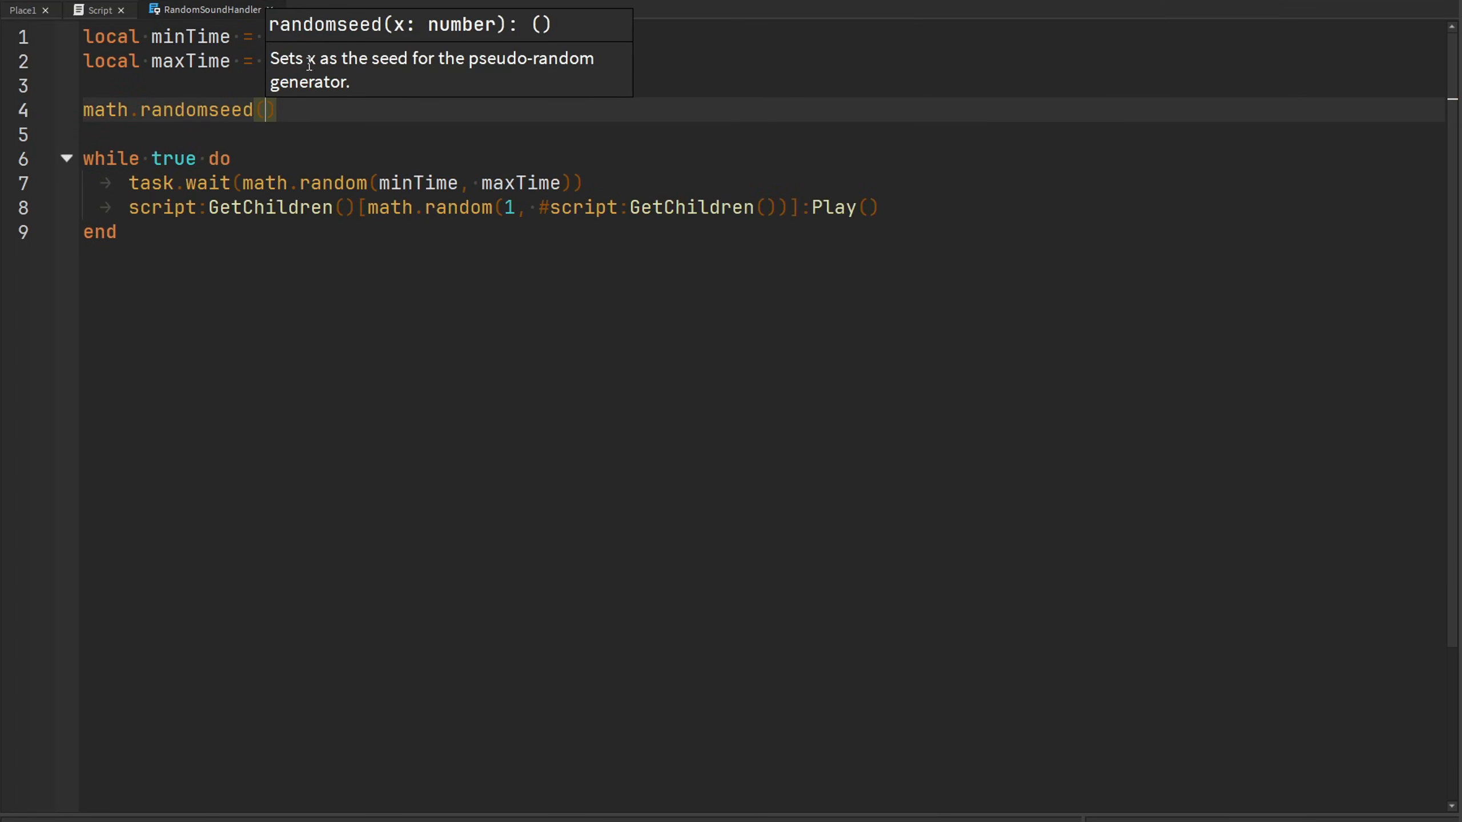
mouse_move(314, 100)
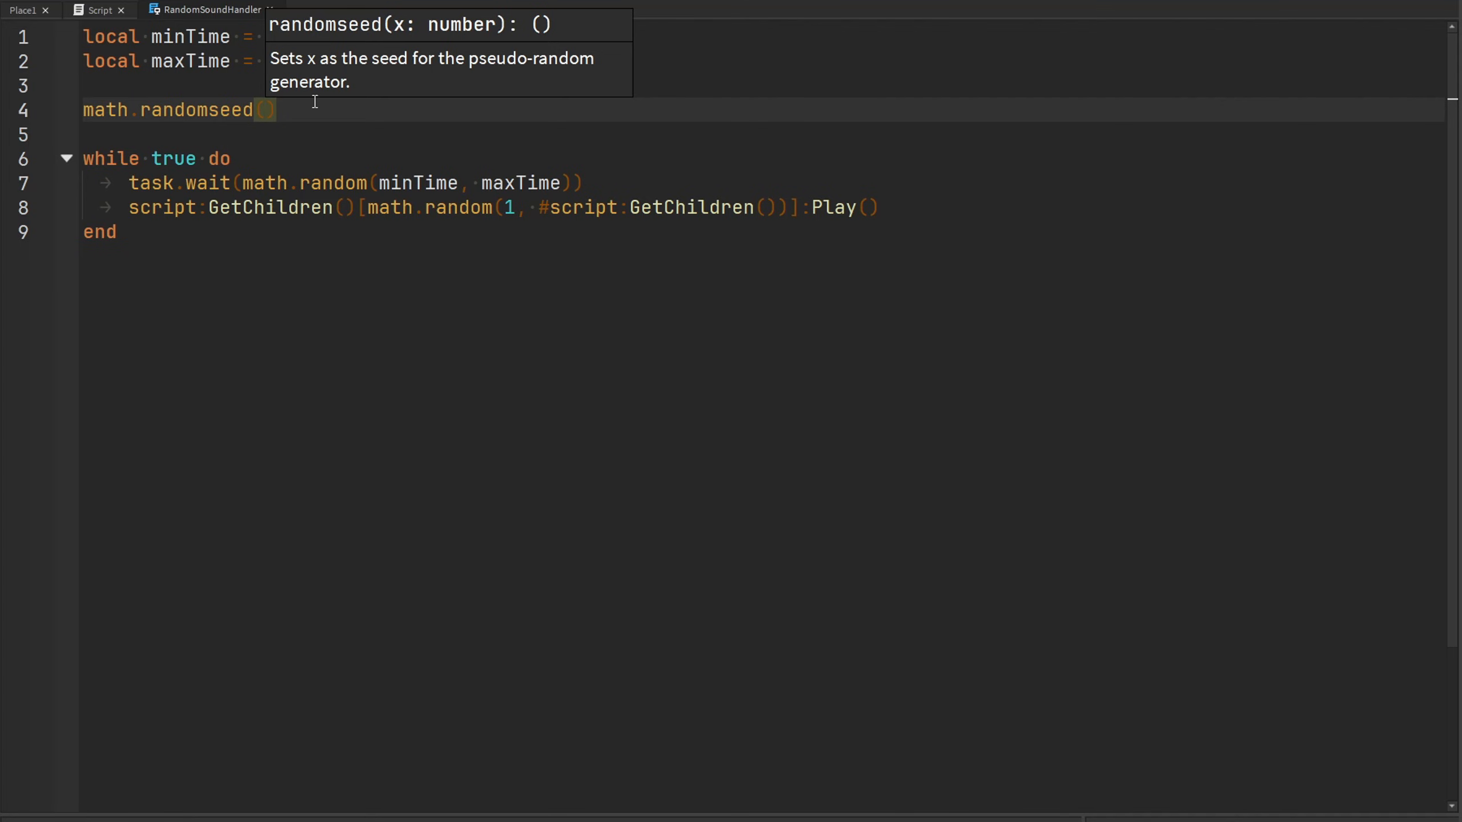
type("tick")
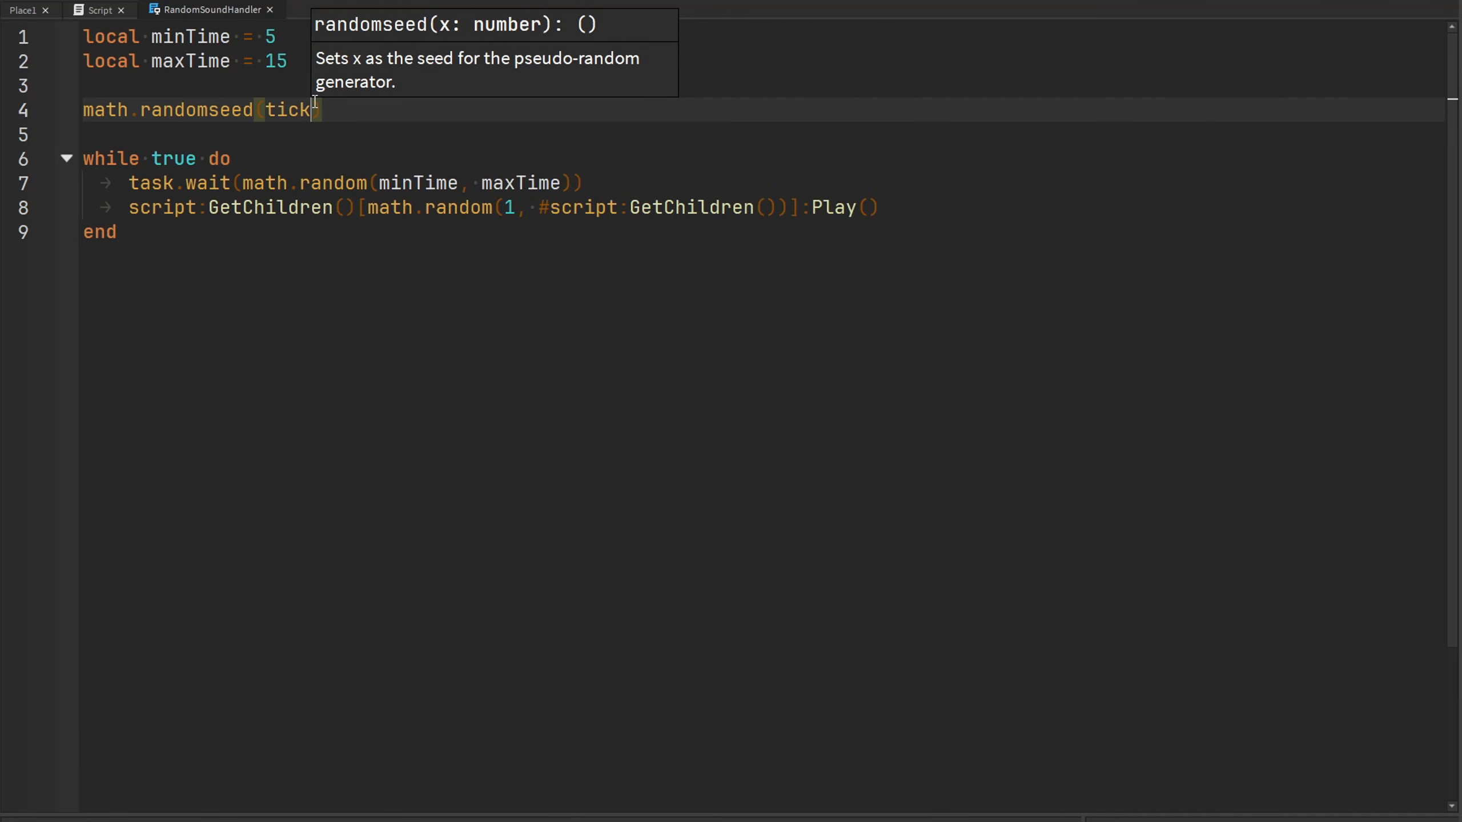
type("()")
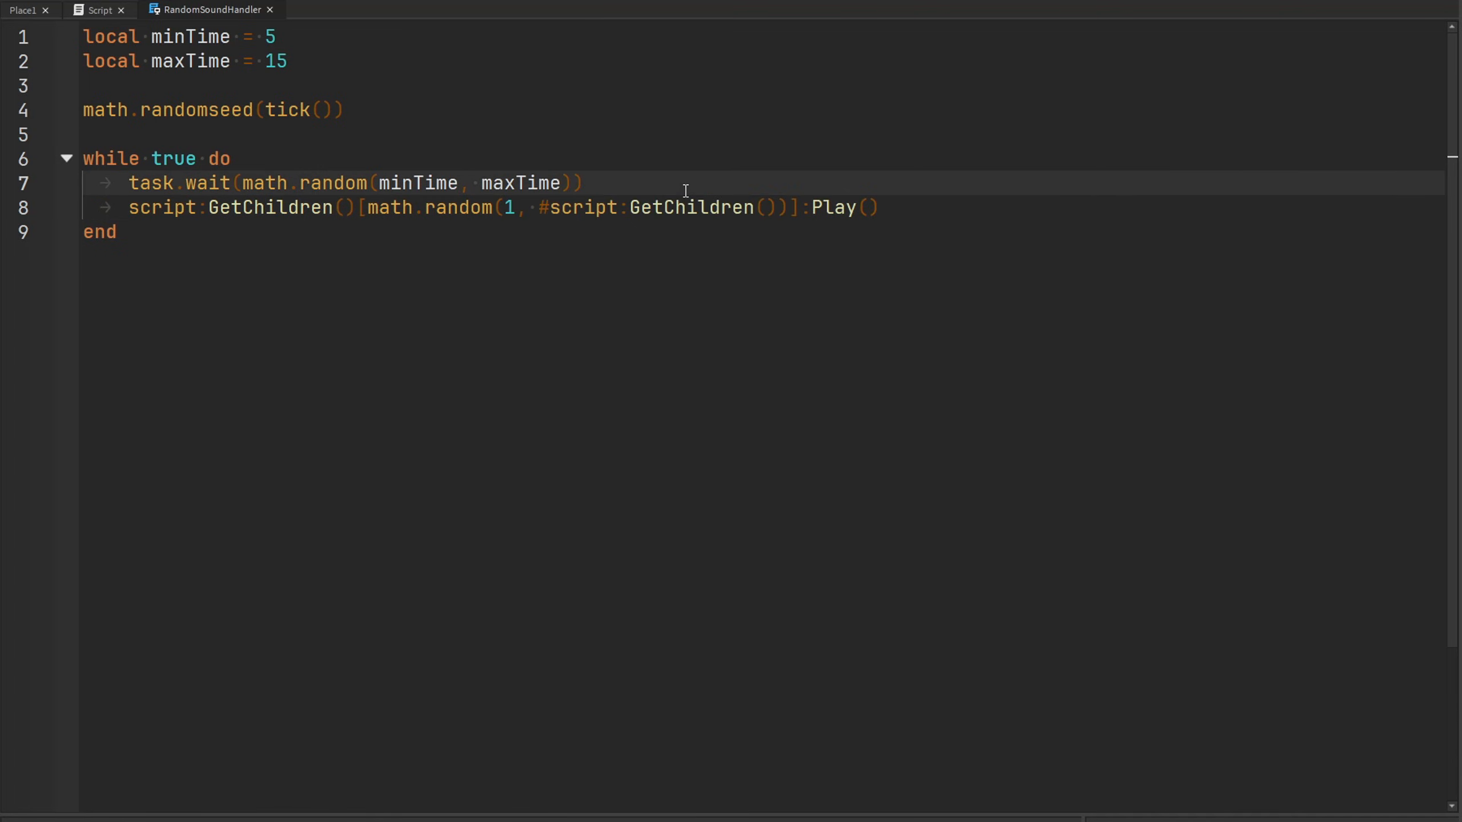
Add local sounds = script:GetChildren() and play sounds[math.random(1, #sounds)].
type("loca")
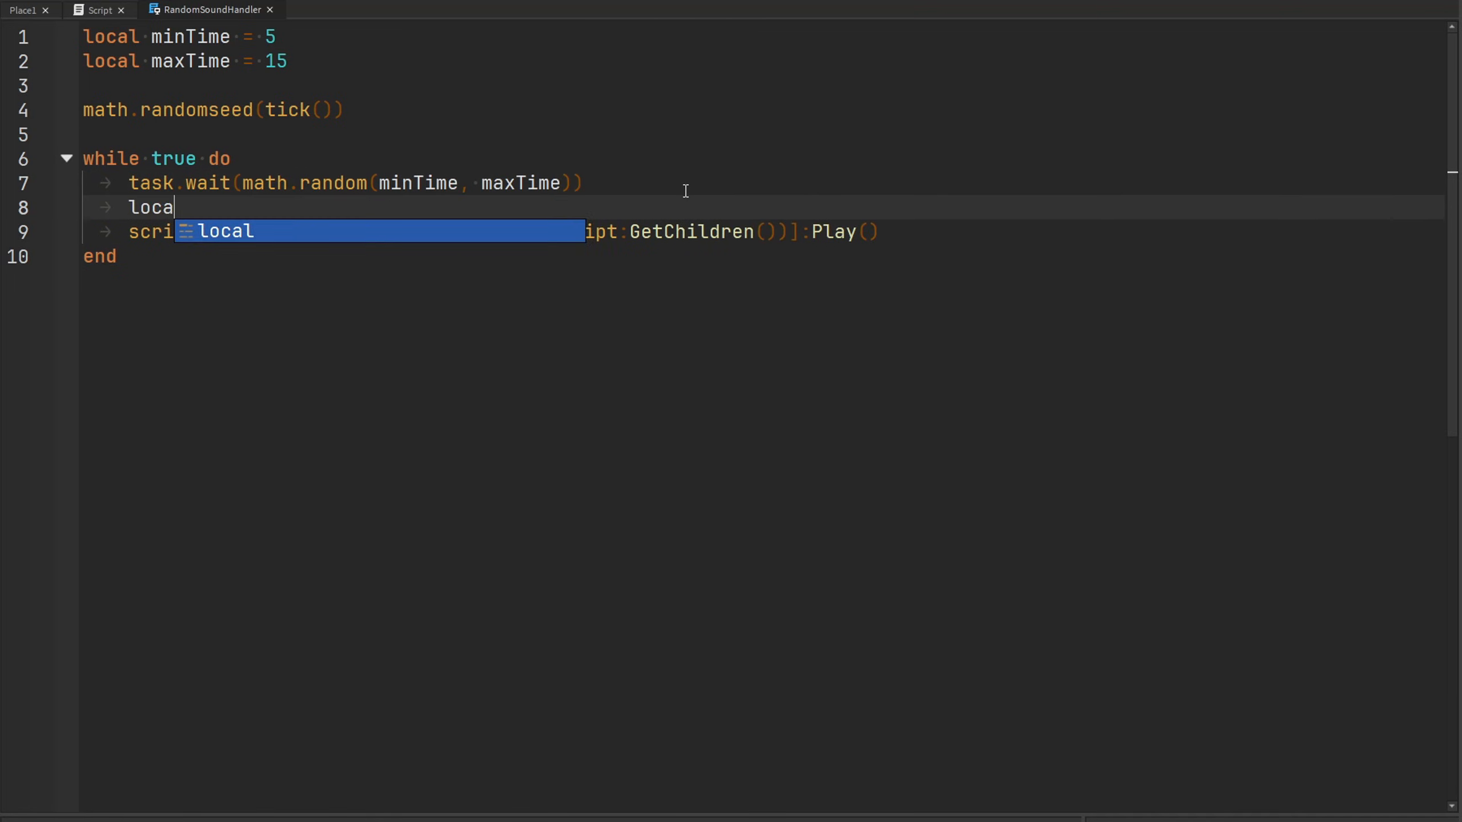
type("sounds = script:GetChildren(")
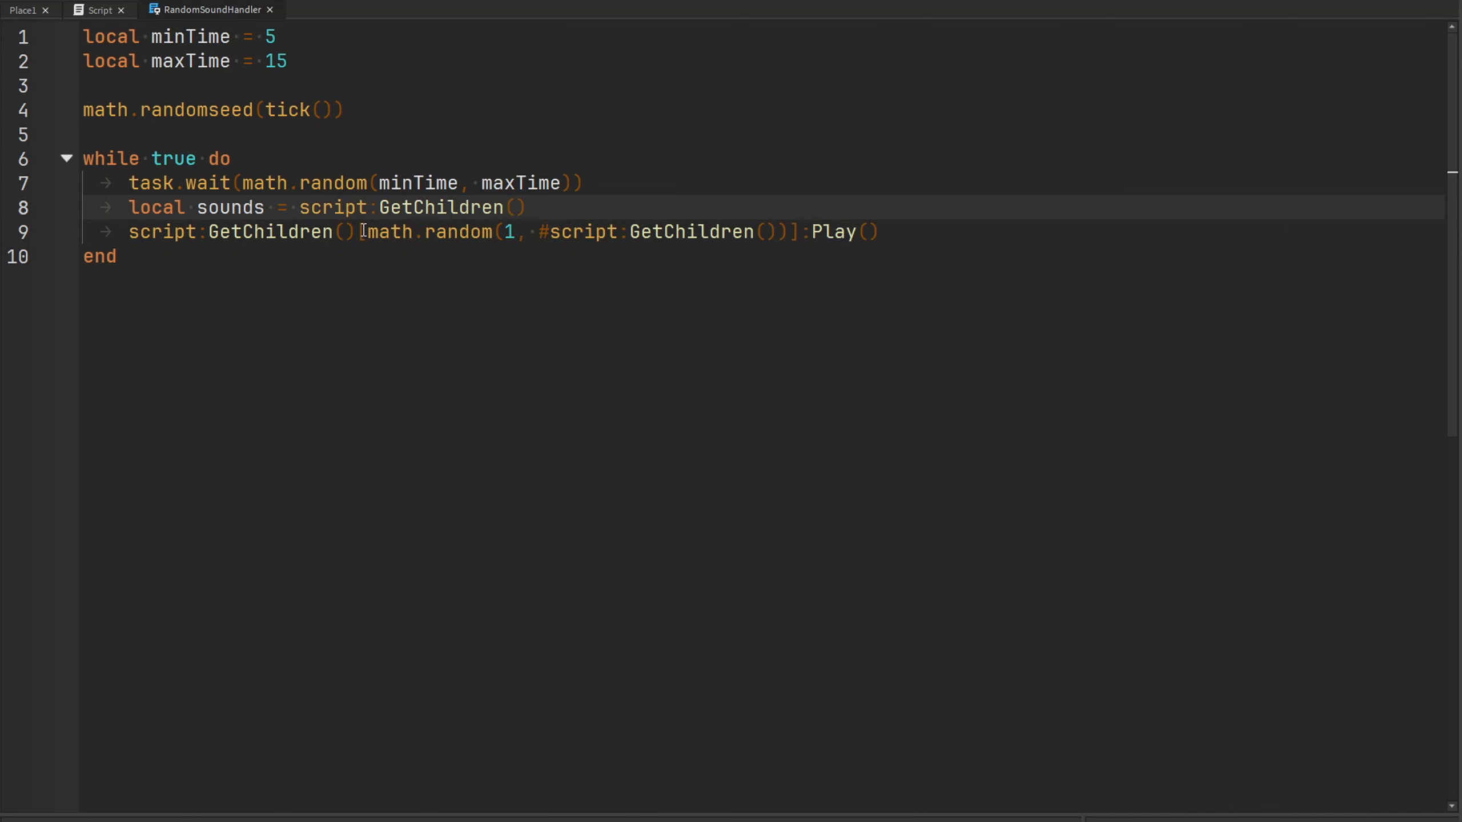
type("sound")
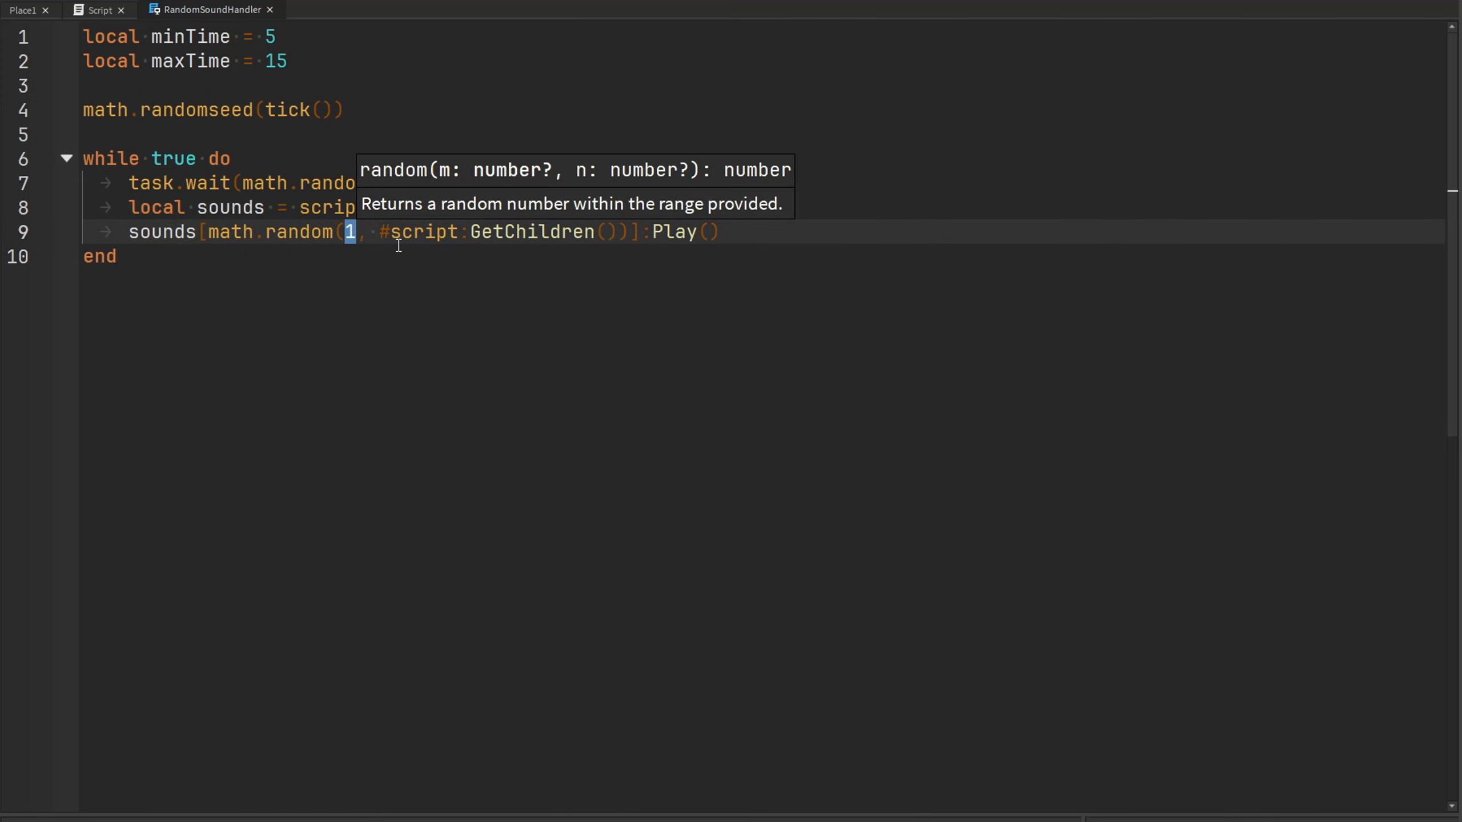
type("sou")
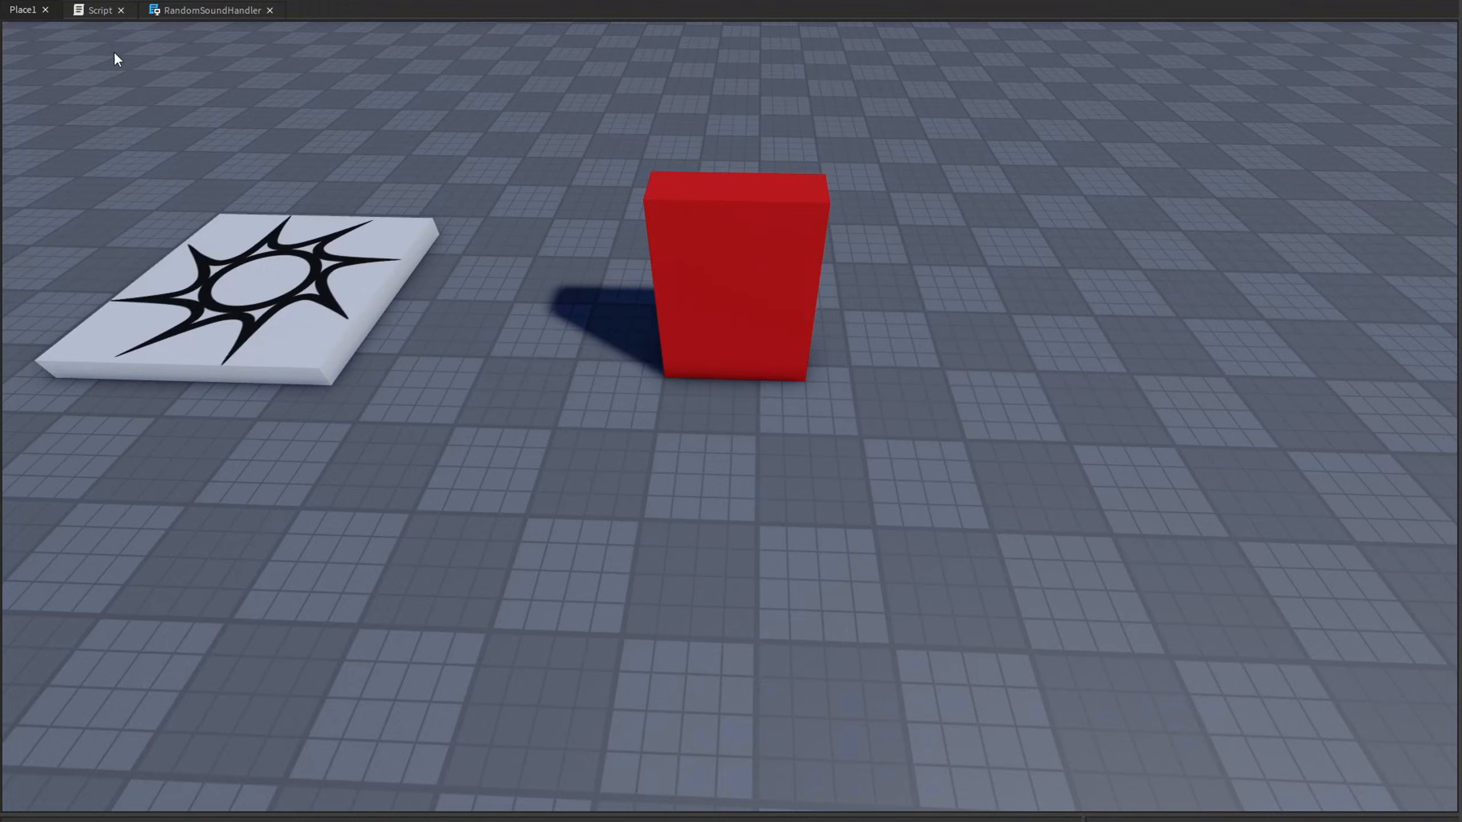
left_click(210, 10)
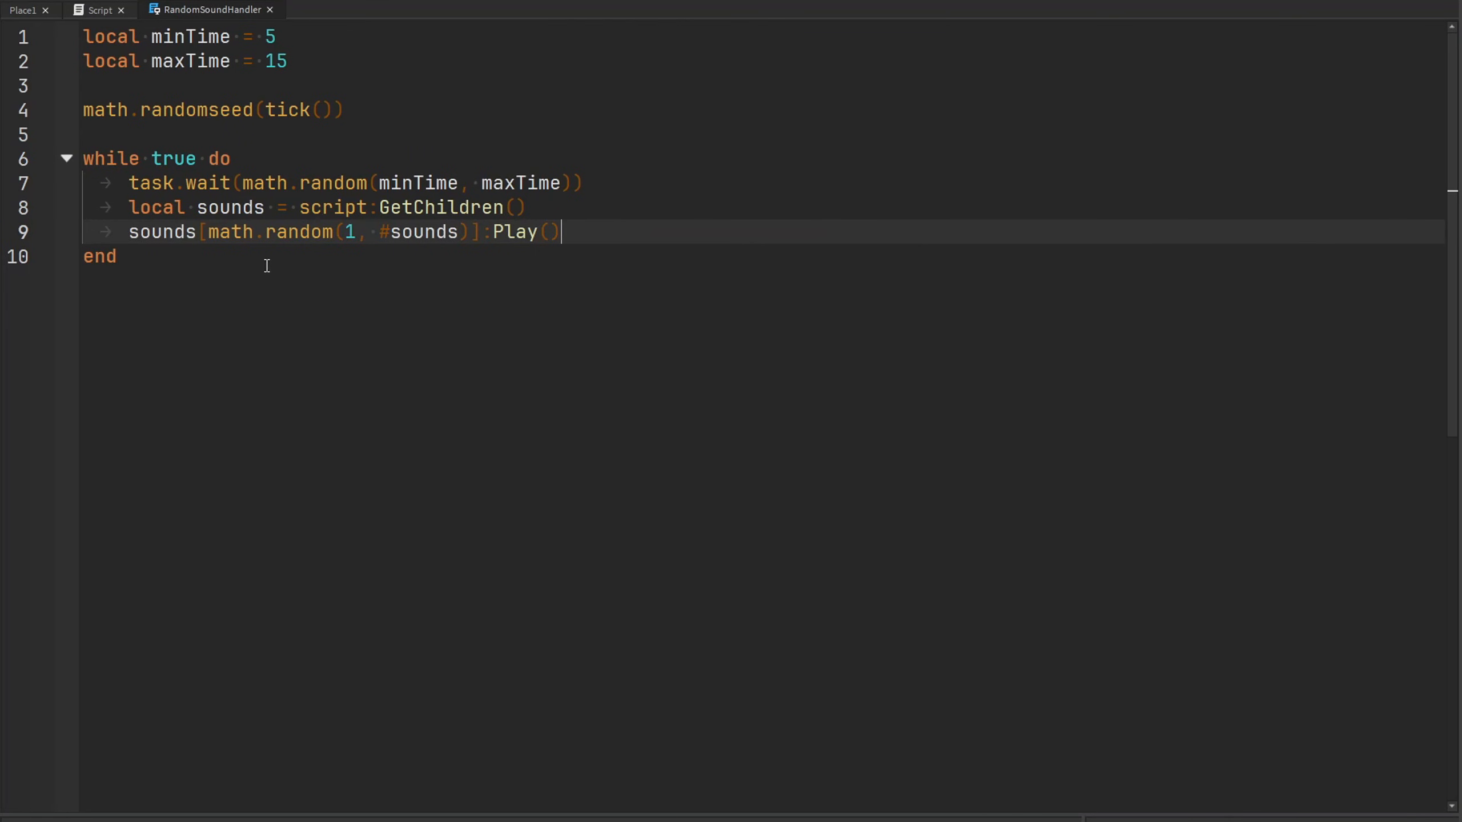
left_click(118, 256)
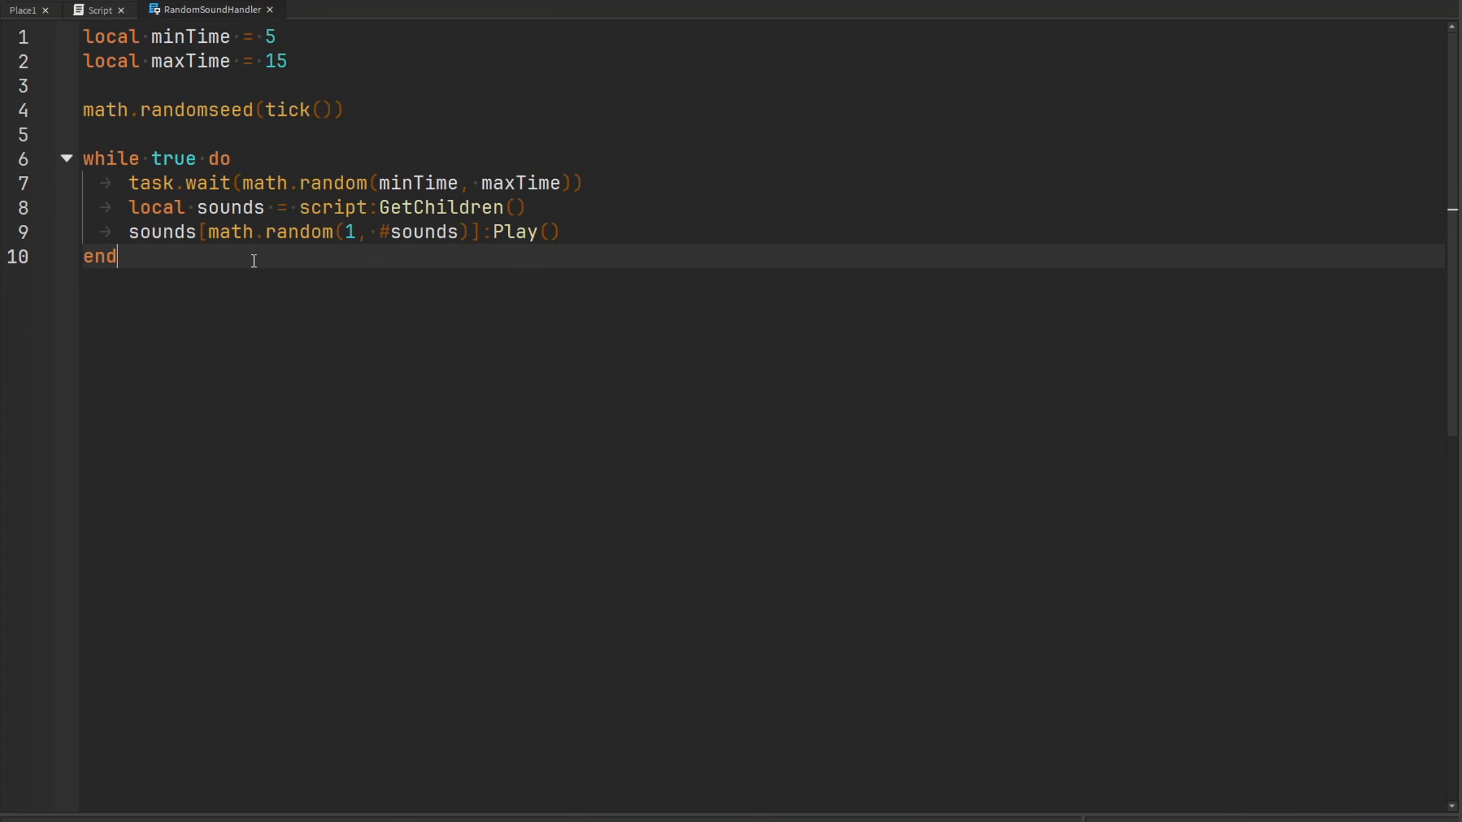
left_click(559, 232)
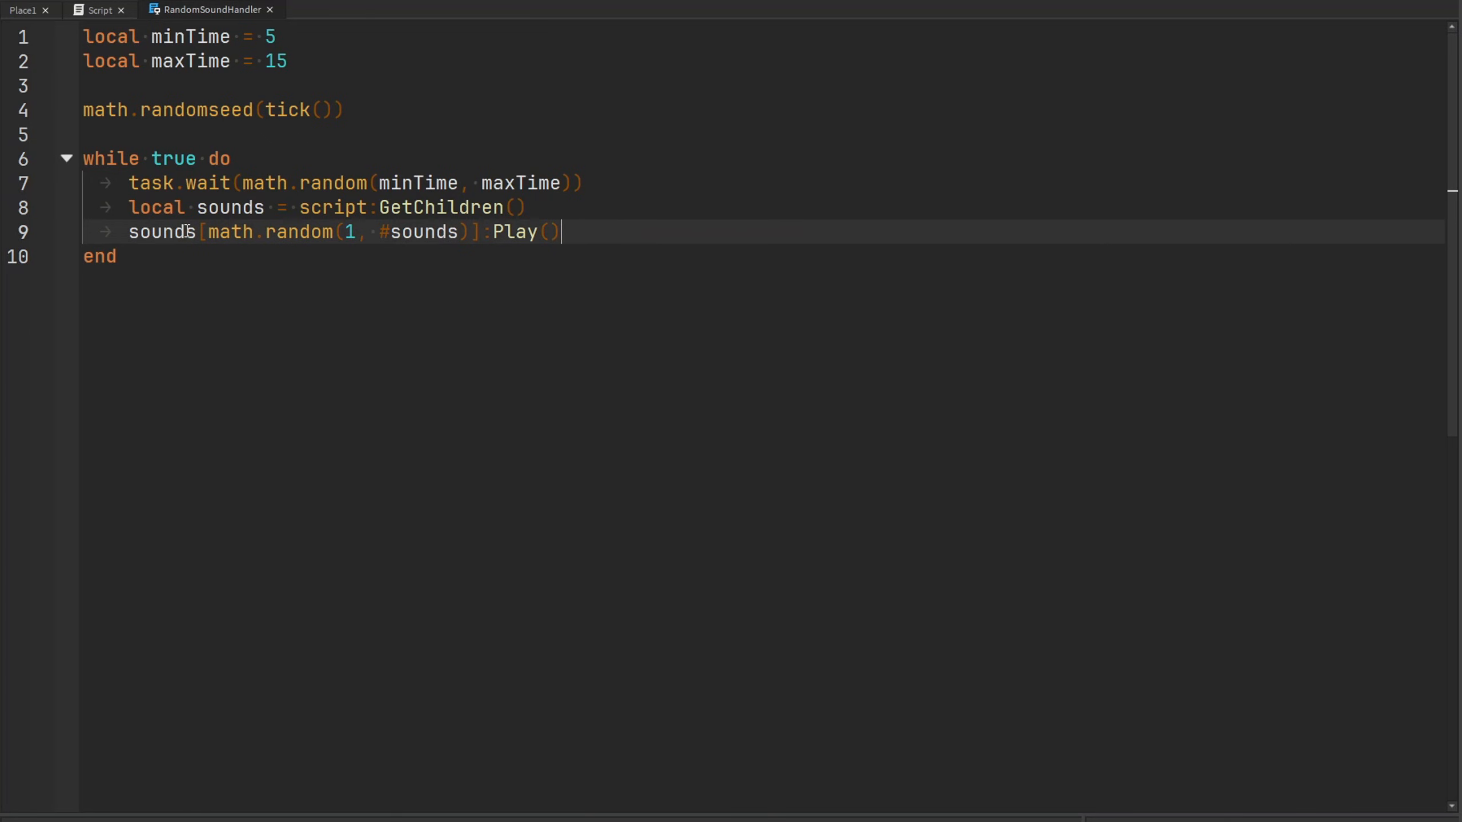
left_click(117, 257)
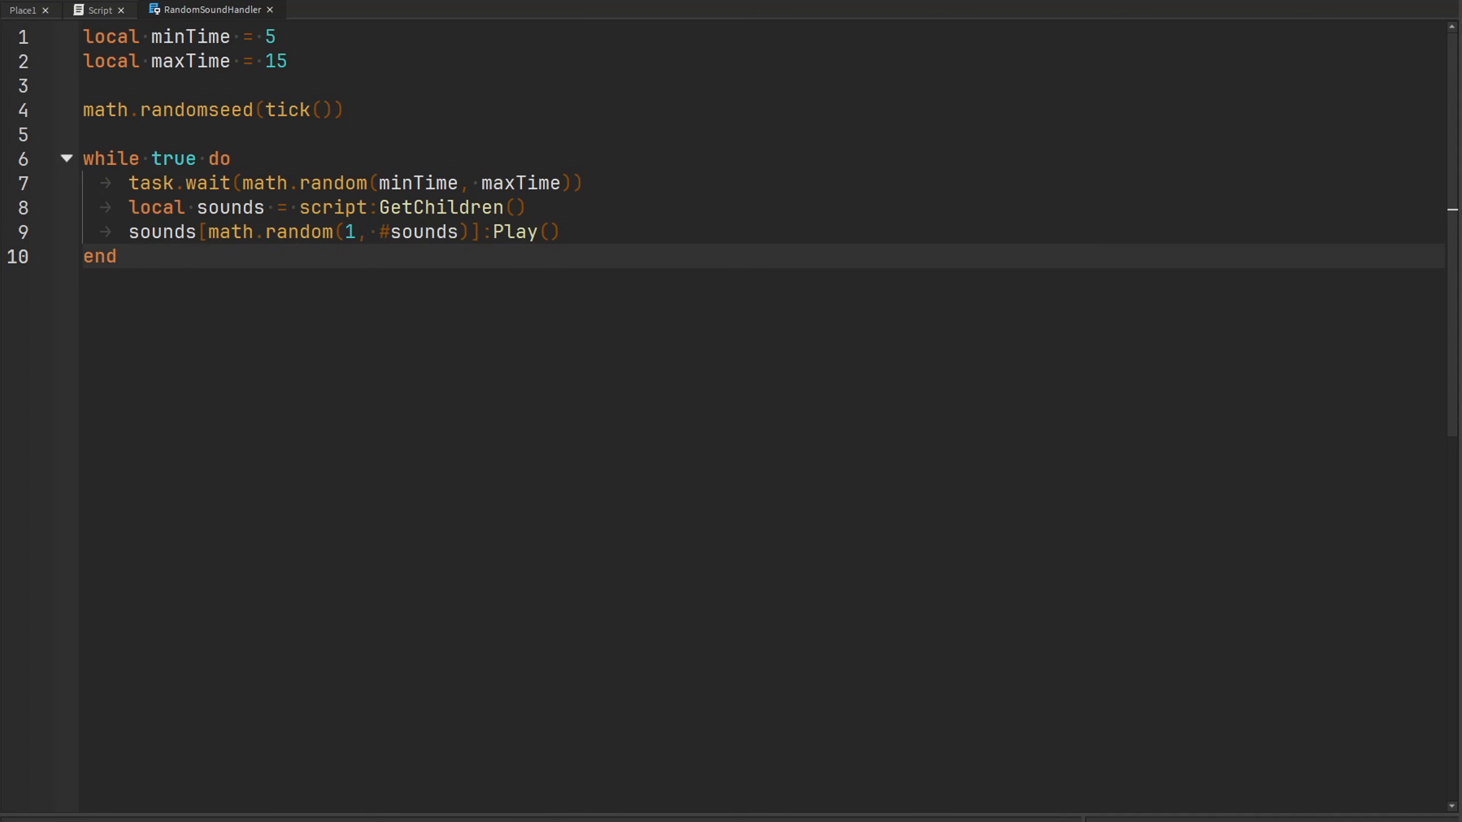
double_click(271, 36)
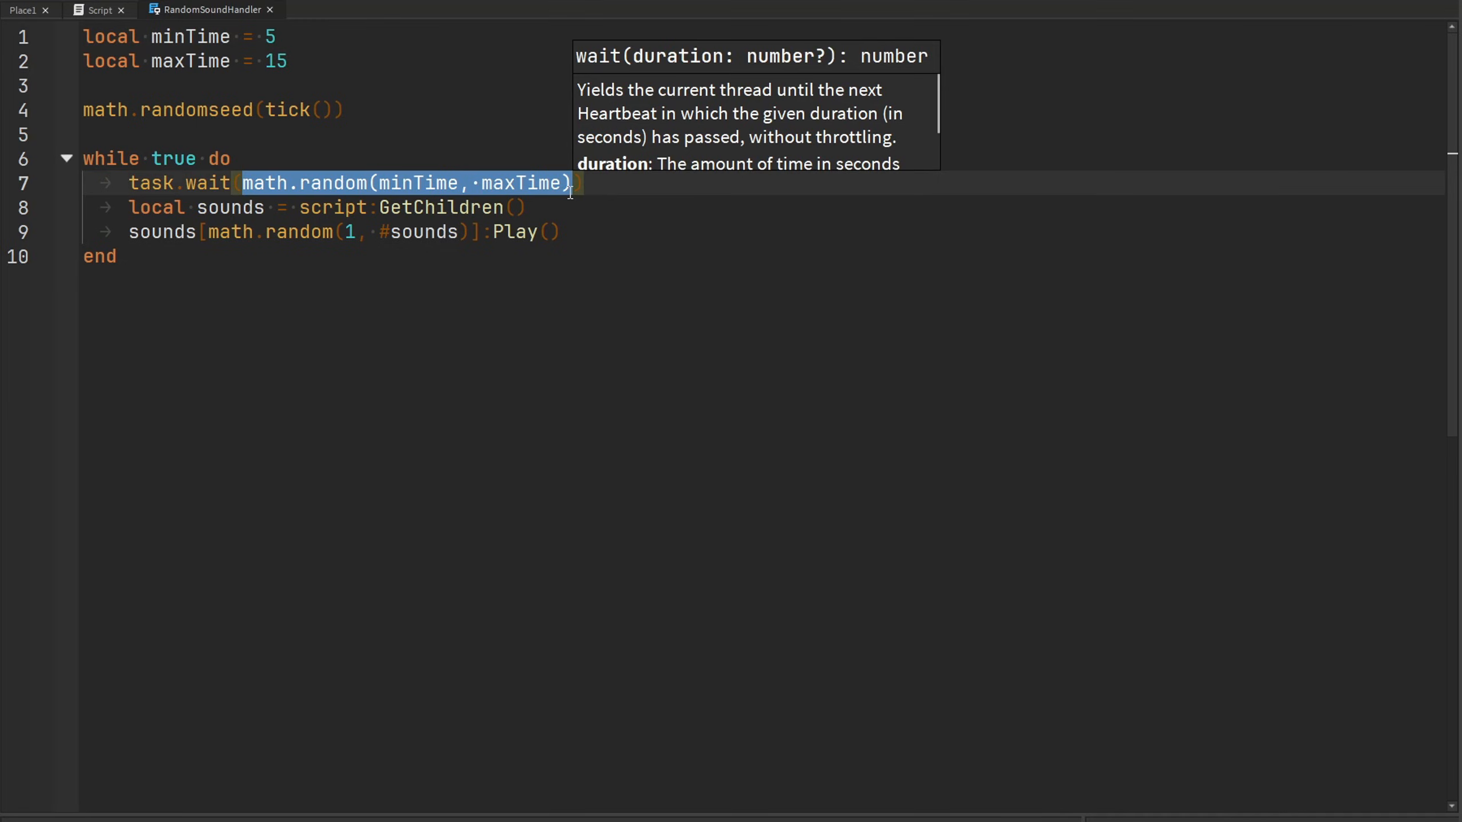
left_click(478, 232)
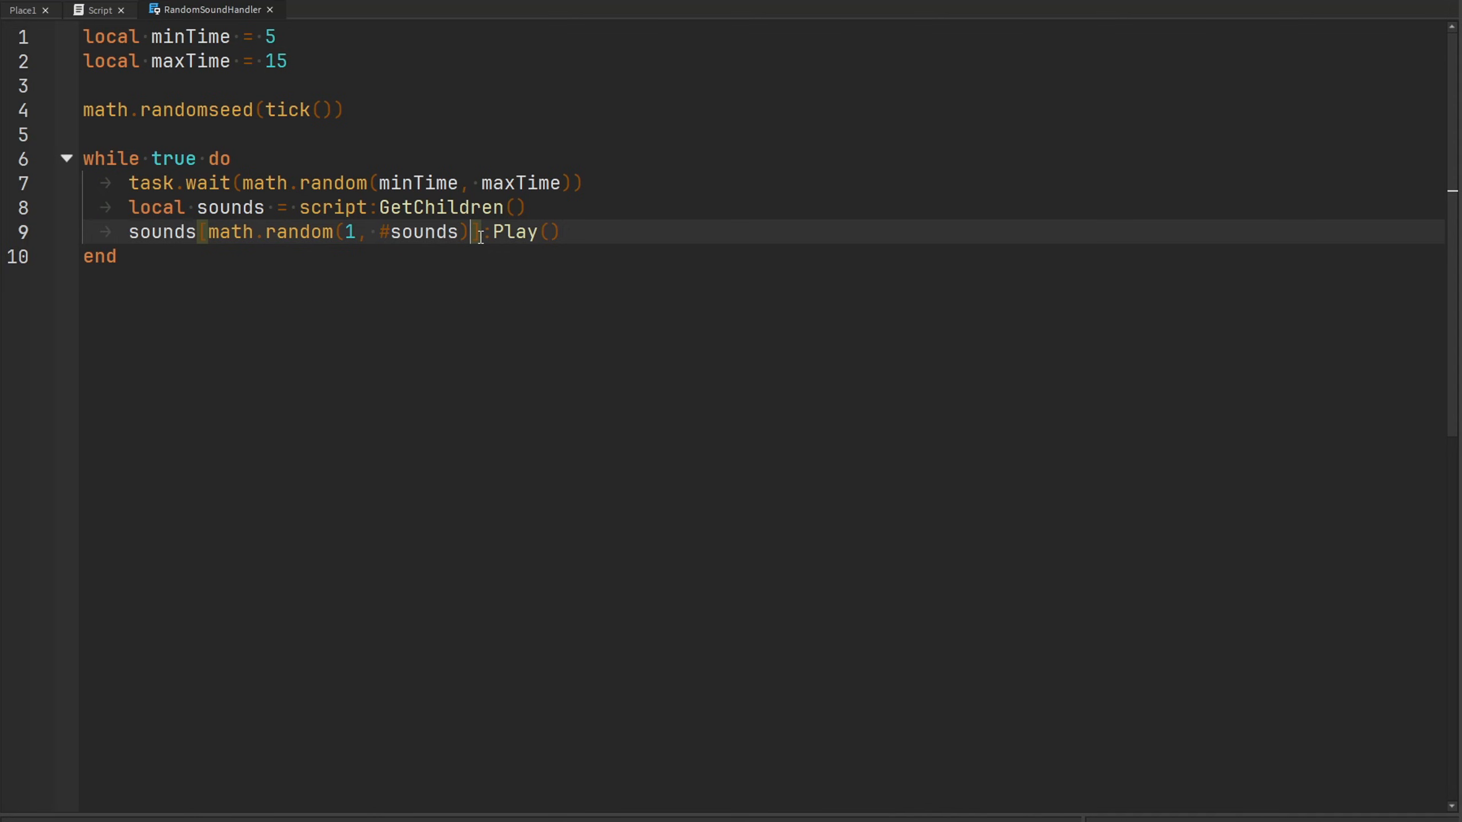
Add local randomIndex = math.random(1, #sounds) and play sounds[randomIndex].
type("local")
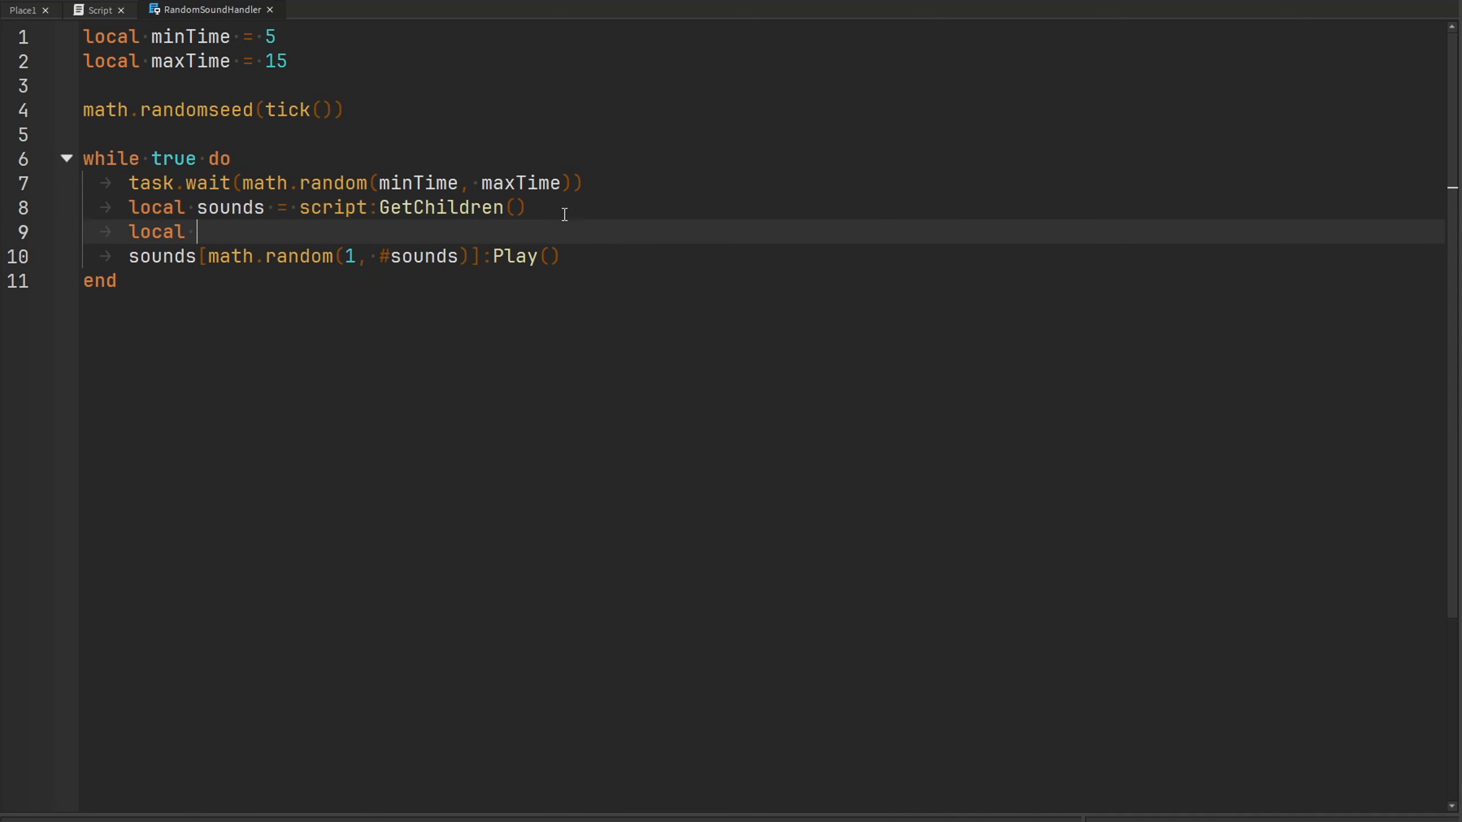
type("randomIN")
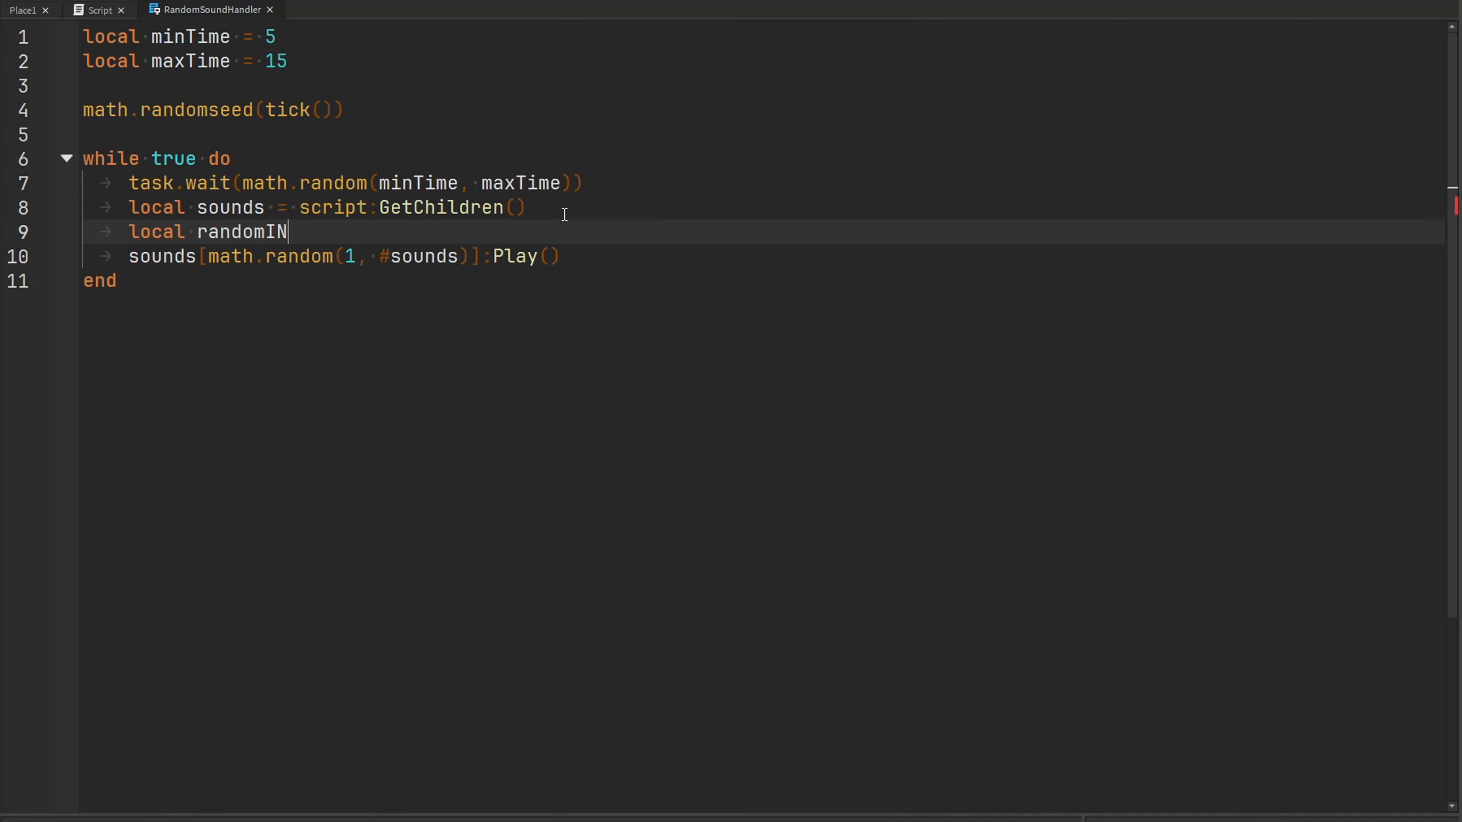
type("dex = math.random(1, #sounds")
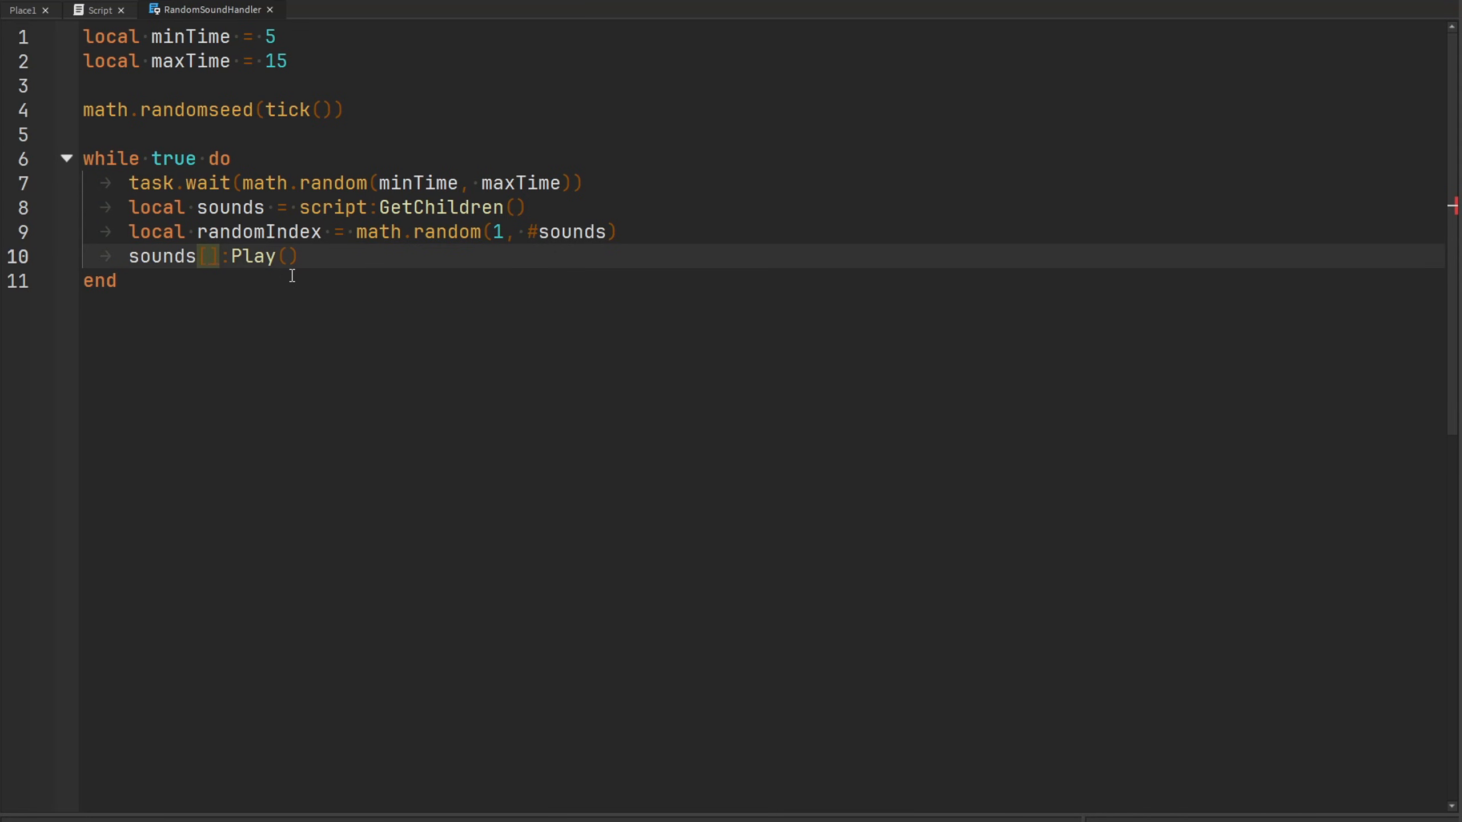
type("randomIndex")
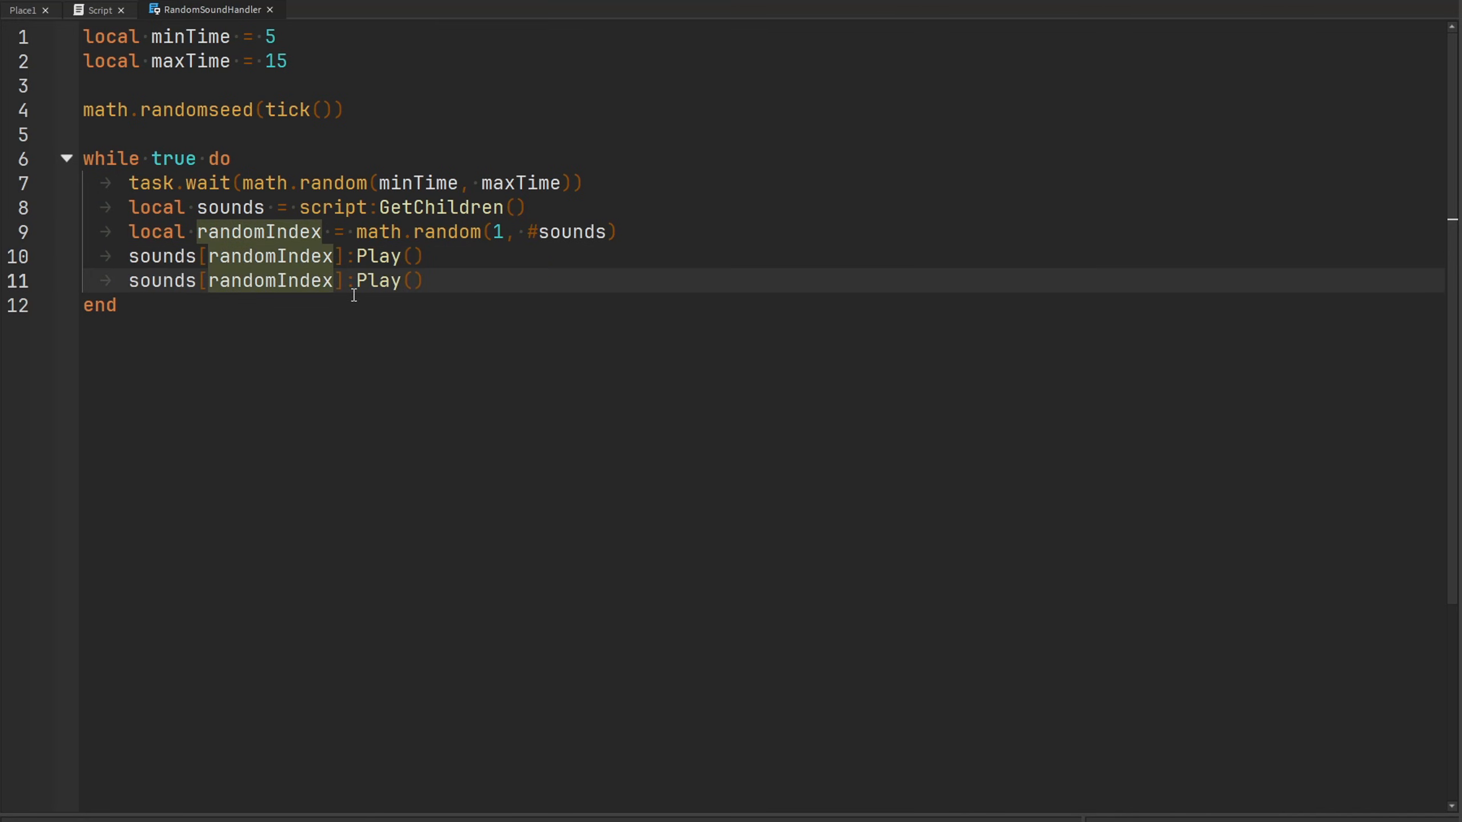
Wait for sounds[randomIndex].Ended, then return to Script Box's script list.
type(".")
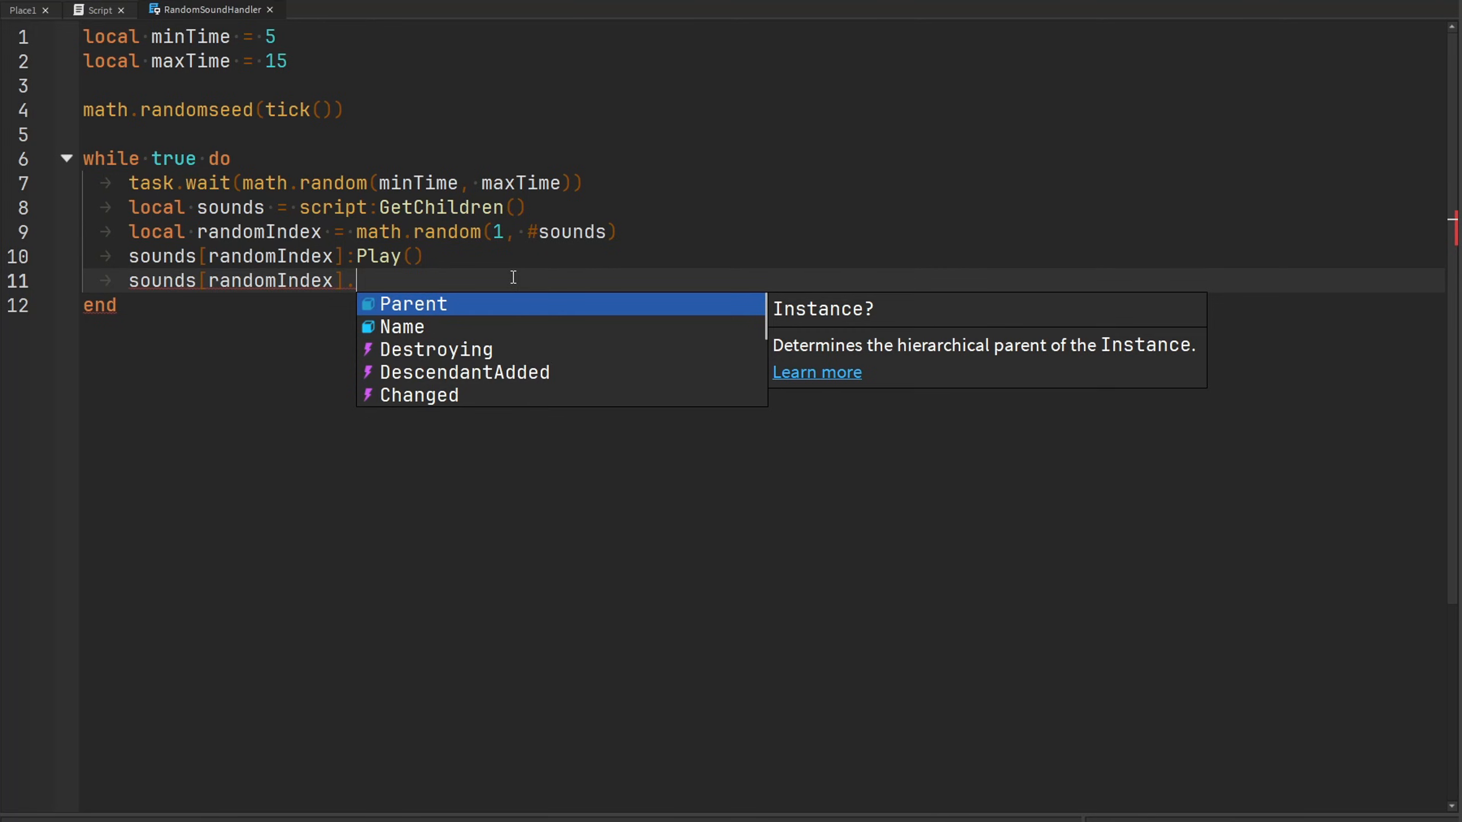
type("Ended:Wait(")
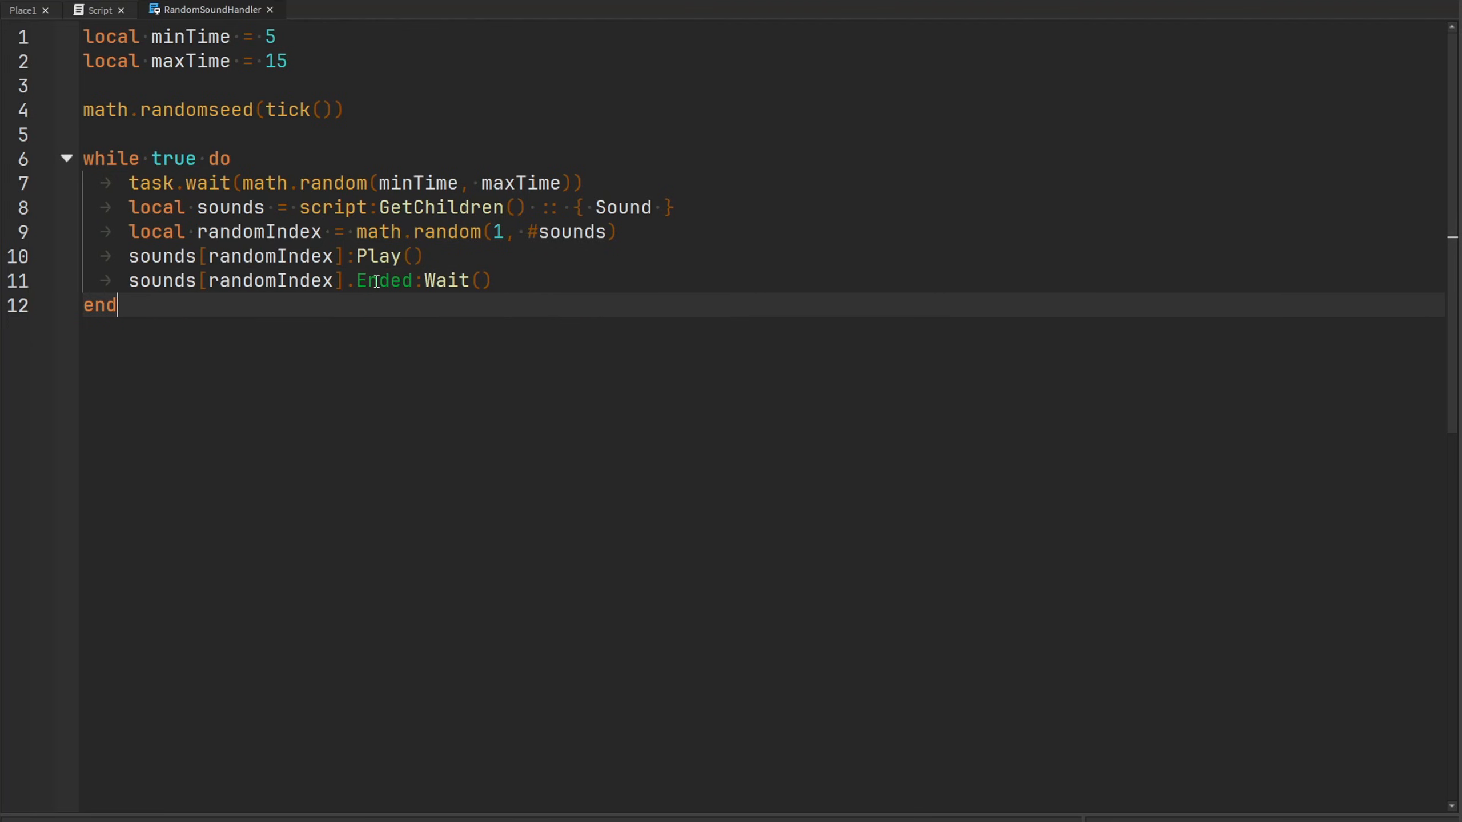
left_click(508, 281)
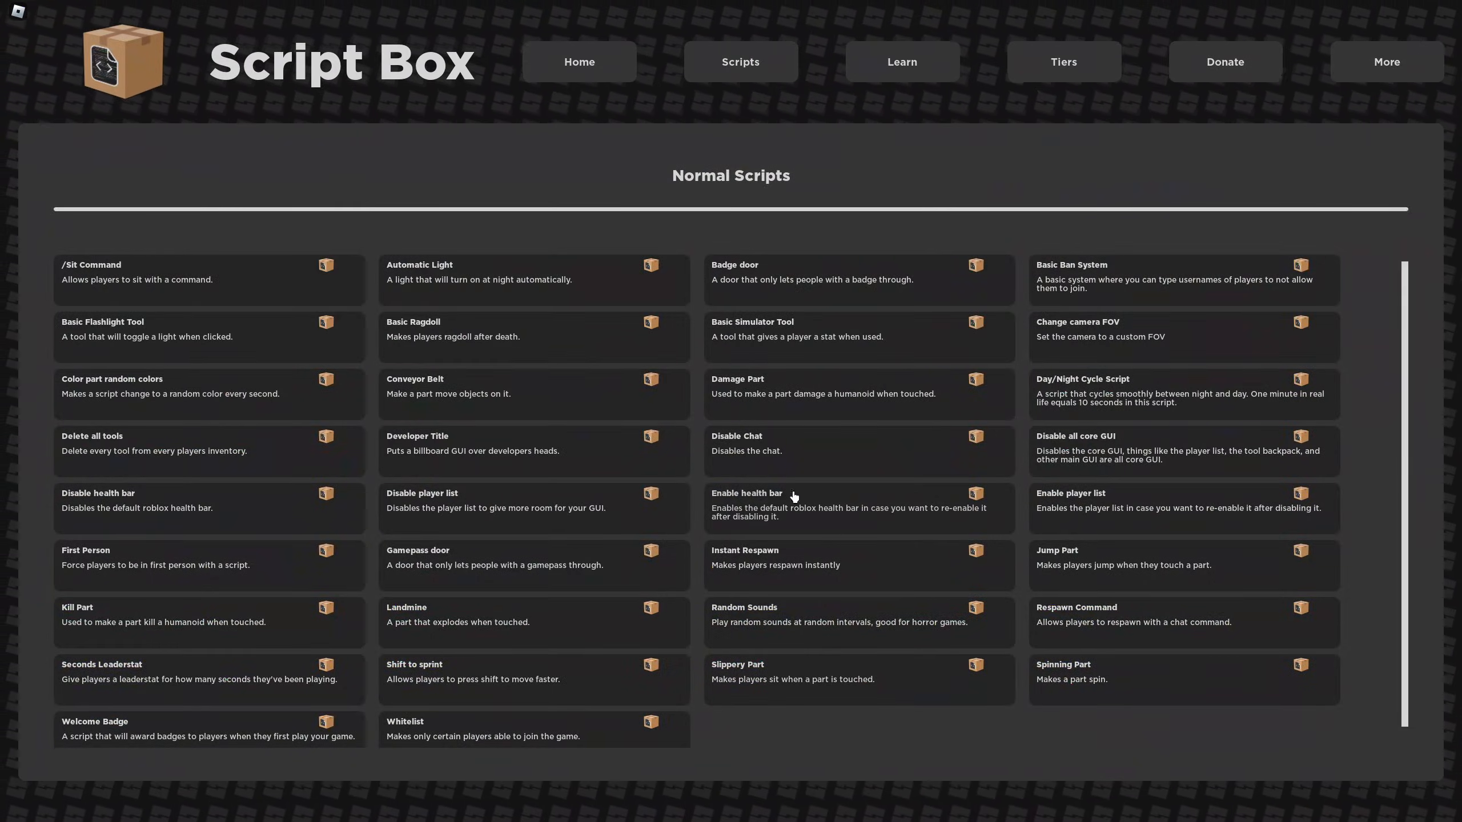
scroll("down", 3)
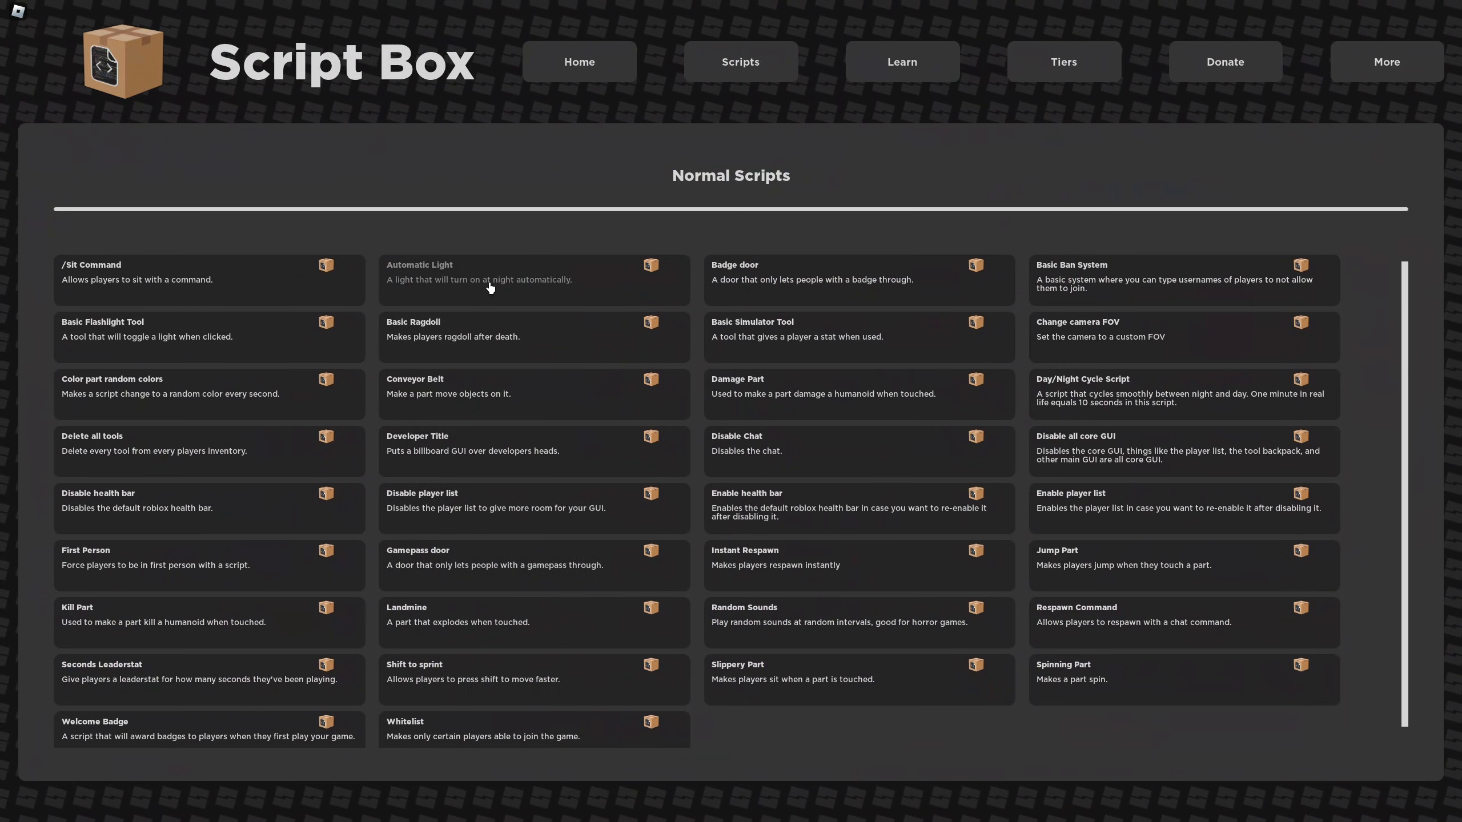
left_click(534, 273)
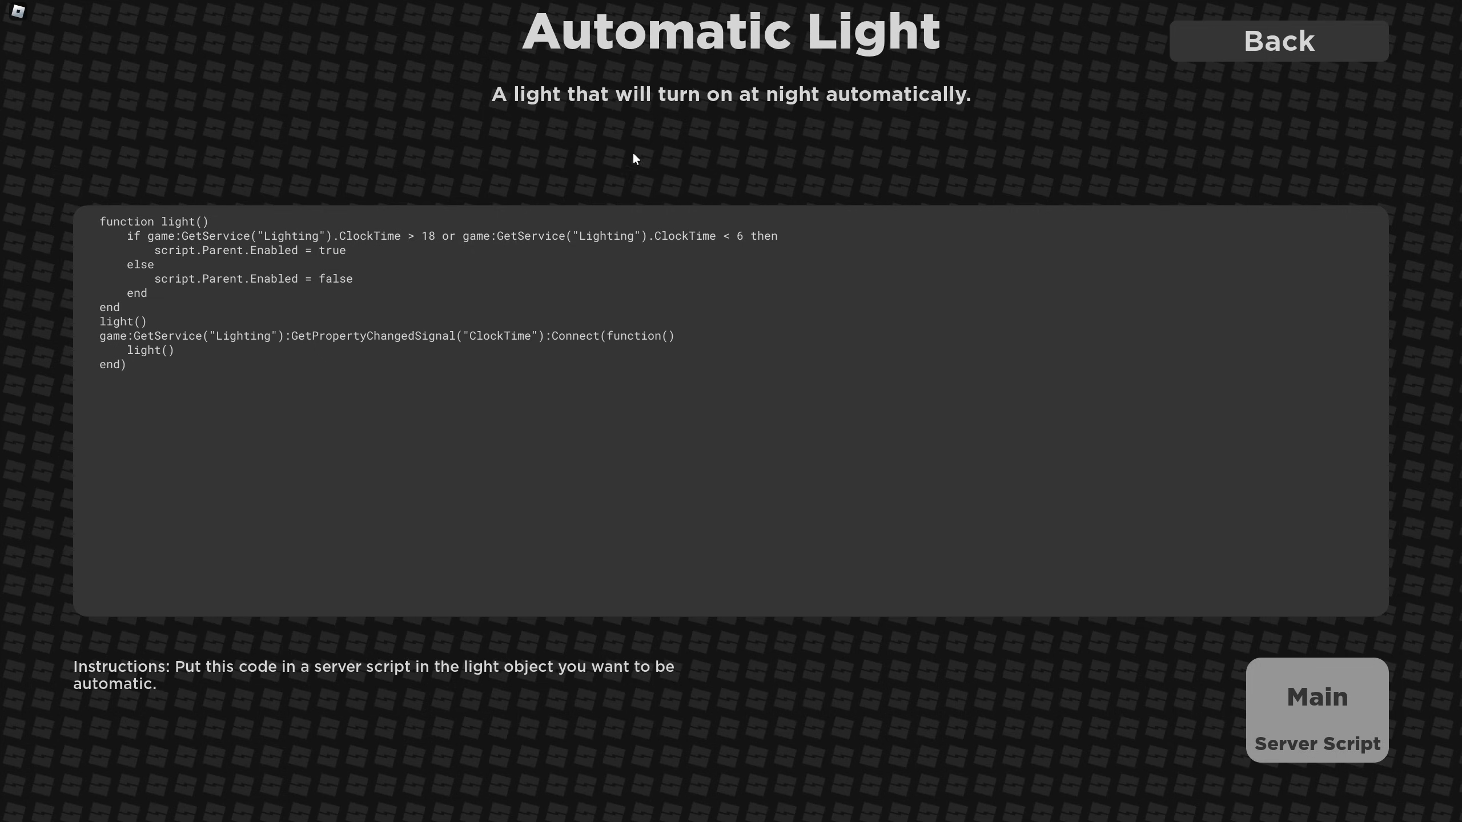
mouse_move(511, 172)
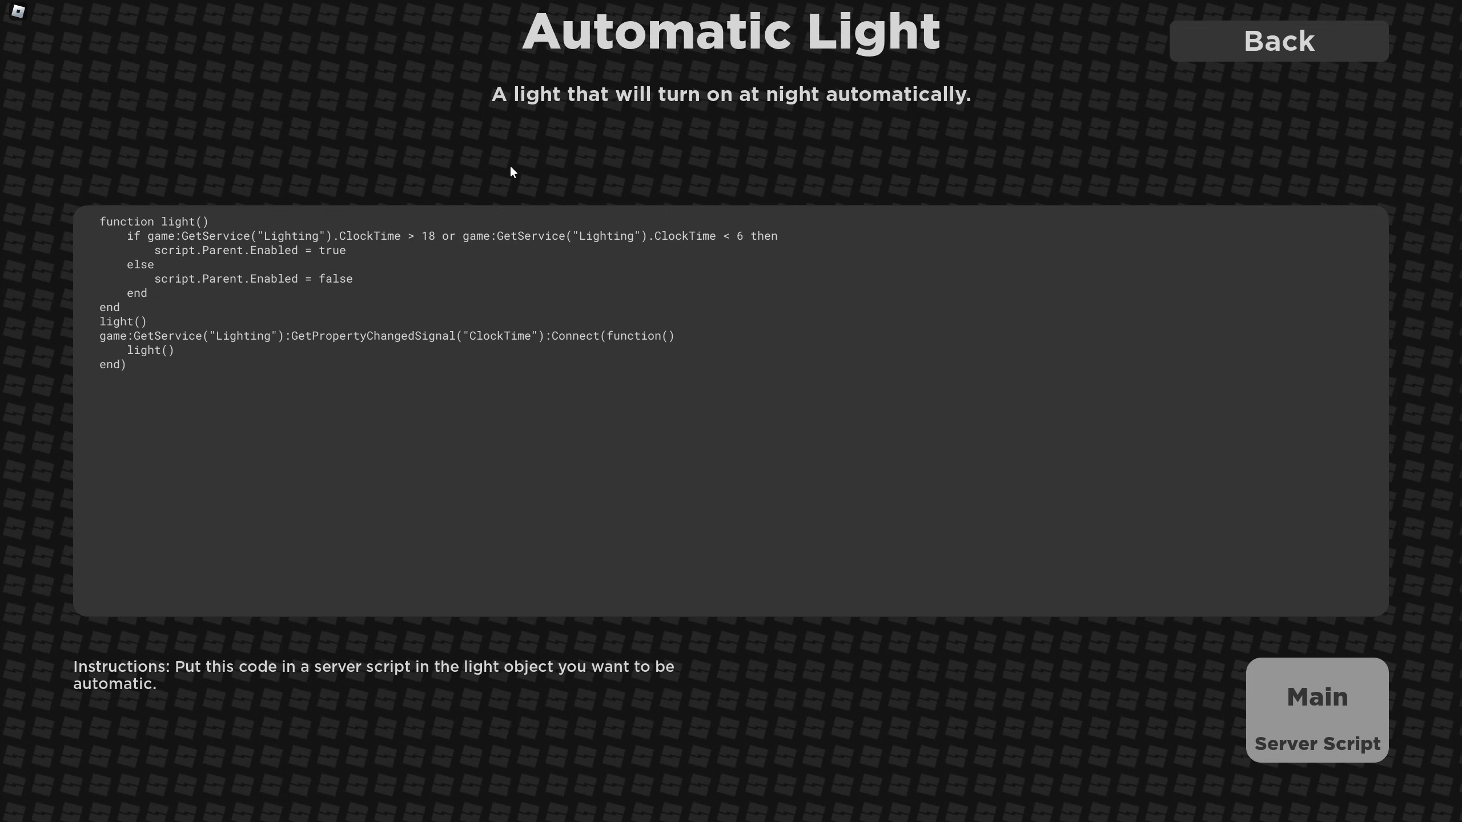
mouse_move(432, 265)
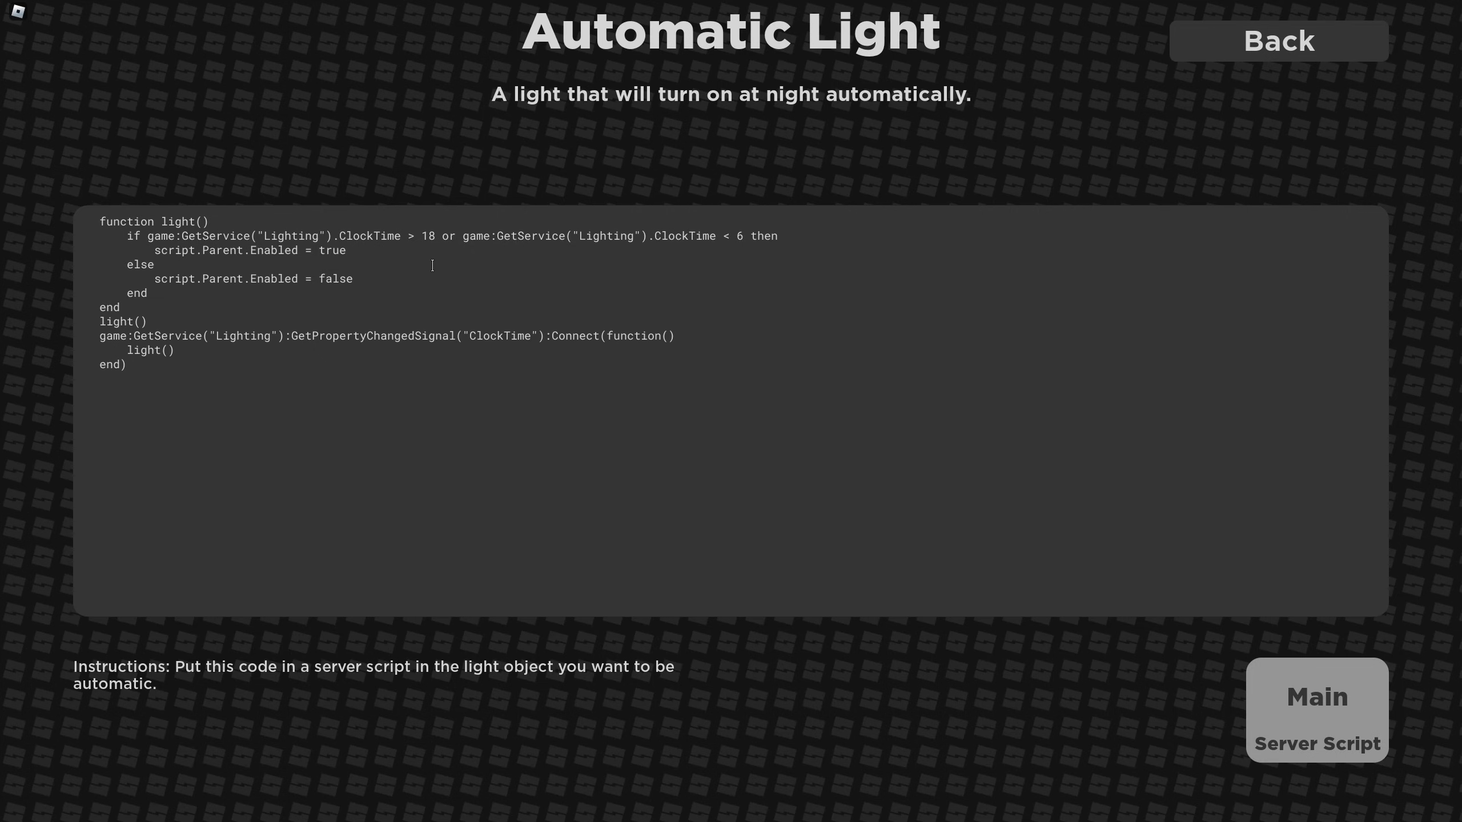
mouse_move(171, 691)
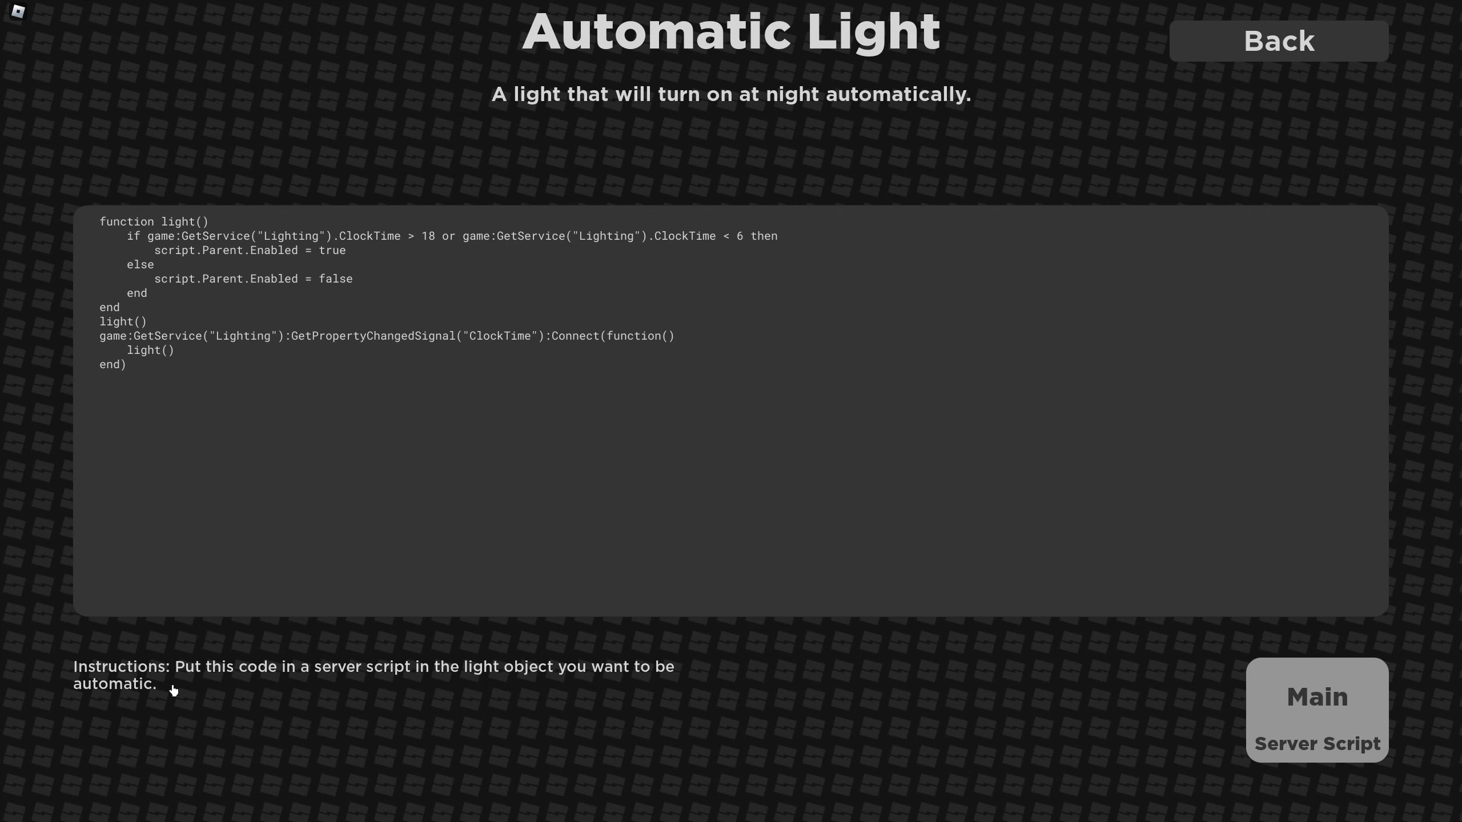
mouse_move(434, 401)
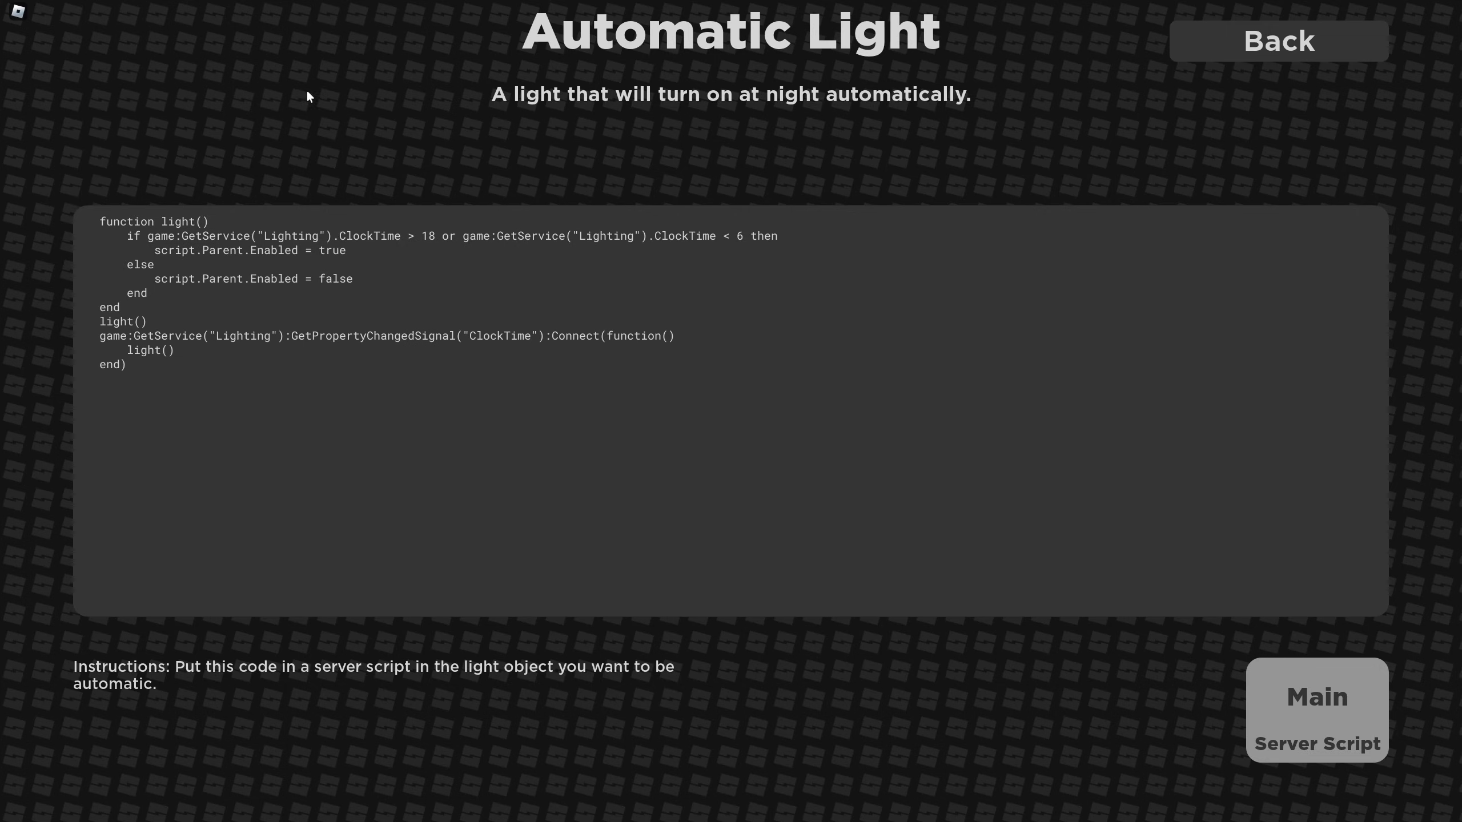
mouse_move(184, 298)
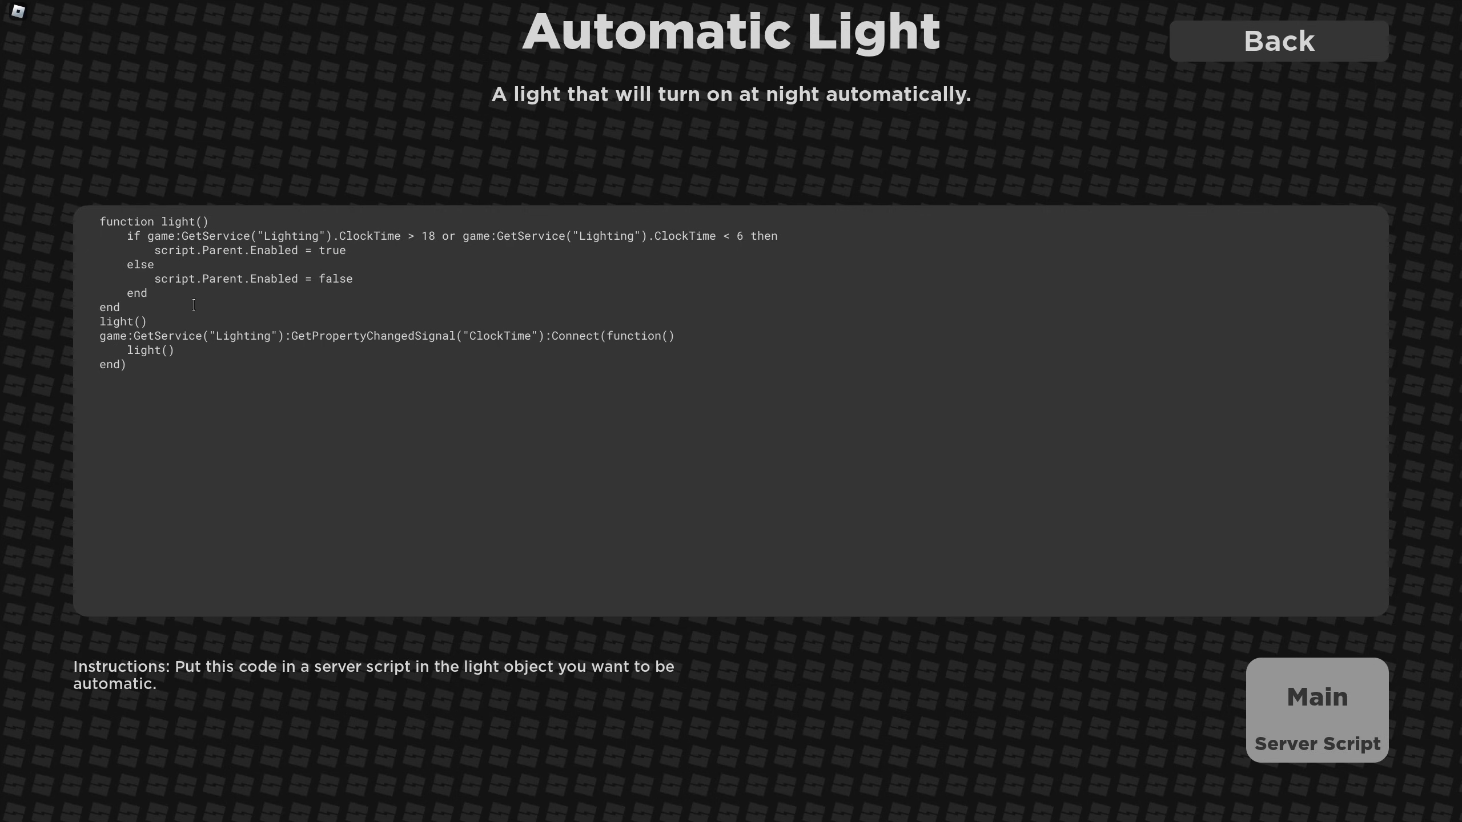
mouse_move(364, 280)
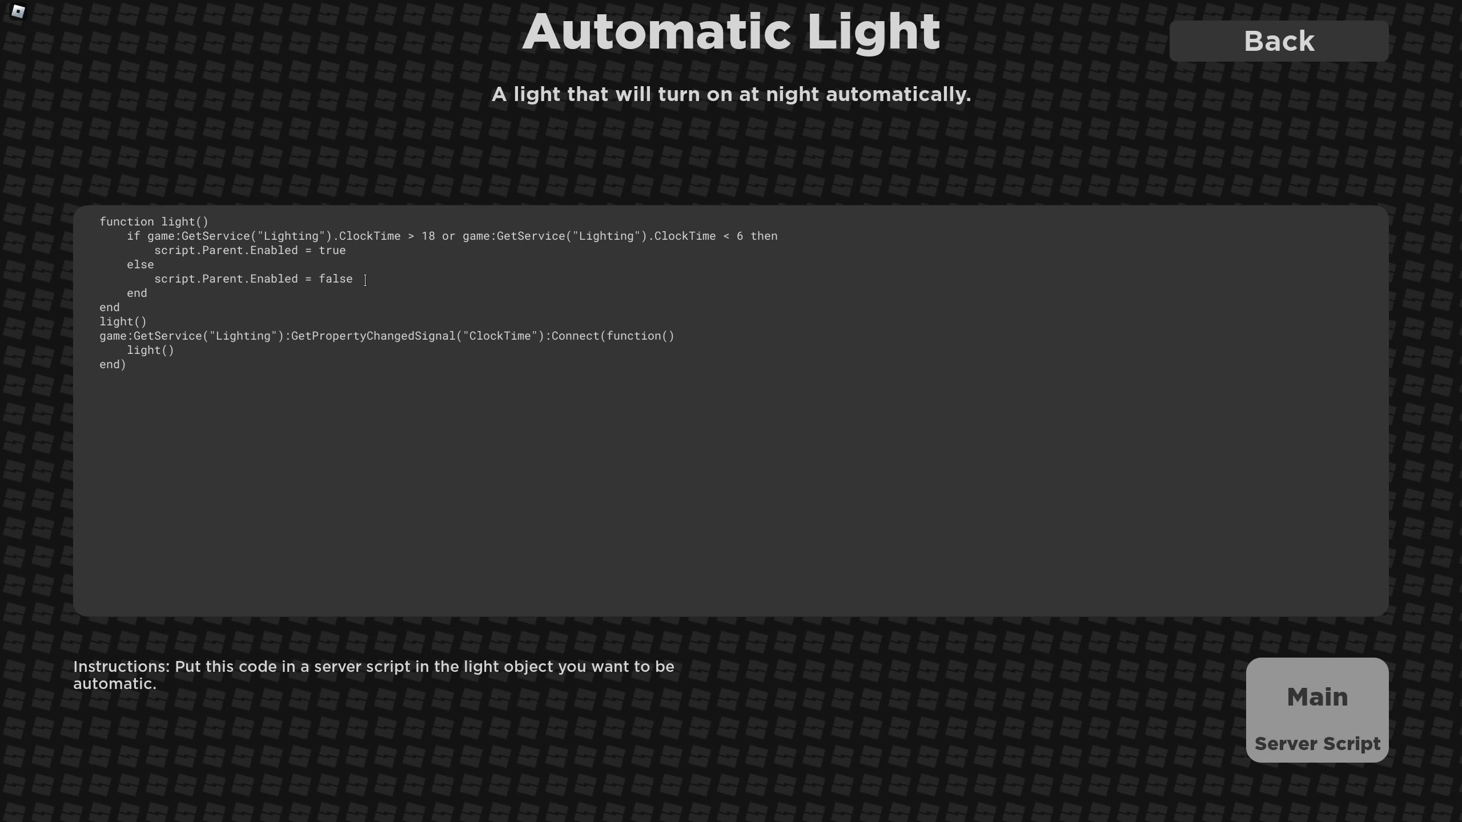
left_click(1277, 40)
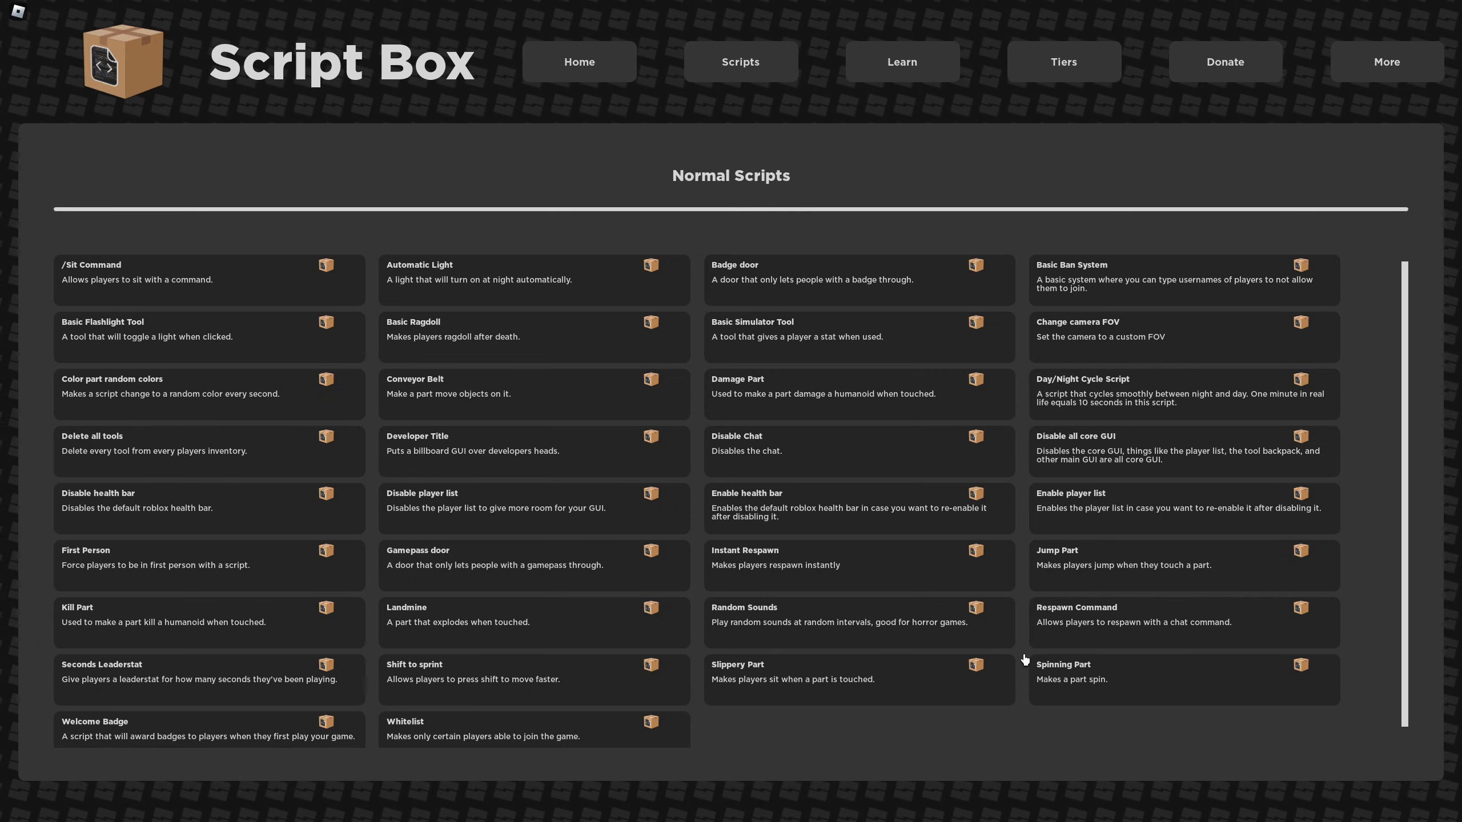
scroll("down", 3)
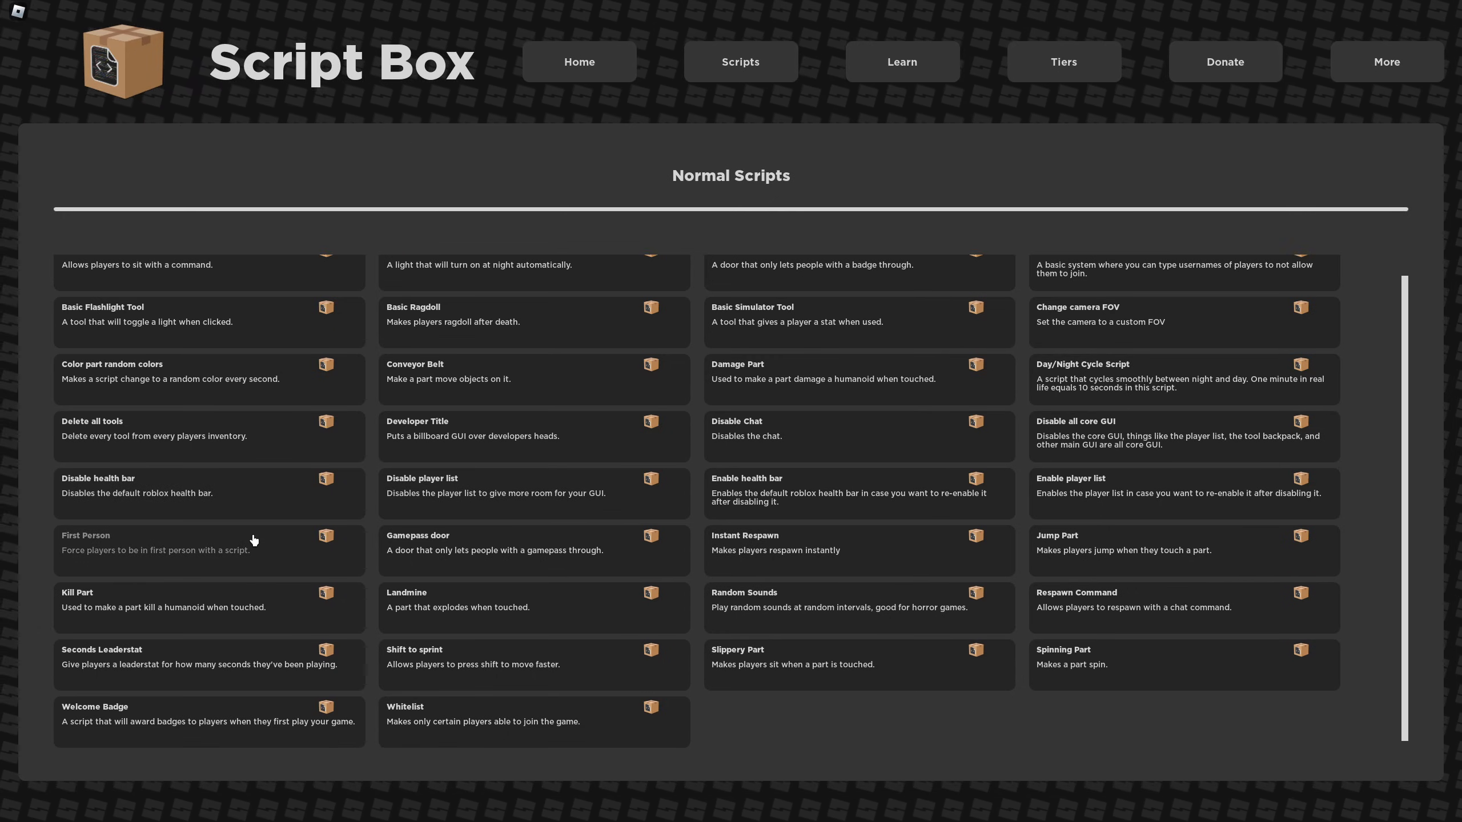